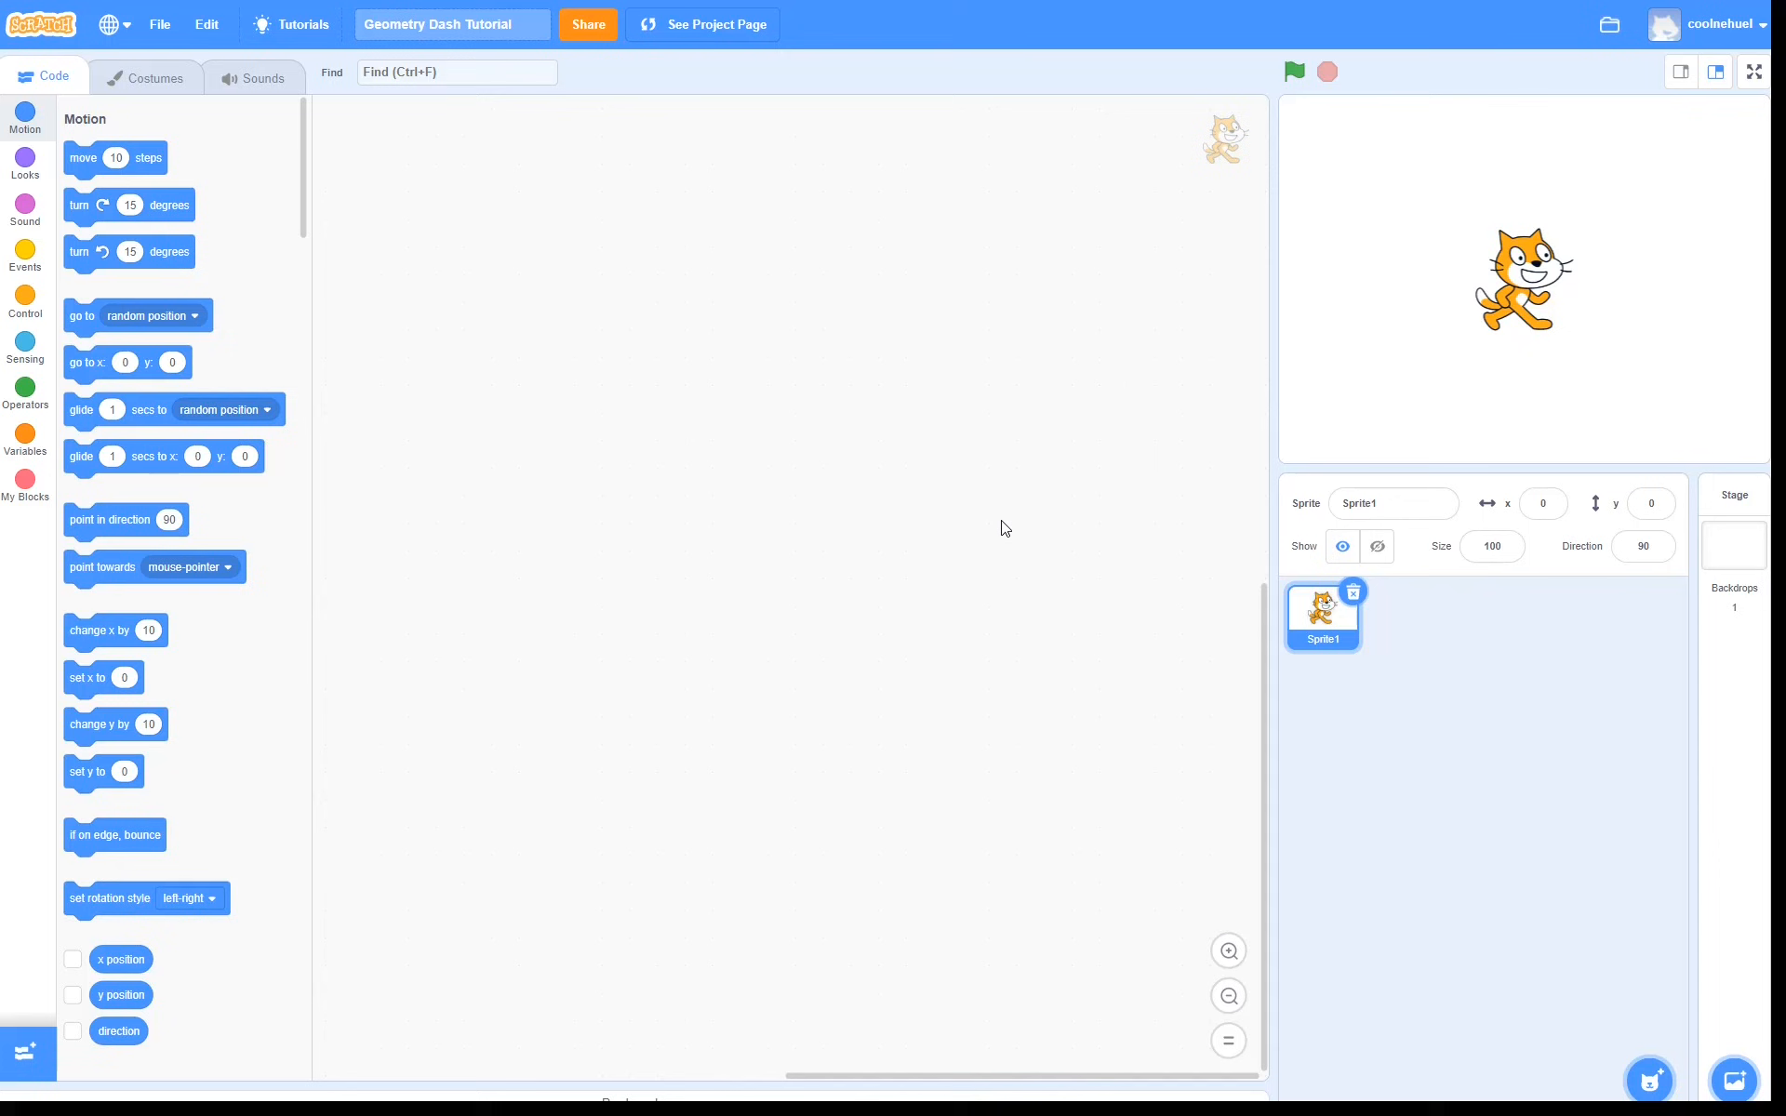
{"action": "mouse_move", "coordinate": [1293, 685]}
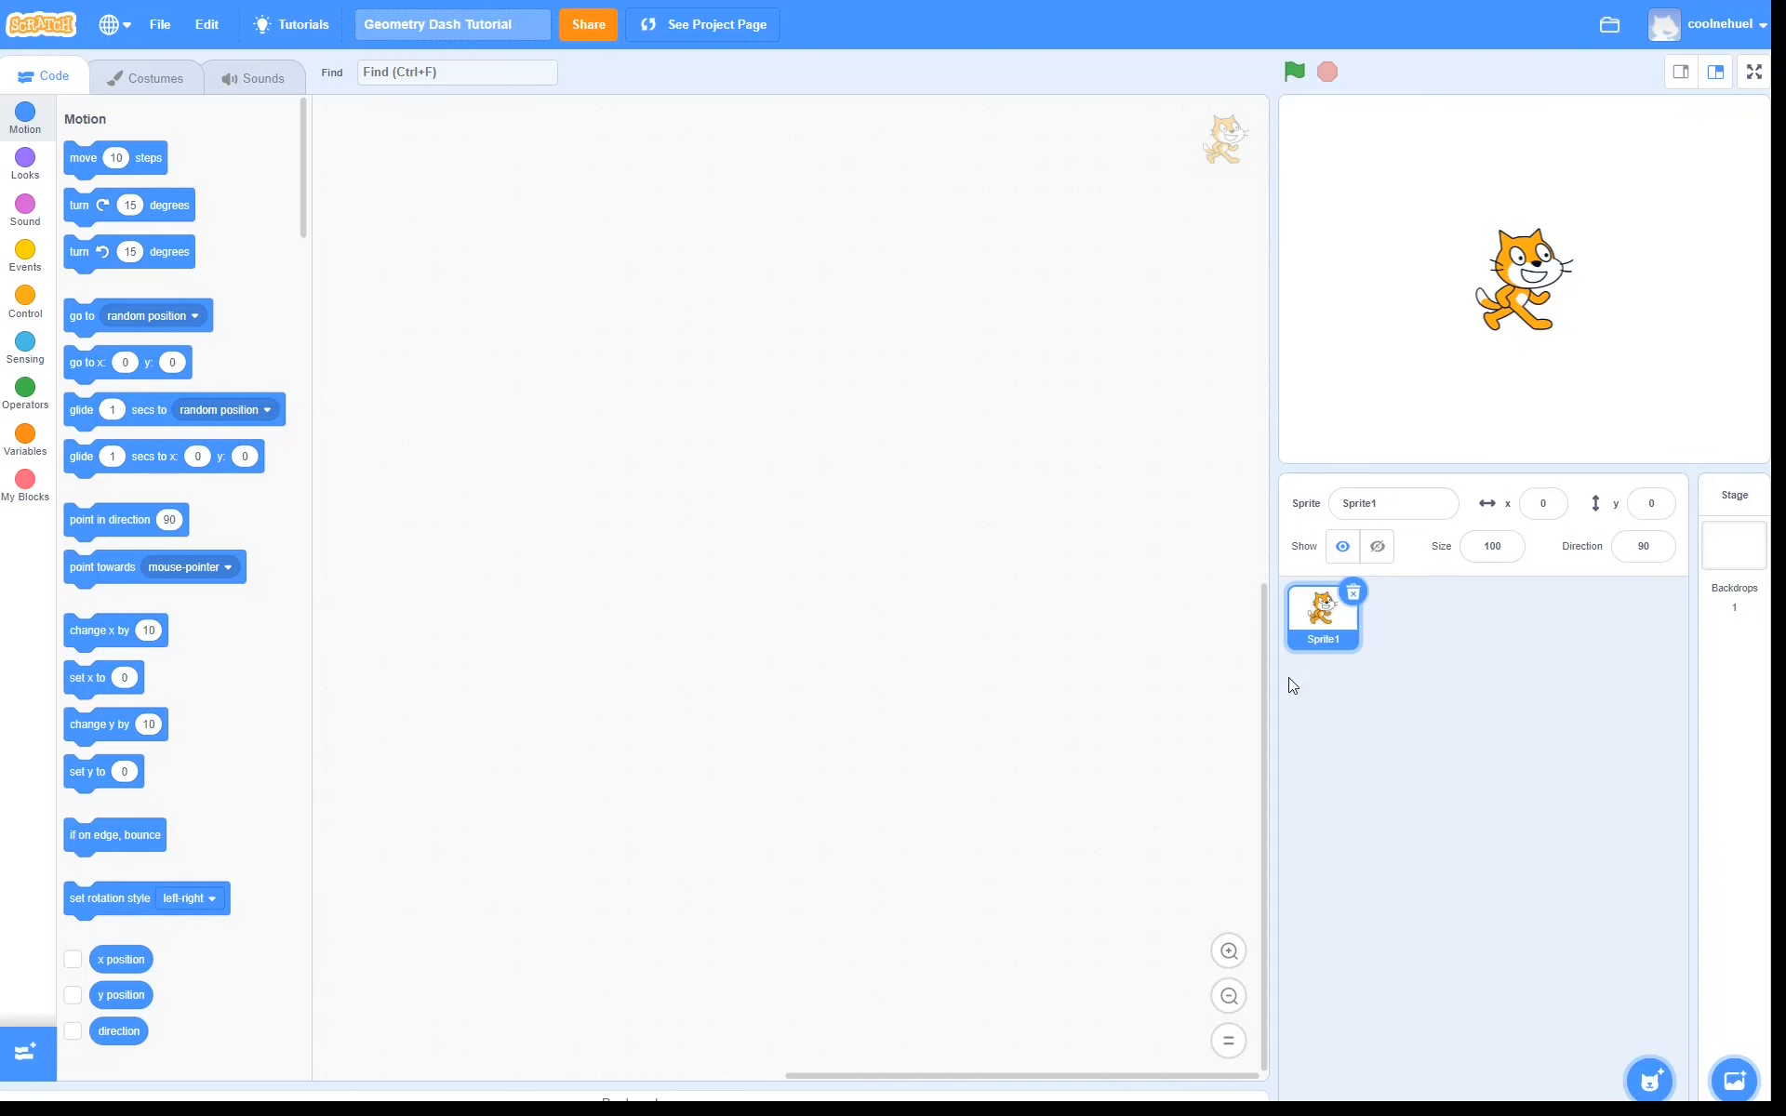
Rename the cat sprite from Sprite1 to Player
{"action": "left_click", "coordinate": [1392, 503]}
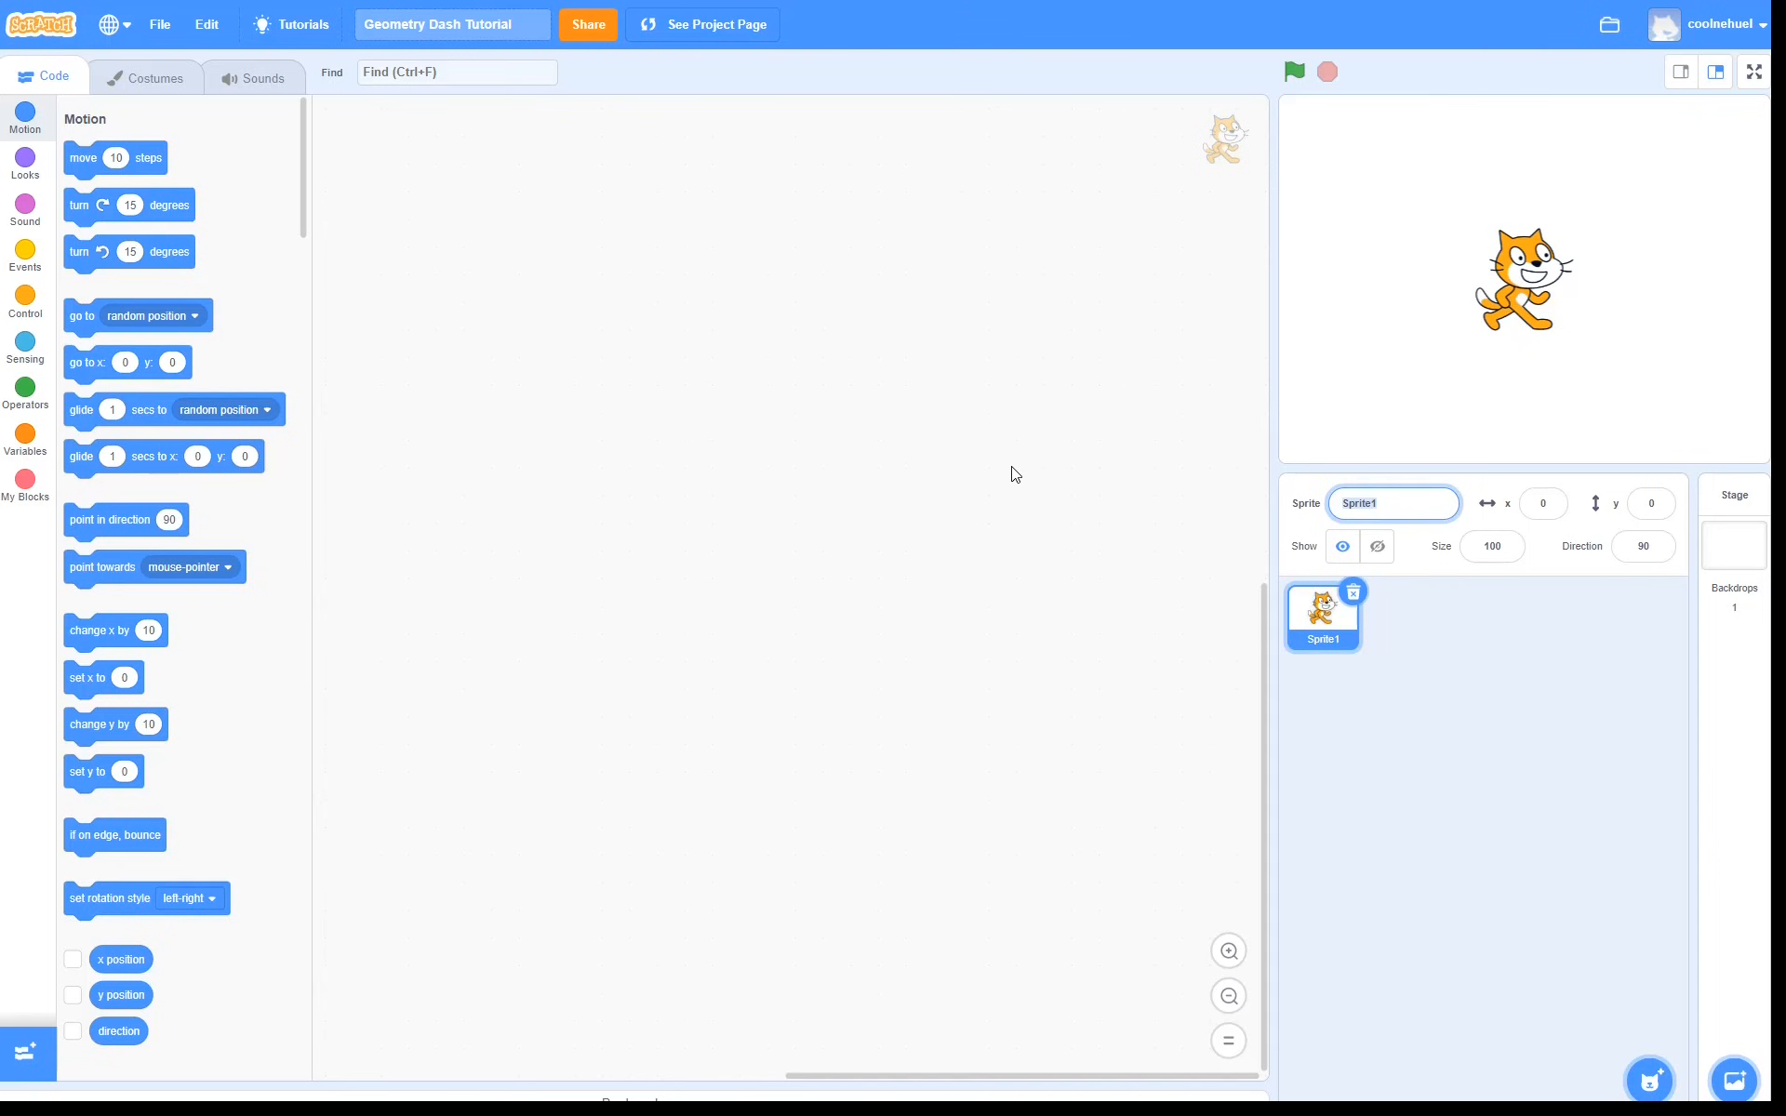
{"action": "type", "text": "Player"}
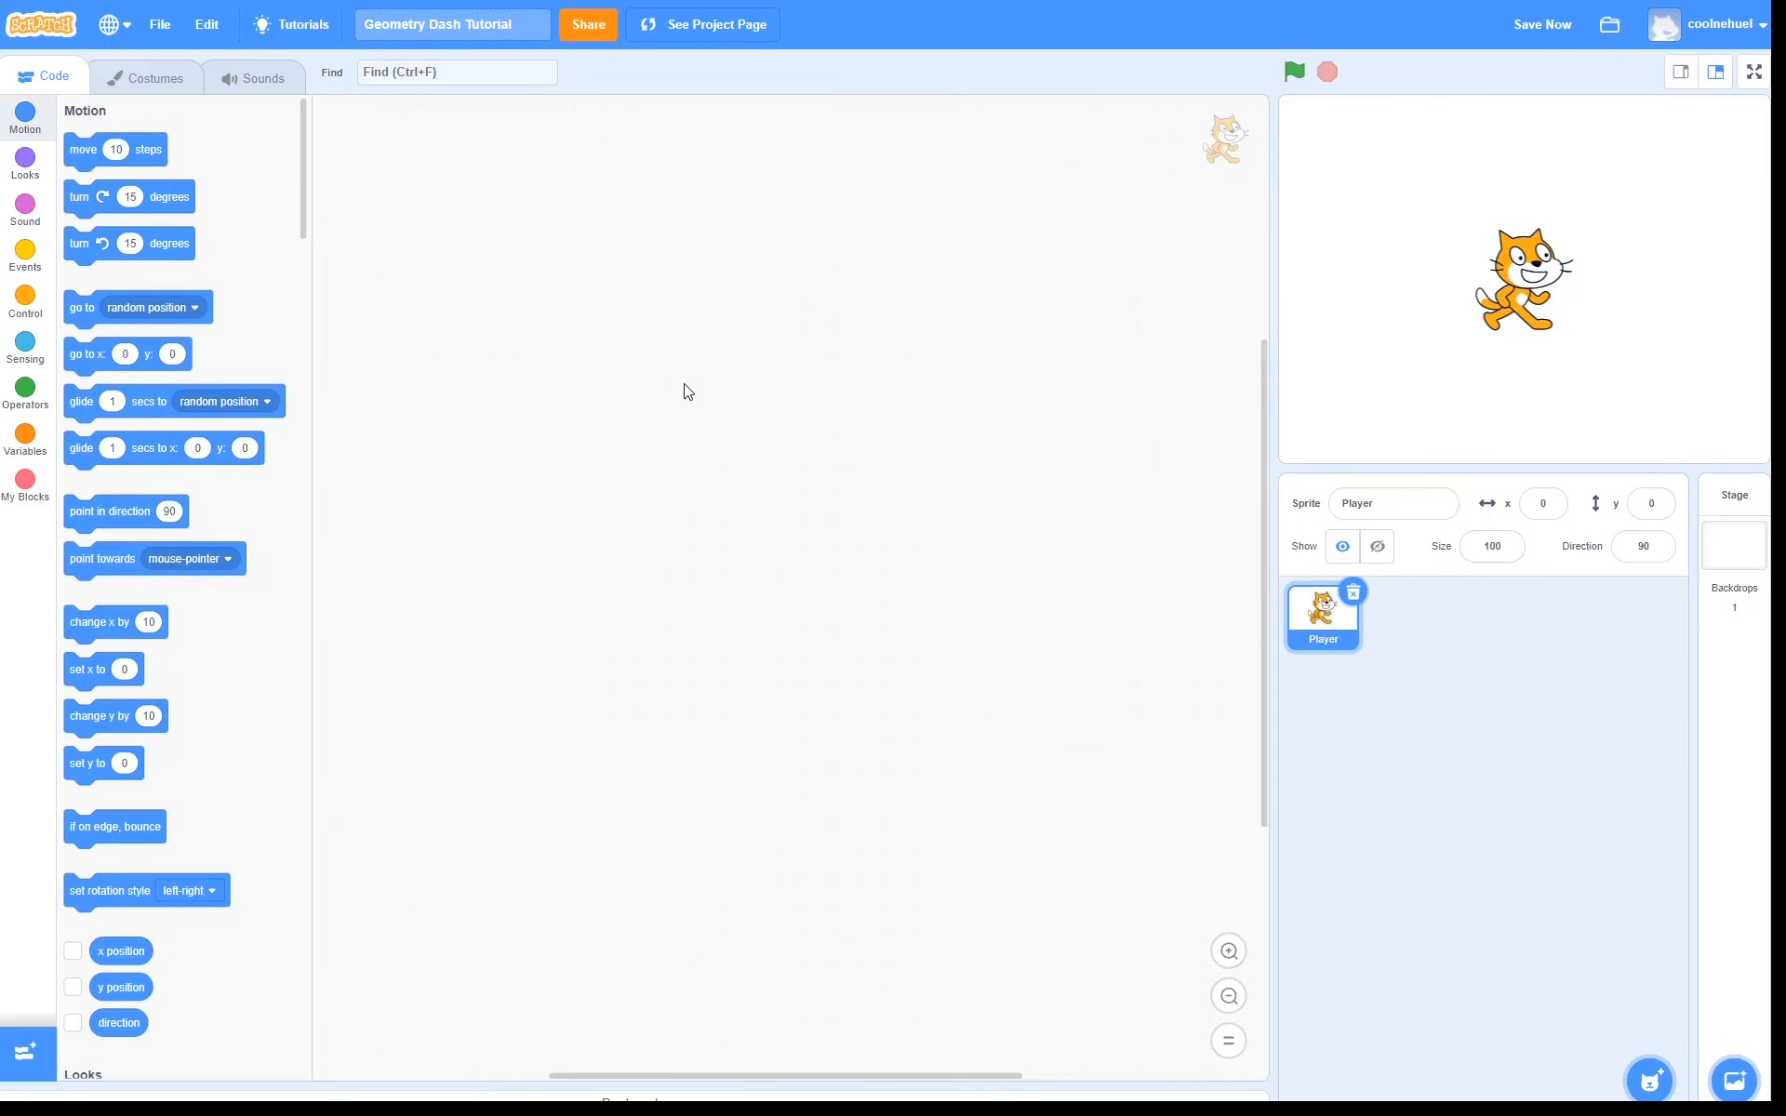
Give Player a green-flag script that broadcasts a new message named start
{"action": "left_click", "coordinate": [24, 254]}
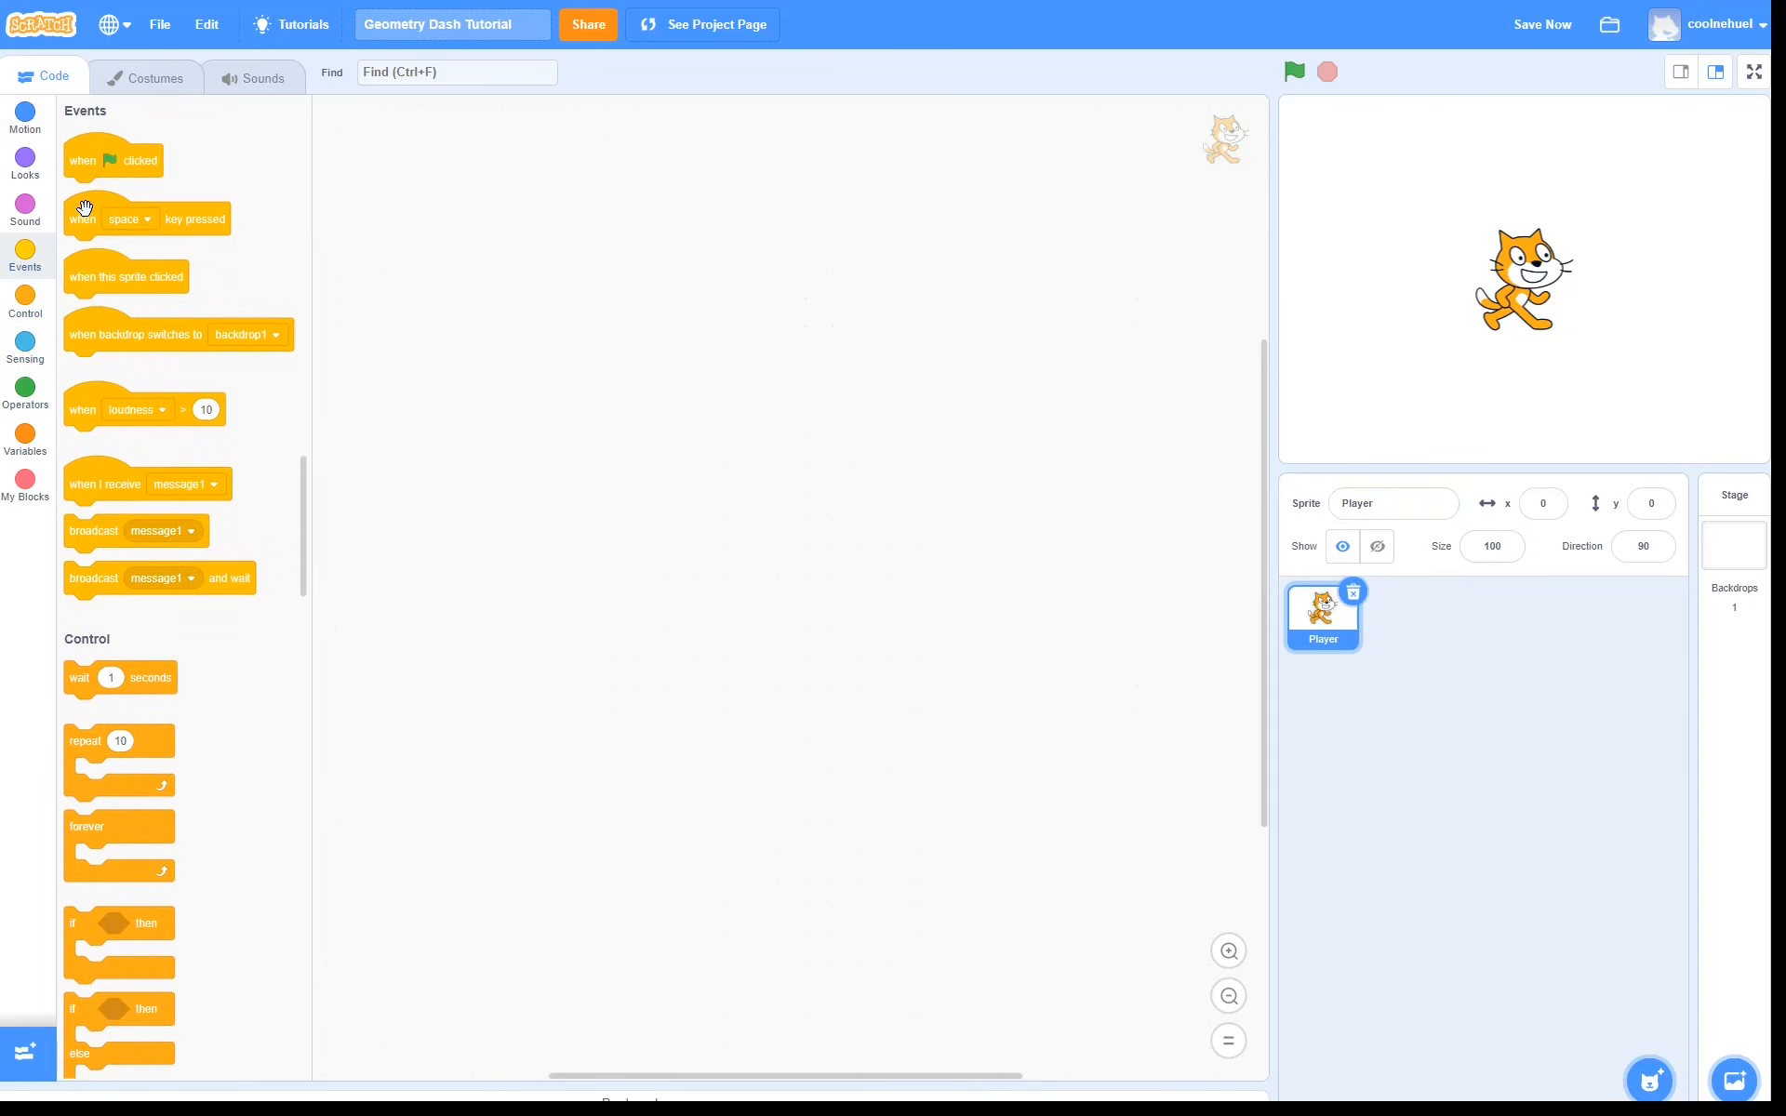
{"action": "left_click_drag", "start_coordinate": [113, 160], "coordinate": [748, 339]}
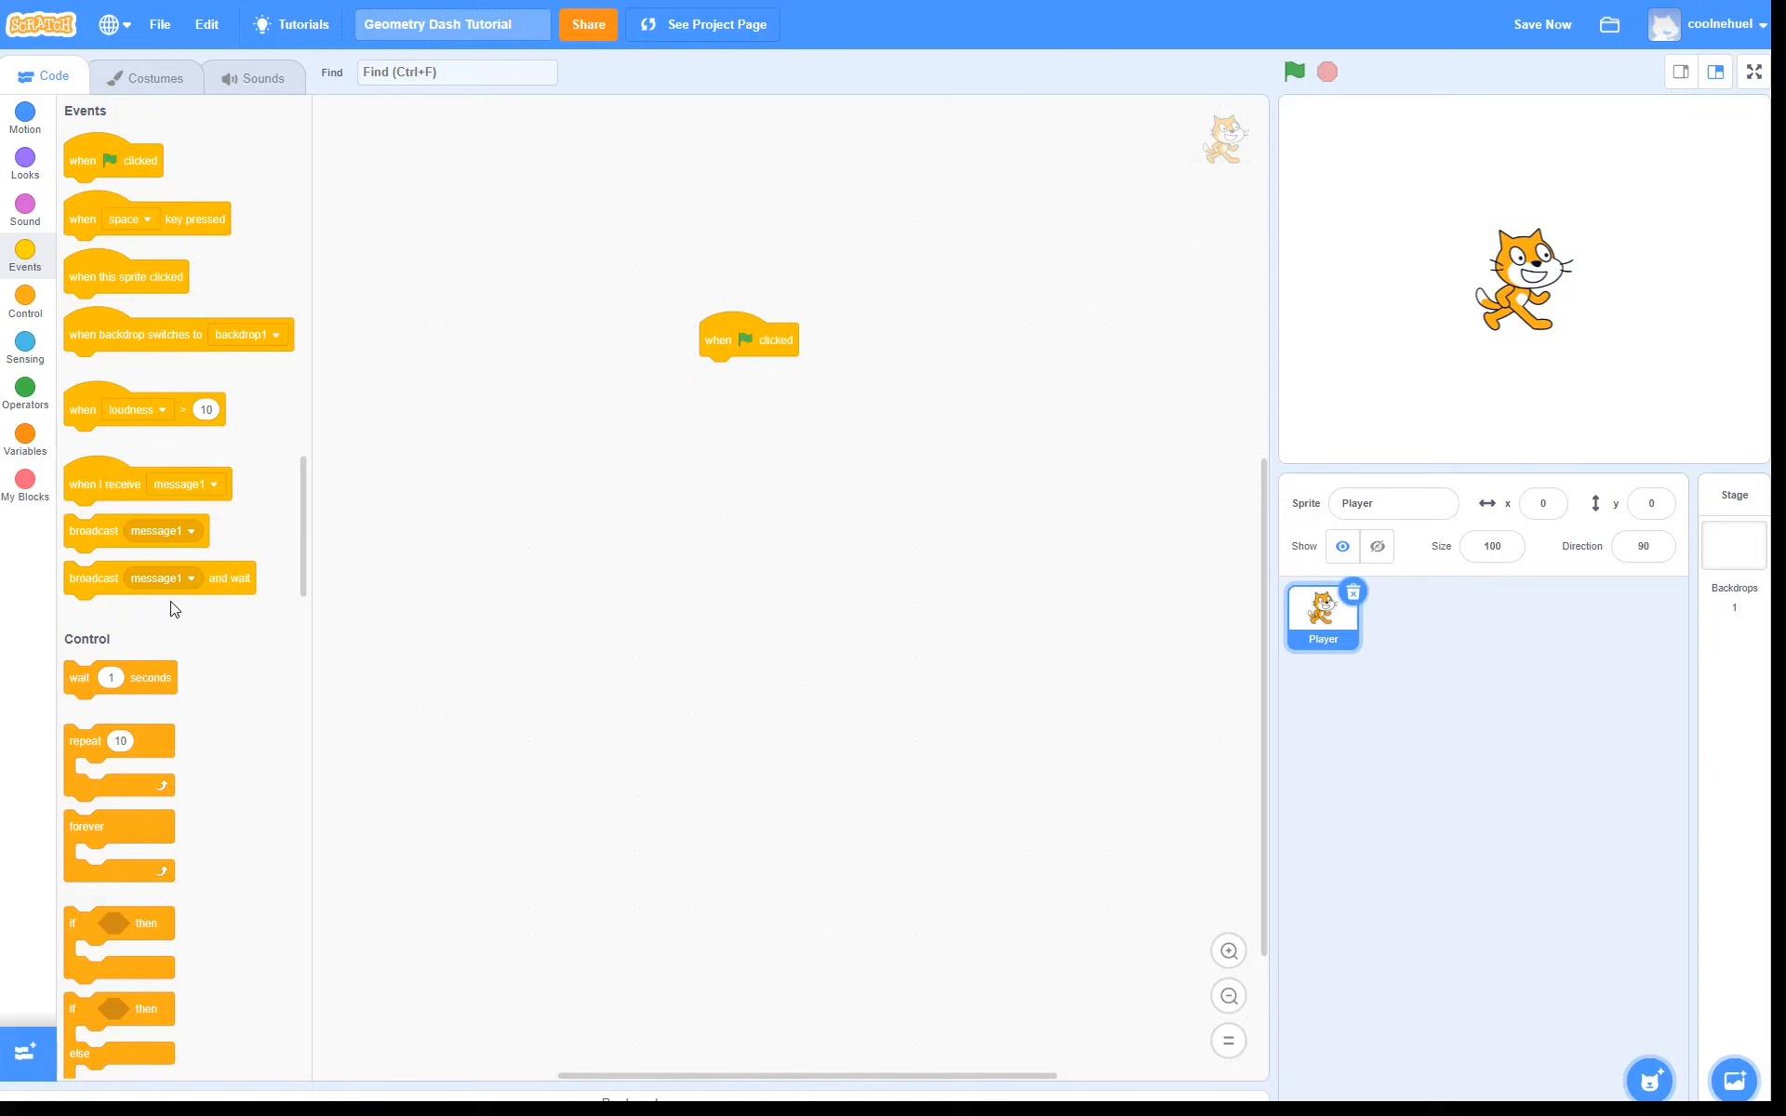
{"action": "left_click_drag", "start_coordinate": [134, 531], "coordinate": [730, 372]}
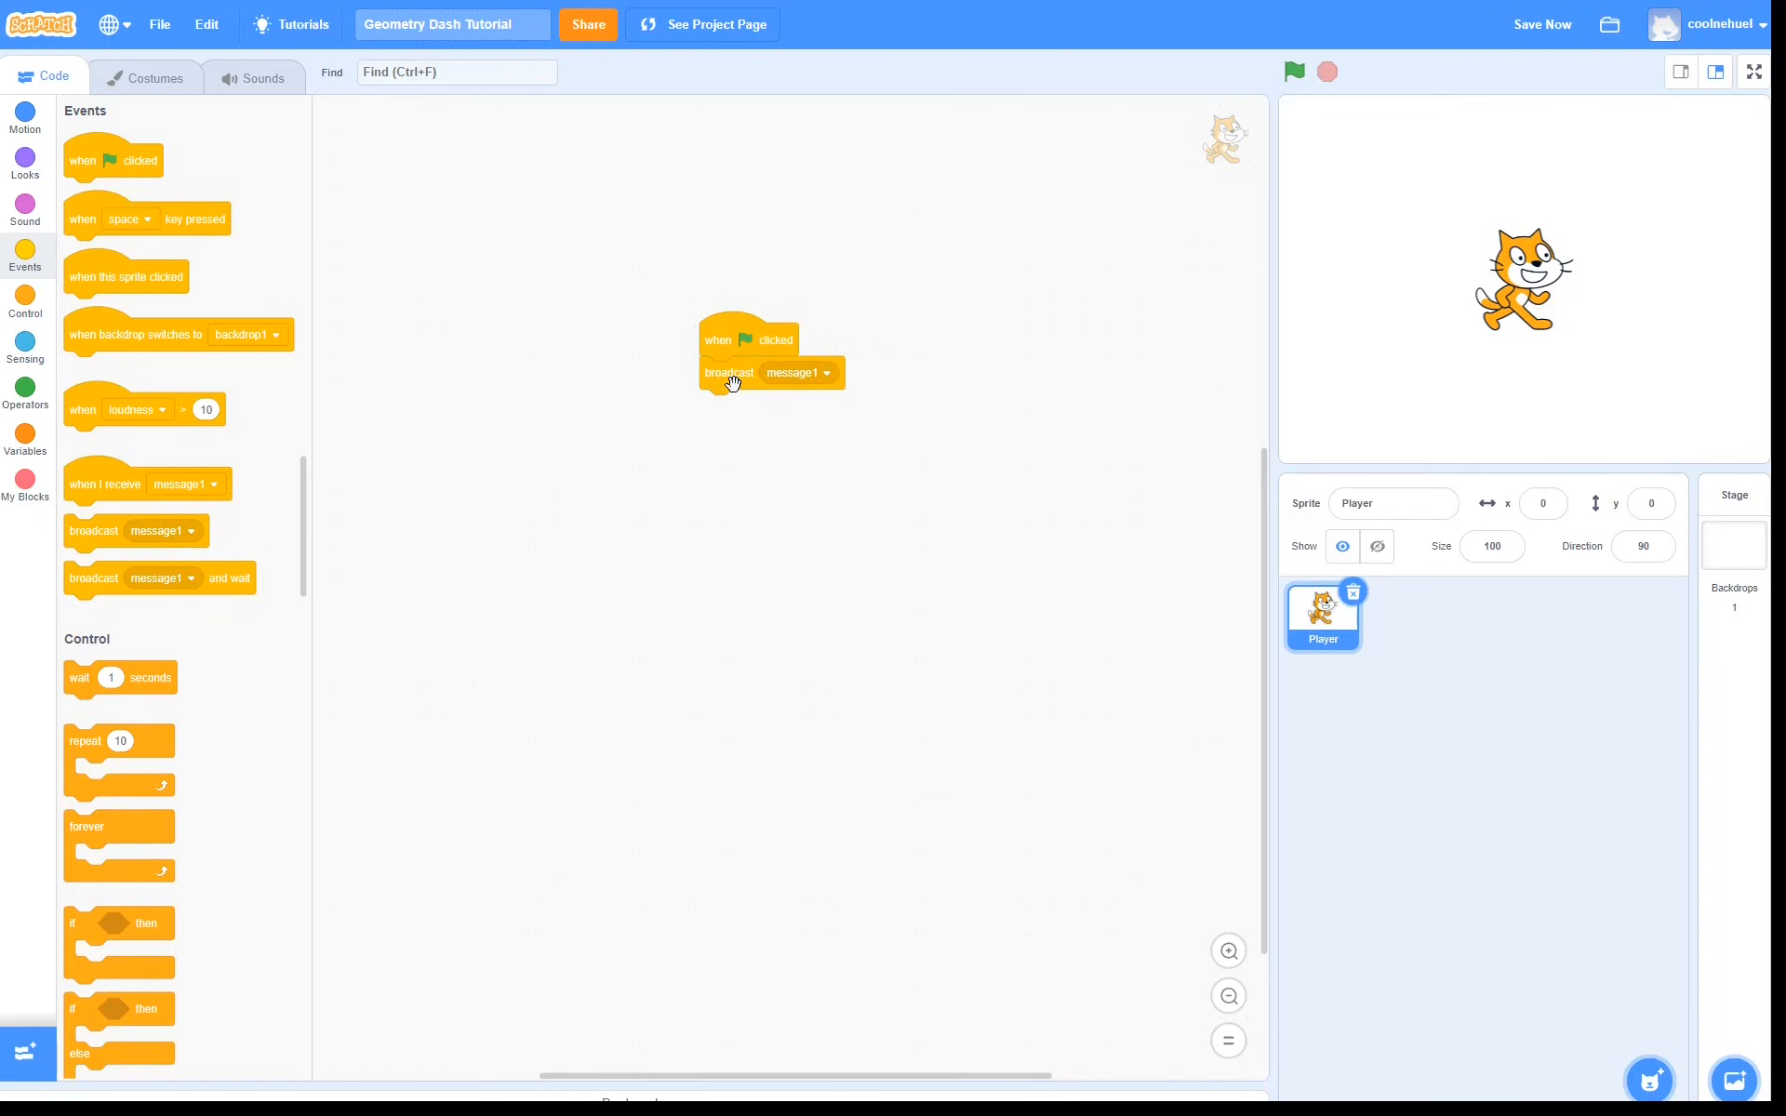
{"action": "left_click", "coordinate": [798, 372]}
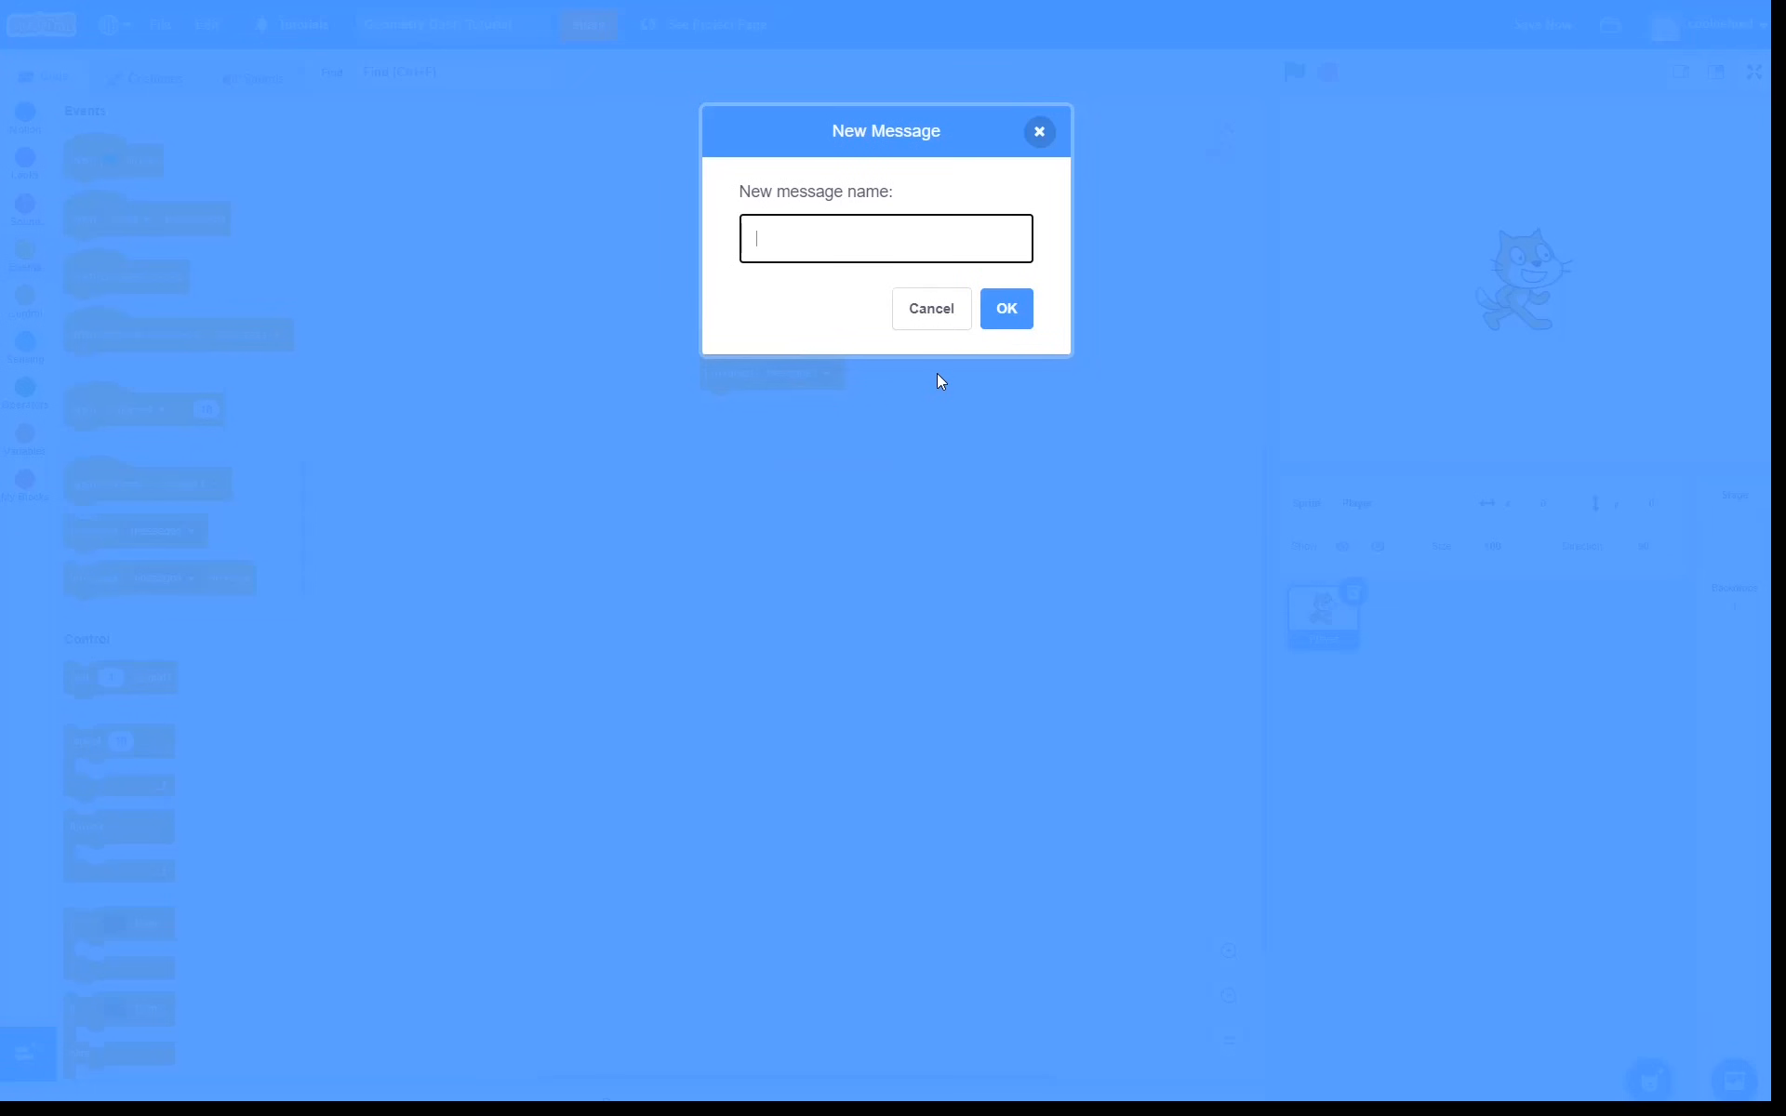
{"action": "type", "text": "start"}
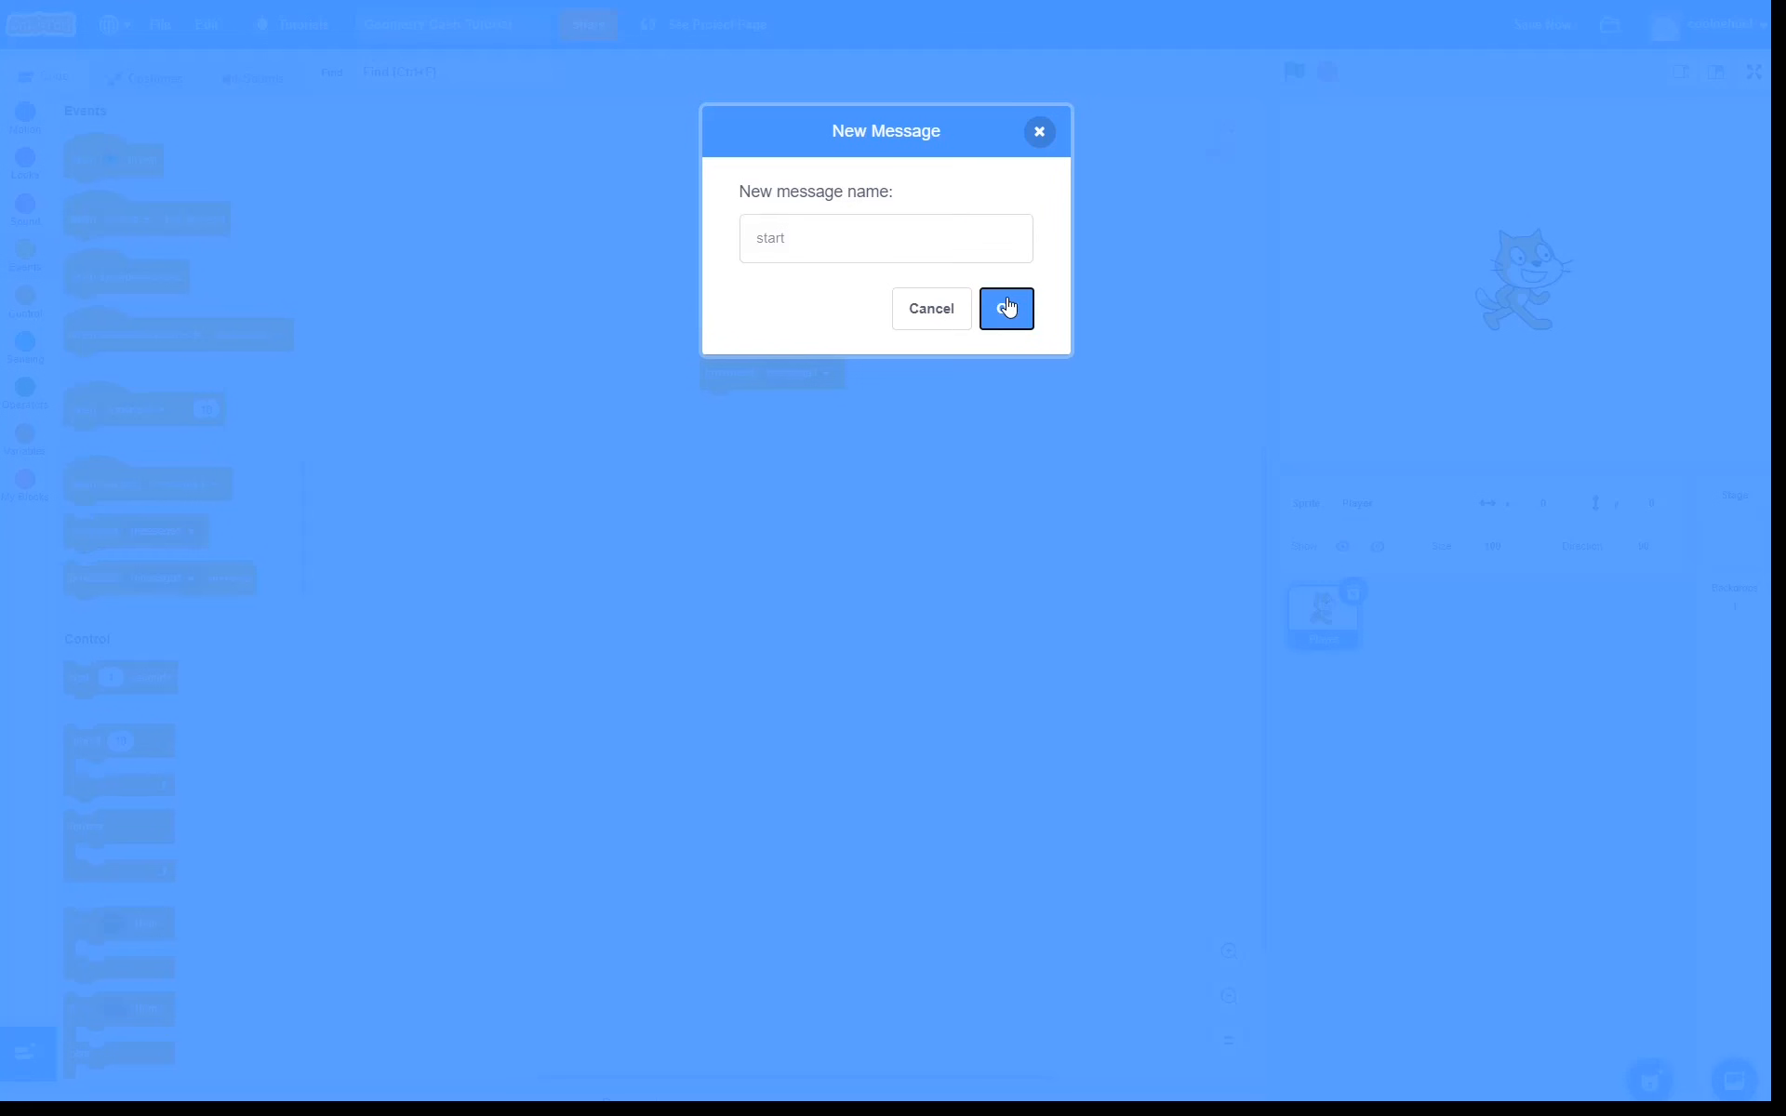
{"action": "left_click", "coordinate": [1007, 309]}
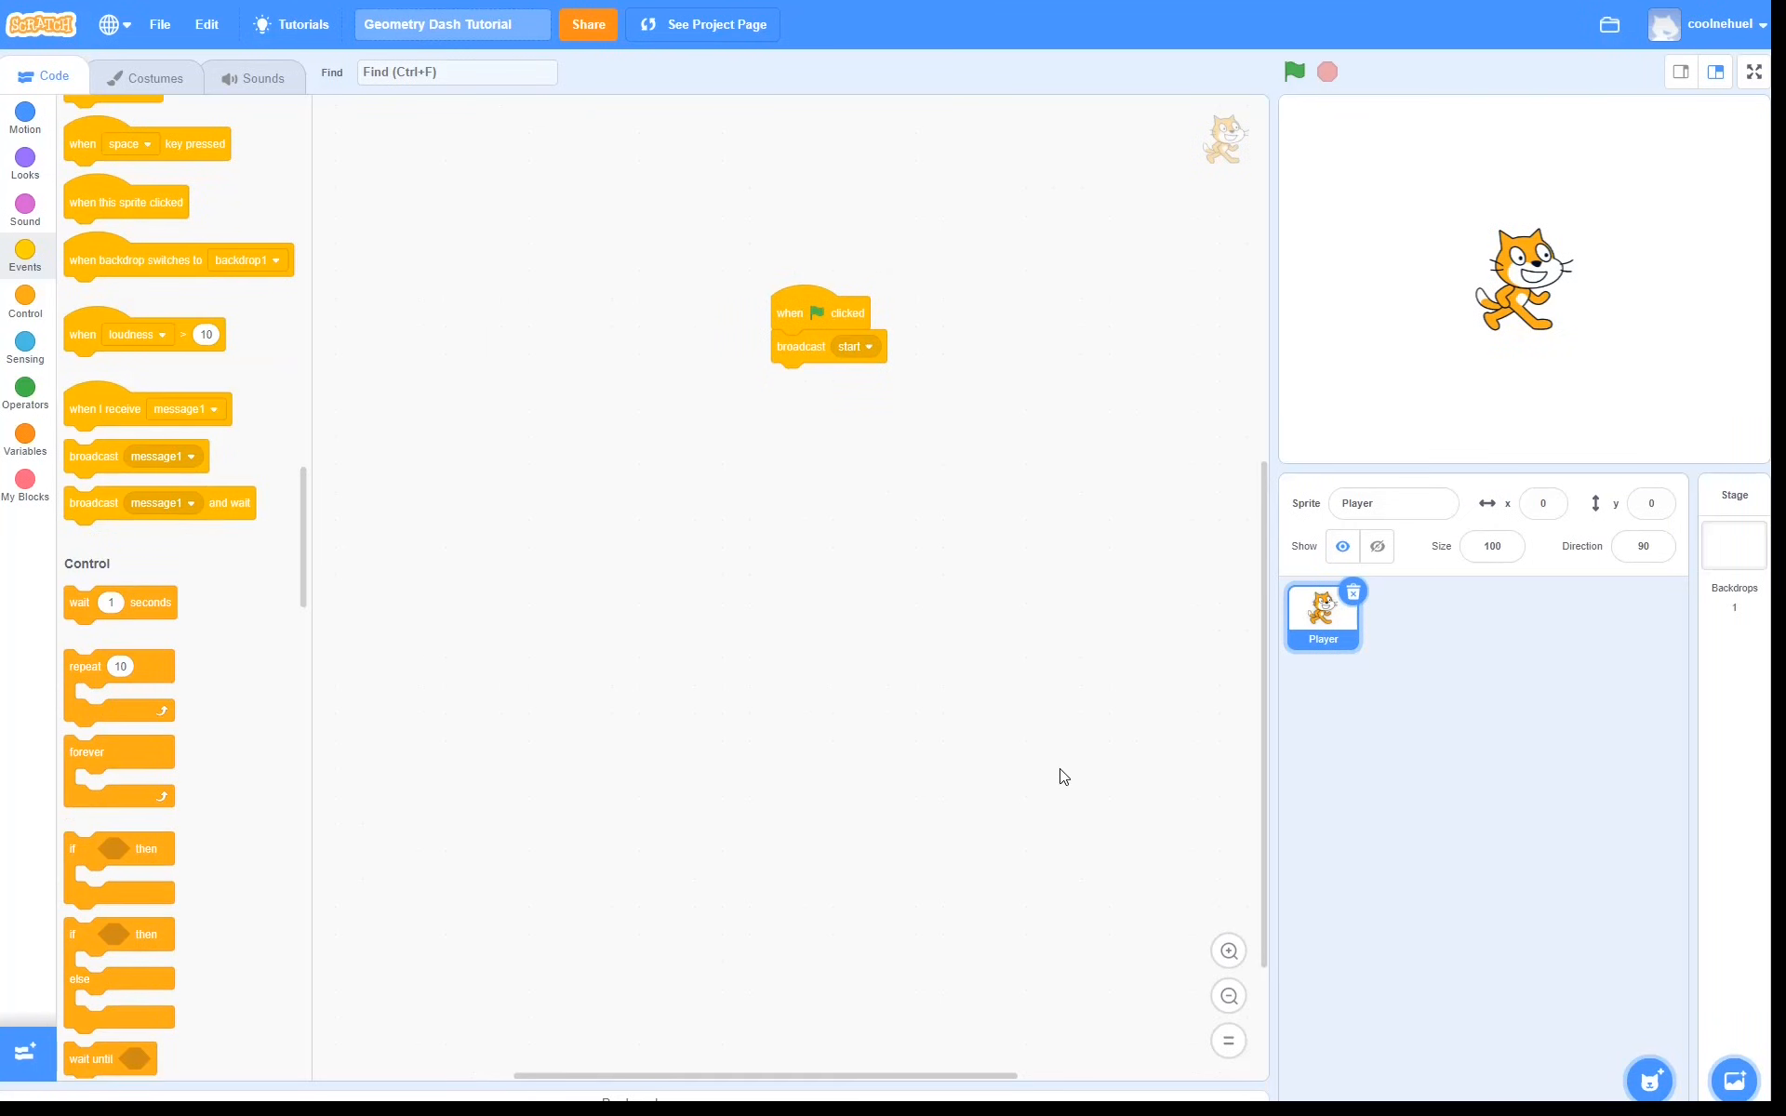
Add a separate 'when I receive start' hat block to the Player's scripts
{"action": "left_click_drag", "start_coordinate": [108, 407], "coordinate": [515, 428]}
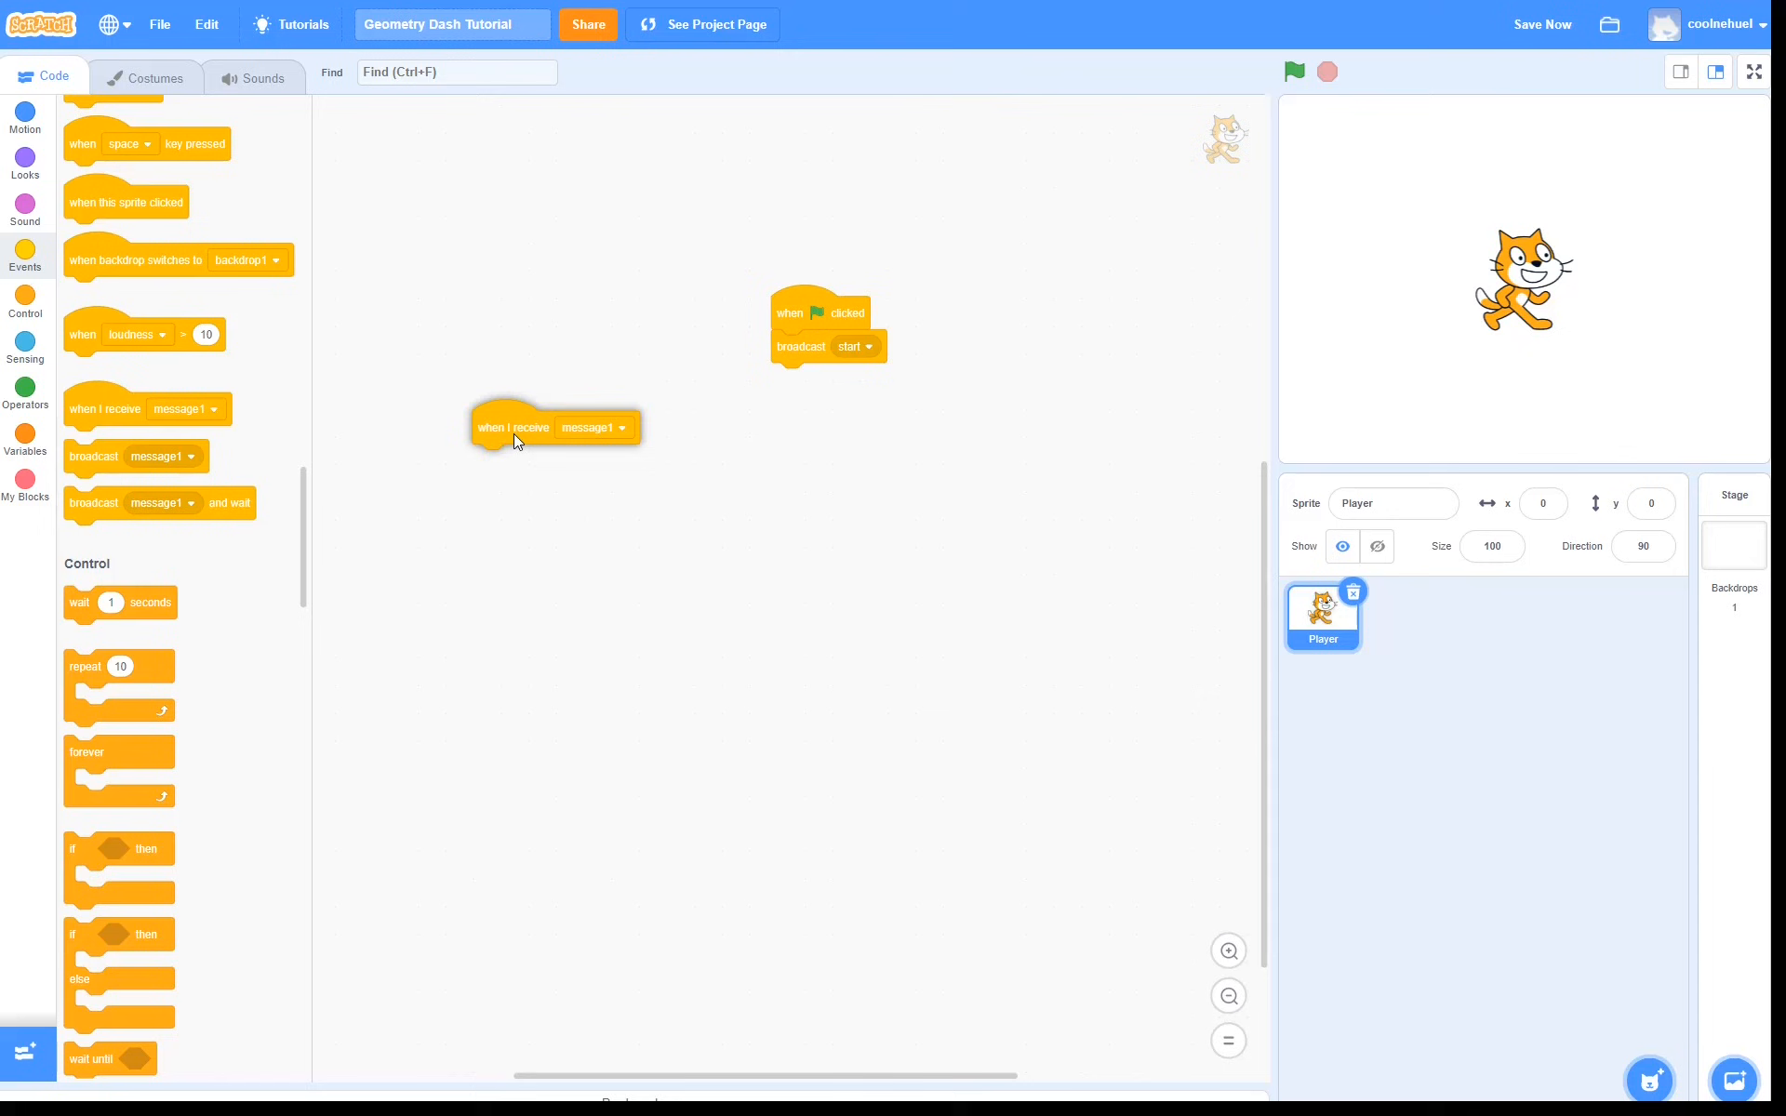
{"action": "left_click", "coordinate": [592, 428]}
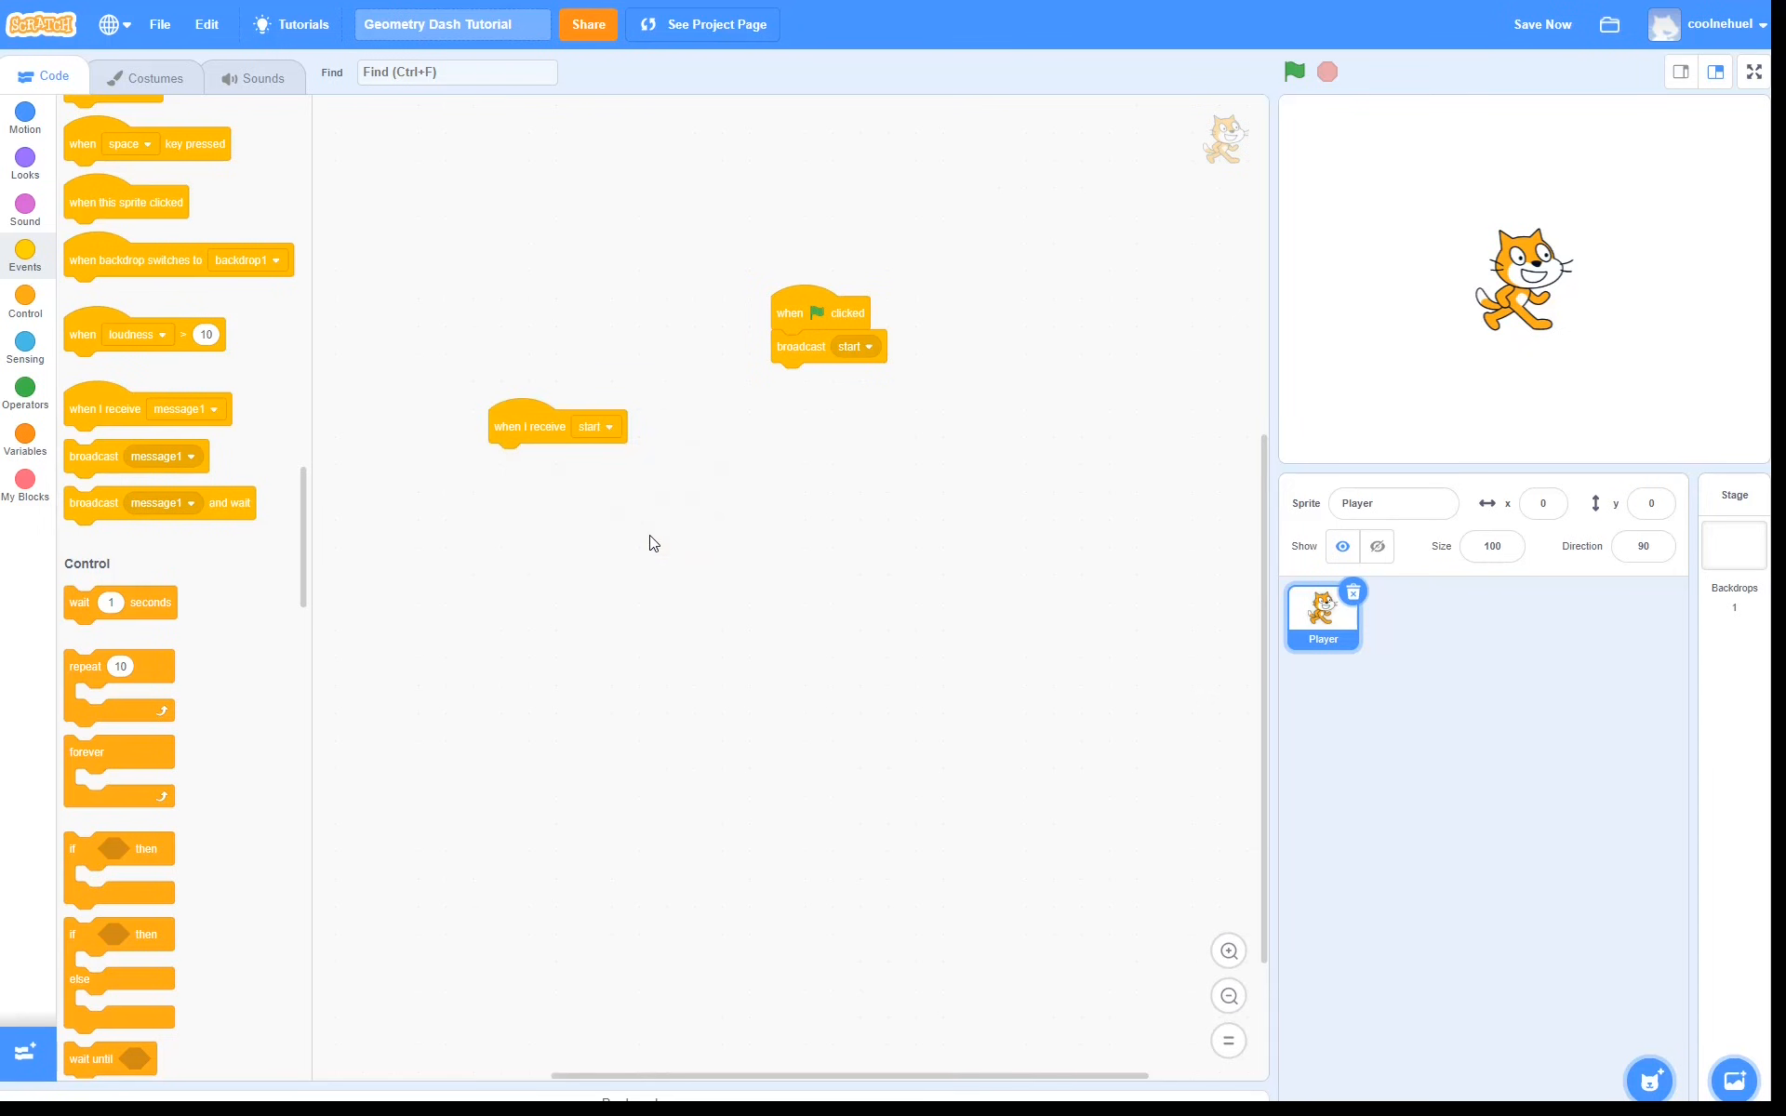
{"action": "mouse_move", "coordinate": [735, 562]}
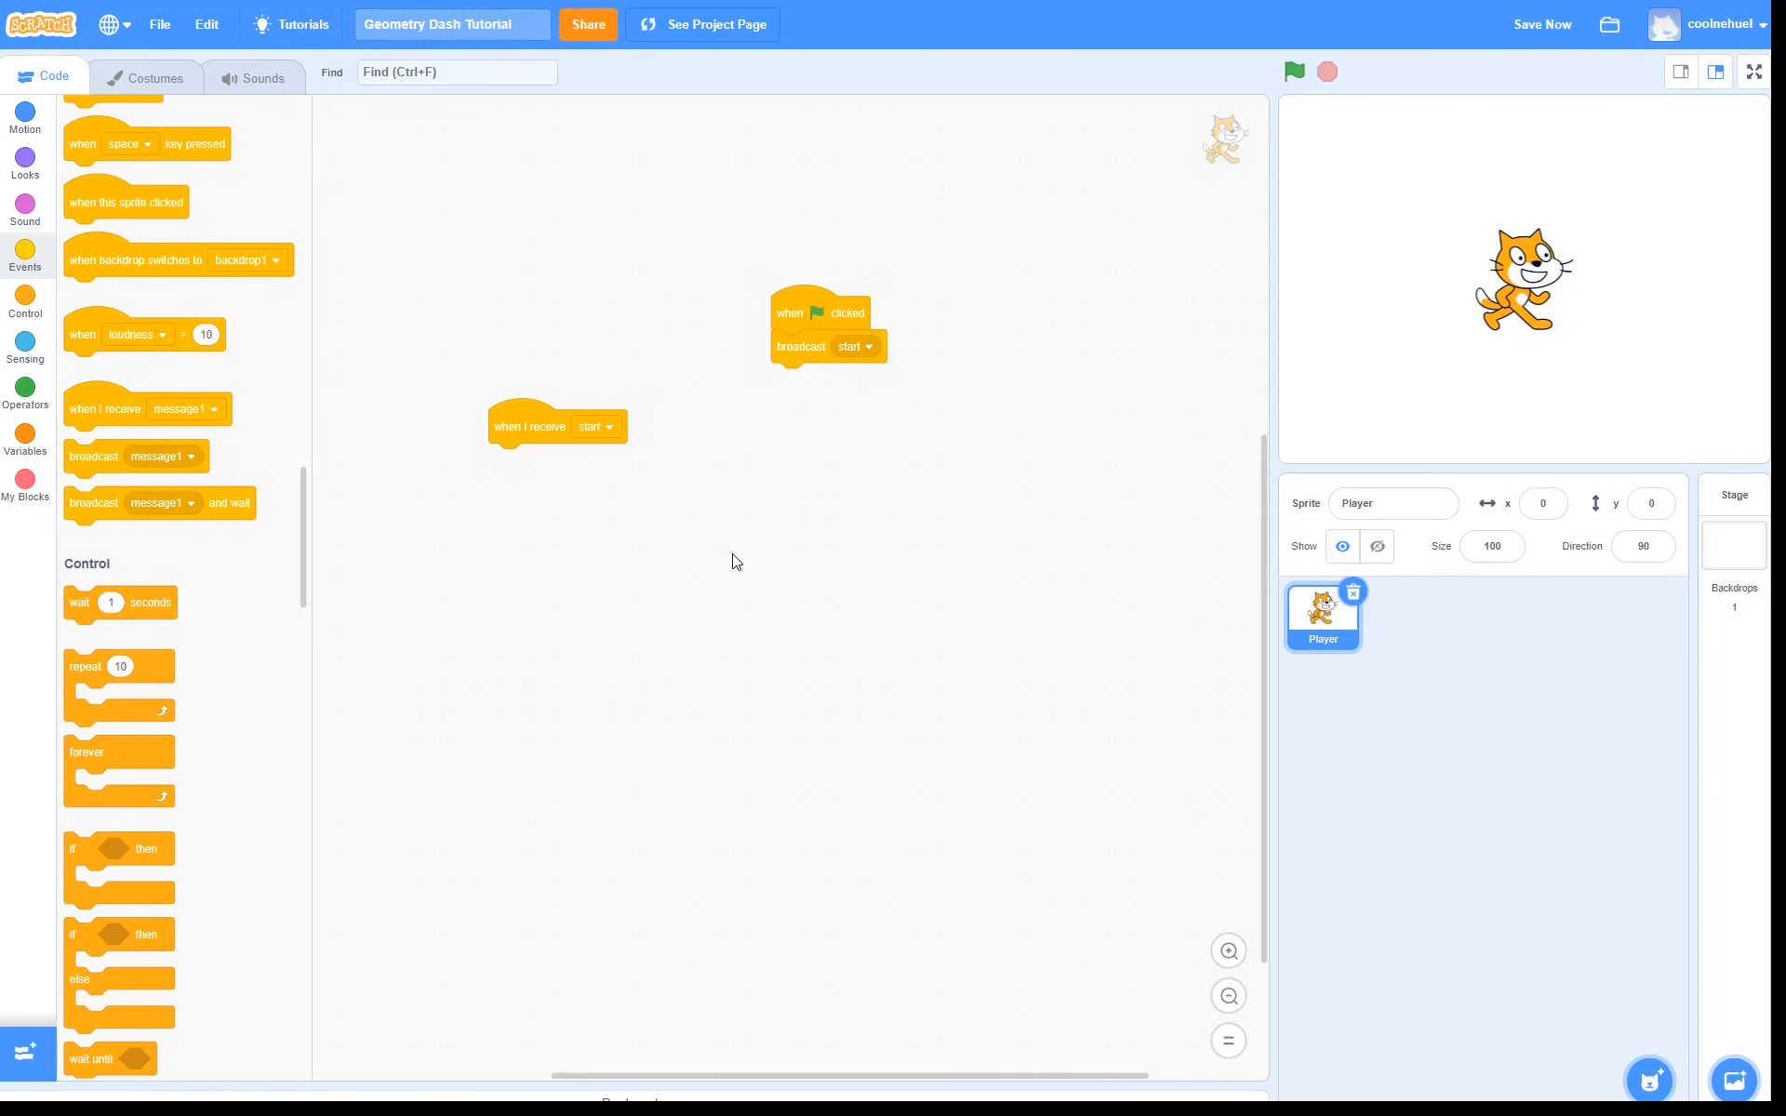
{"action": "left_click", "coordinate": [1542, 24]}
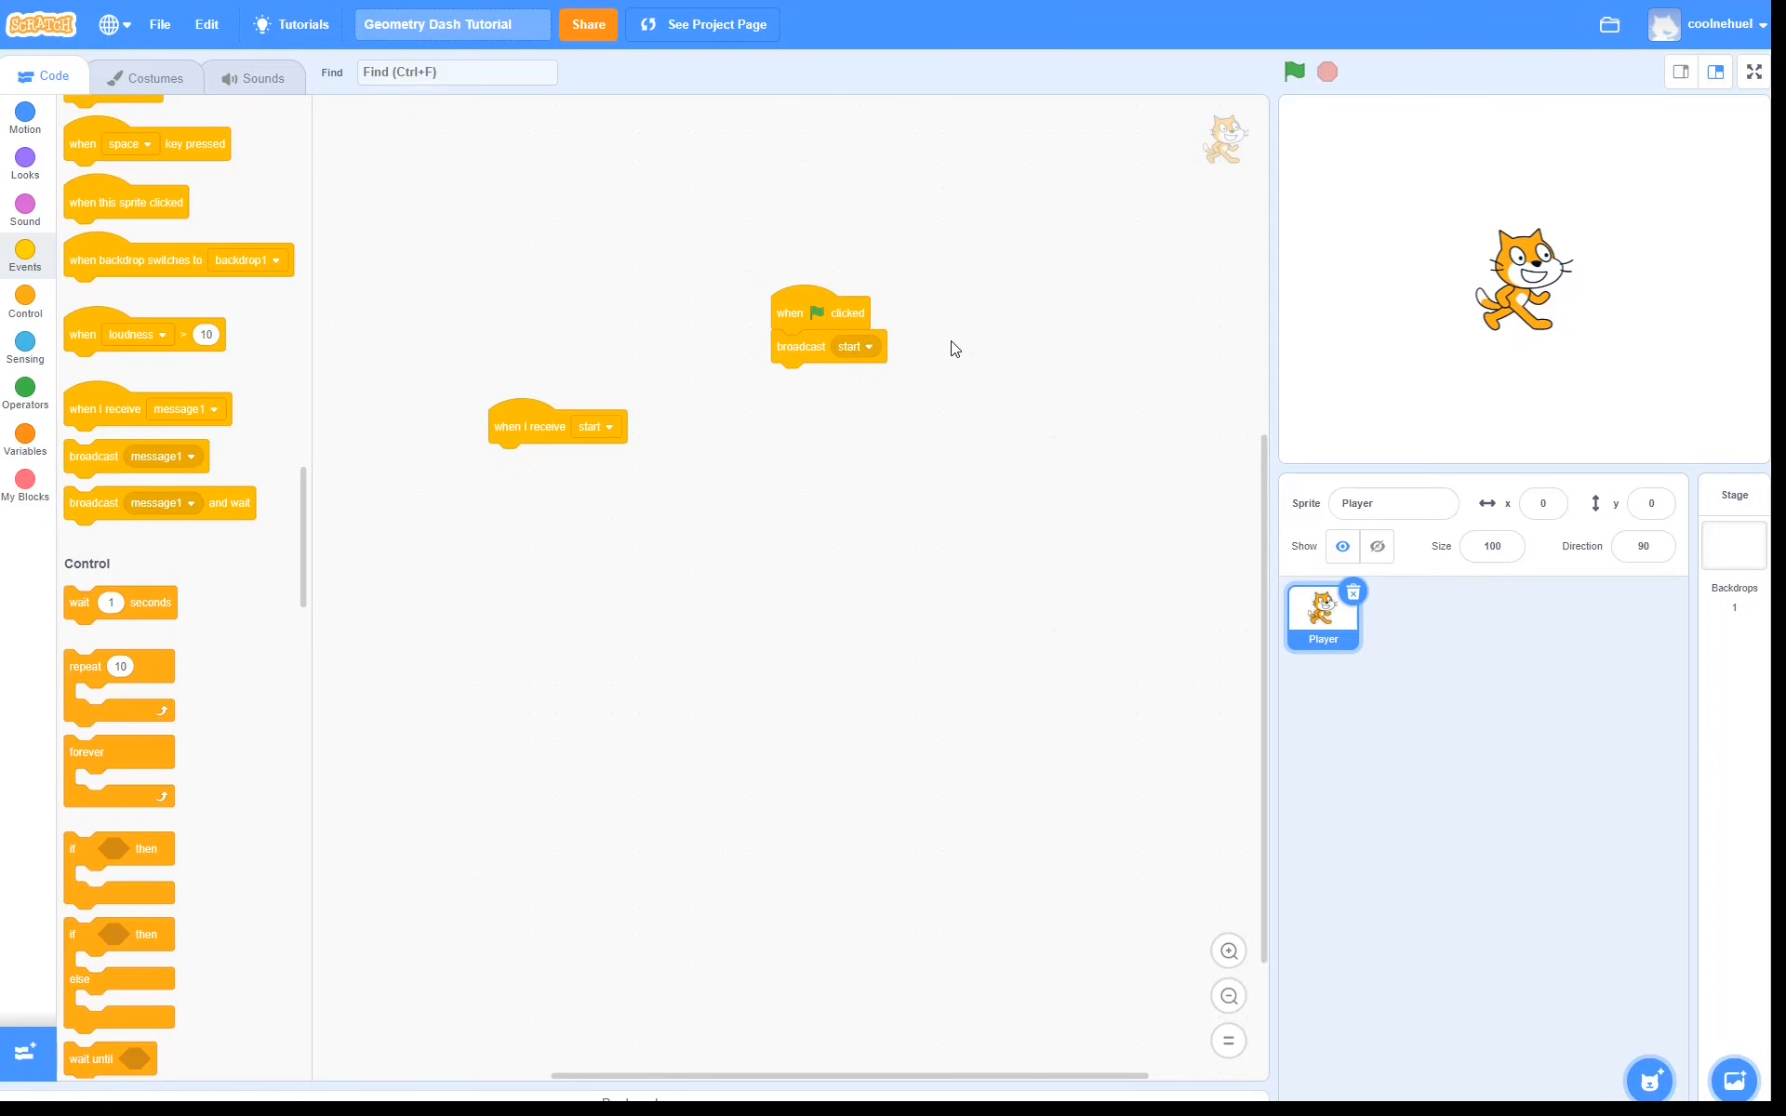
{"action": "mouse_move", "coordinate": [1040, 572]}
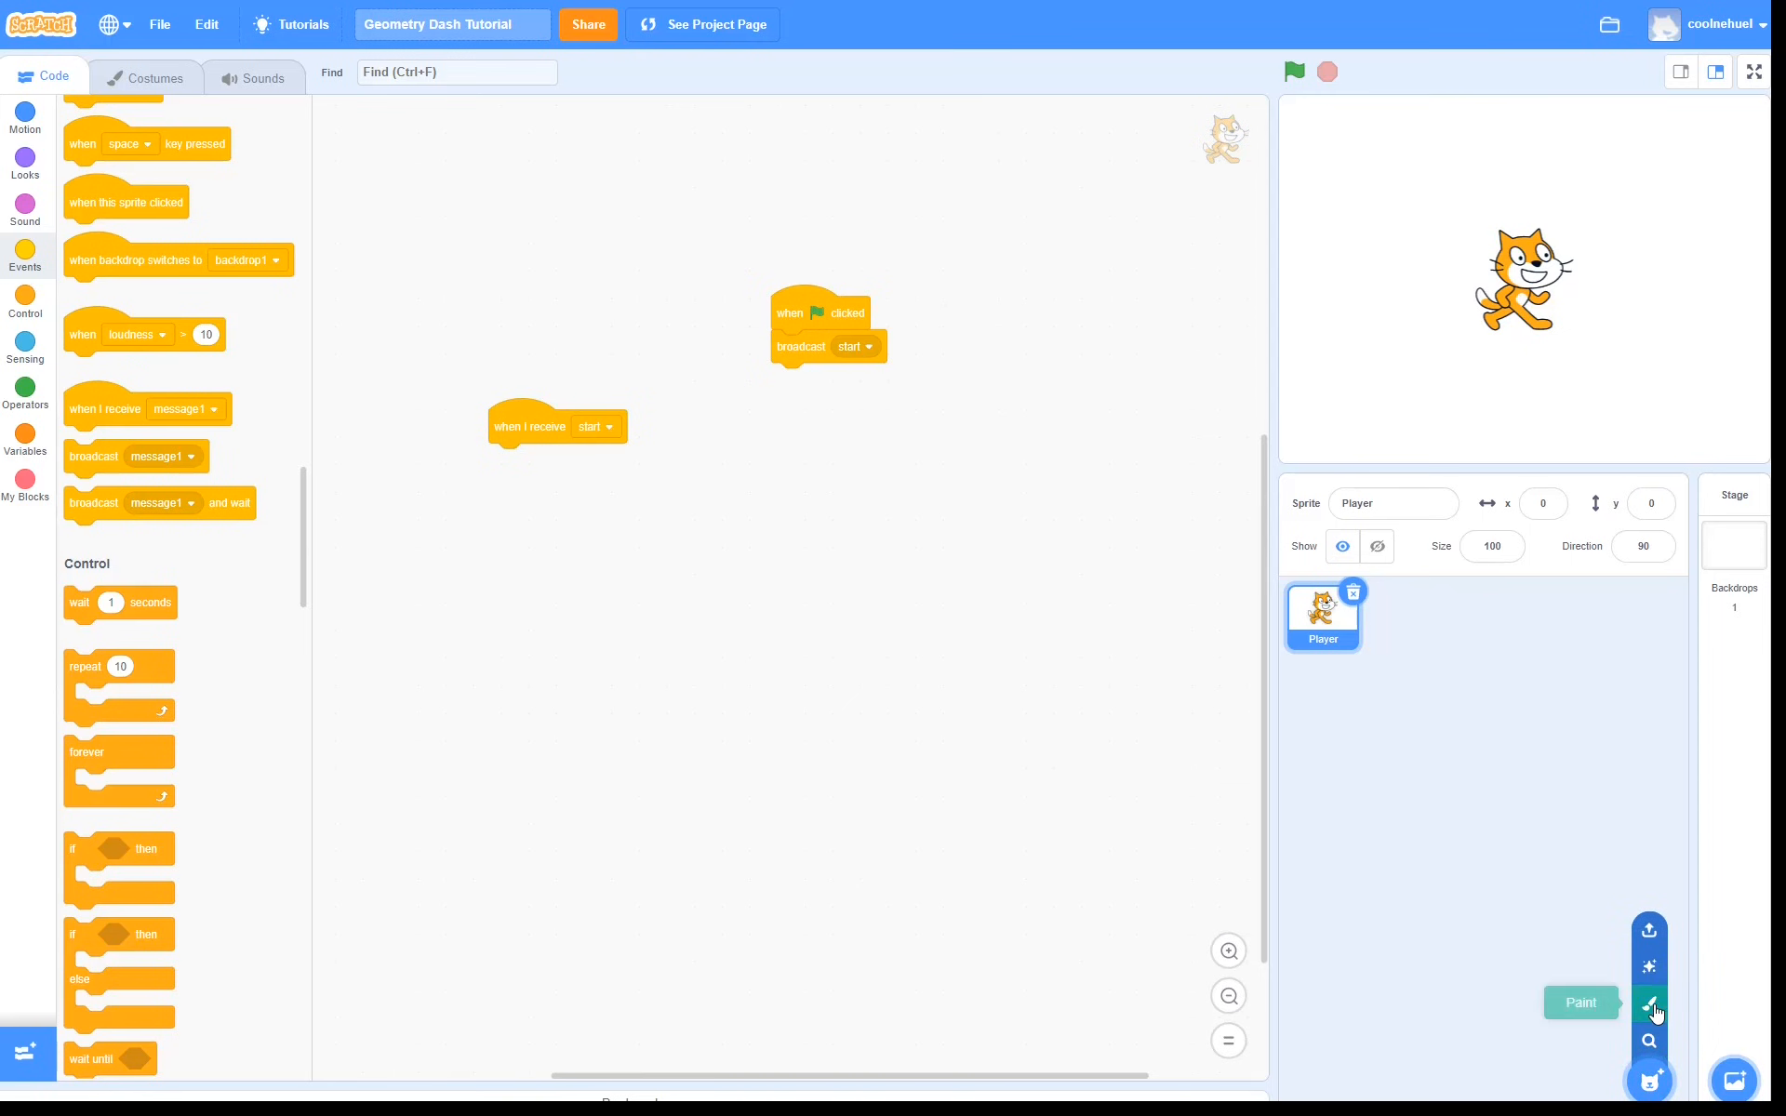
Paint a new sprite named Floor as a solid black rectangle along the bottom
{"action": "left_click", "coordinate": [1646, 1003]}
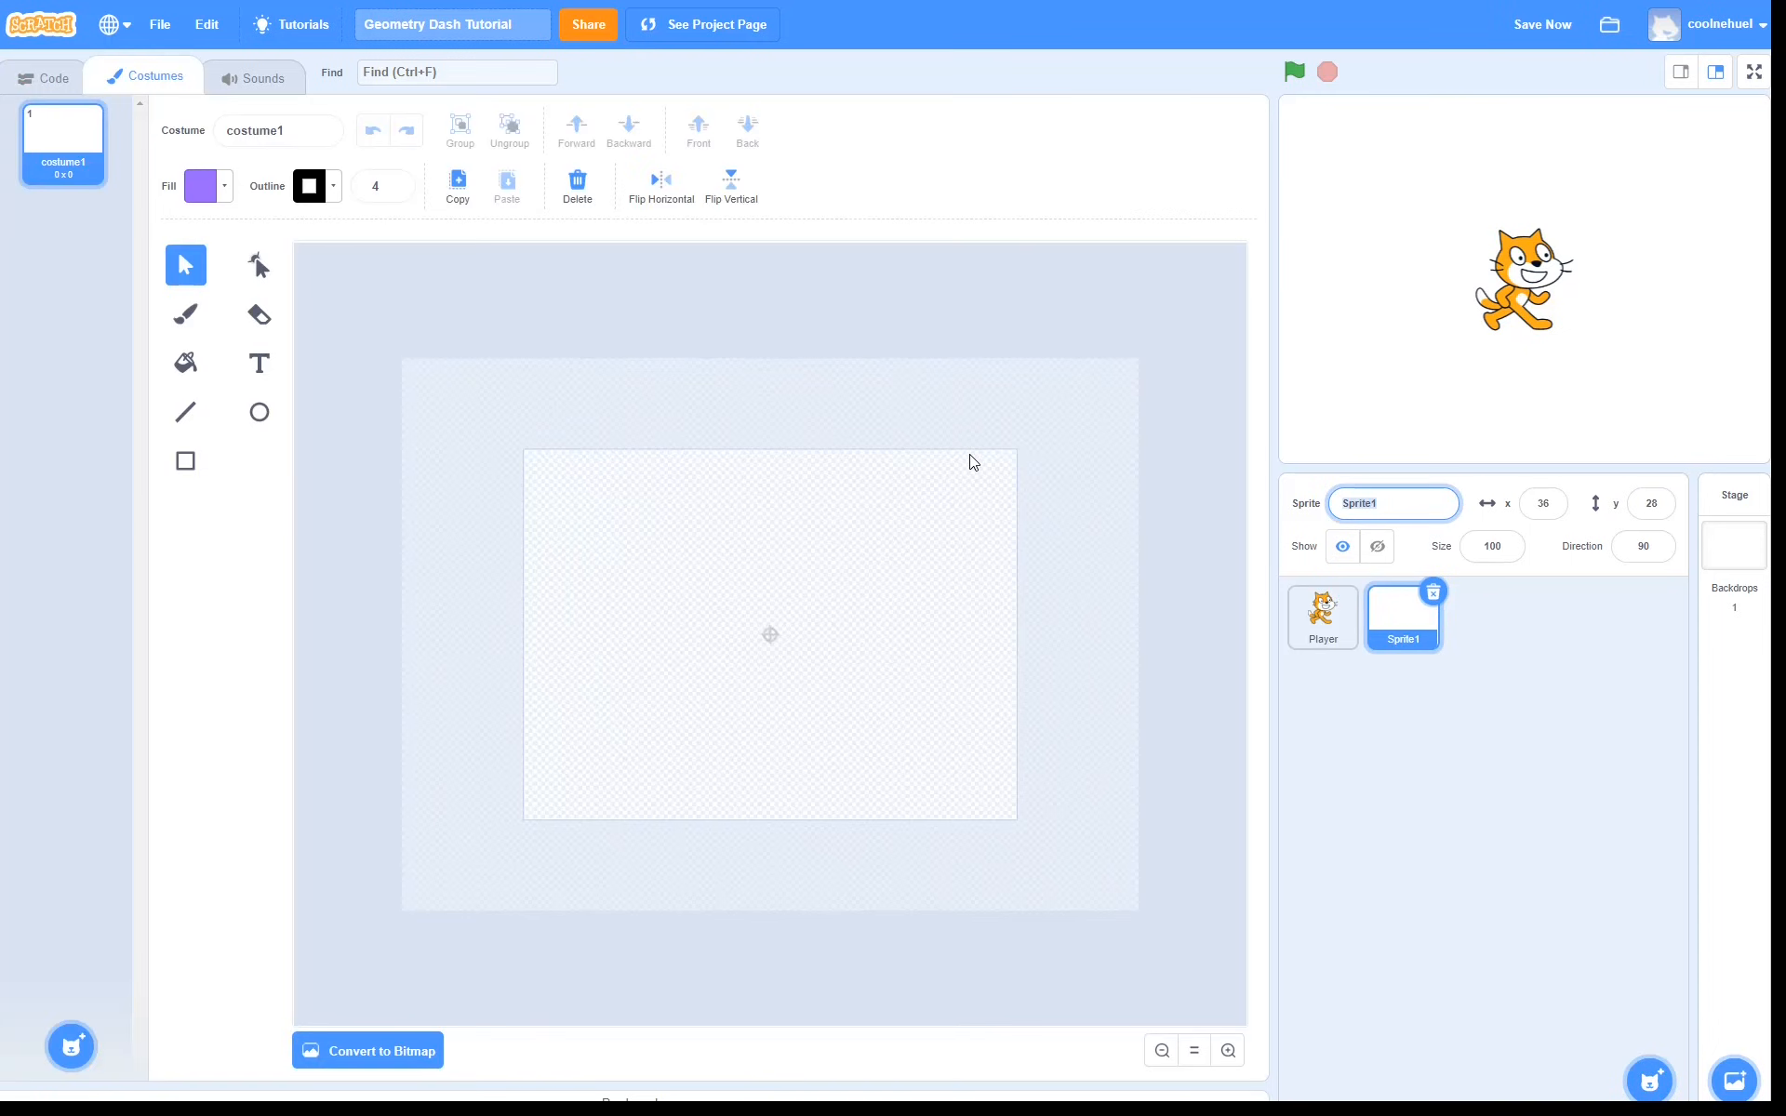
{"action": "type", "text": "Floor"}
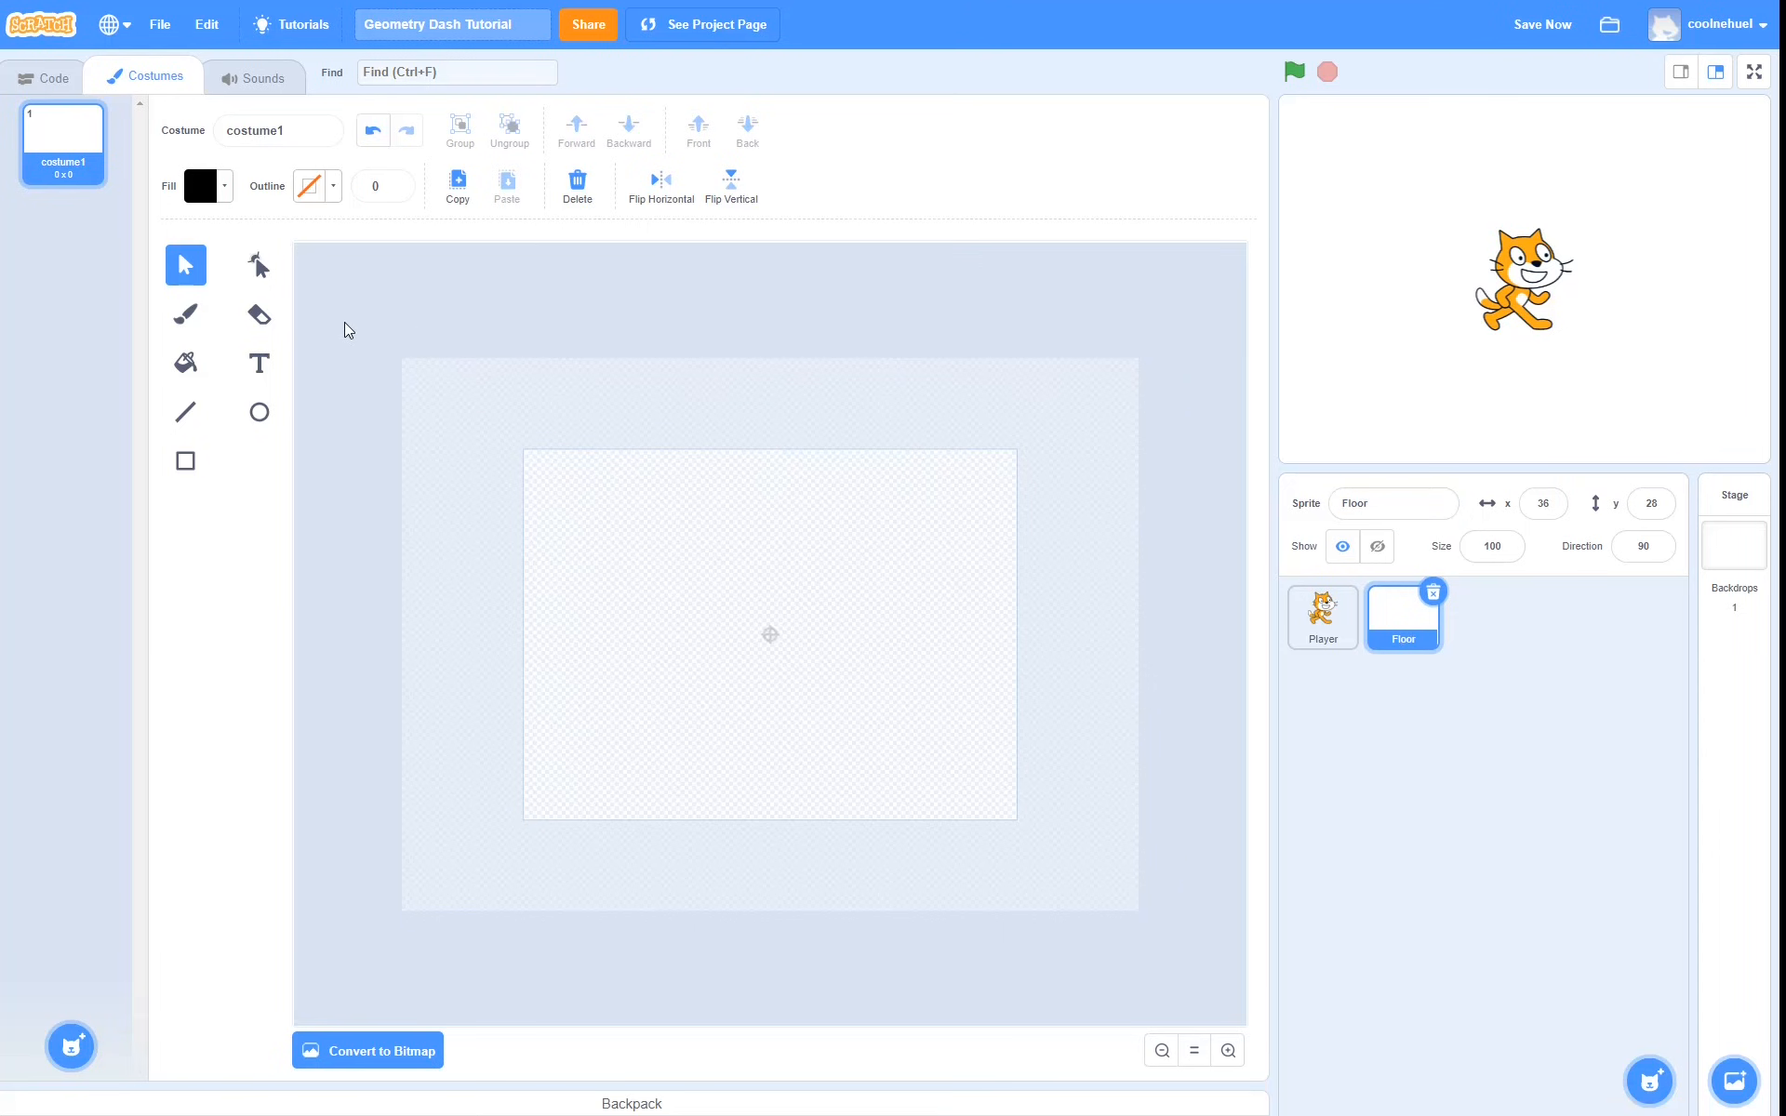
{"action": "left_click", "coordinate": [184, 461]}
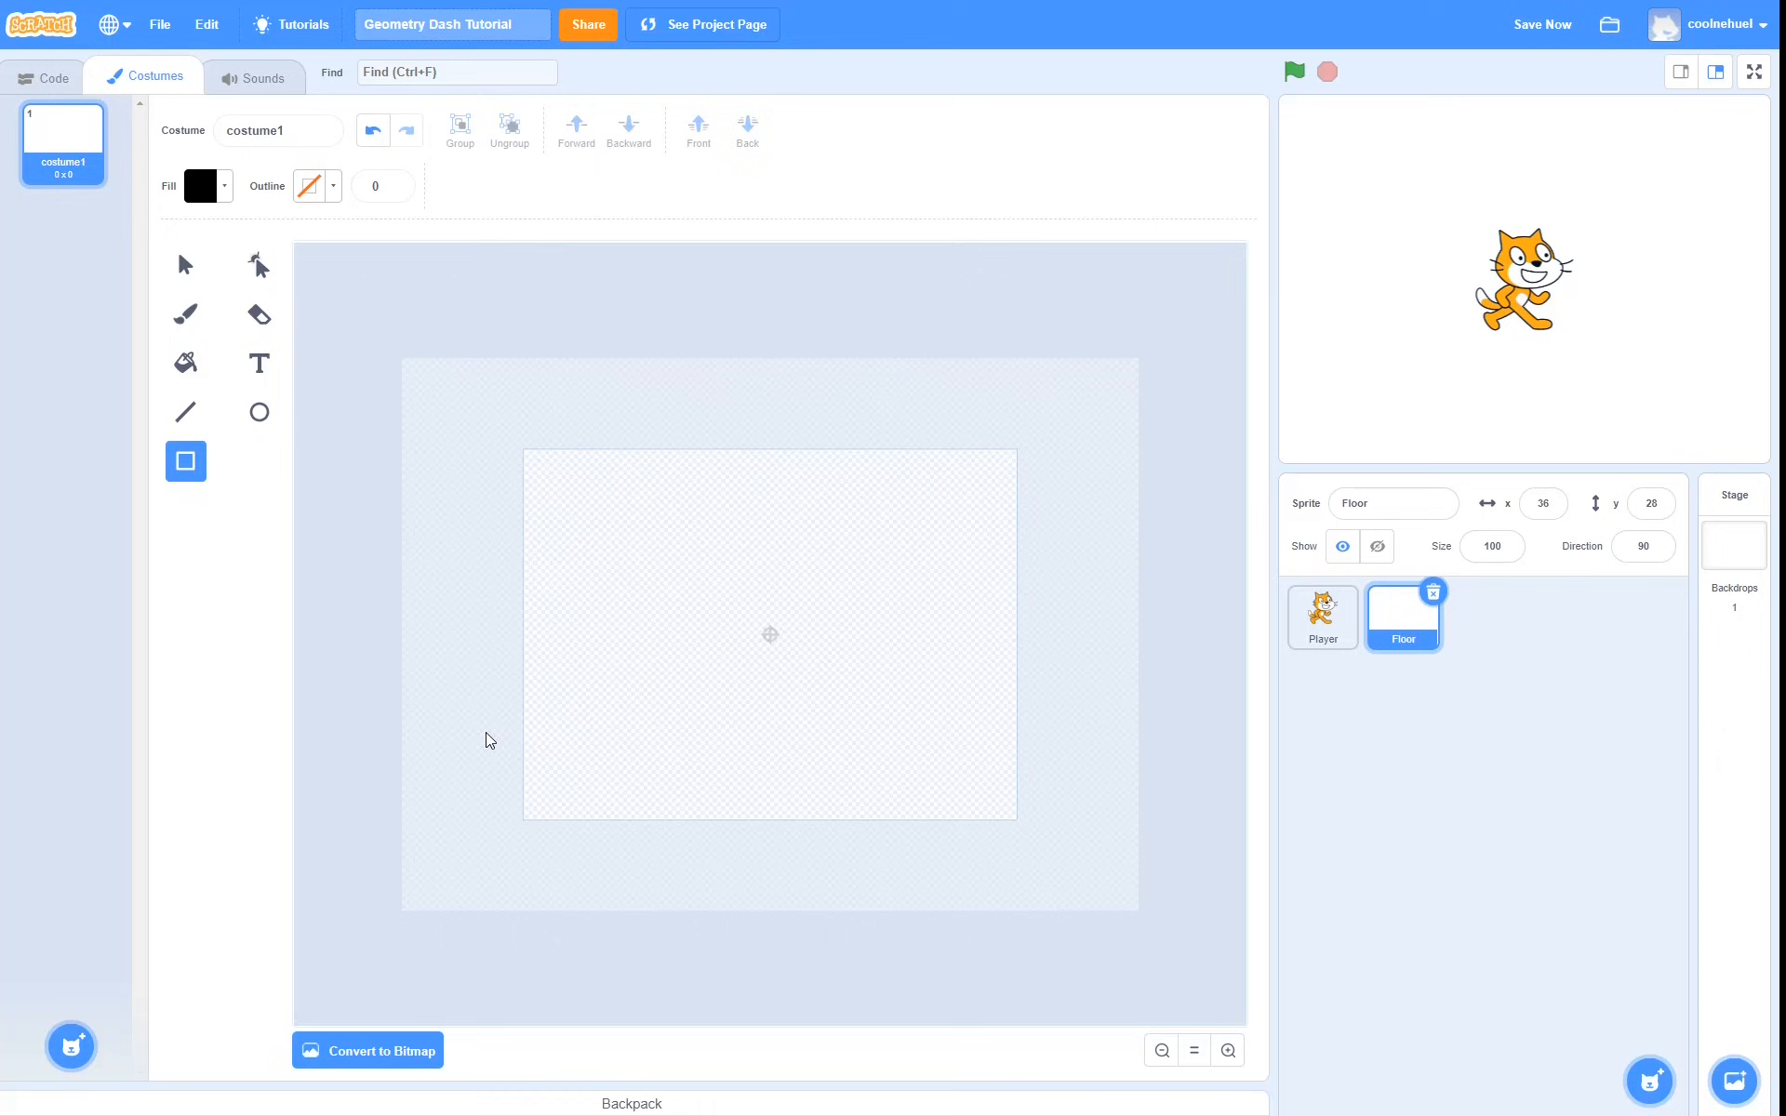
{"action": "left_click_drag", "start_coordinate": [488, 739], "coordinate": [1068, 838]}
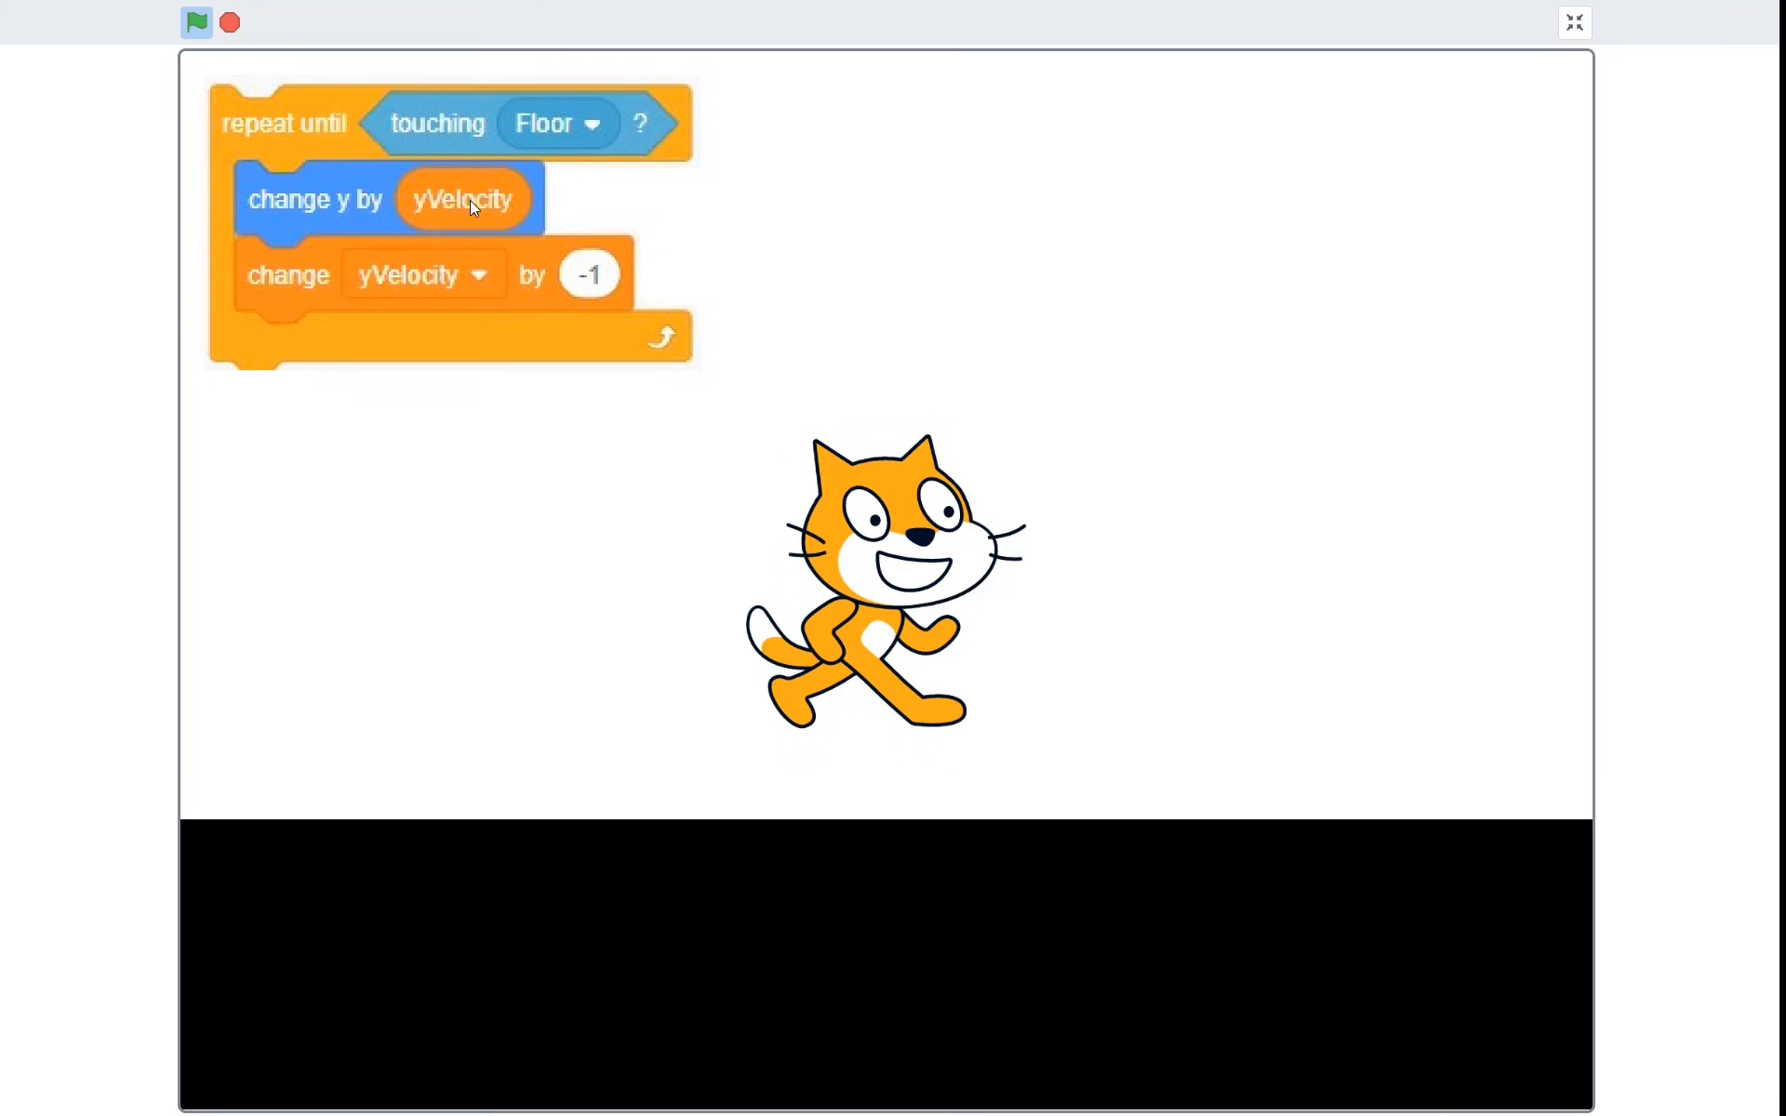
{"action": "mouse_move", "coordinate": [454, 329]}
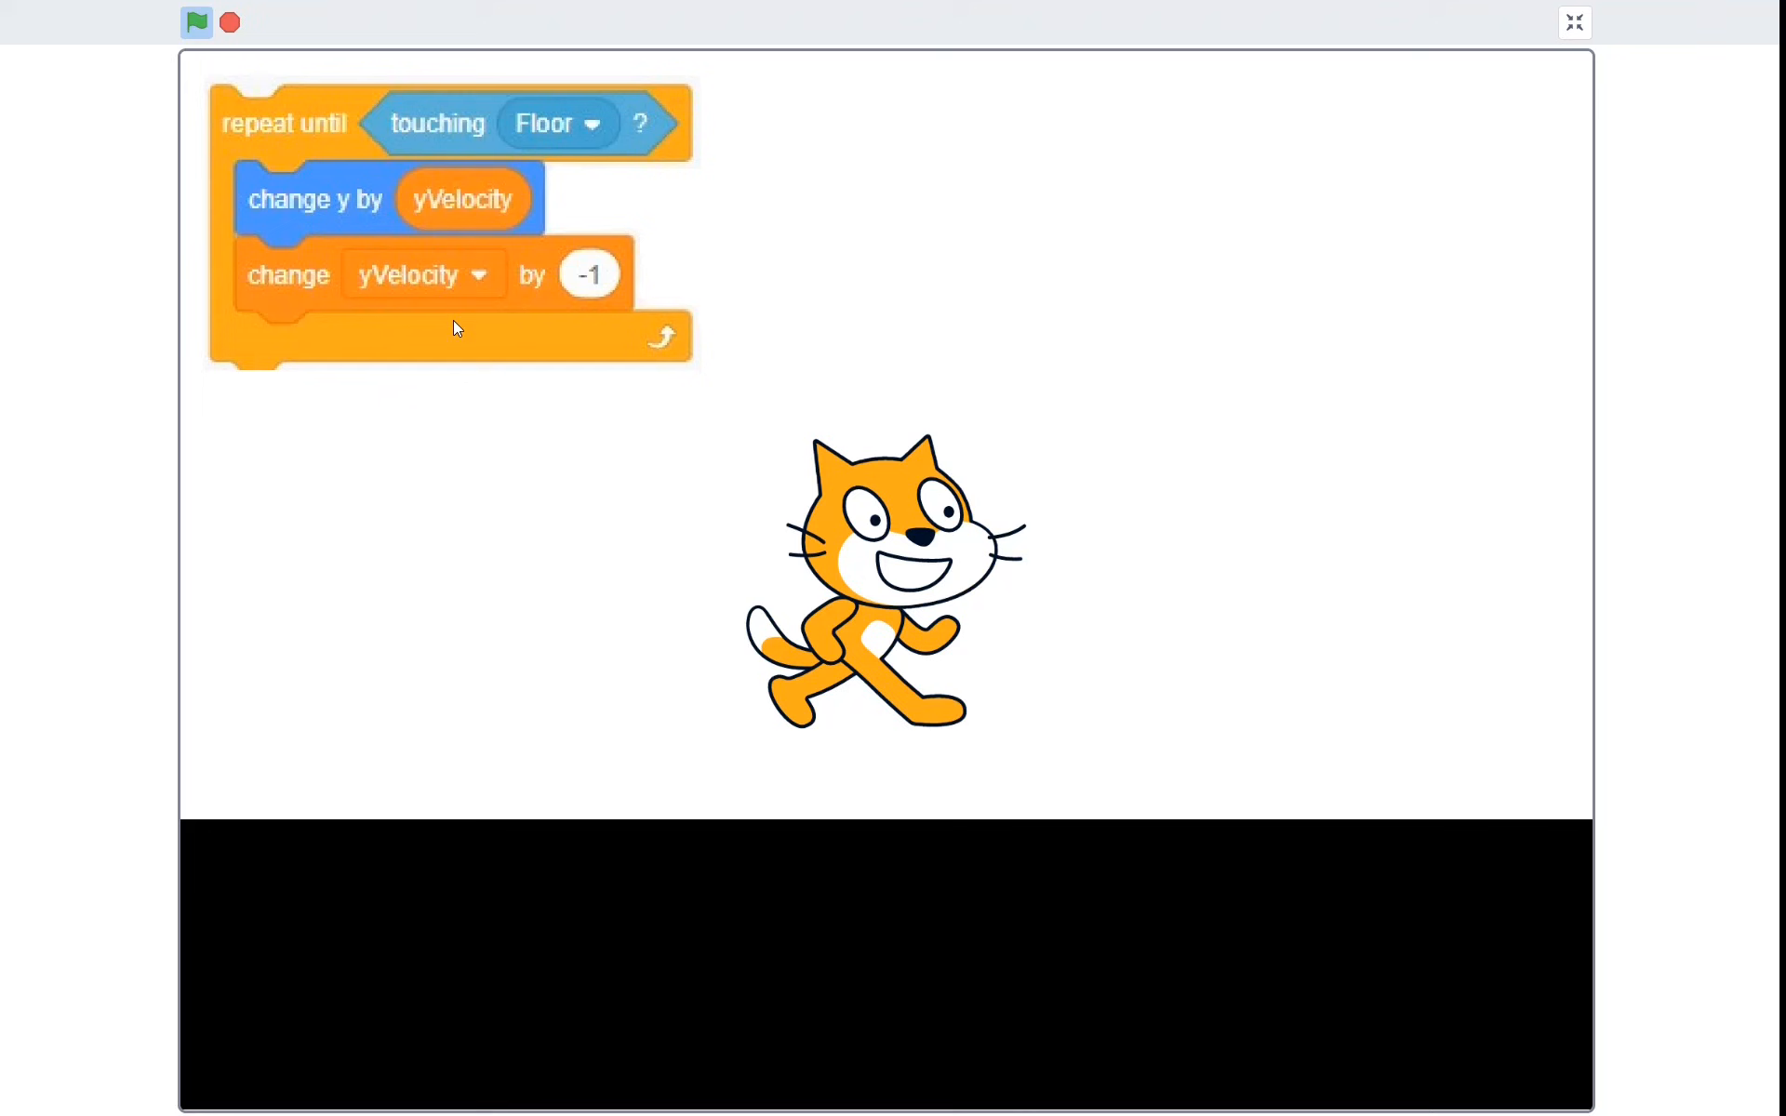
{"action": "mouse_move", "coordinate": [462, 512]}
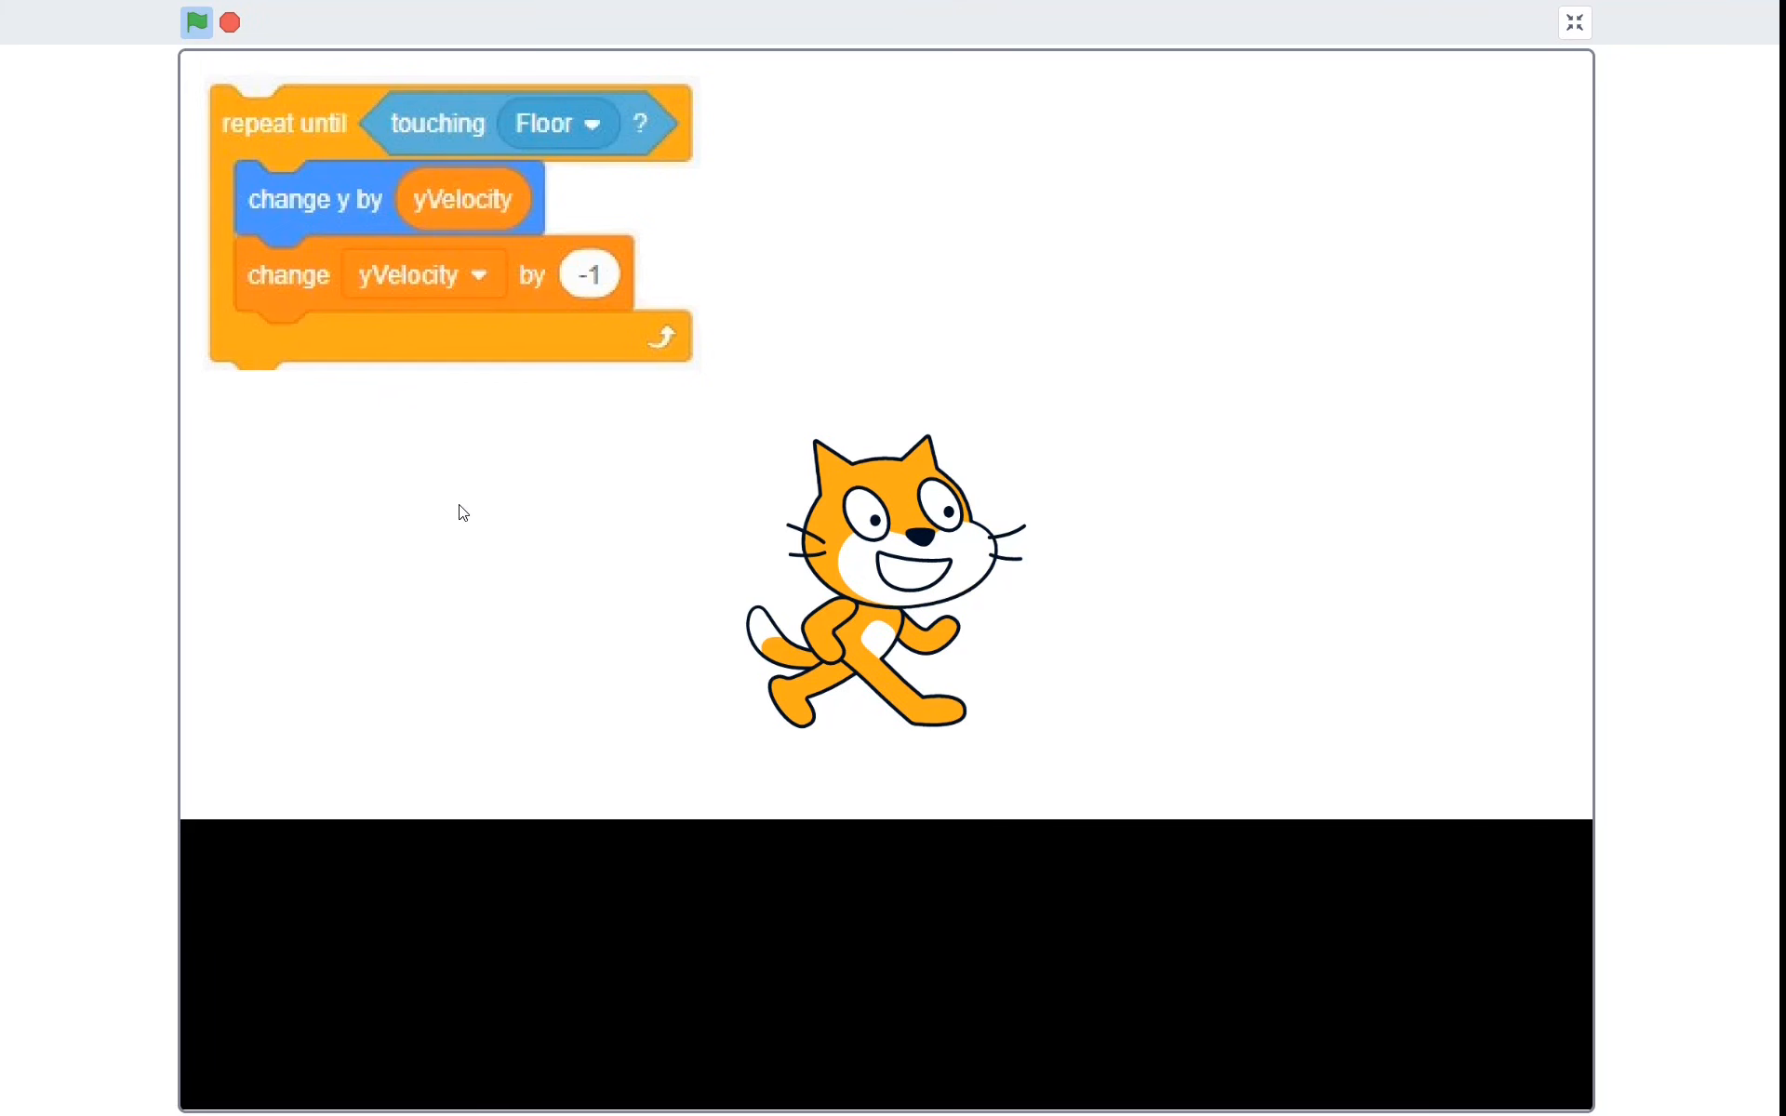
{"action": "mouse_move", "coordinate": [349, 192]}
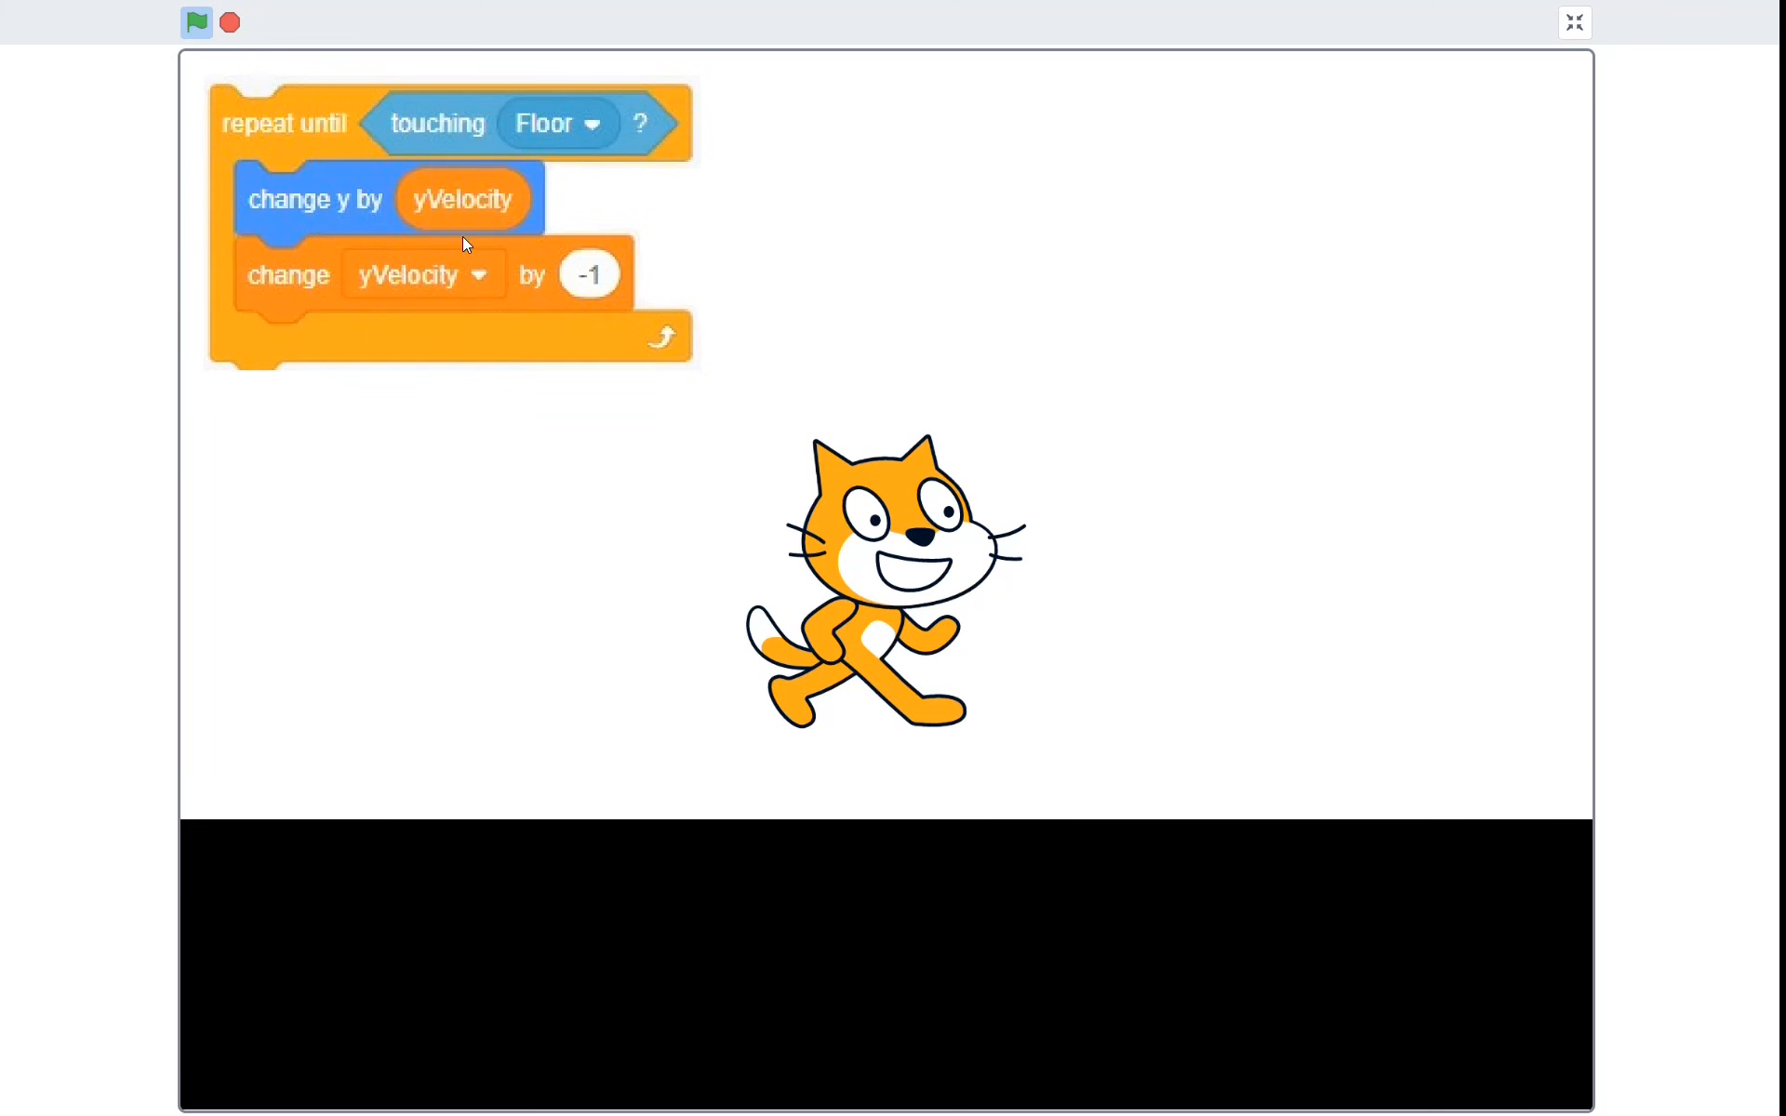
{"action": "mouse_move", "coordinate": [498, 186]}
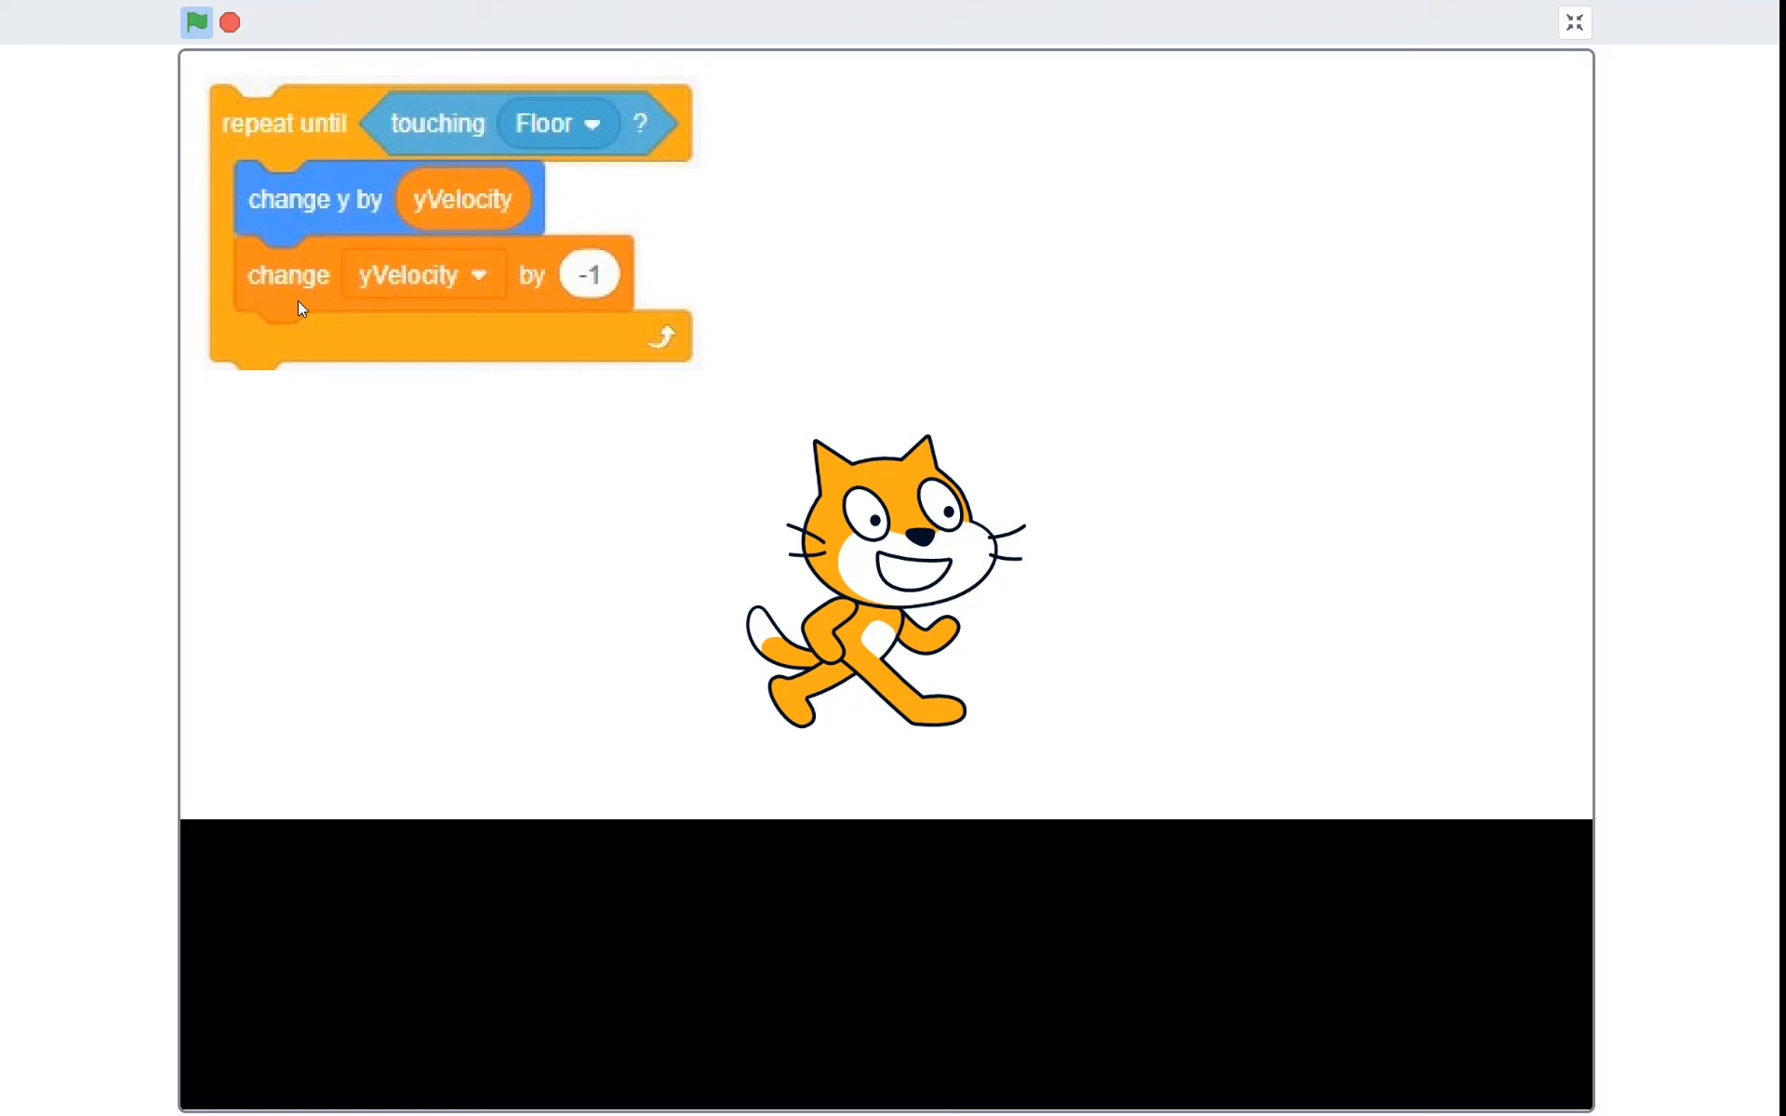
{"action": "mouse_move", "coordinate": [1114, 332]}
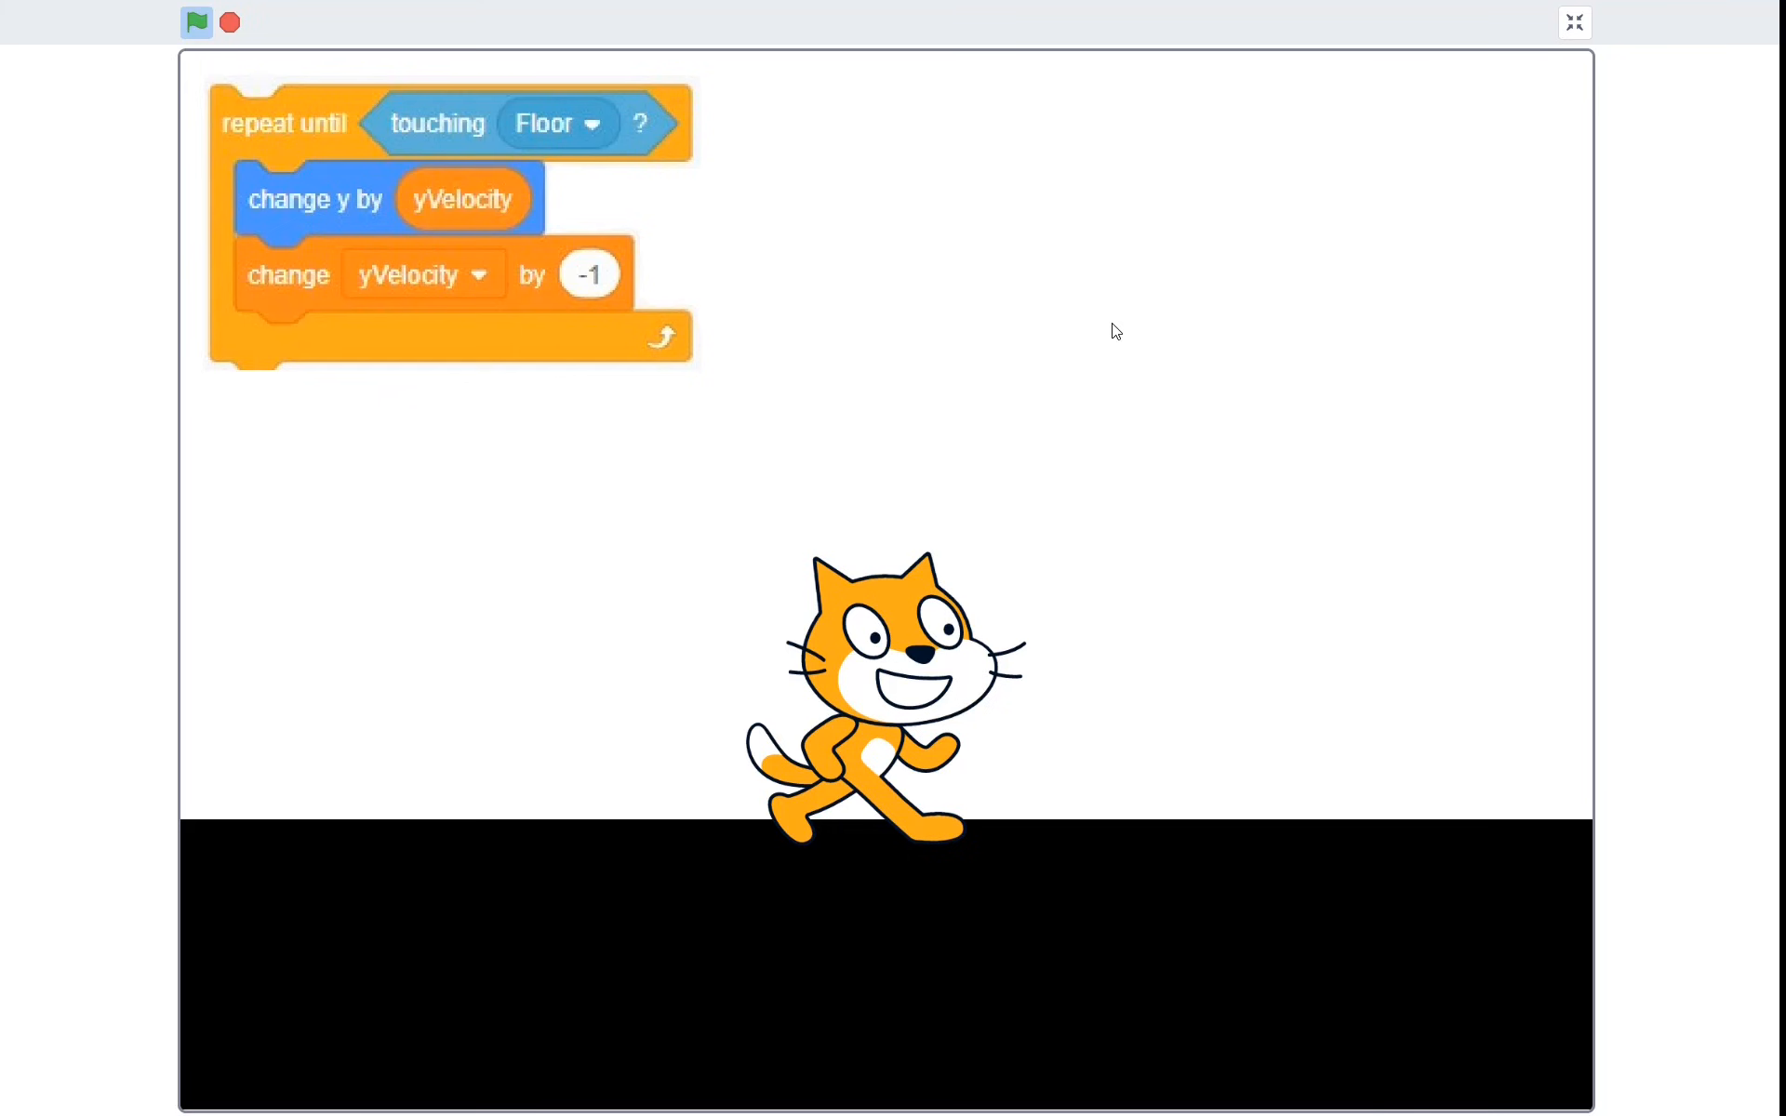
{"action": "mouse_move", "coordinate": [1204, 561]}
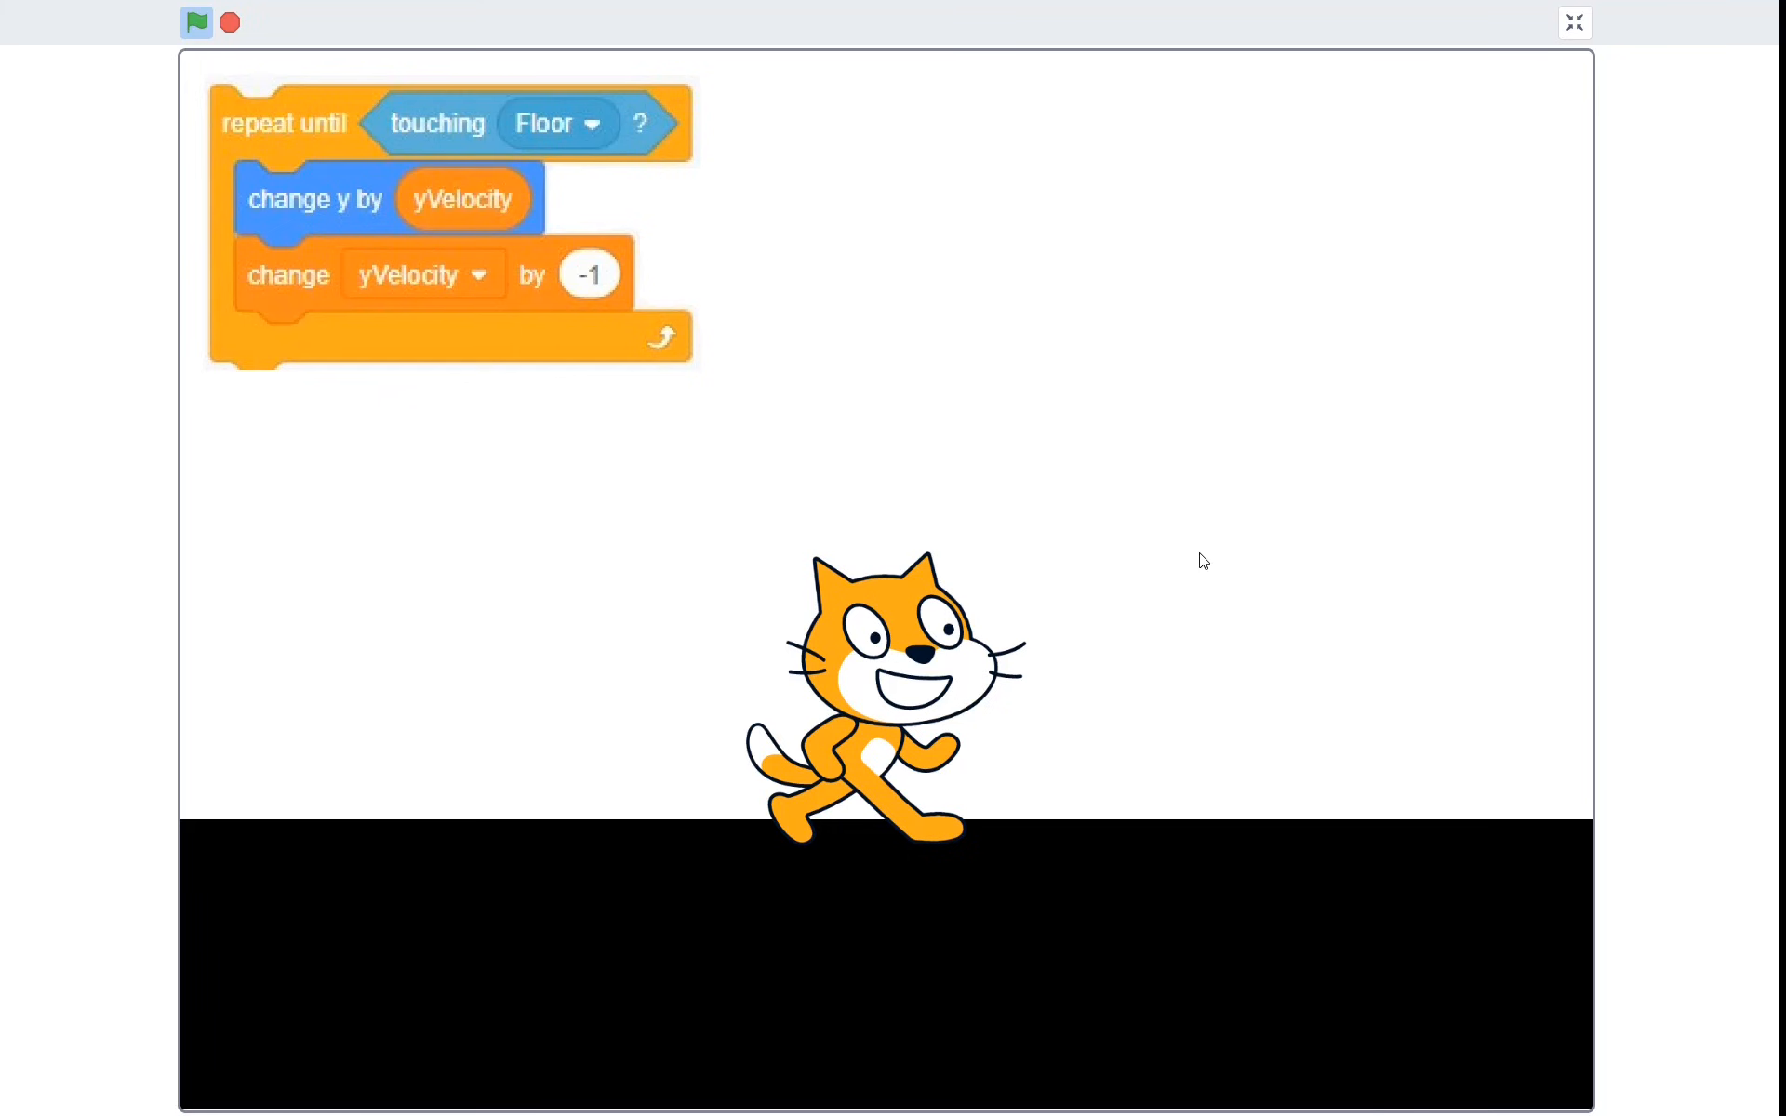
{"action": "mouse_move", "coordinate": [839, 833]}
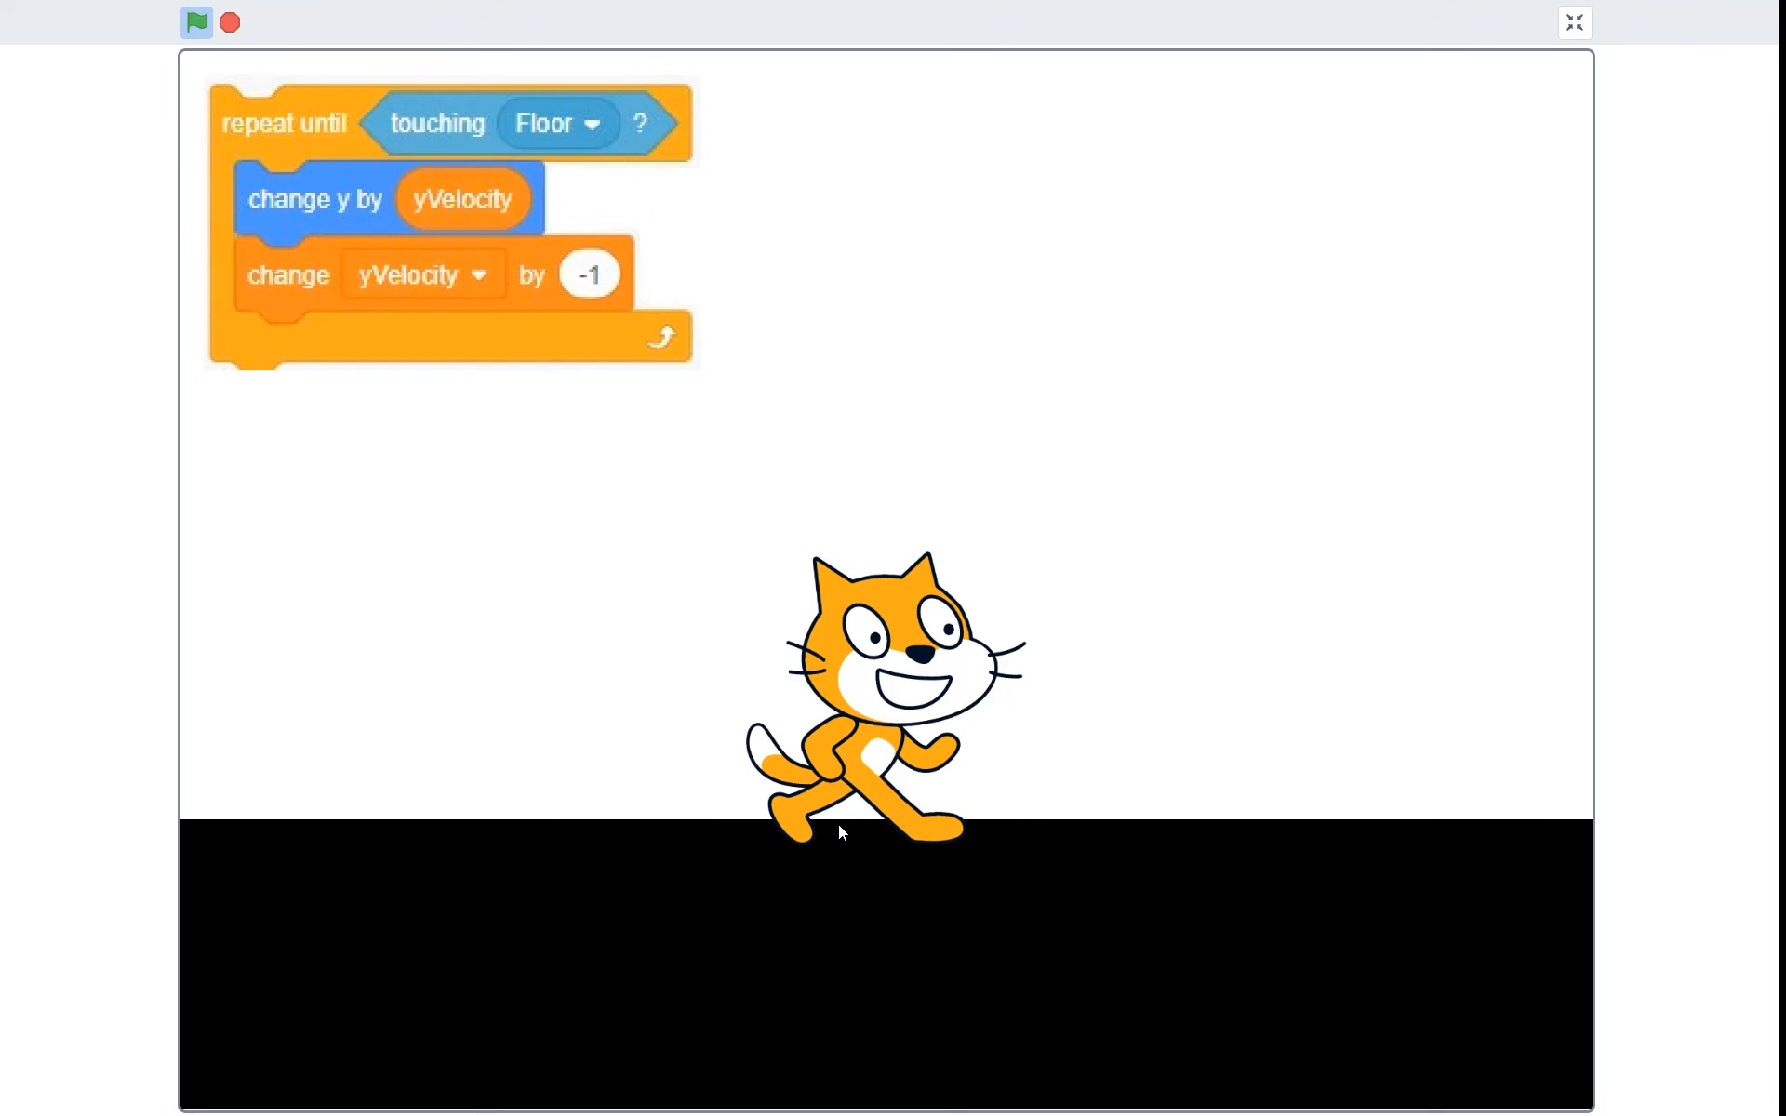
{"action": "mouse_move", "coordinate": [1135, 683]}
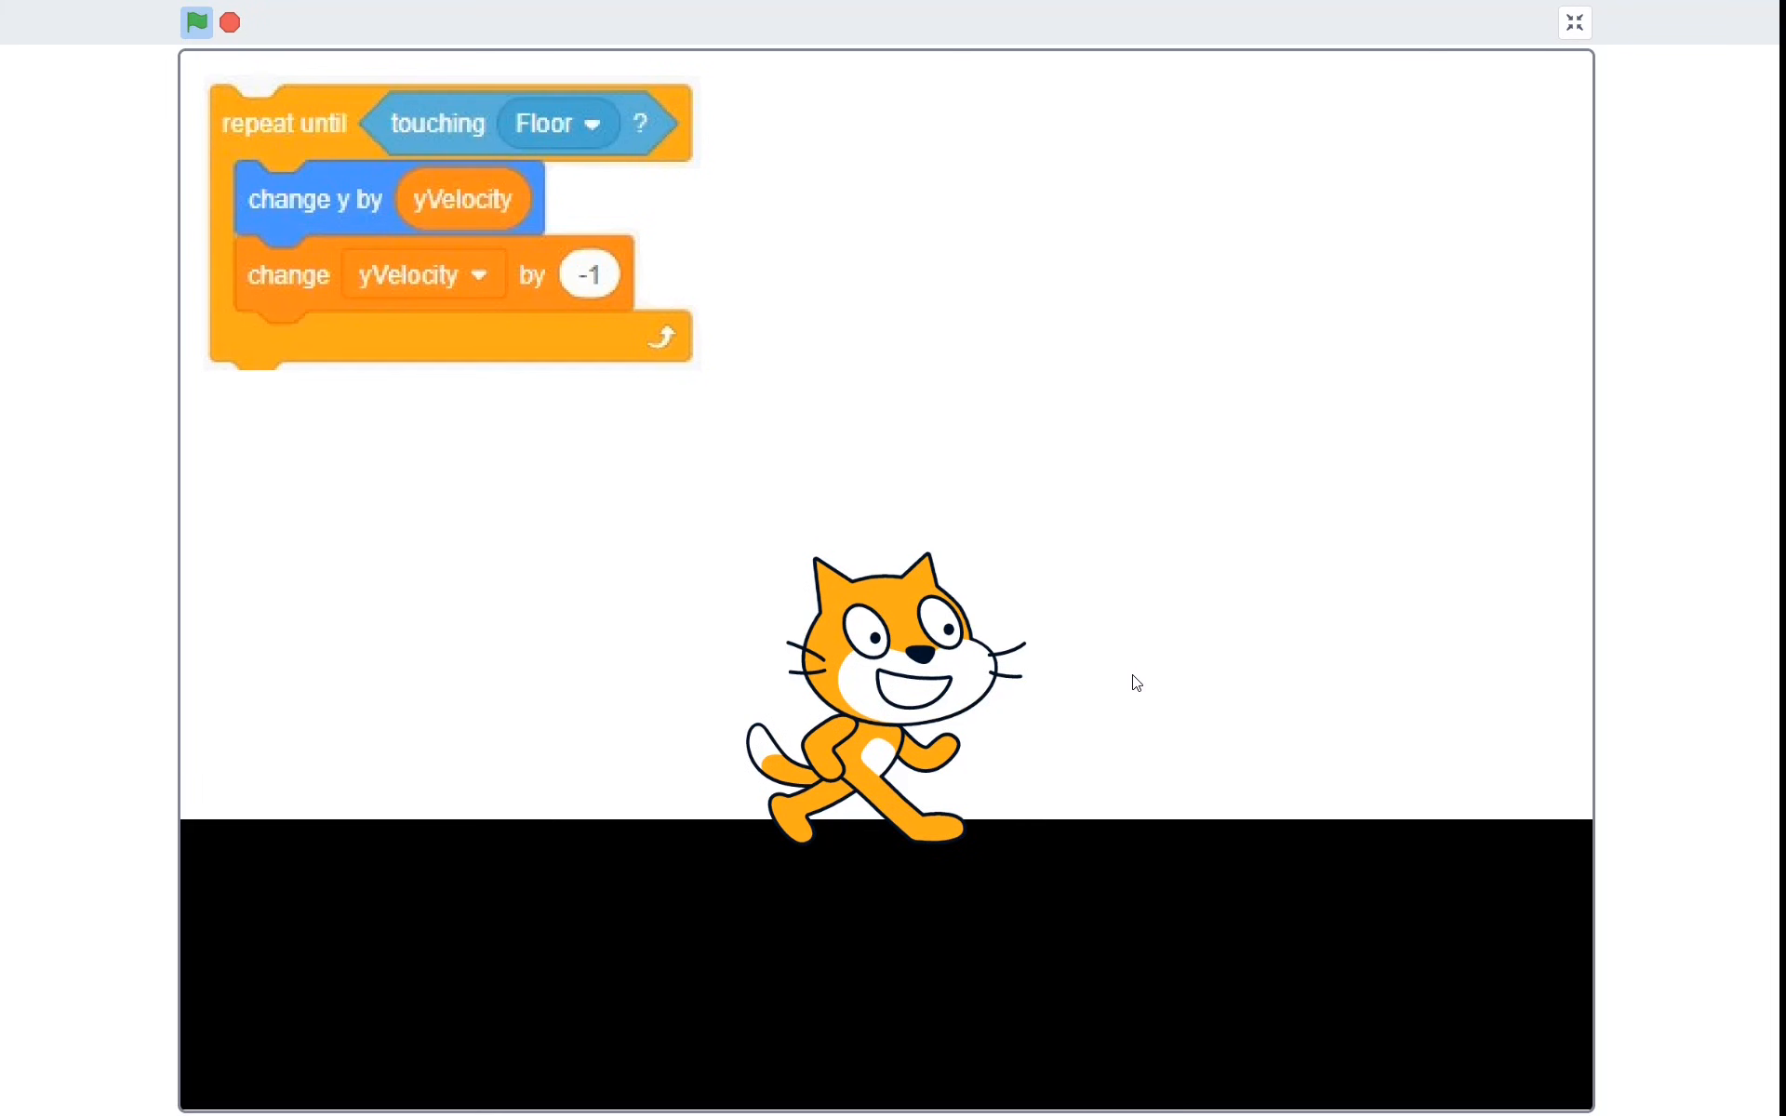
{"action": "mouse_move", "coordinate": [1118, 748]}
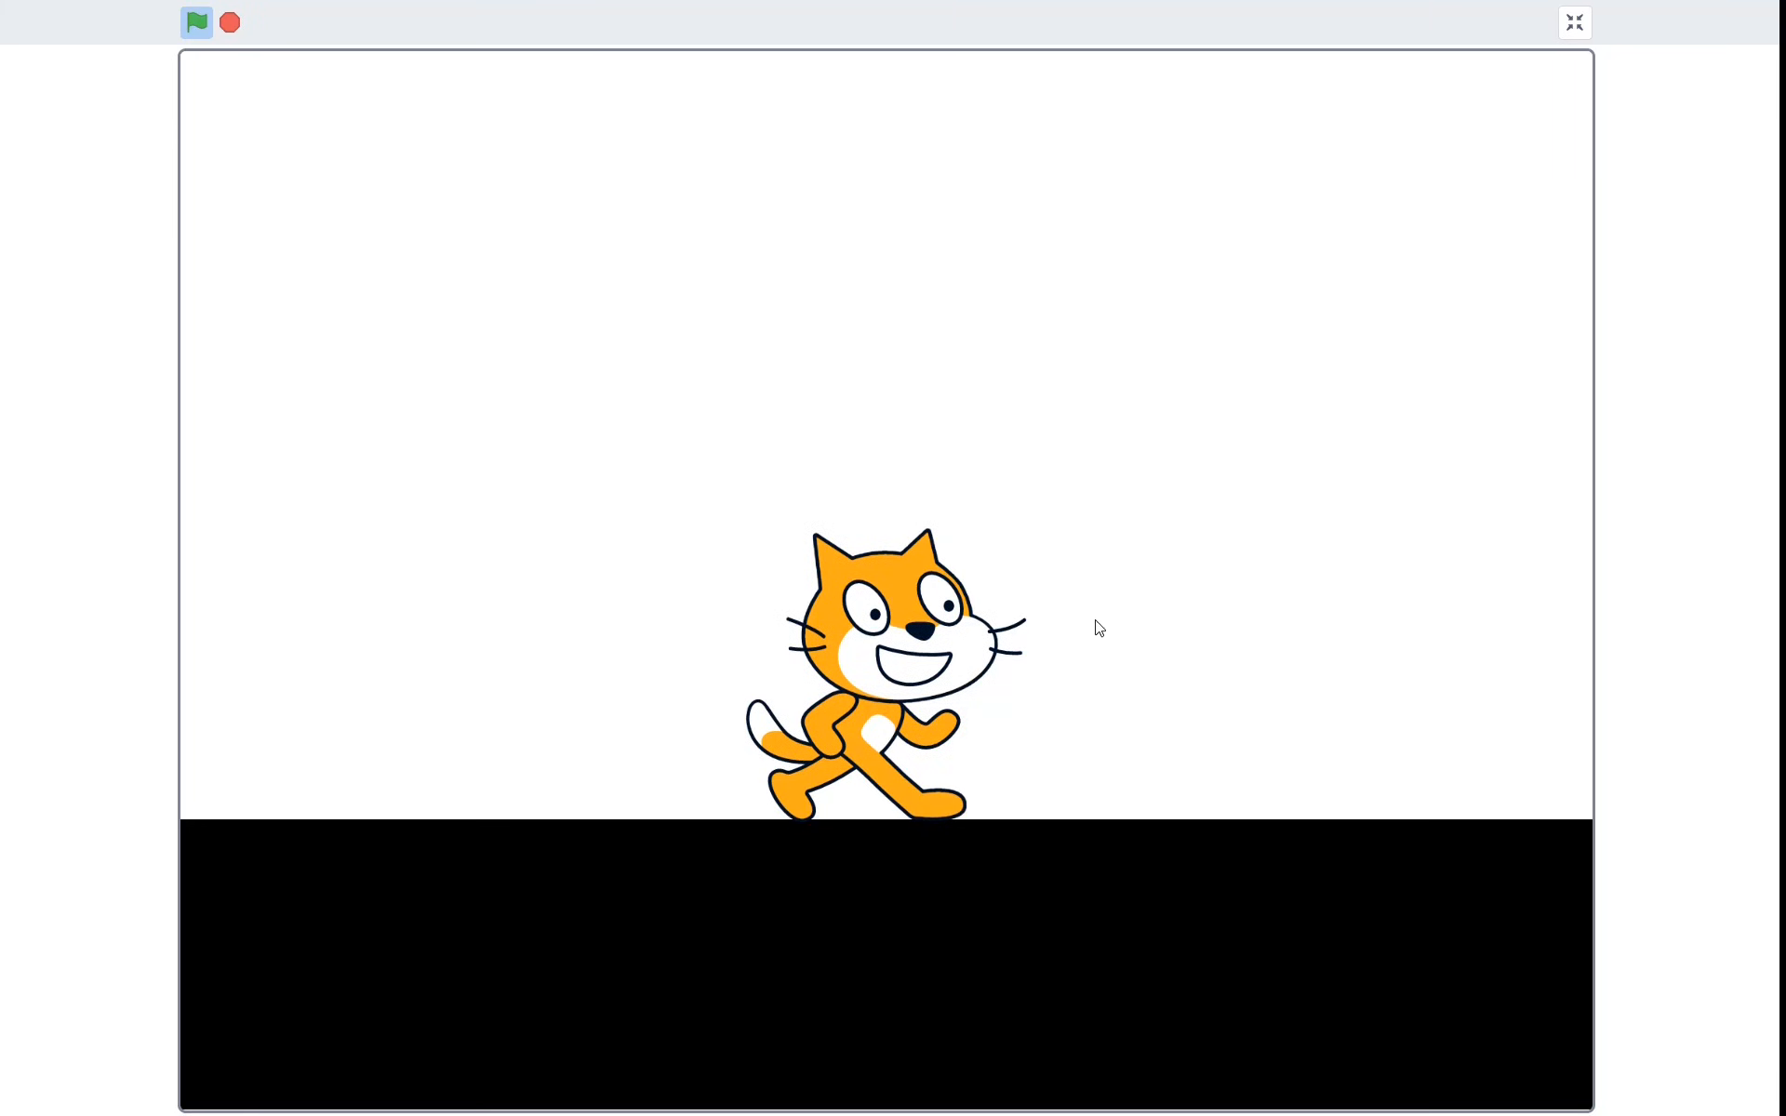
{"action": "mouse_move", "coordinate": [1306, 745]}
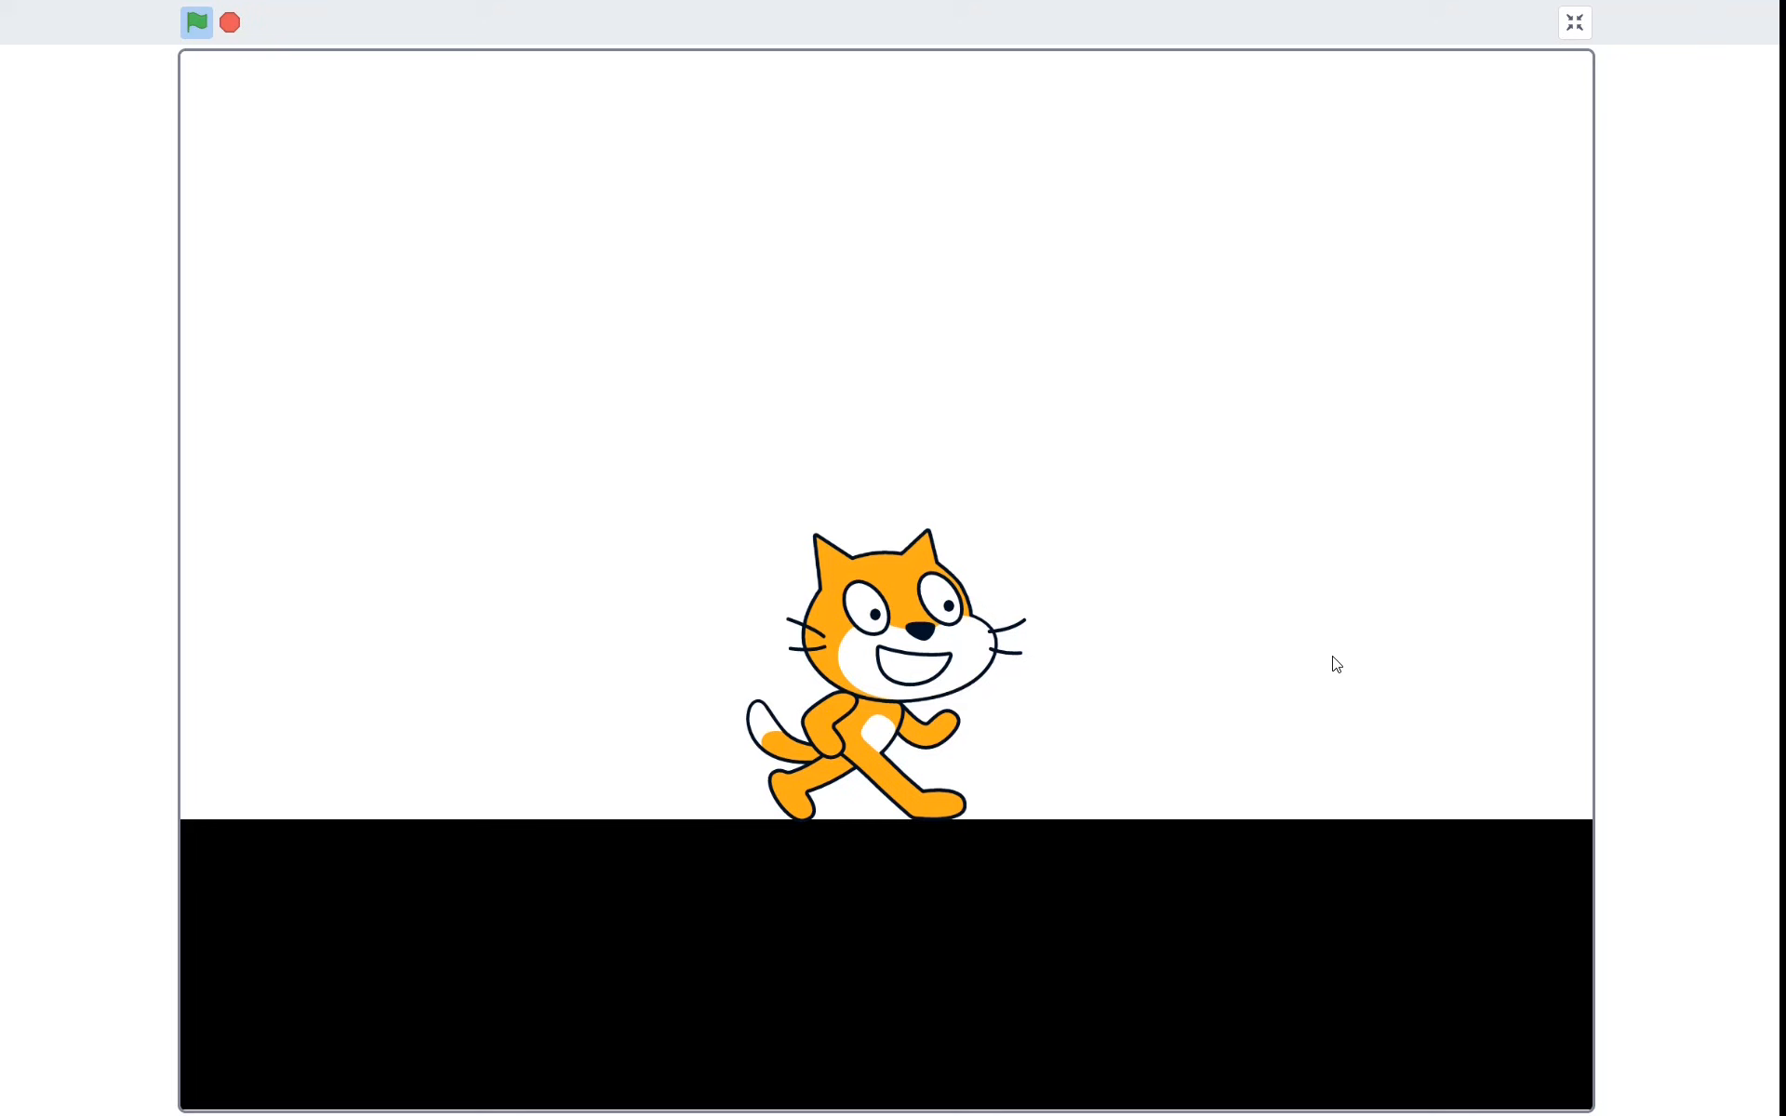
{"action": "mouse_move", "coordinate": [1310, 670]}
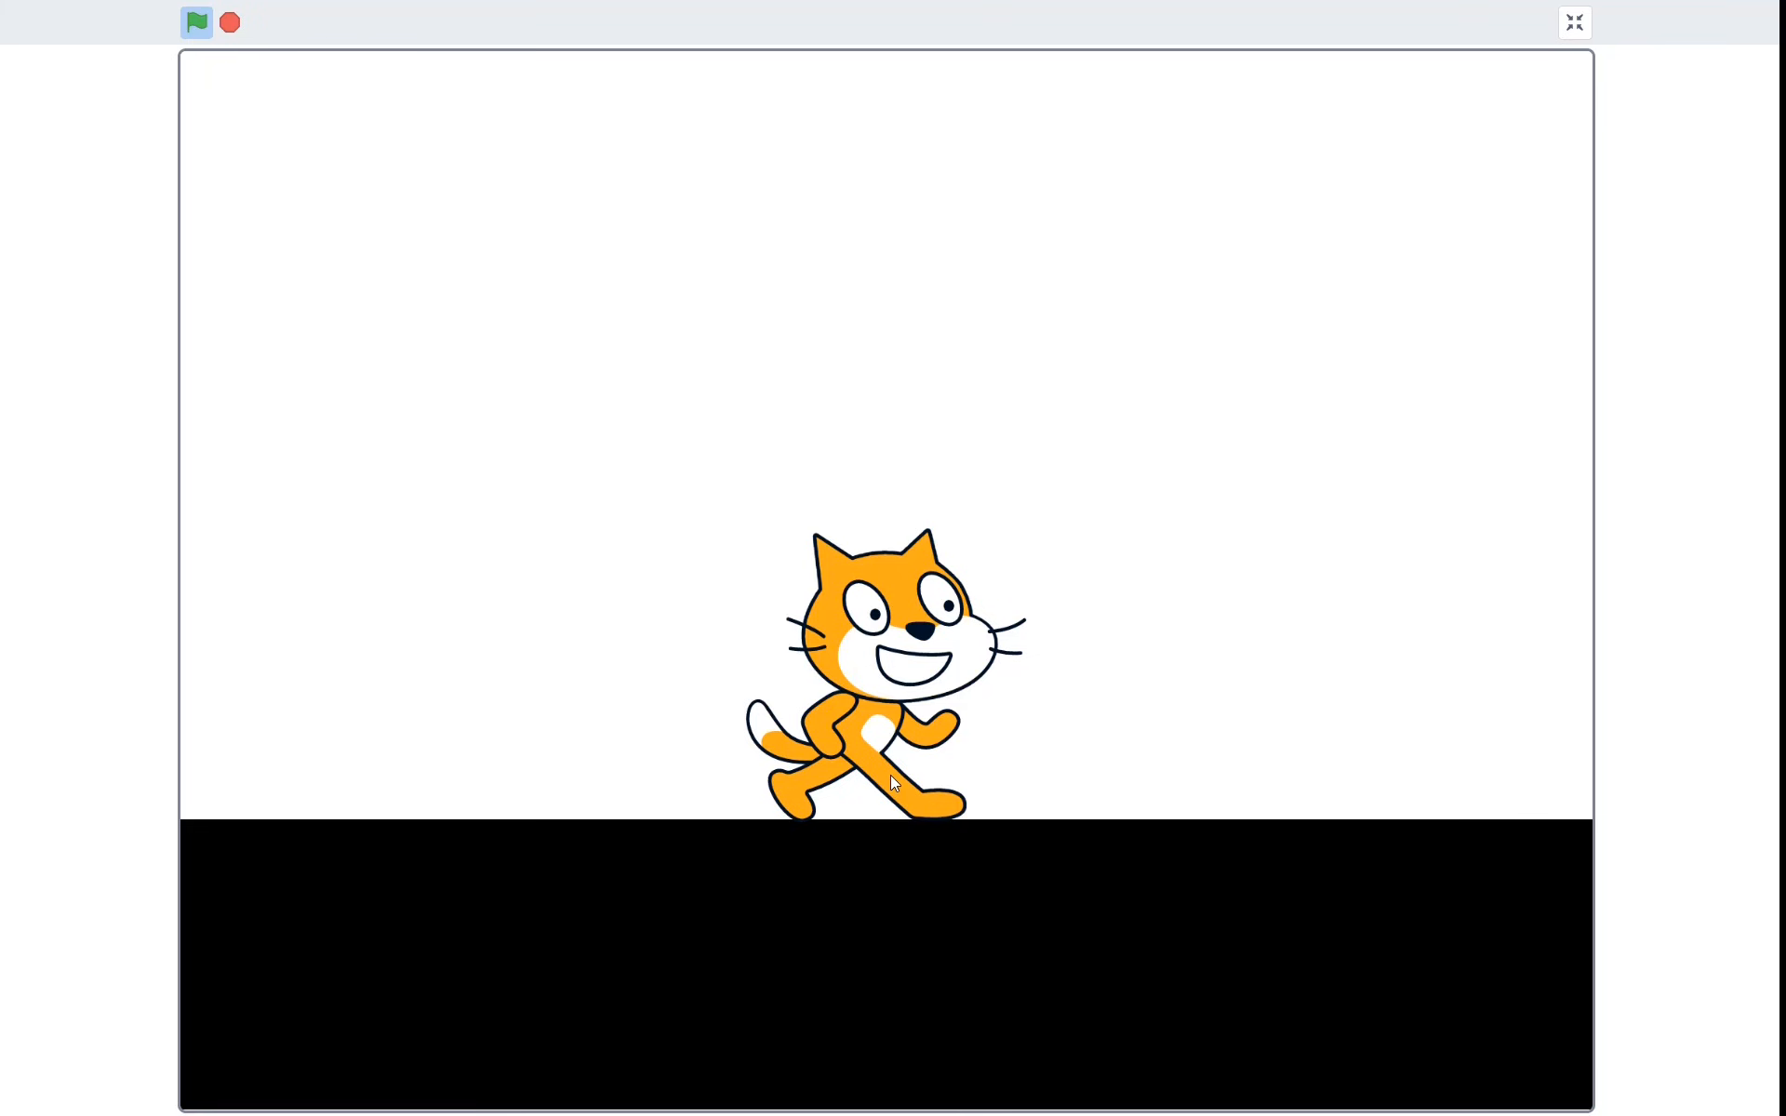
{"action": "mouse_move", "coordinate": [1168, 625]}
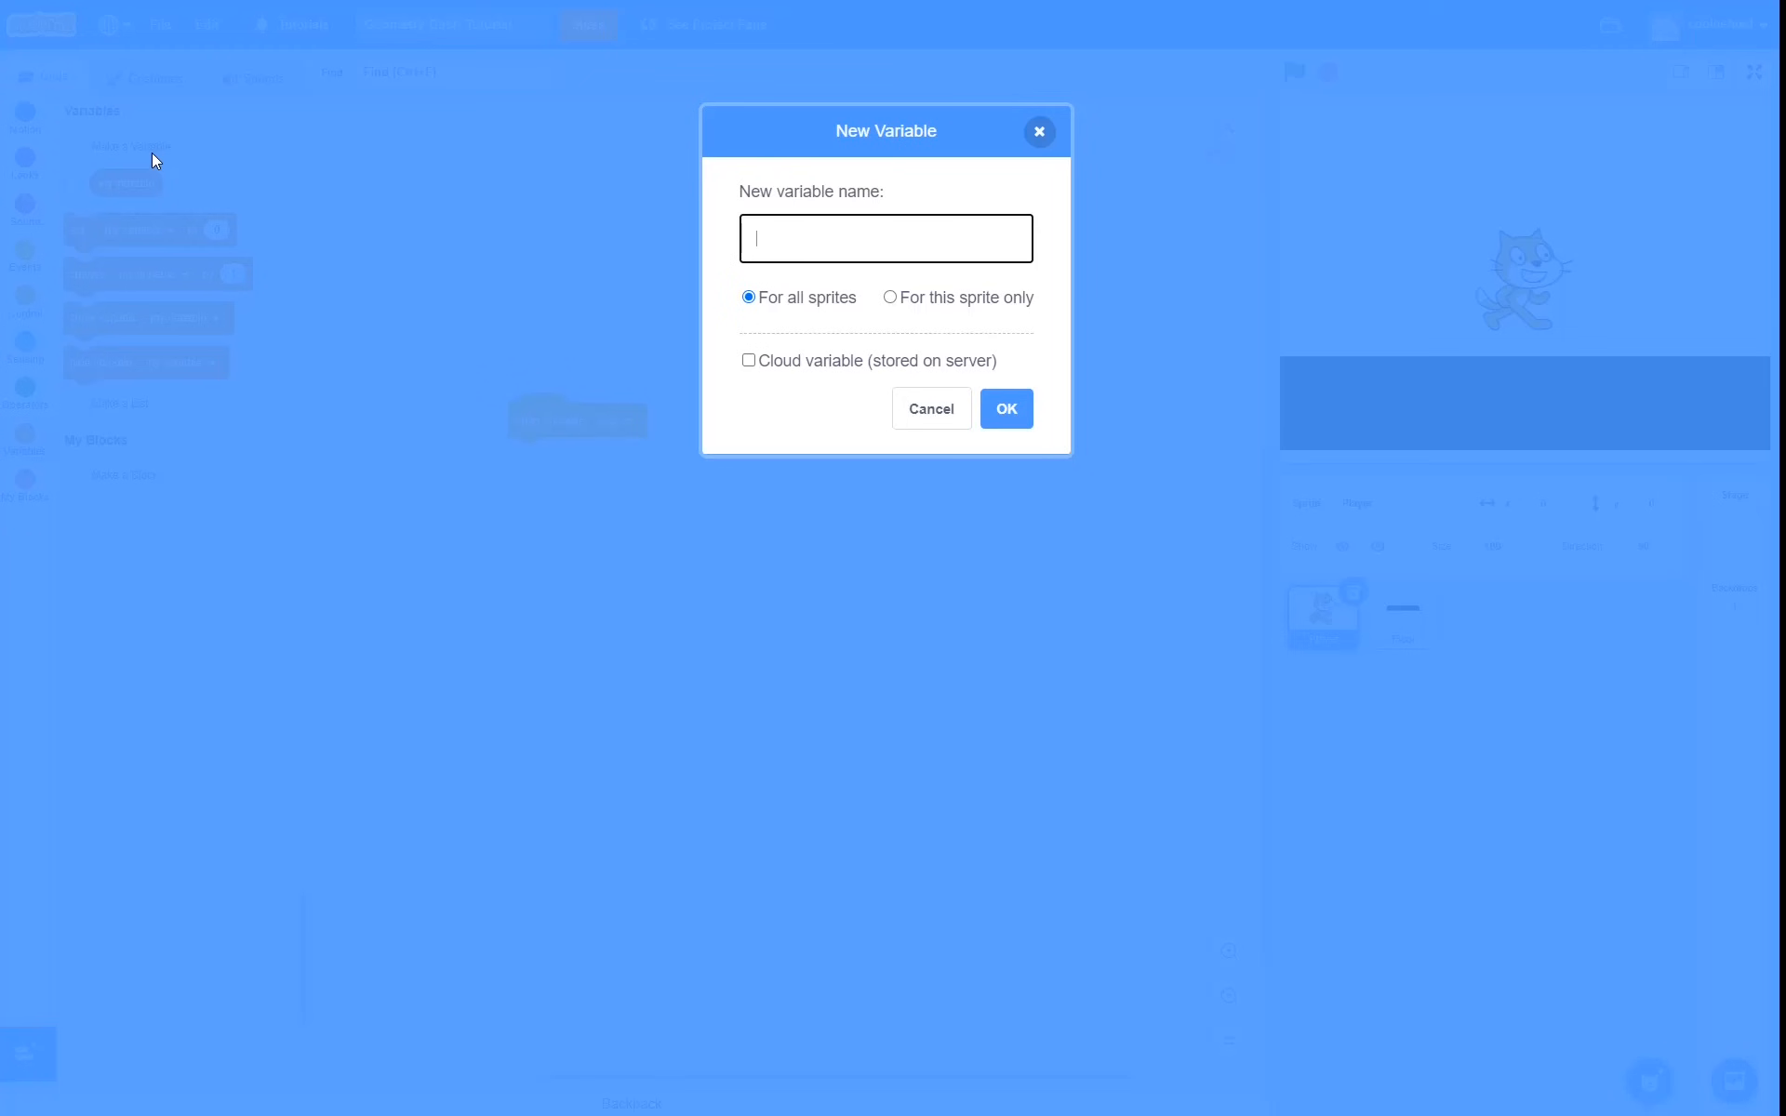
Make the start script set yVelocity to 0, go to x -100 y 0, and point in direction 90
{"action": "type", "text": "y"}
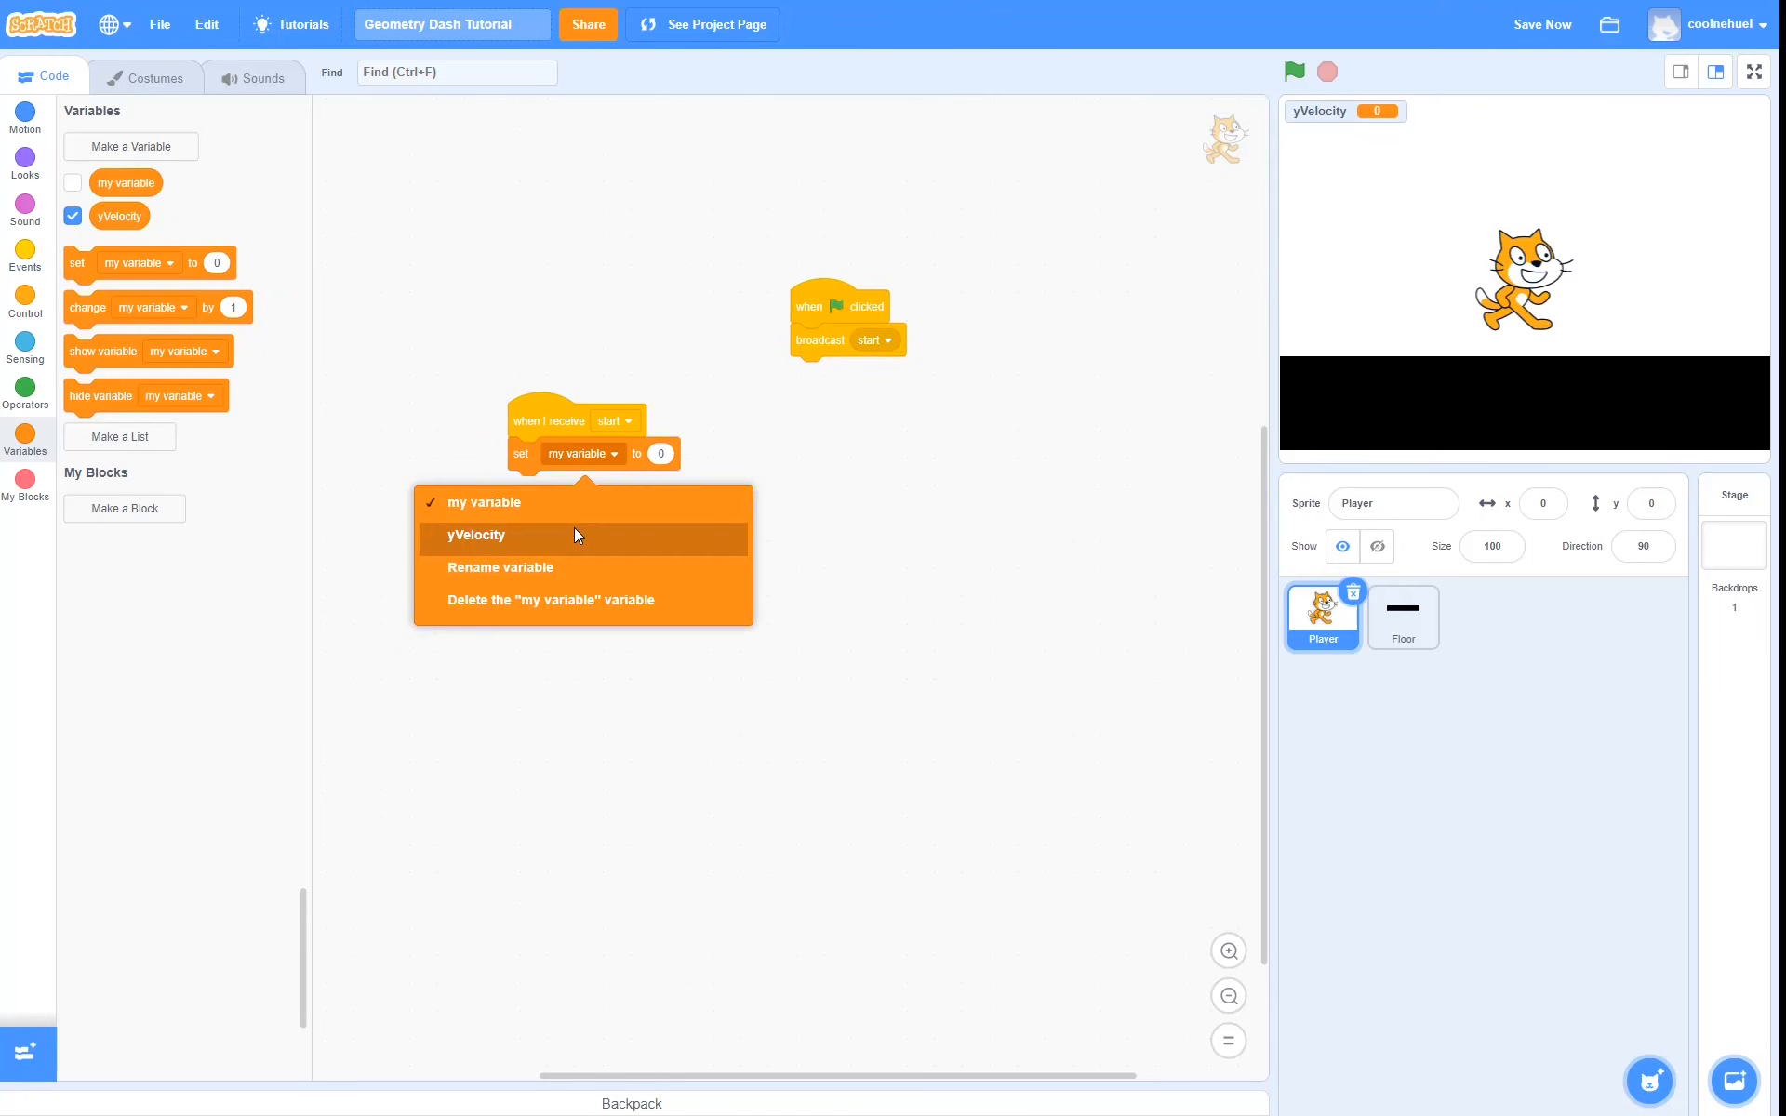
{"action": "left_click", "coordinate": [473, 536]}
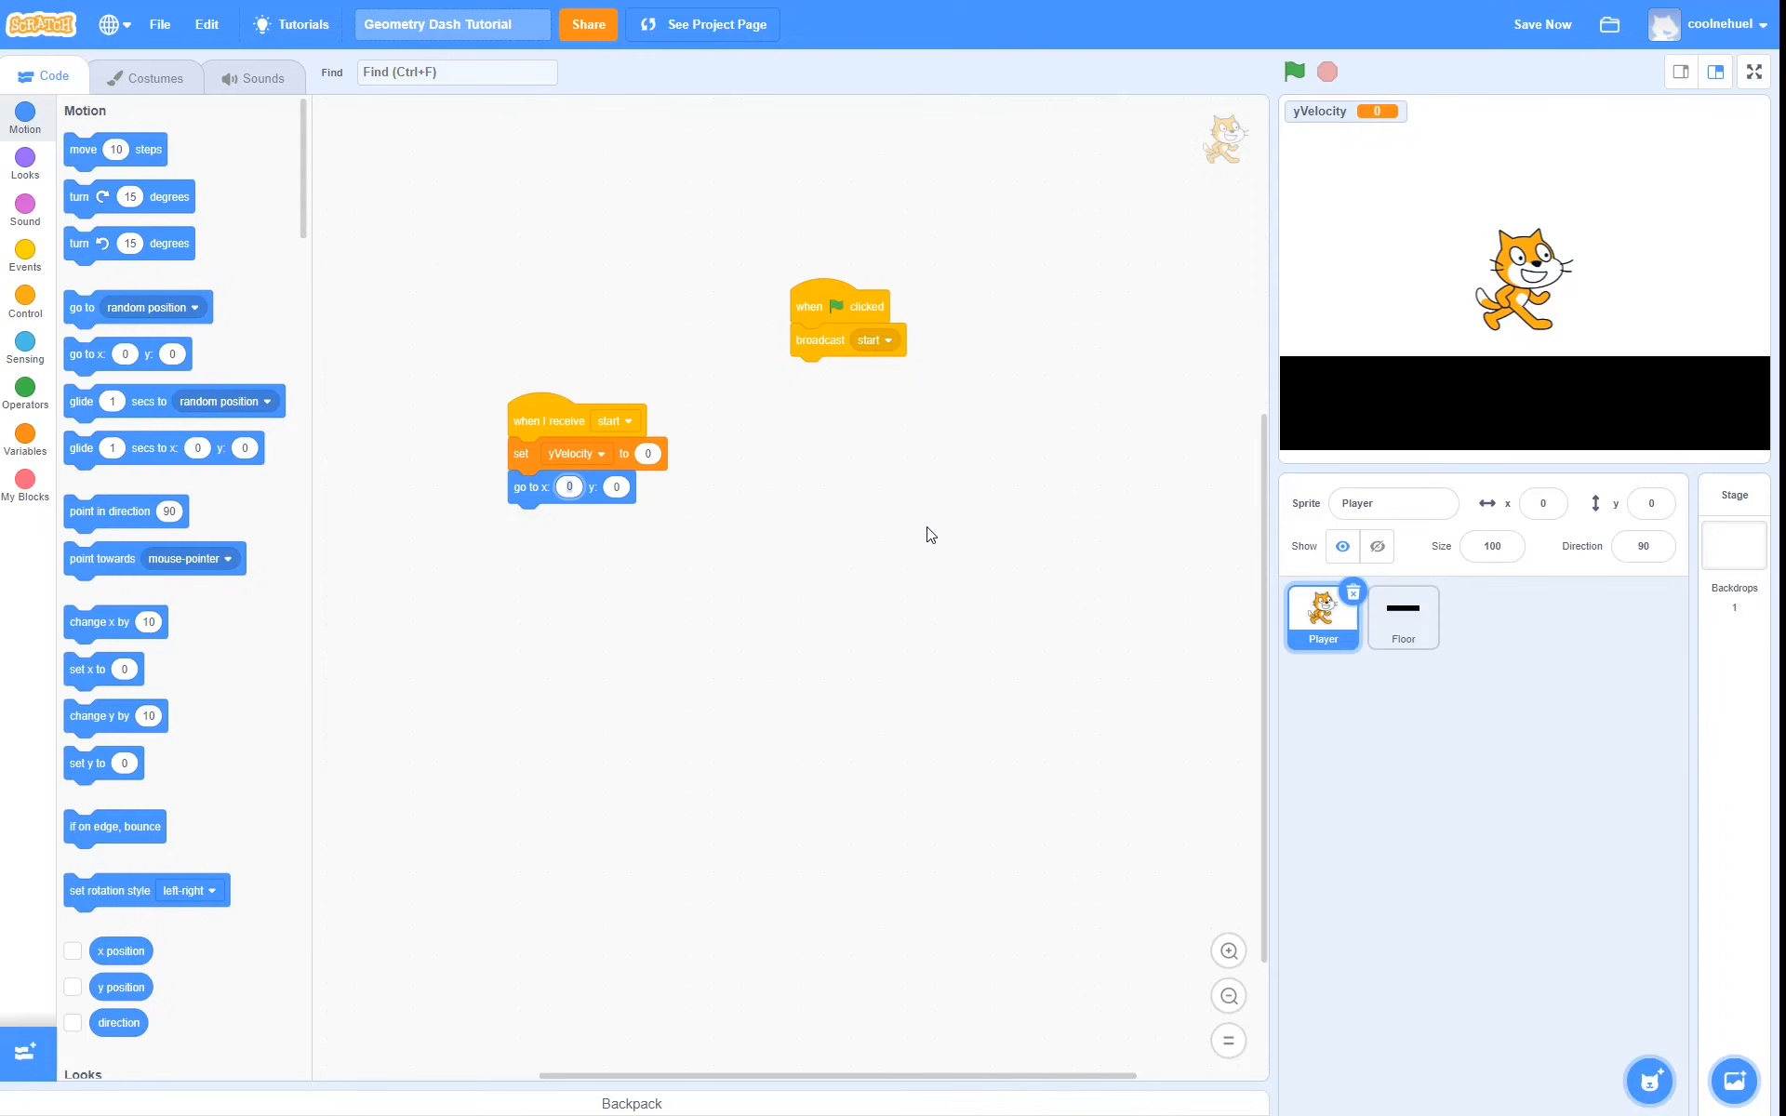
{"action": "type", "text": "-100"}
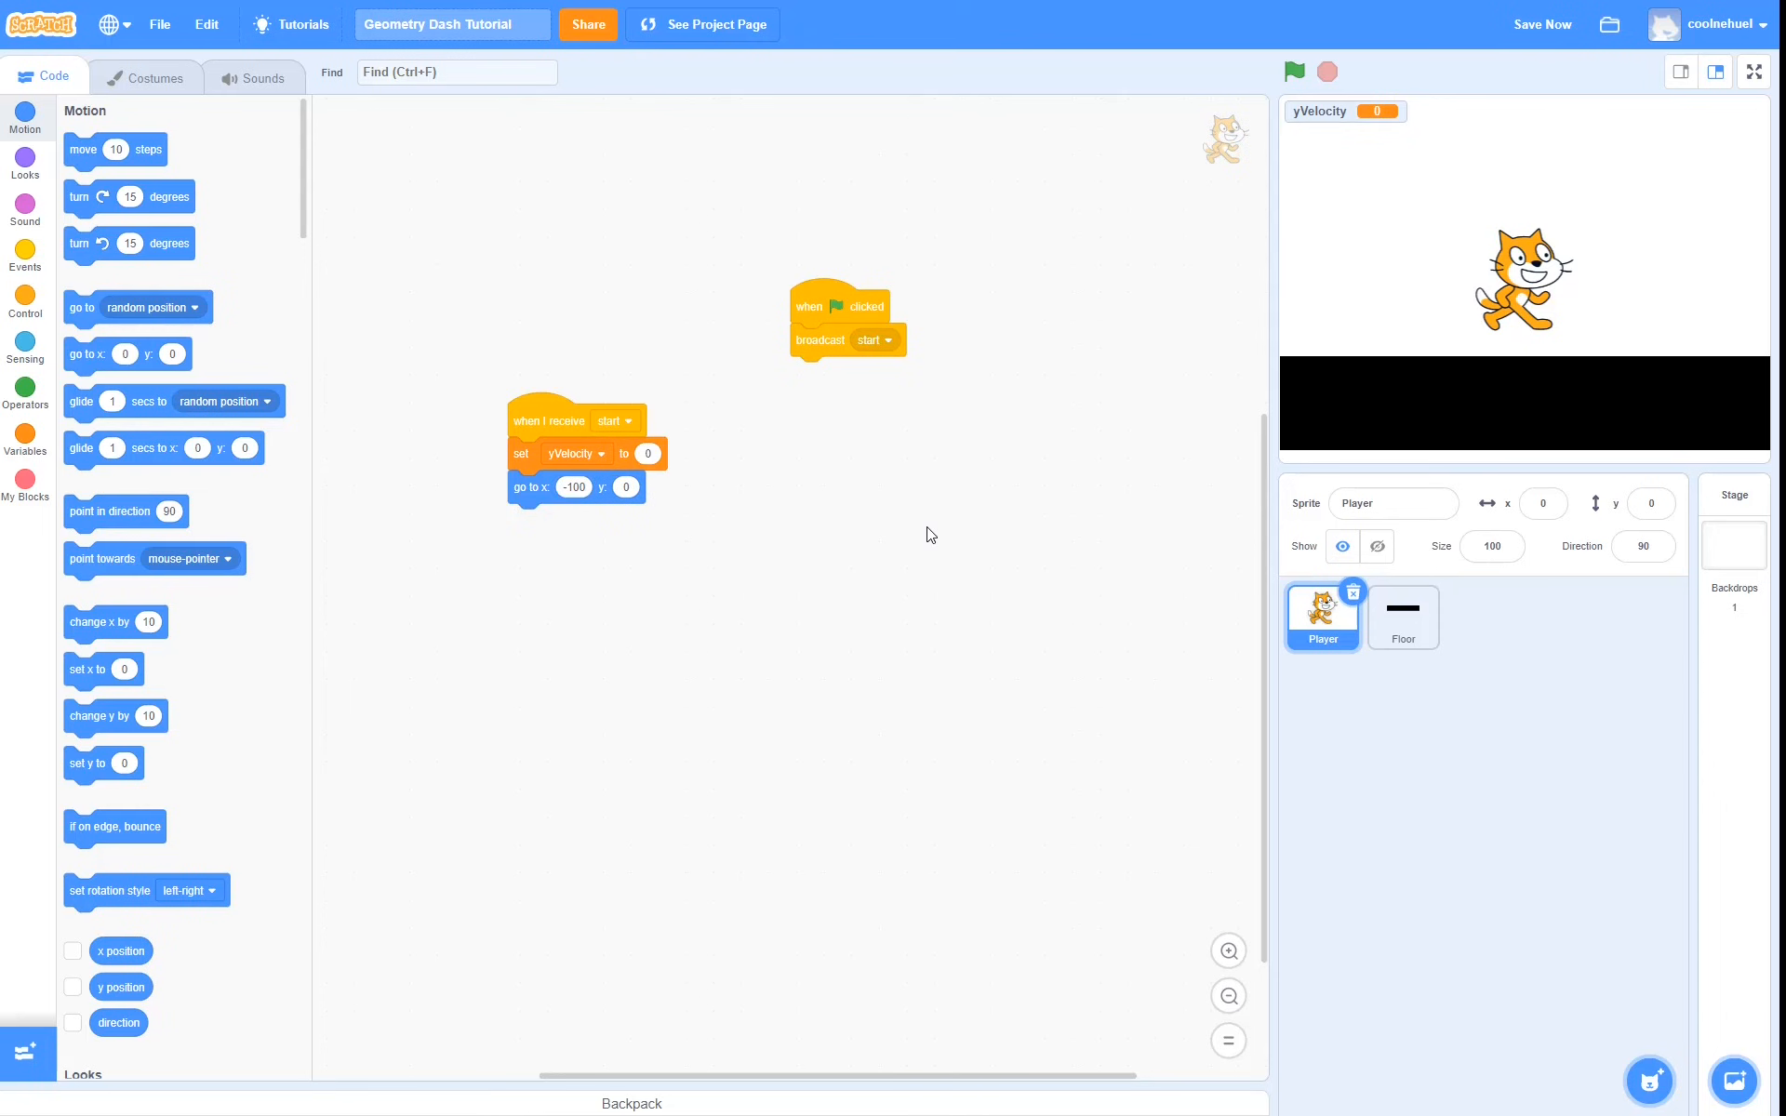
{"action": "left_click_drag", "start_coordinate": [127, 510], "coordinate": [580, 525]}
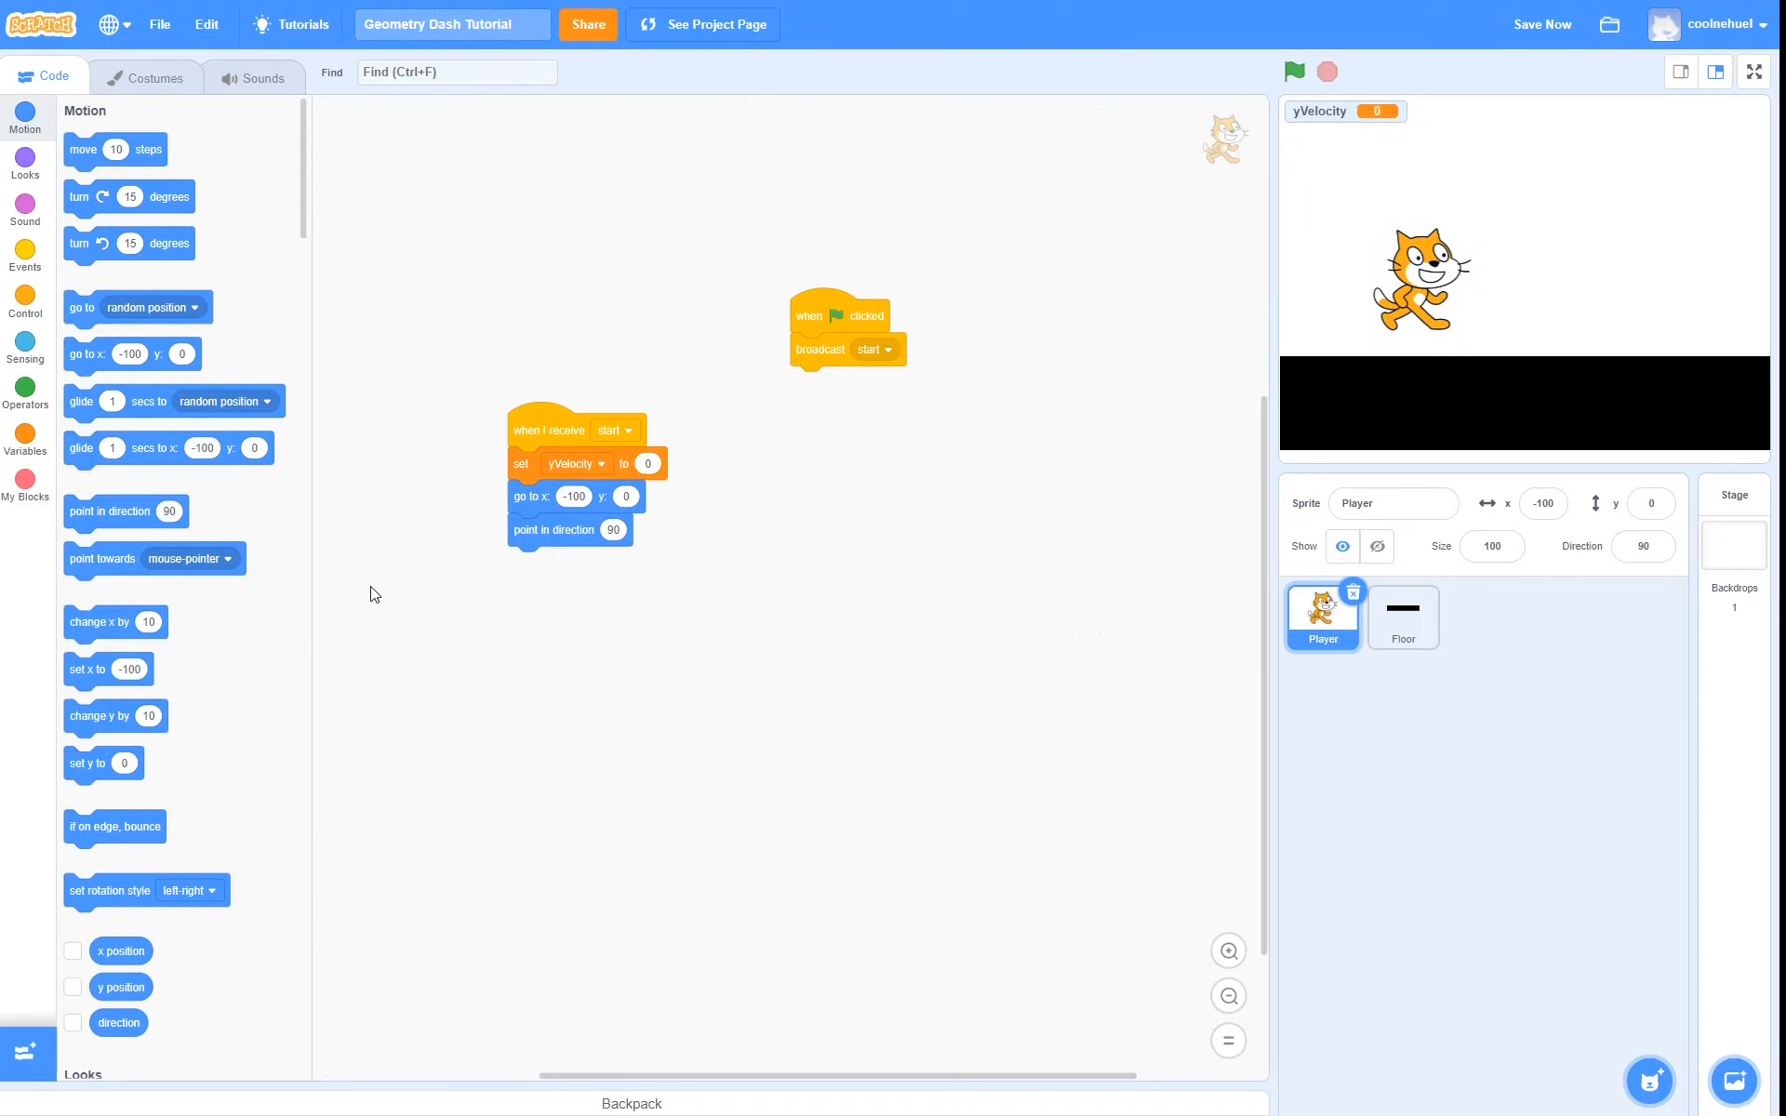
Create a custom block named gravity that runs without screen refresh
{"action": "left_click", "coordinate": [24, 484]}
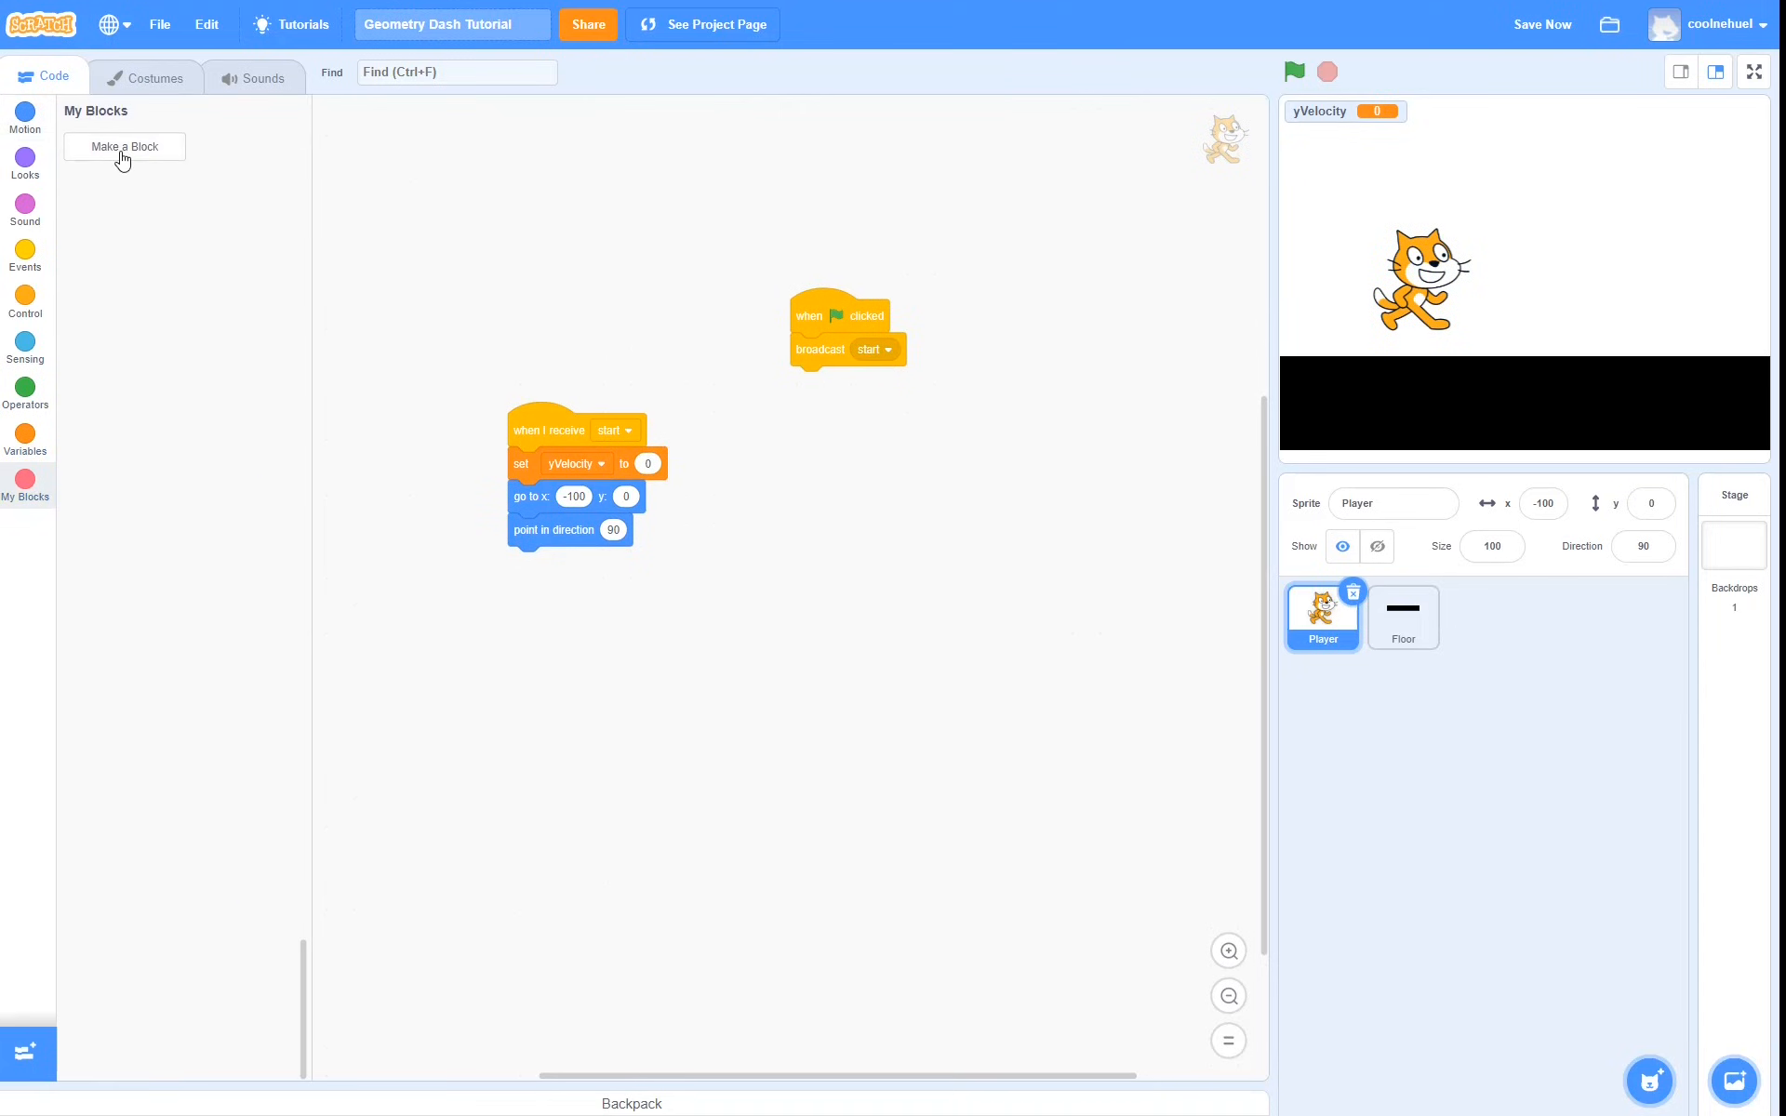
{"action": "left_click", "coordinate": [123, 145]}
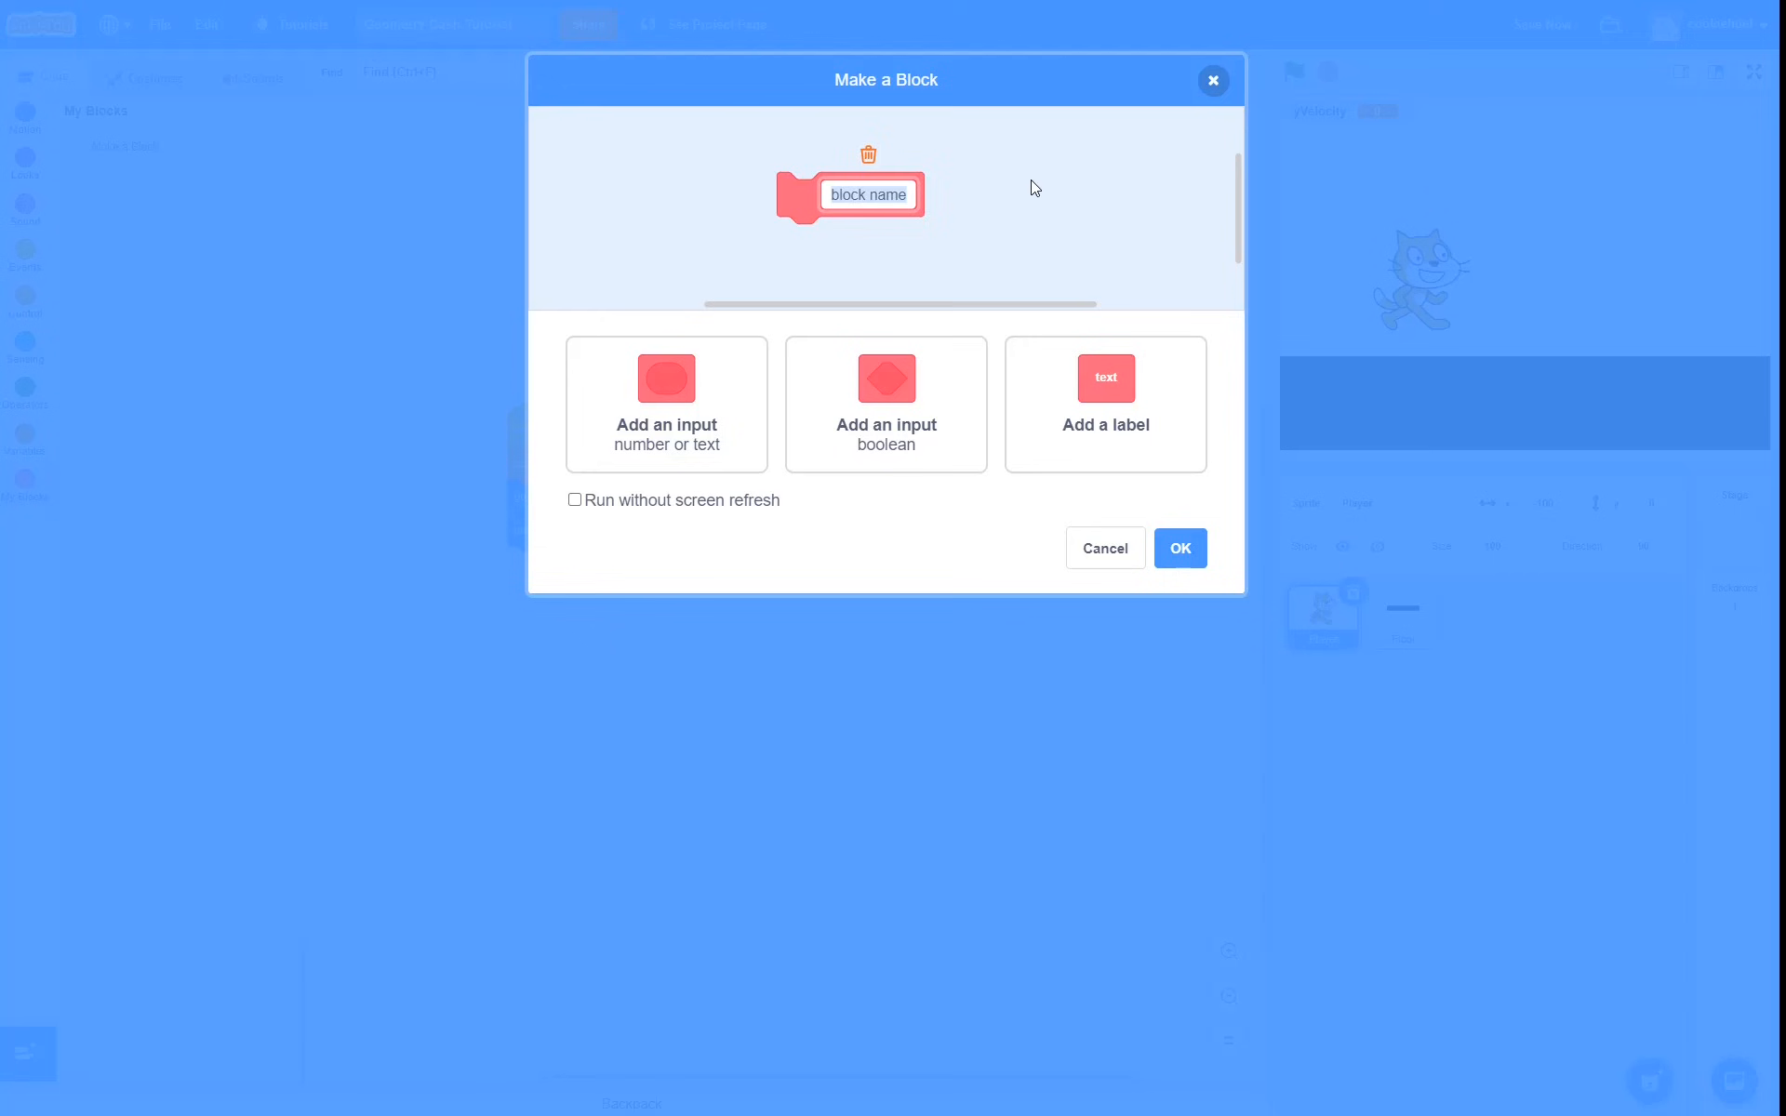
{"action": "type", "text": "gravity"}
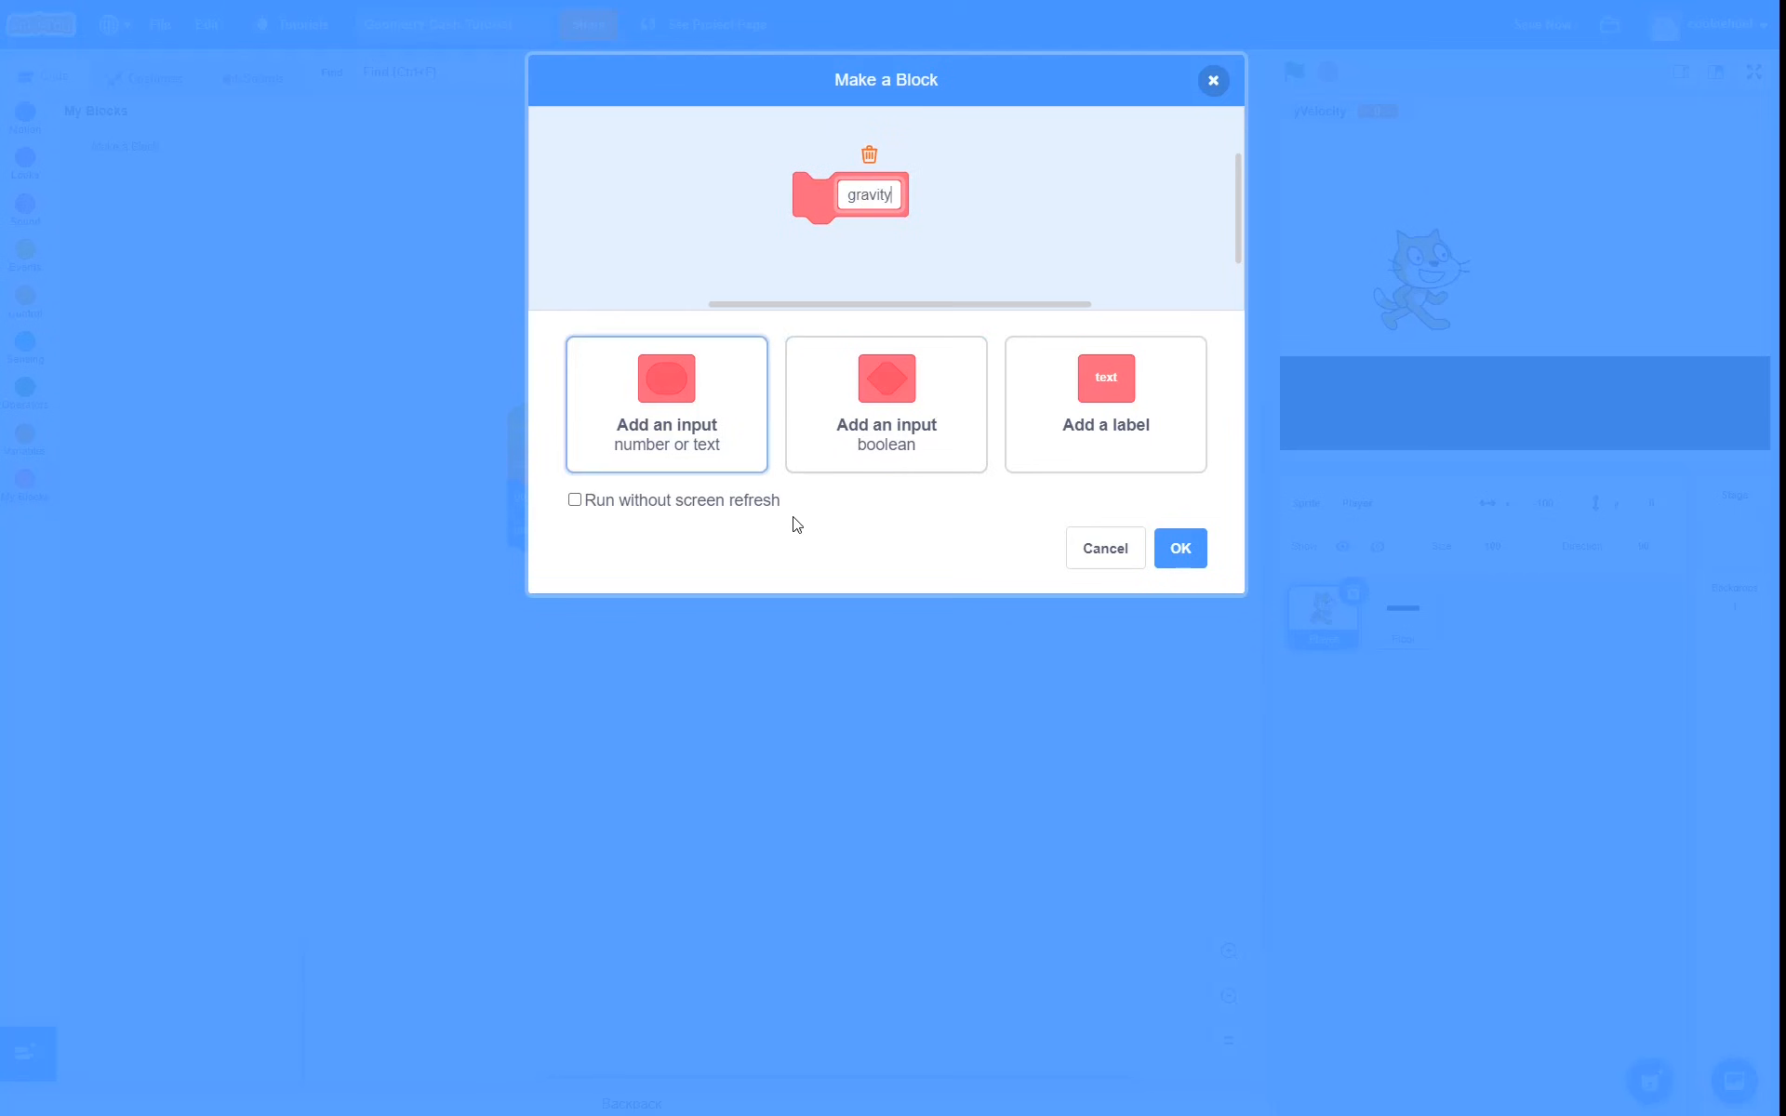
{"action": "left_click", "coordinate": [575, 499]}
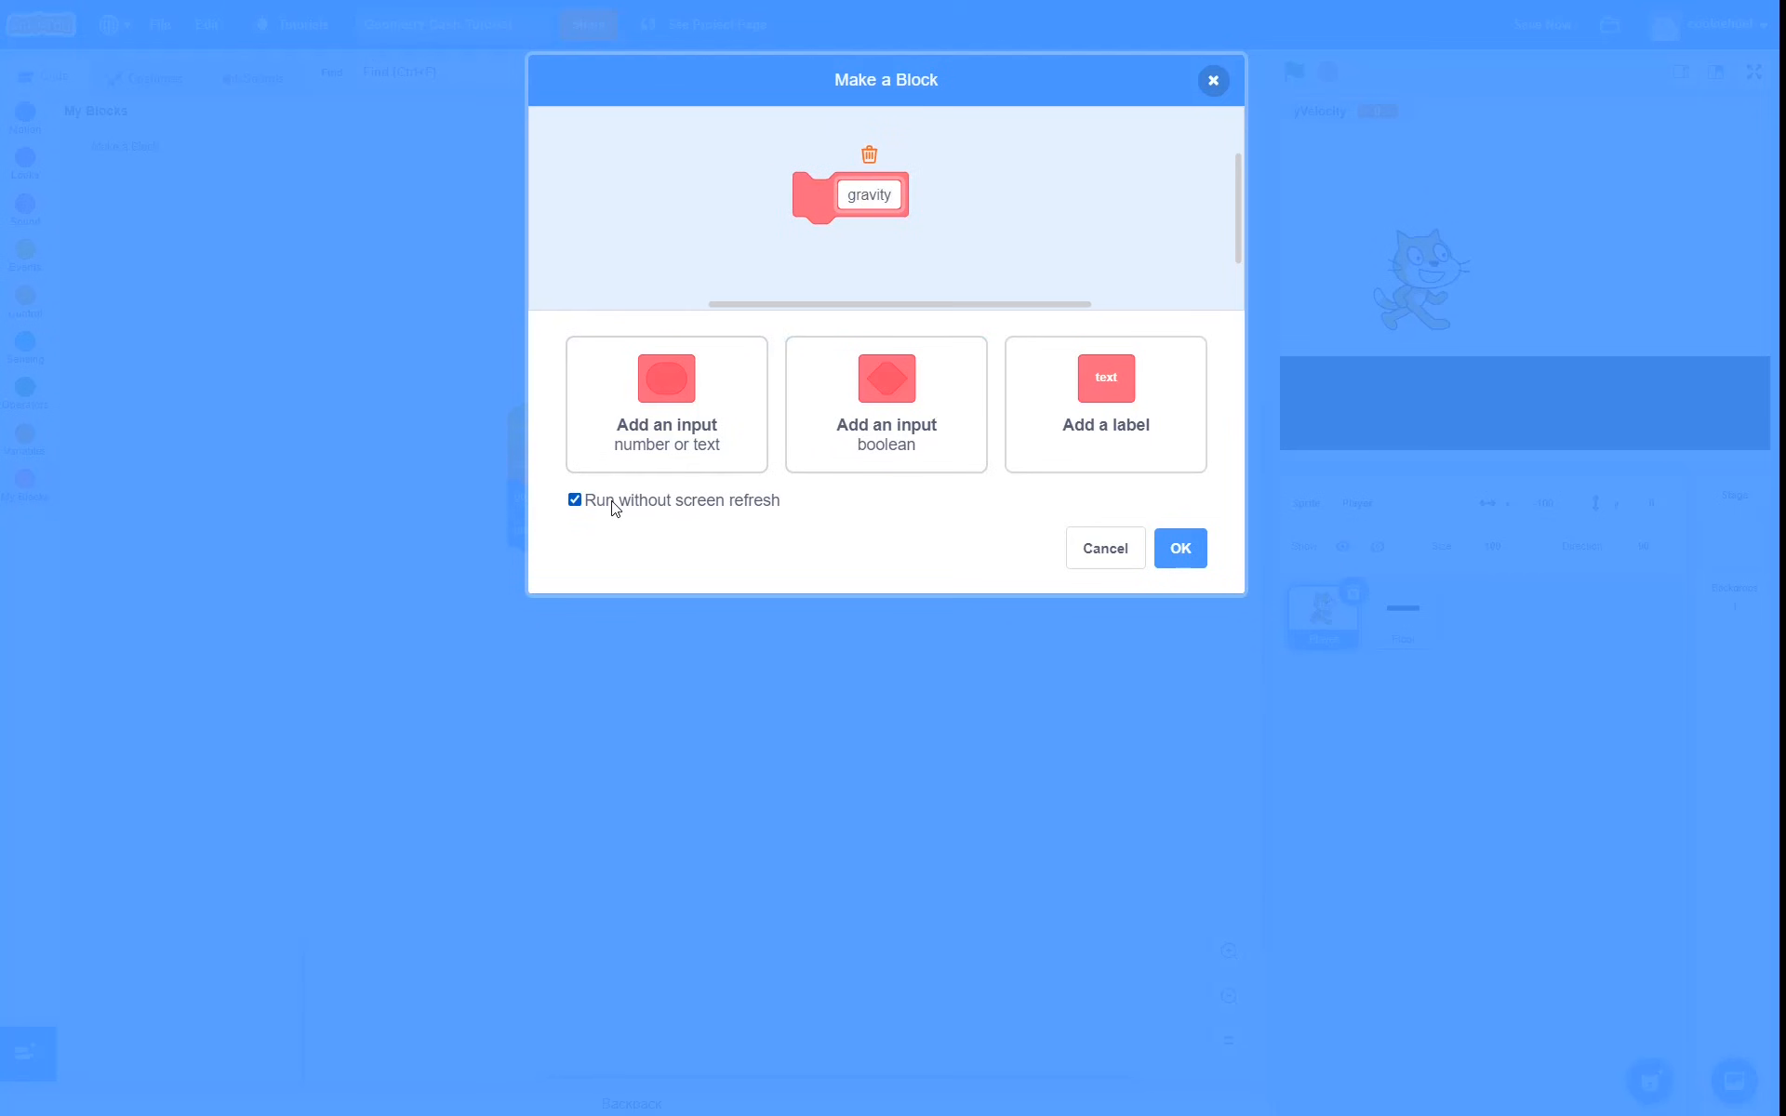
{"action": "left_click", "coordinate": [1180, 547]}
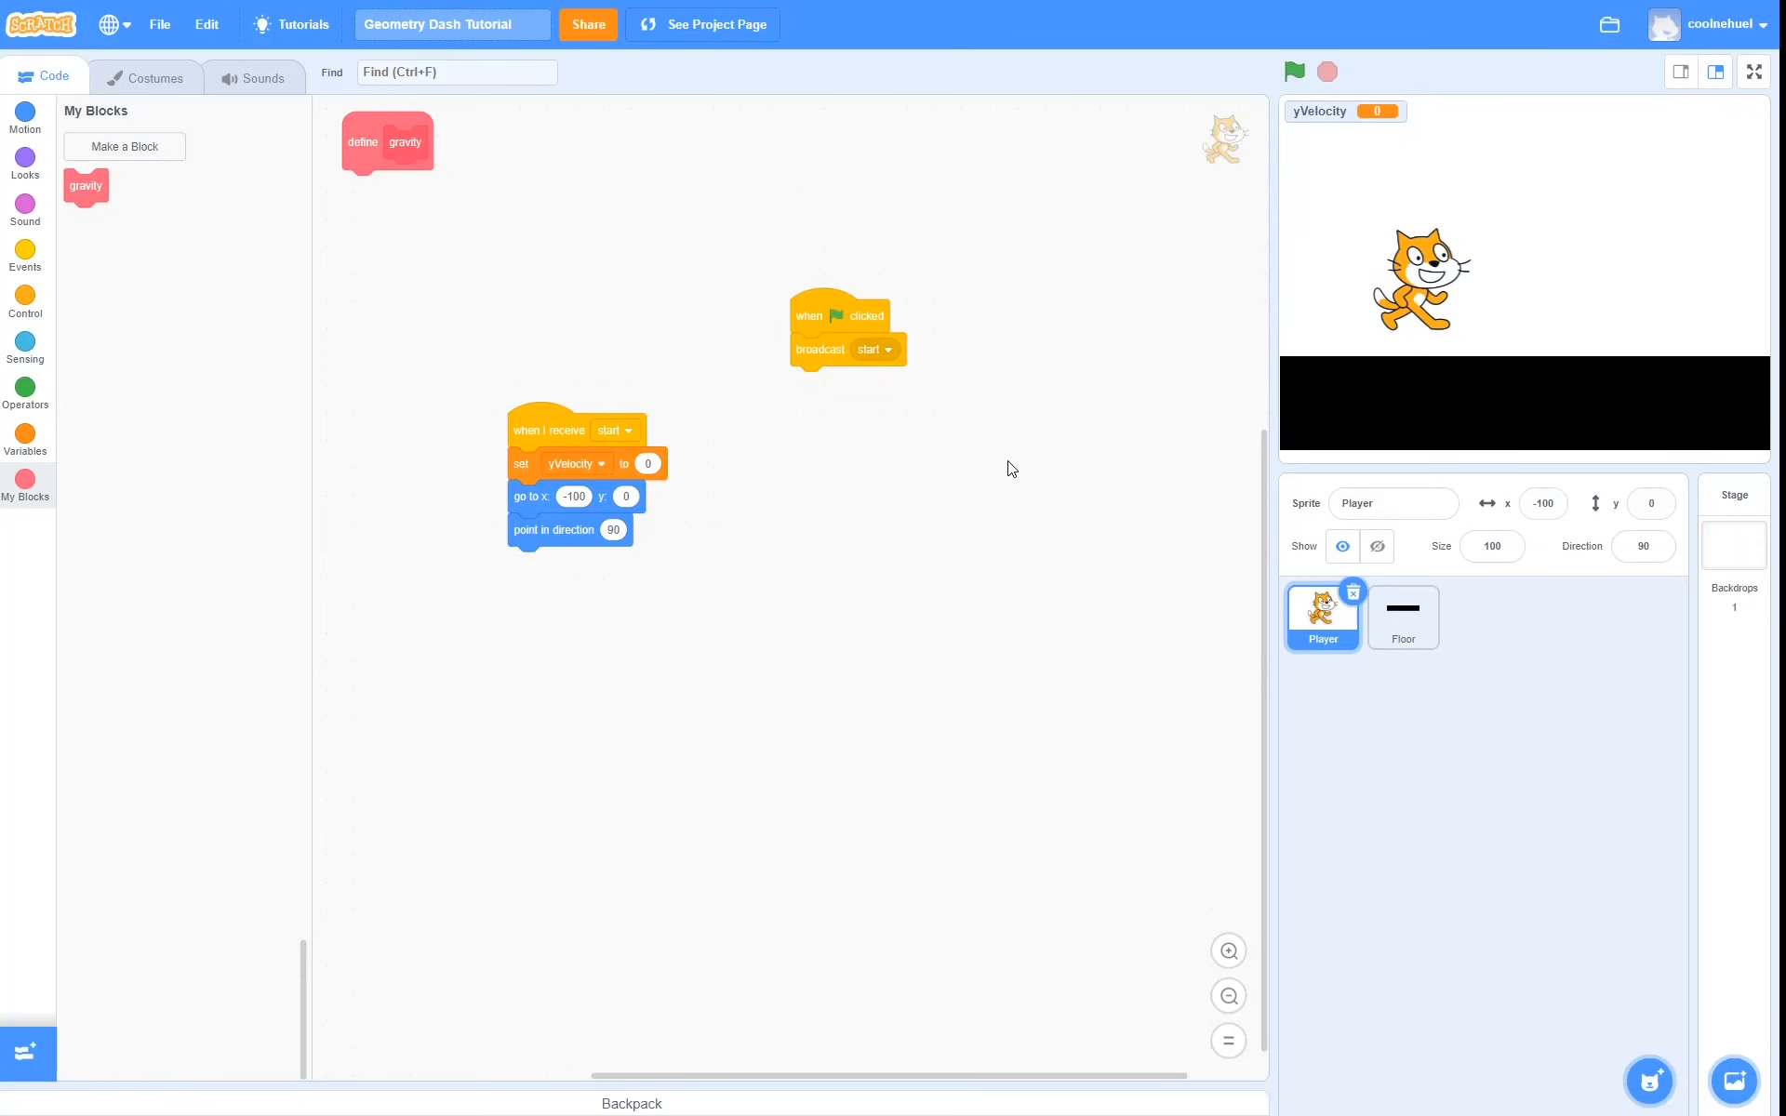
Place the gravity definition beside the start script and run gravity inside a forever loop
{"action": "left_click_drag", "start_coordinate": [387, 142], "coordinate": [957, 433]}
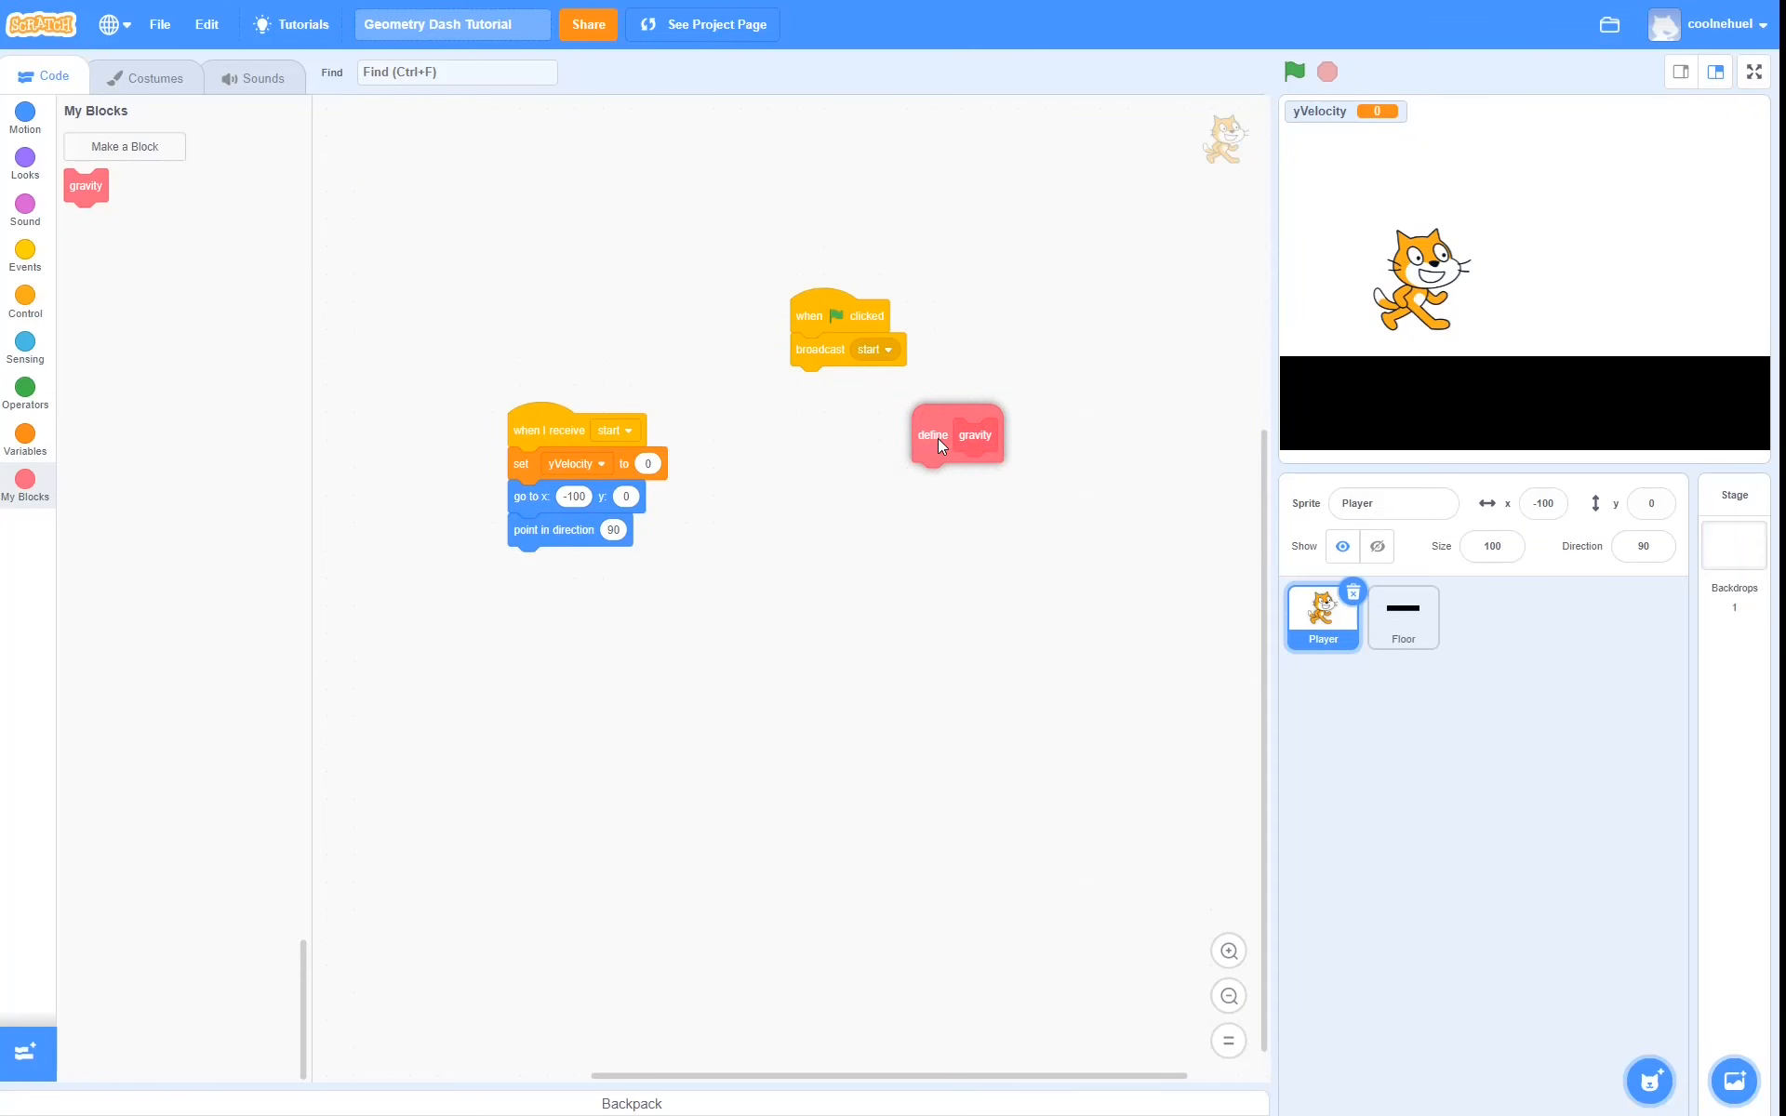
{"action": "left_click", "coordinate": [24, 303]}
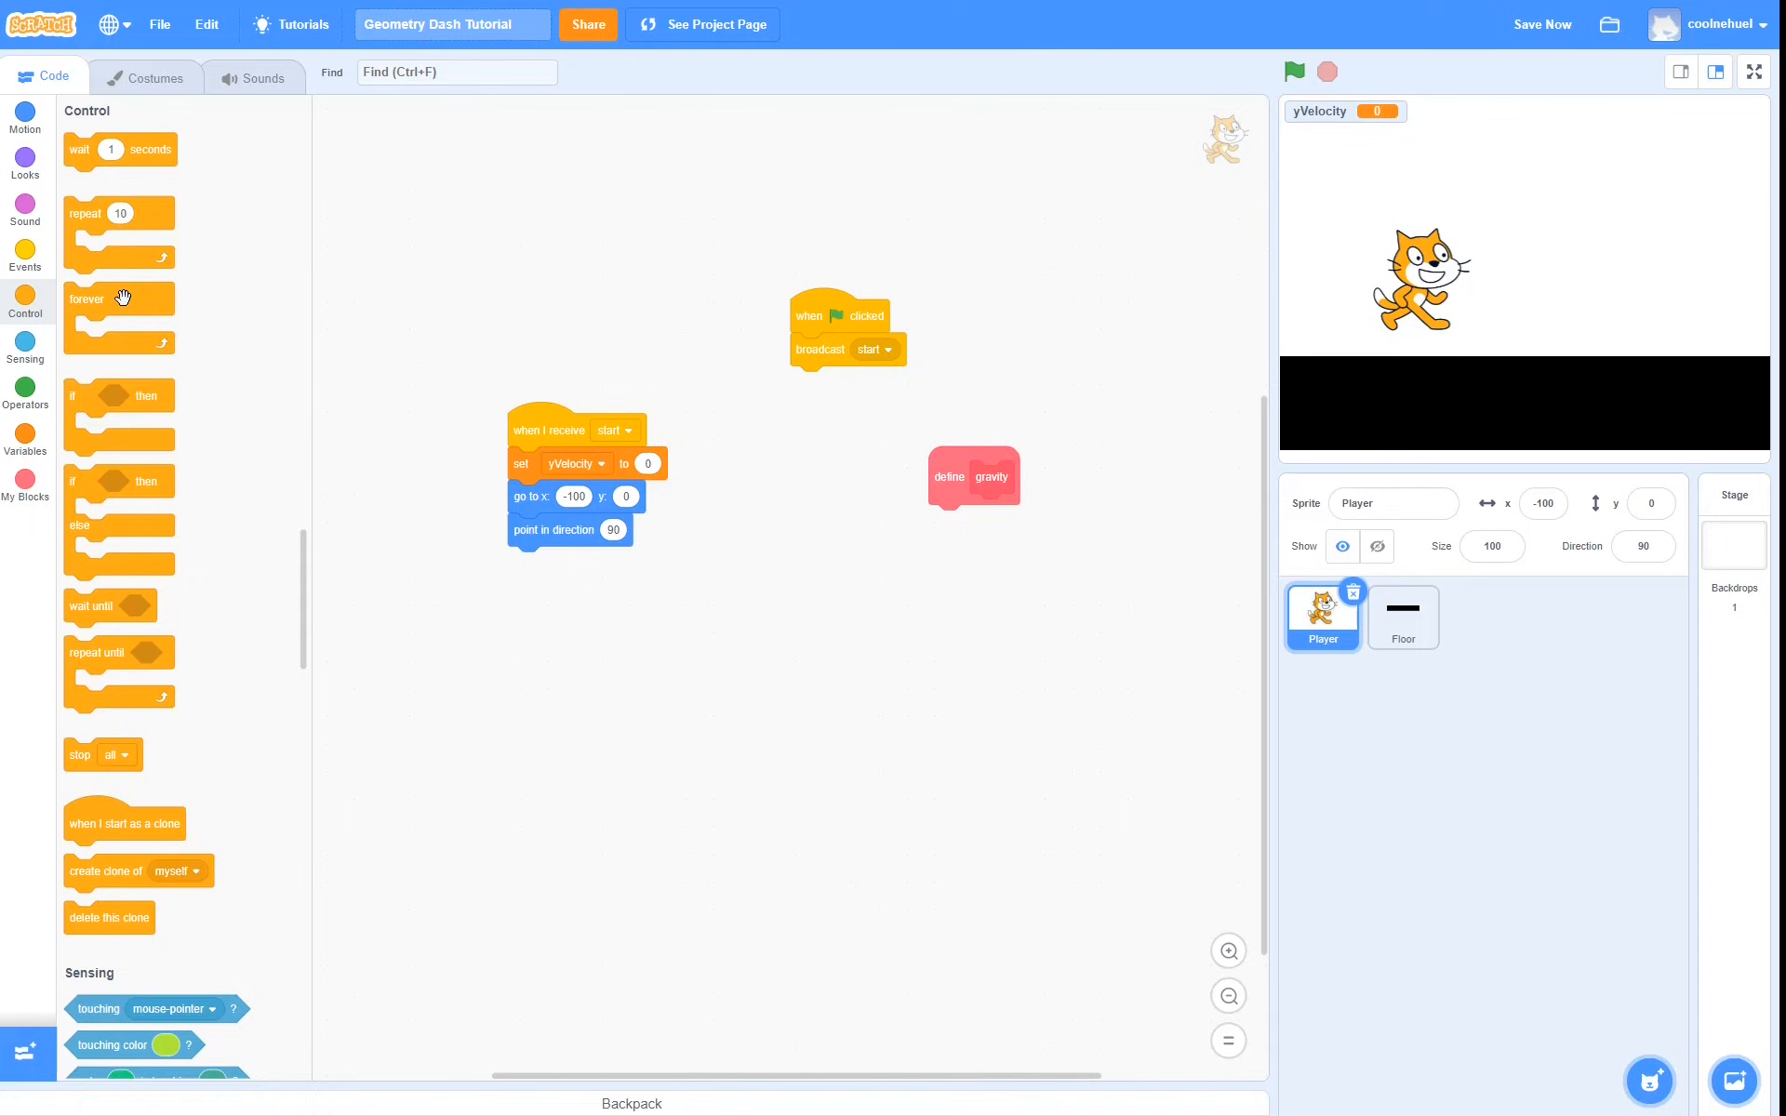
{"action": "left_click", "coordinate": [25, 480]}
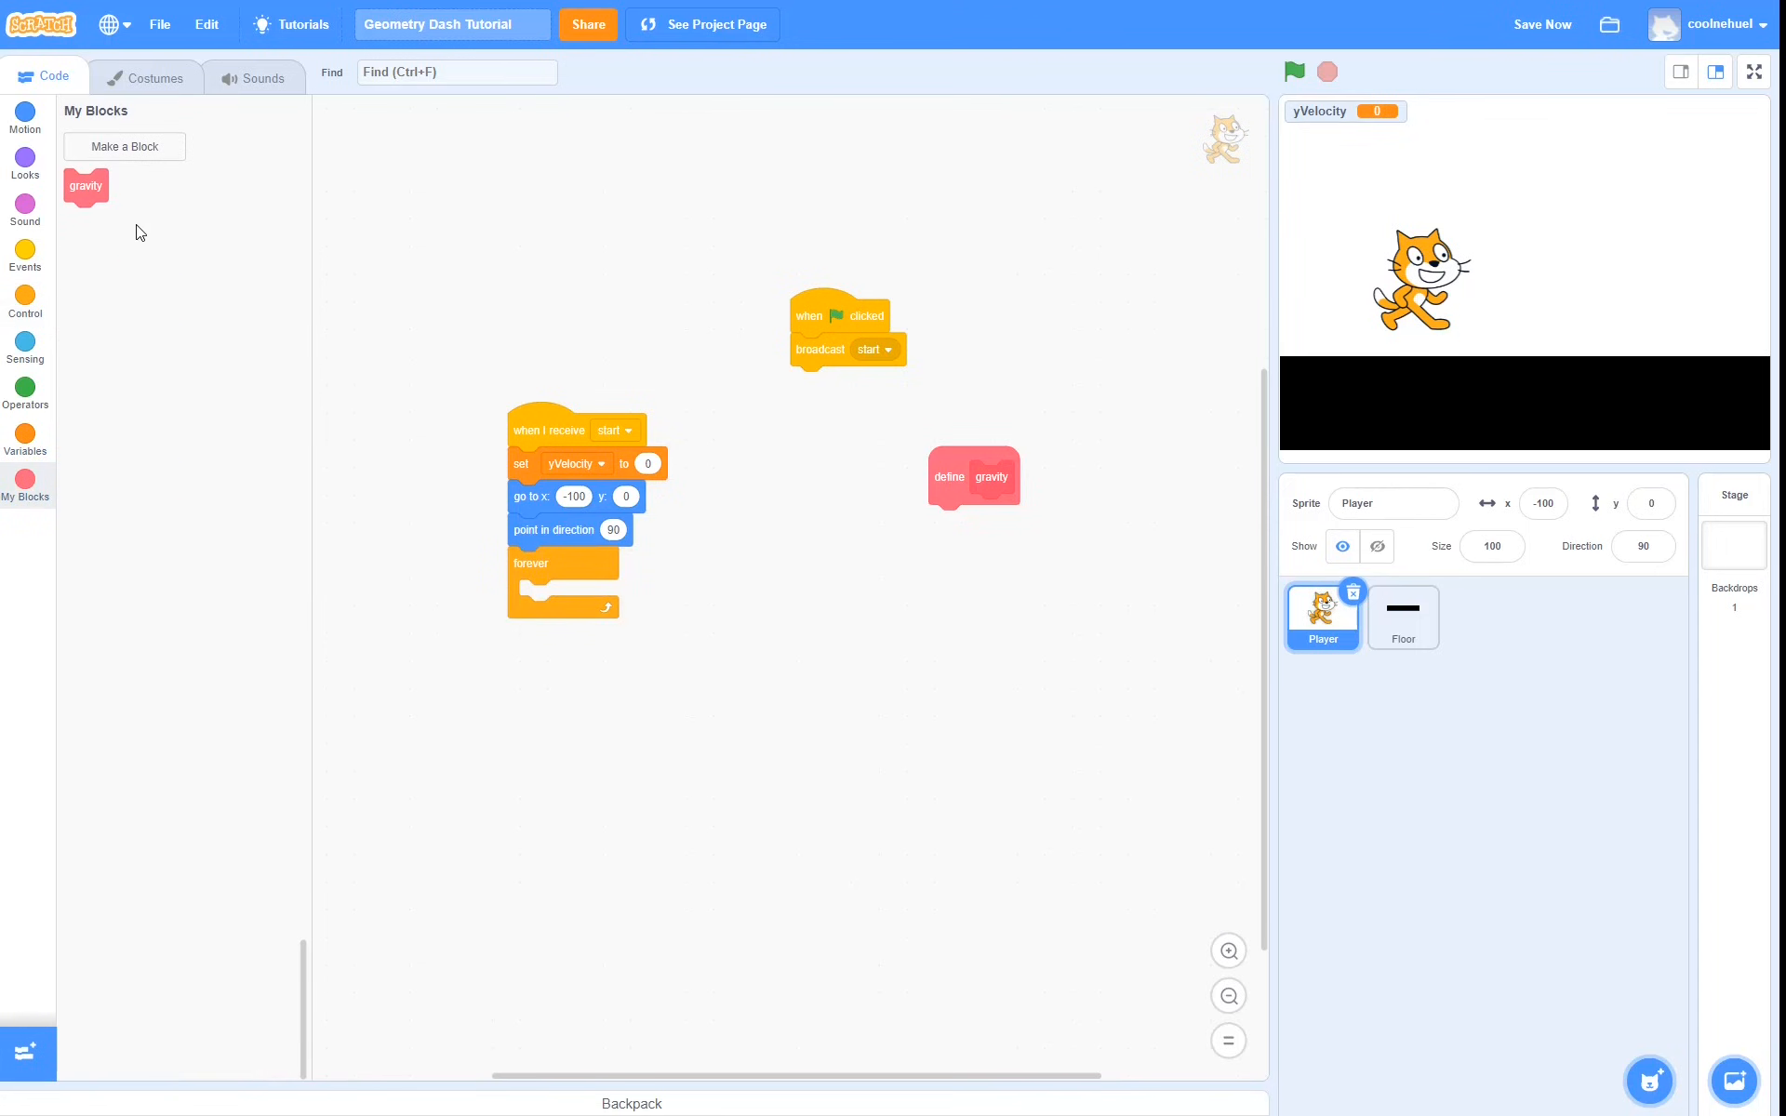
{"action": "left_click_drag", "start_coordinate": [85, 186], "coordinate": [540, 595]}
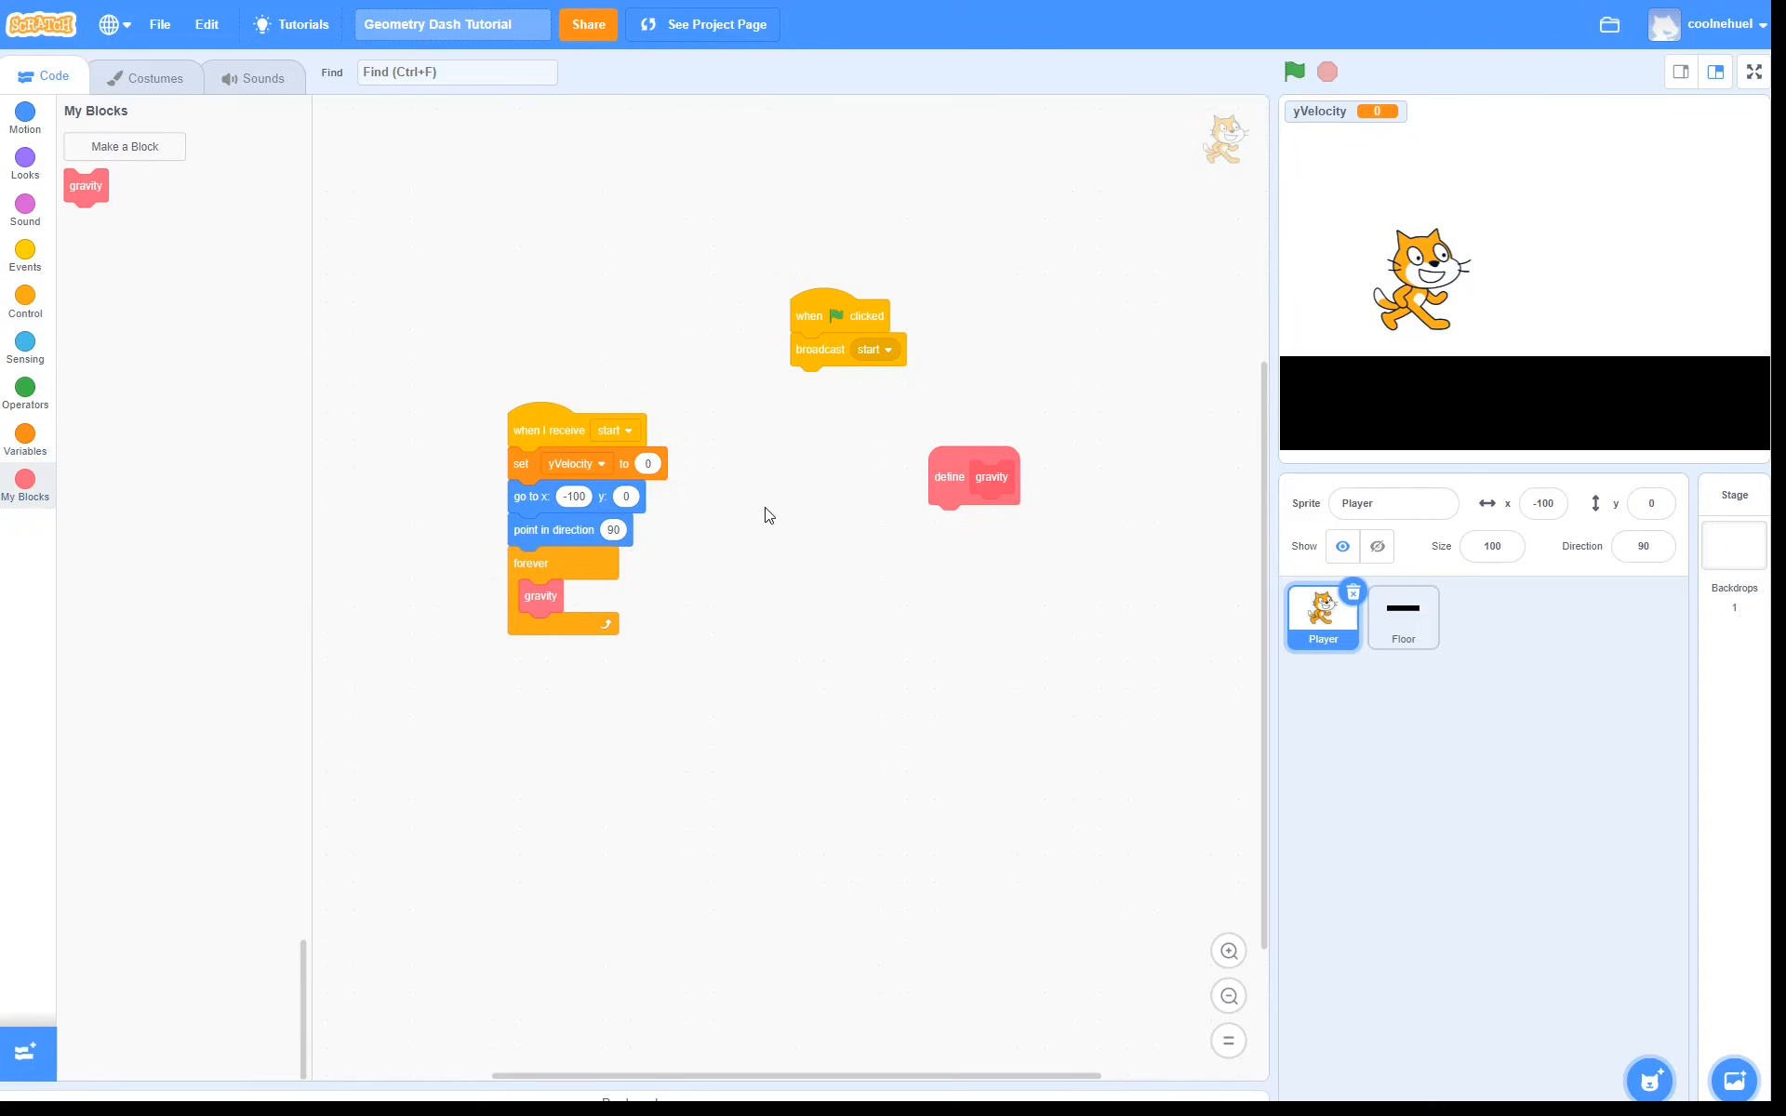
{"action": "mouse_move", "coordinate": [960, 605]}
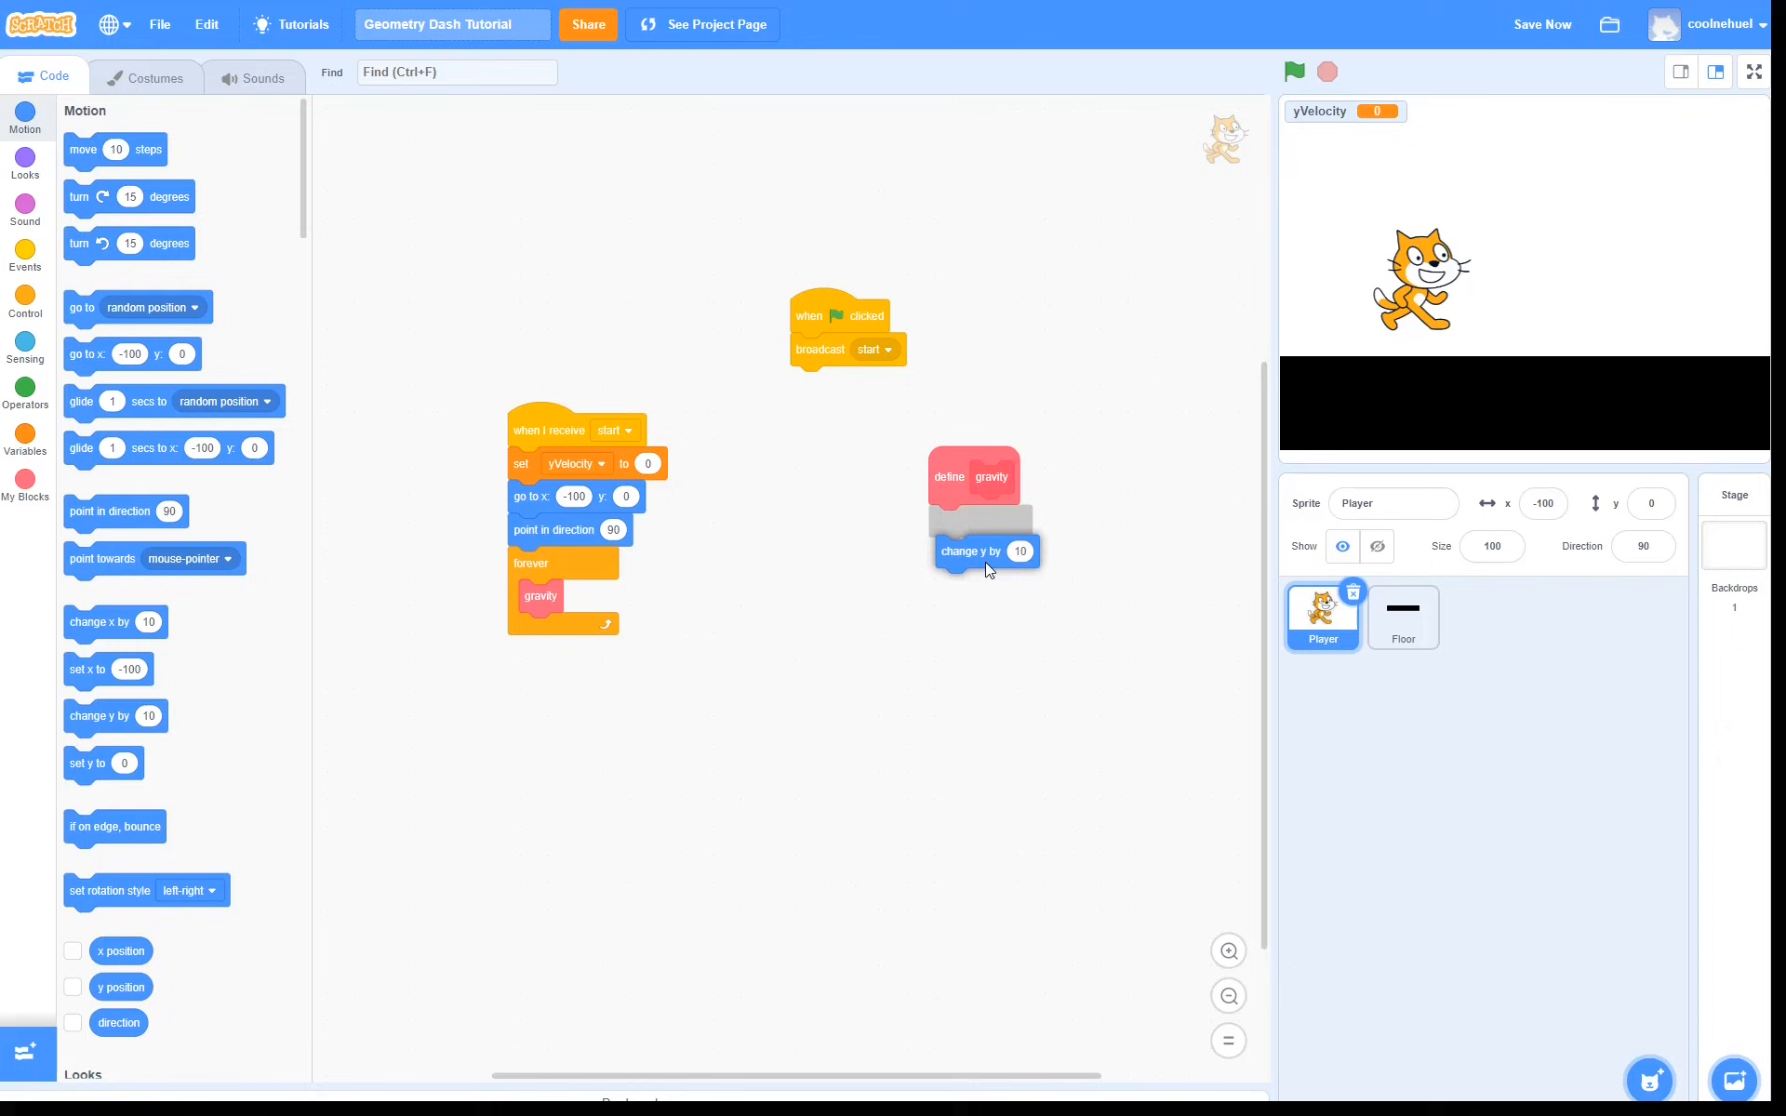
Define gravity as change y by yVelocity, then change yVelocity by -1
{"action": "left_click", "coordinate": [24, 439]}
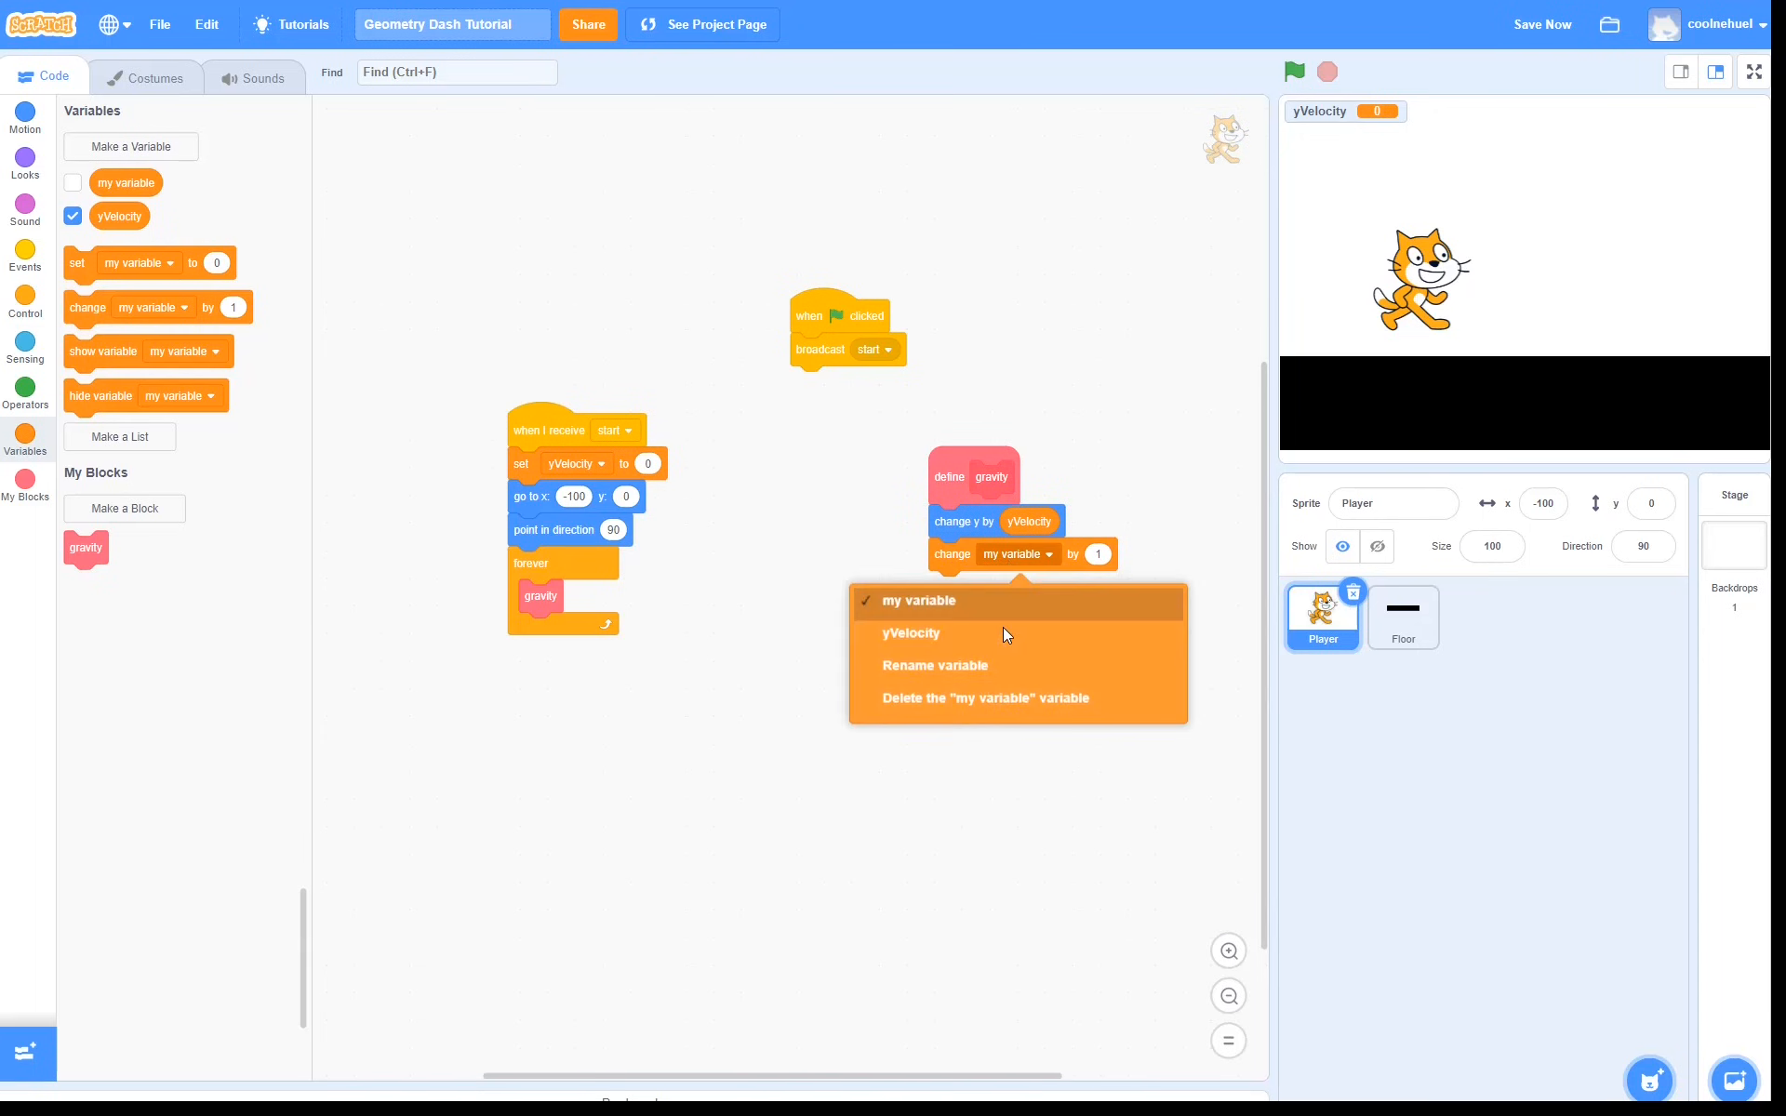
{"action": "left_click", "coordinate": [910, 633]}
{"action": "type", "text": "-1"}
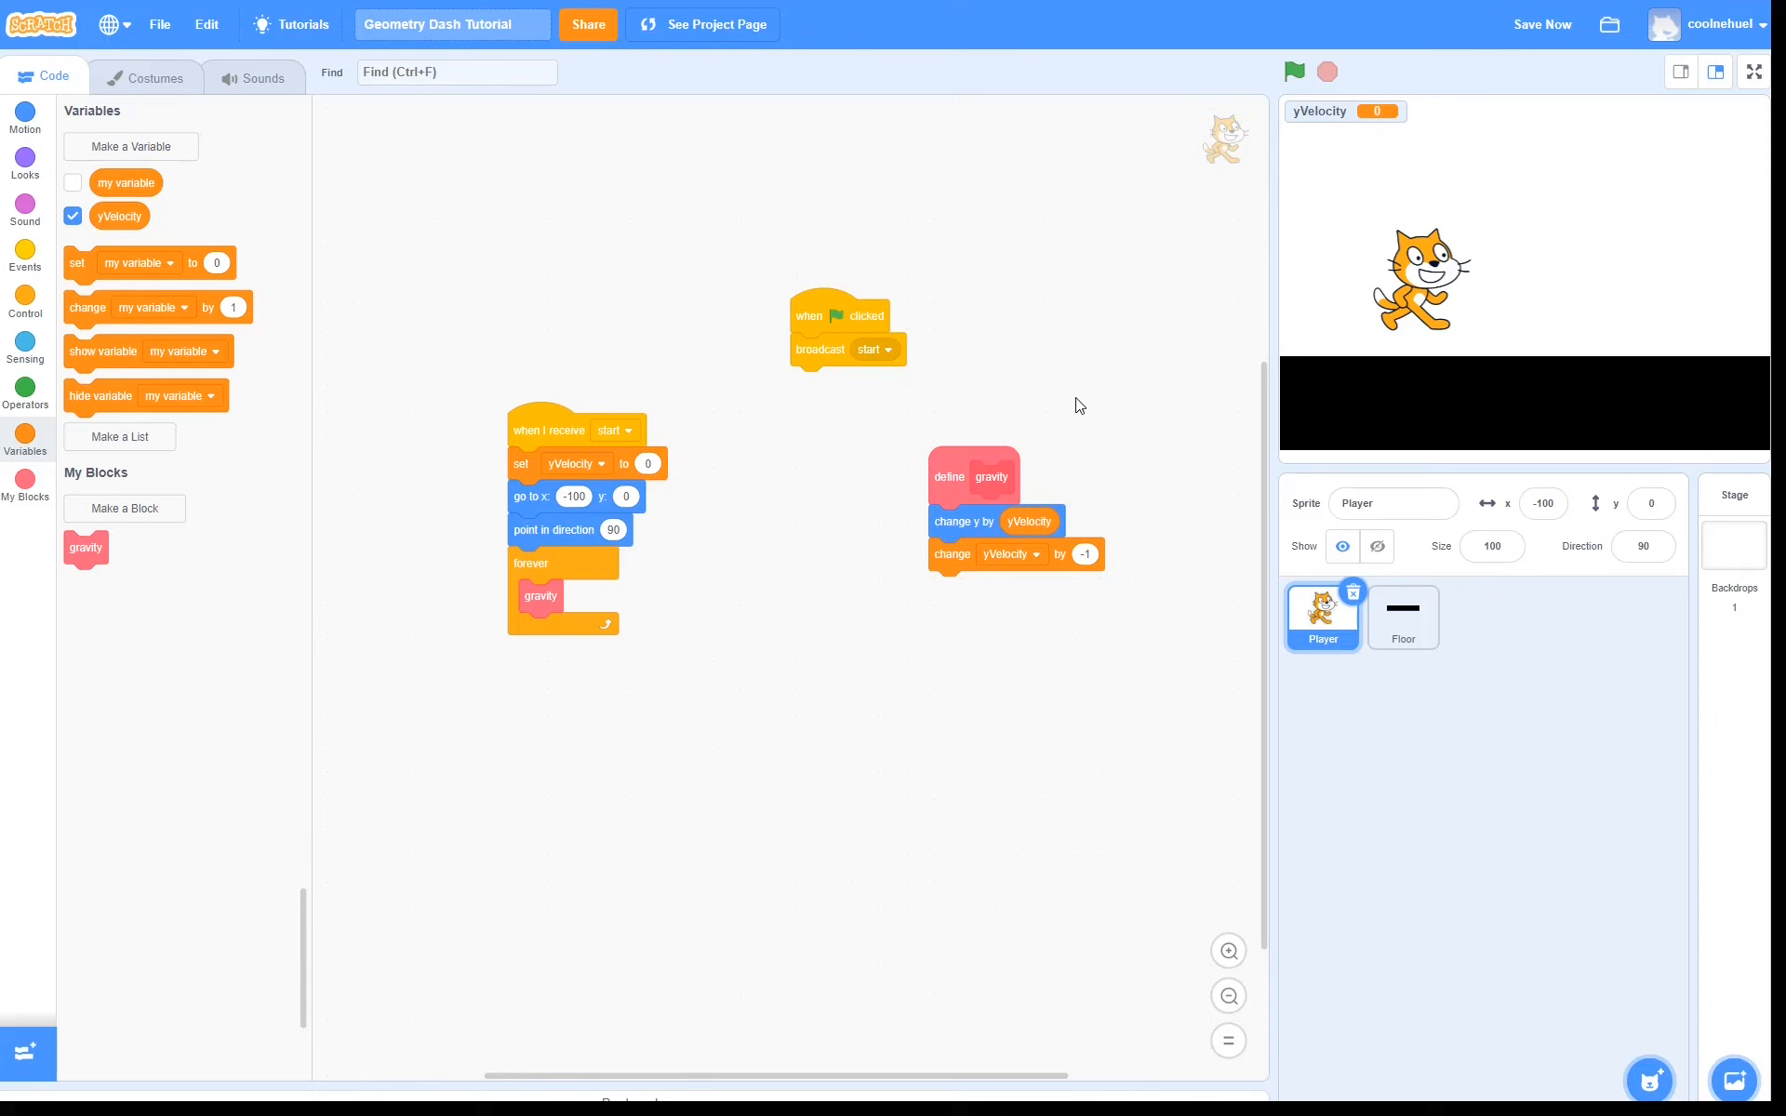
{"action": "mouse_move", "coordinate": [1463, 379]}
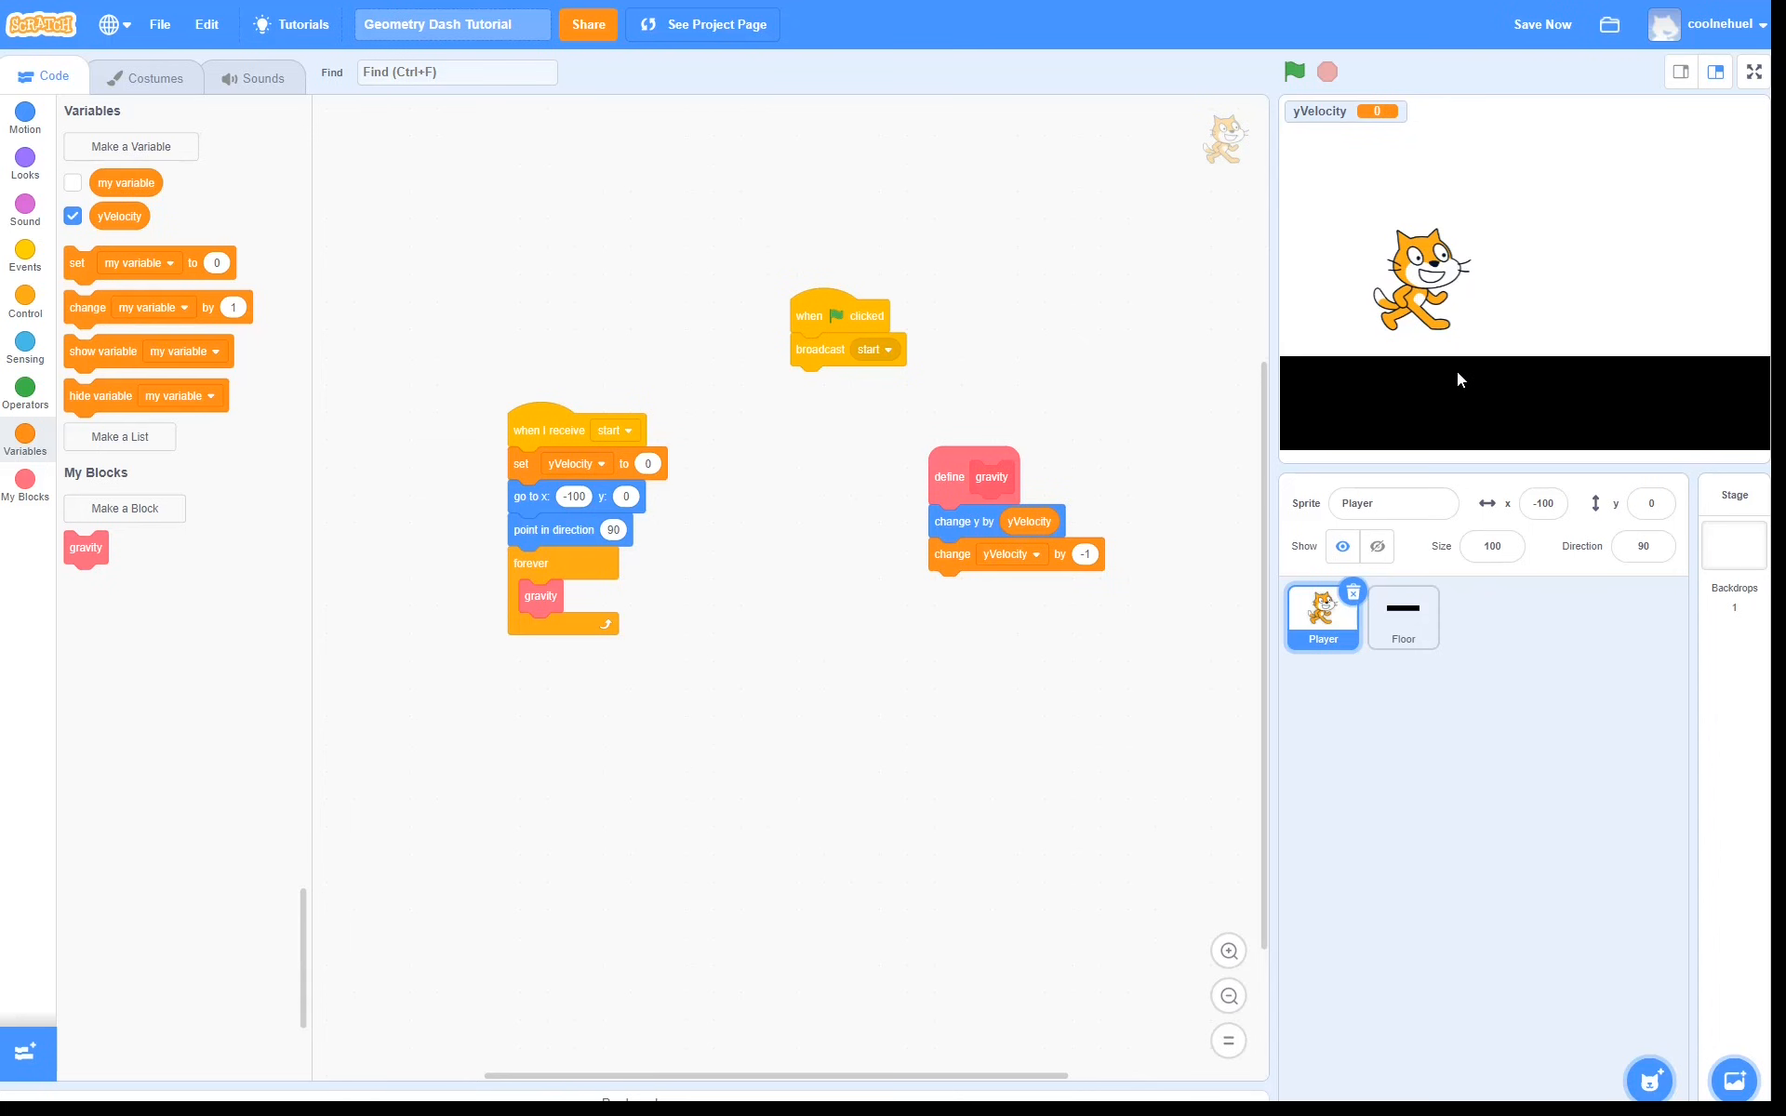
In gravity, if touching Floor, repeat change y by 1 until not touching Floor
{"action": "left_click", "coordinate": [24, 305]}
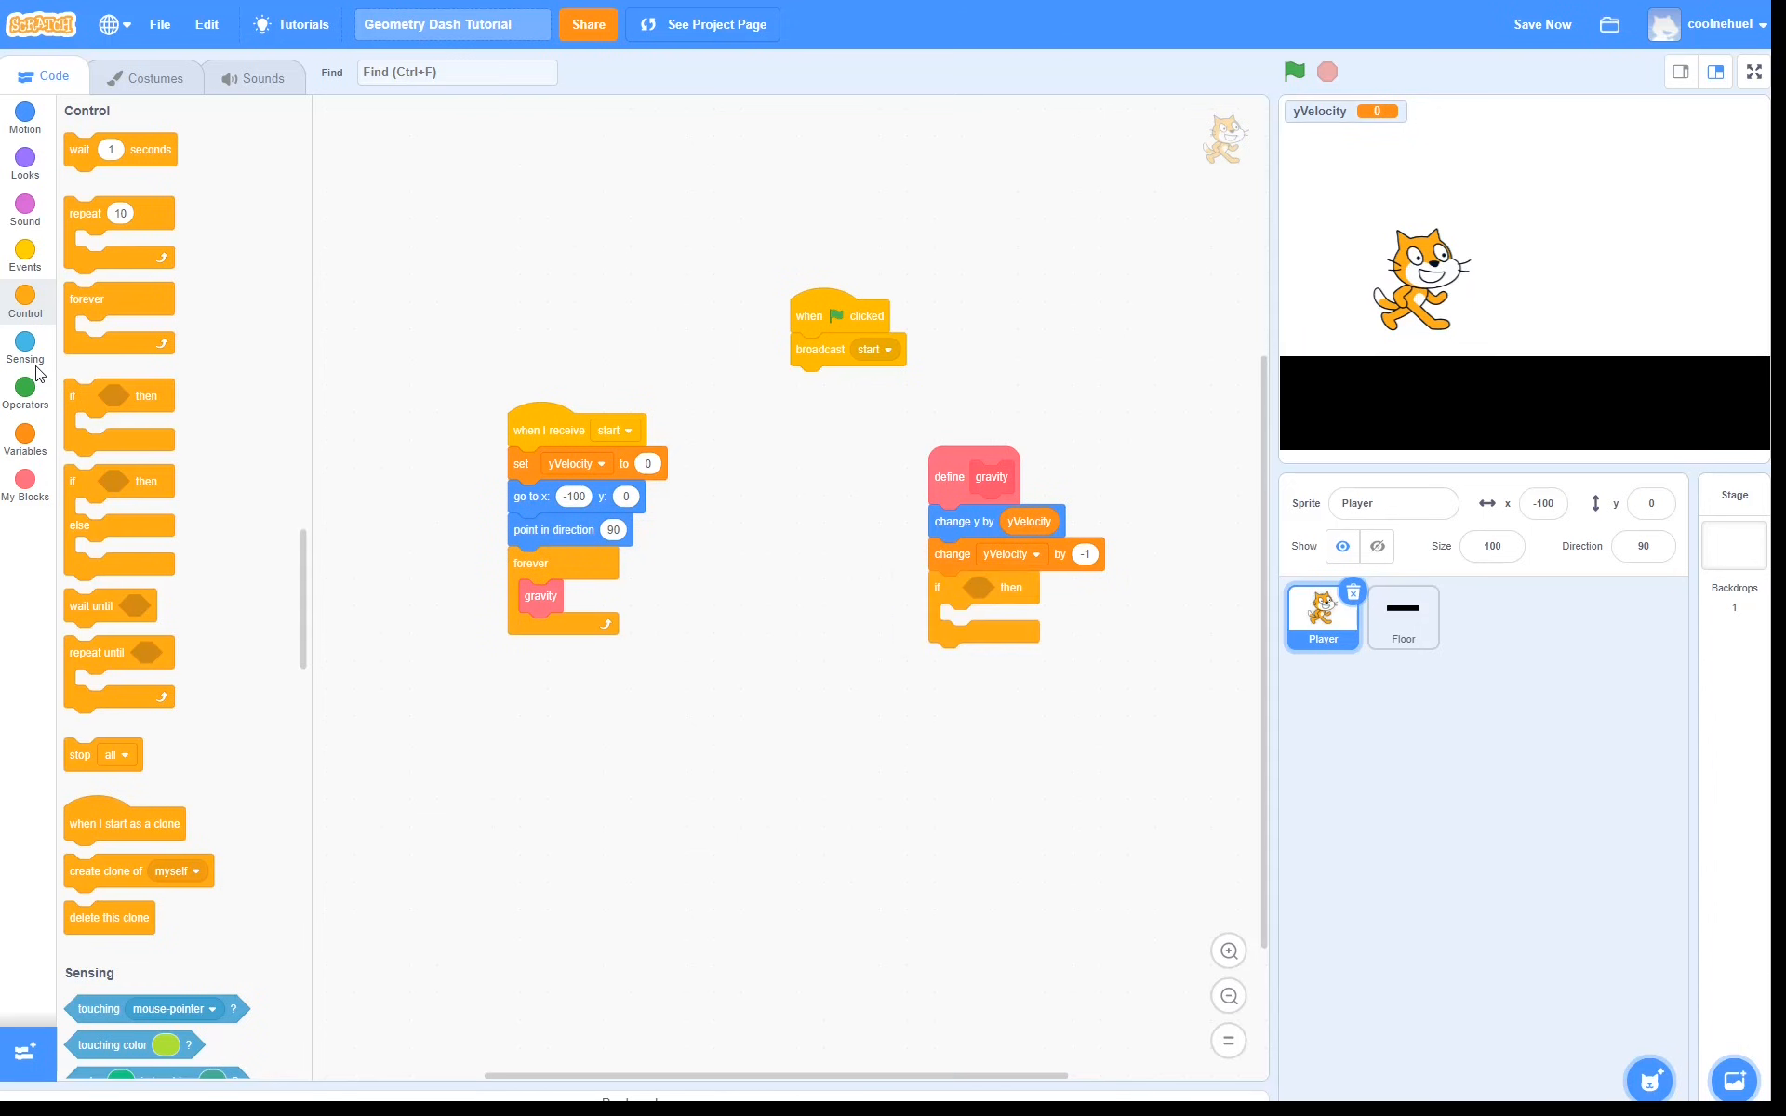
{"action": "left_click", "coordinate": [25, 348]}
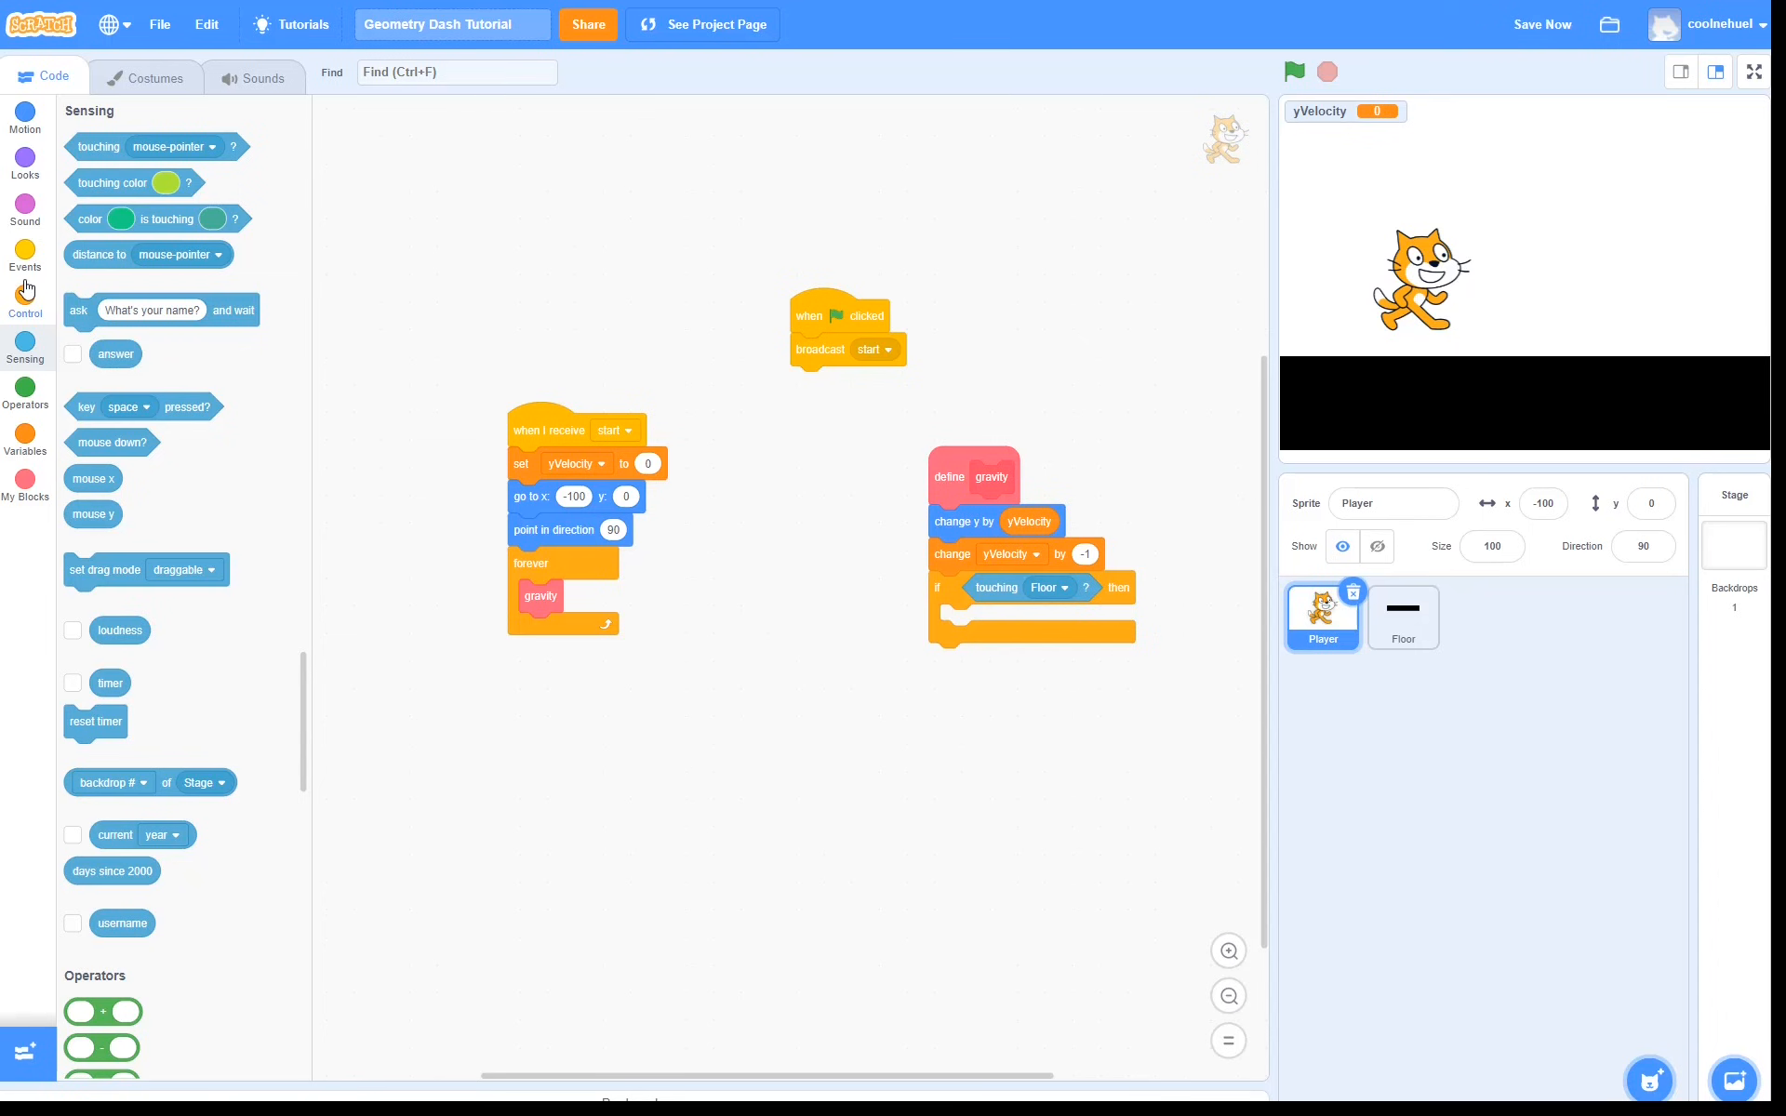
{"action": "left_click", "coordinate": [24, 299]}
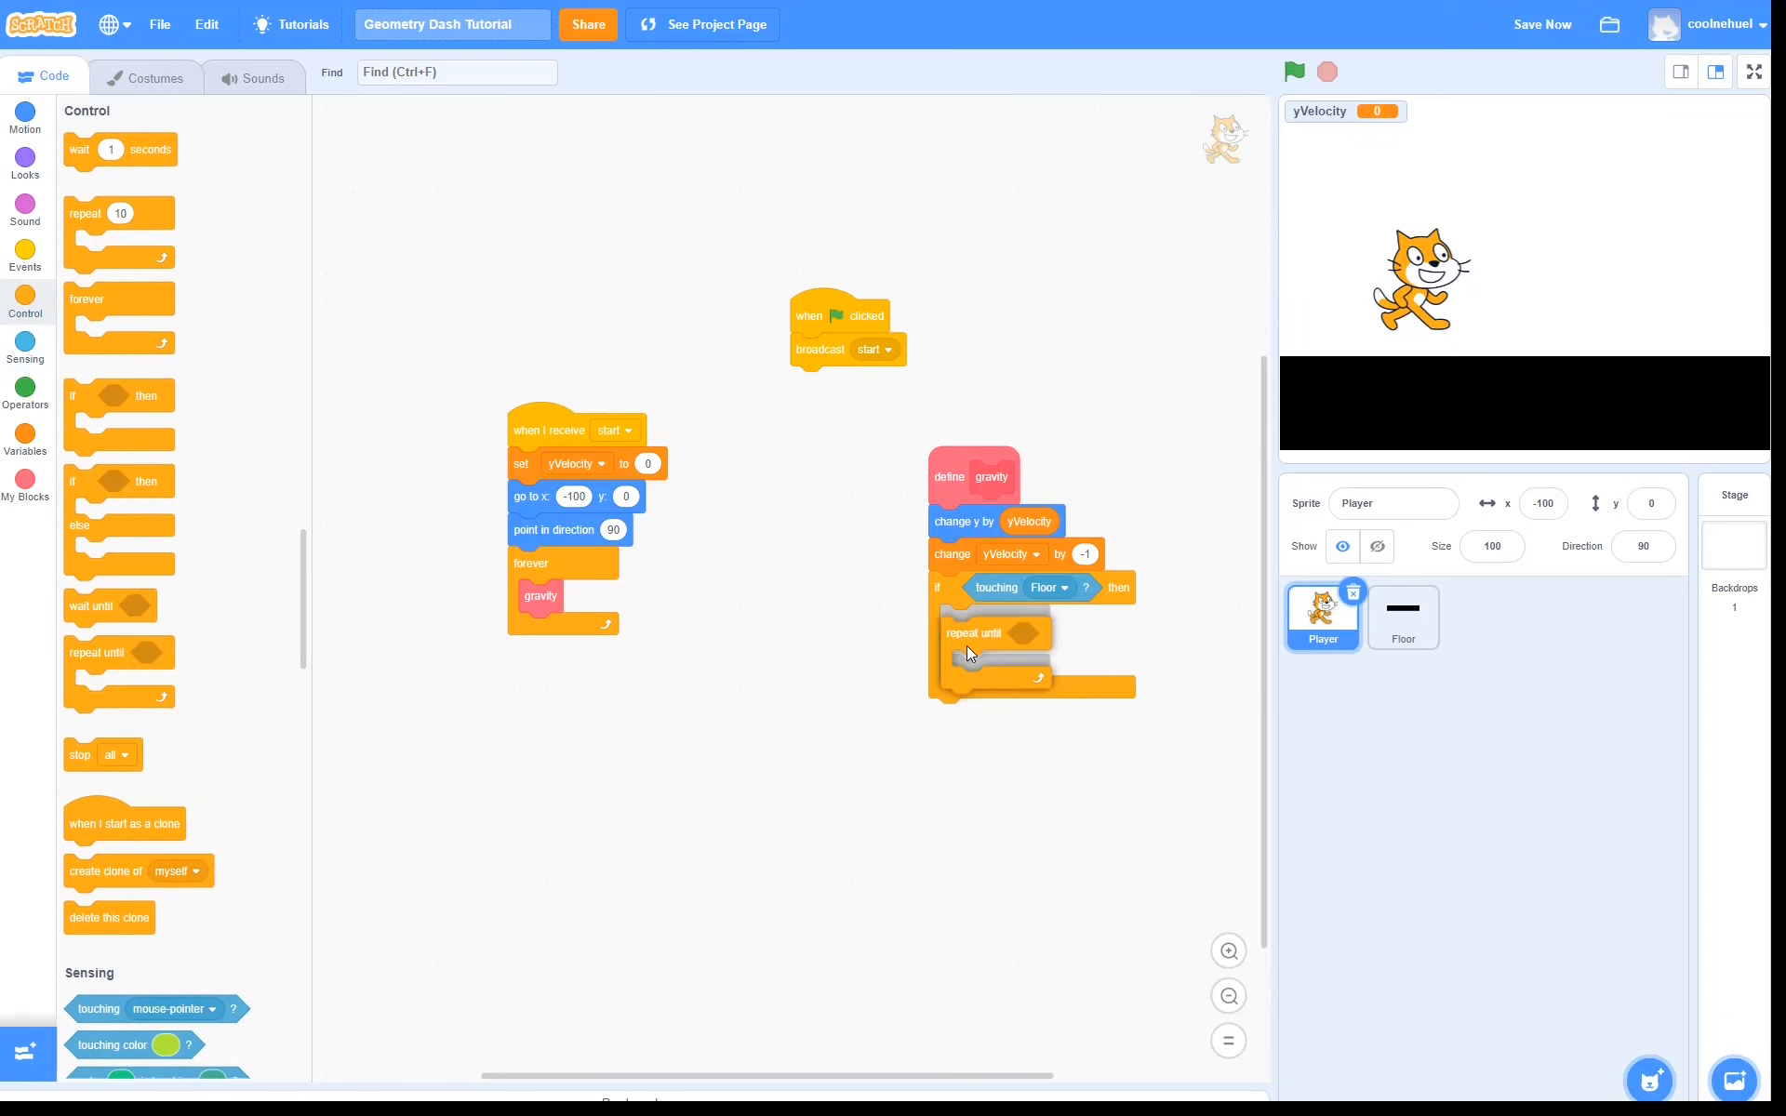
{"action": "left_click", "coordinate": [24, 392]}
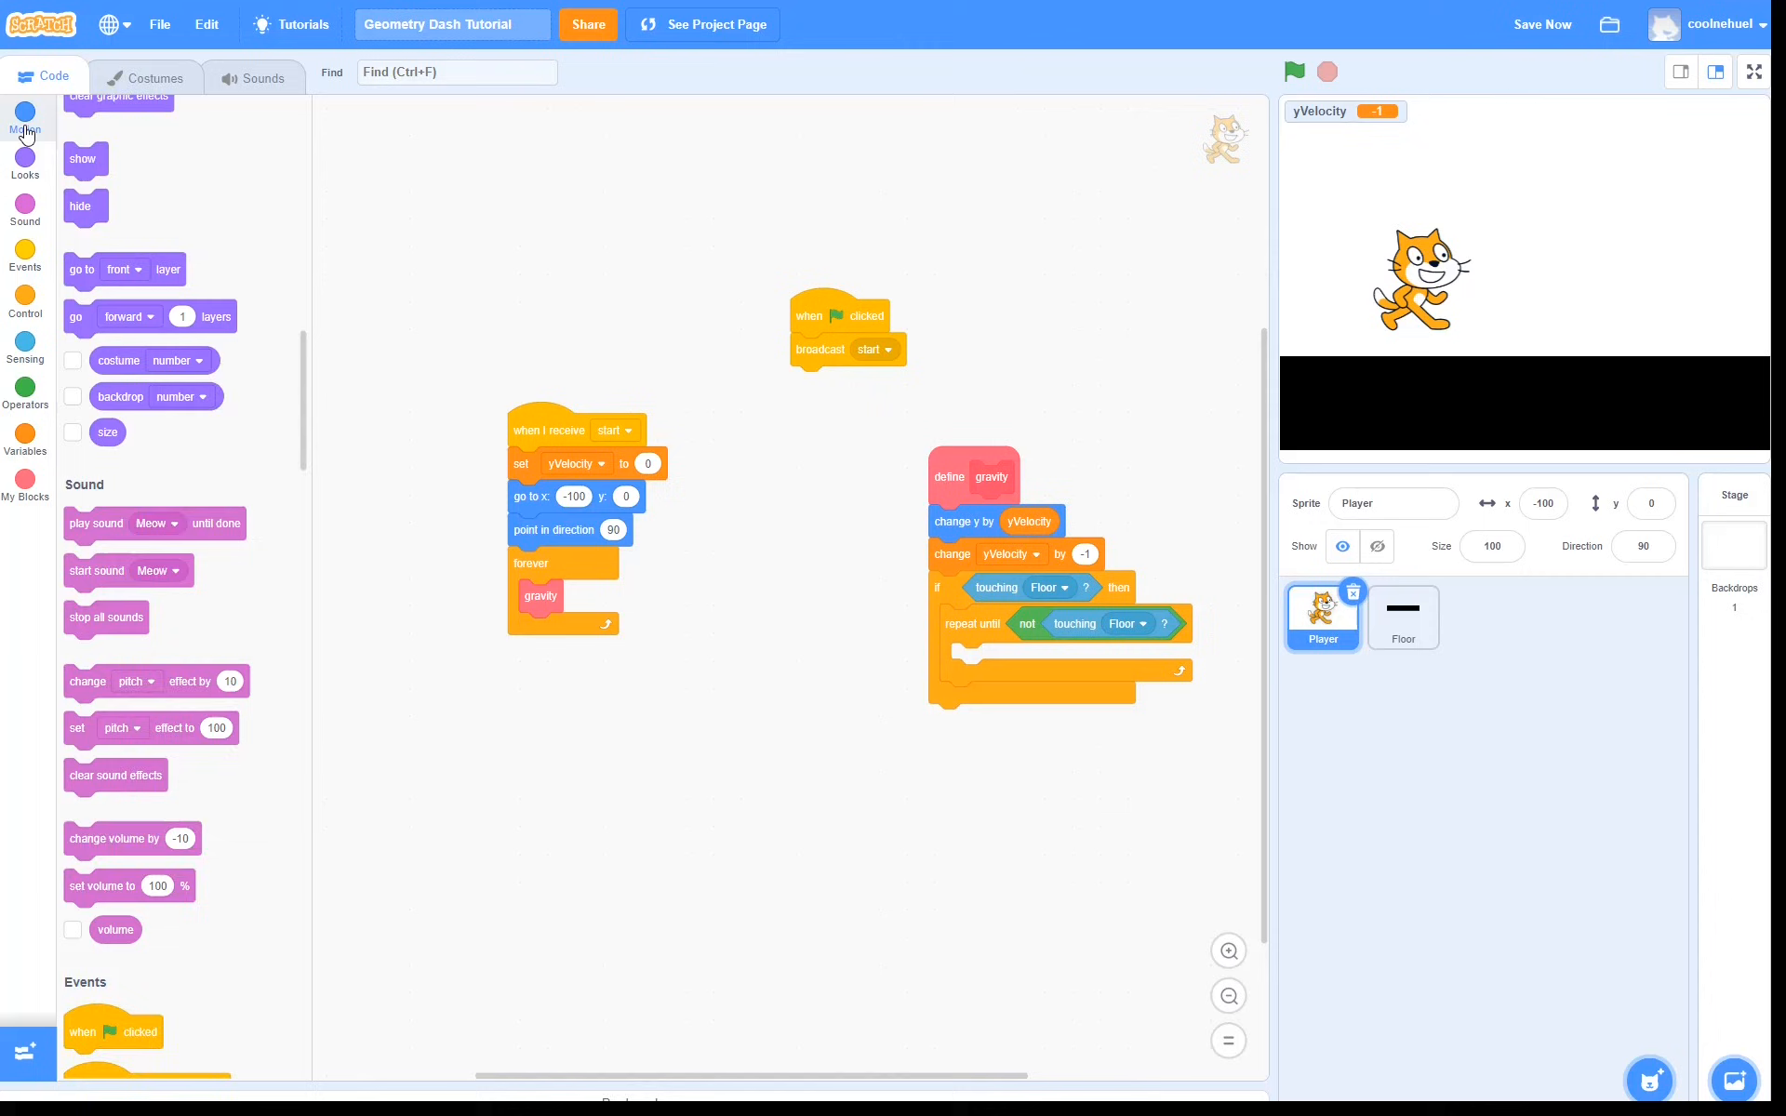
{"action": "left_click", "coordinate": [24, 114]}
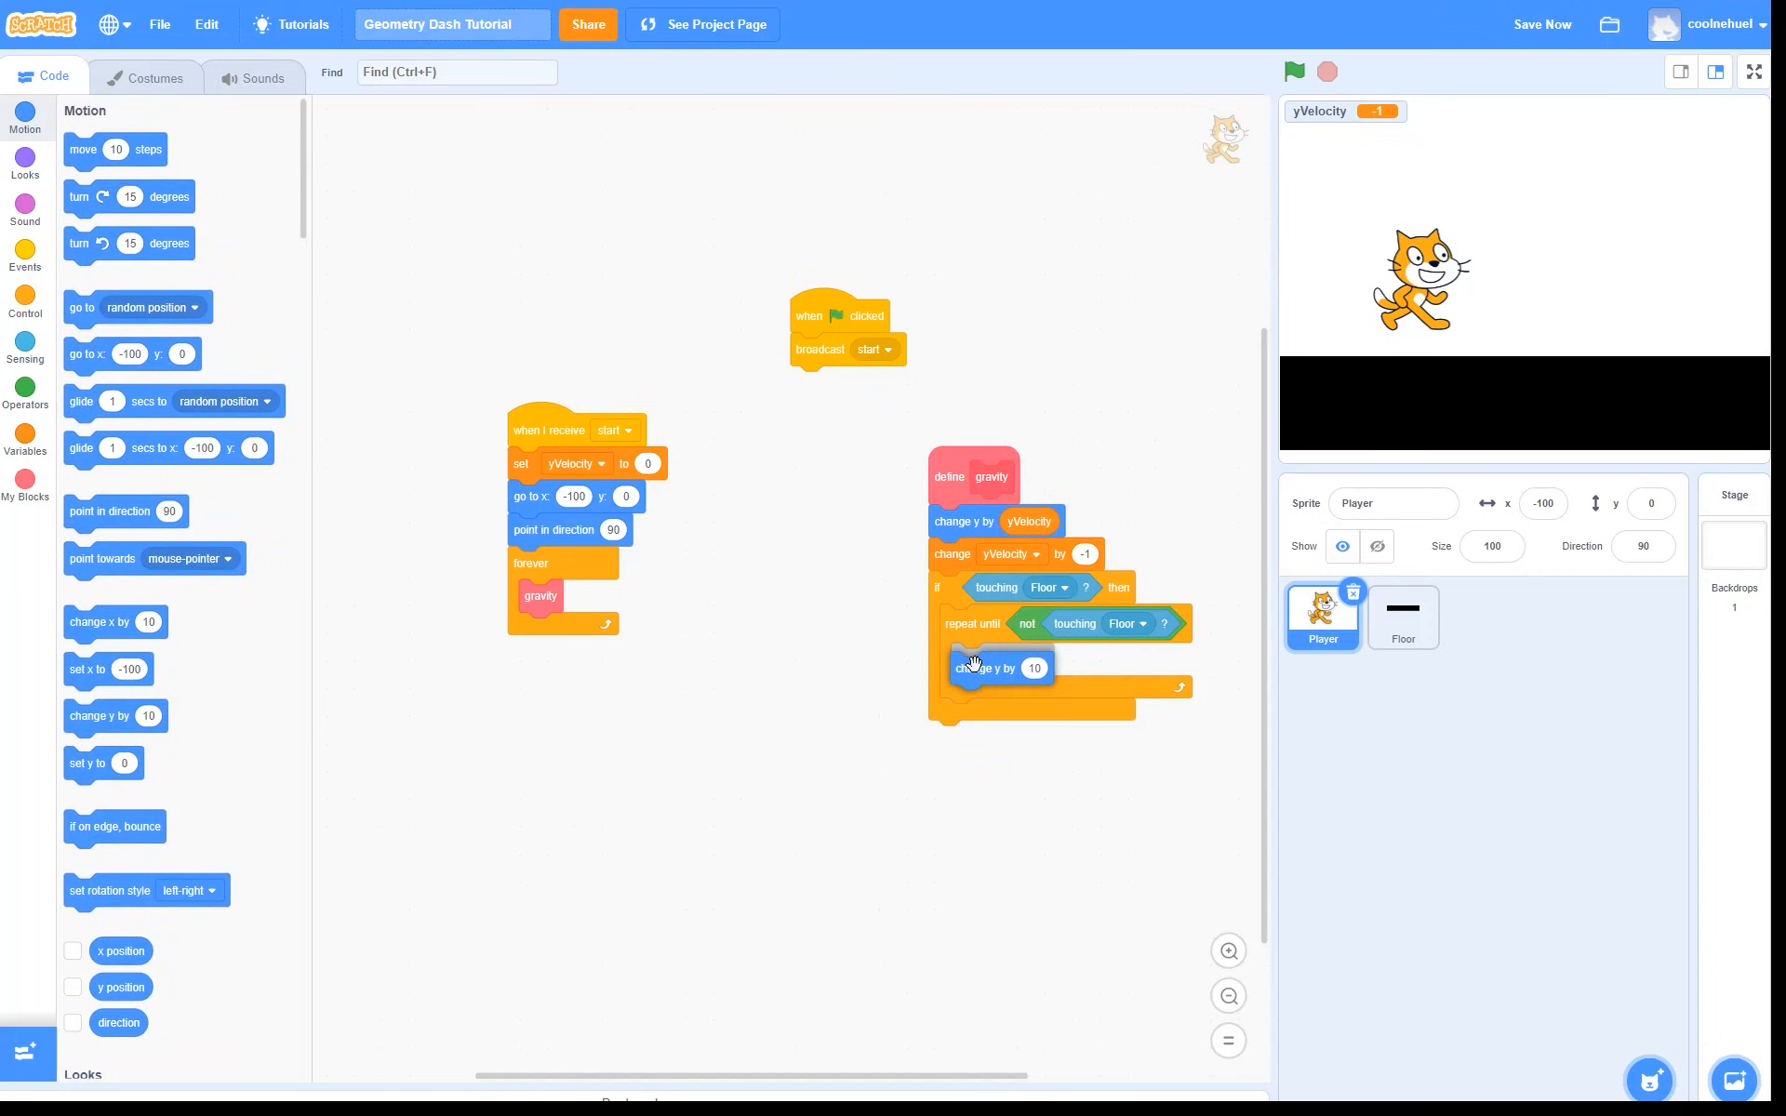
{"action": "type", "text": "1"}
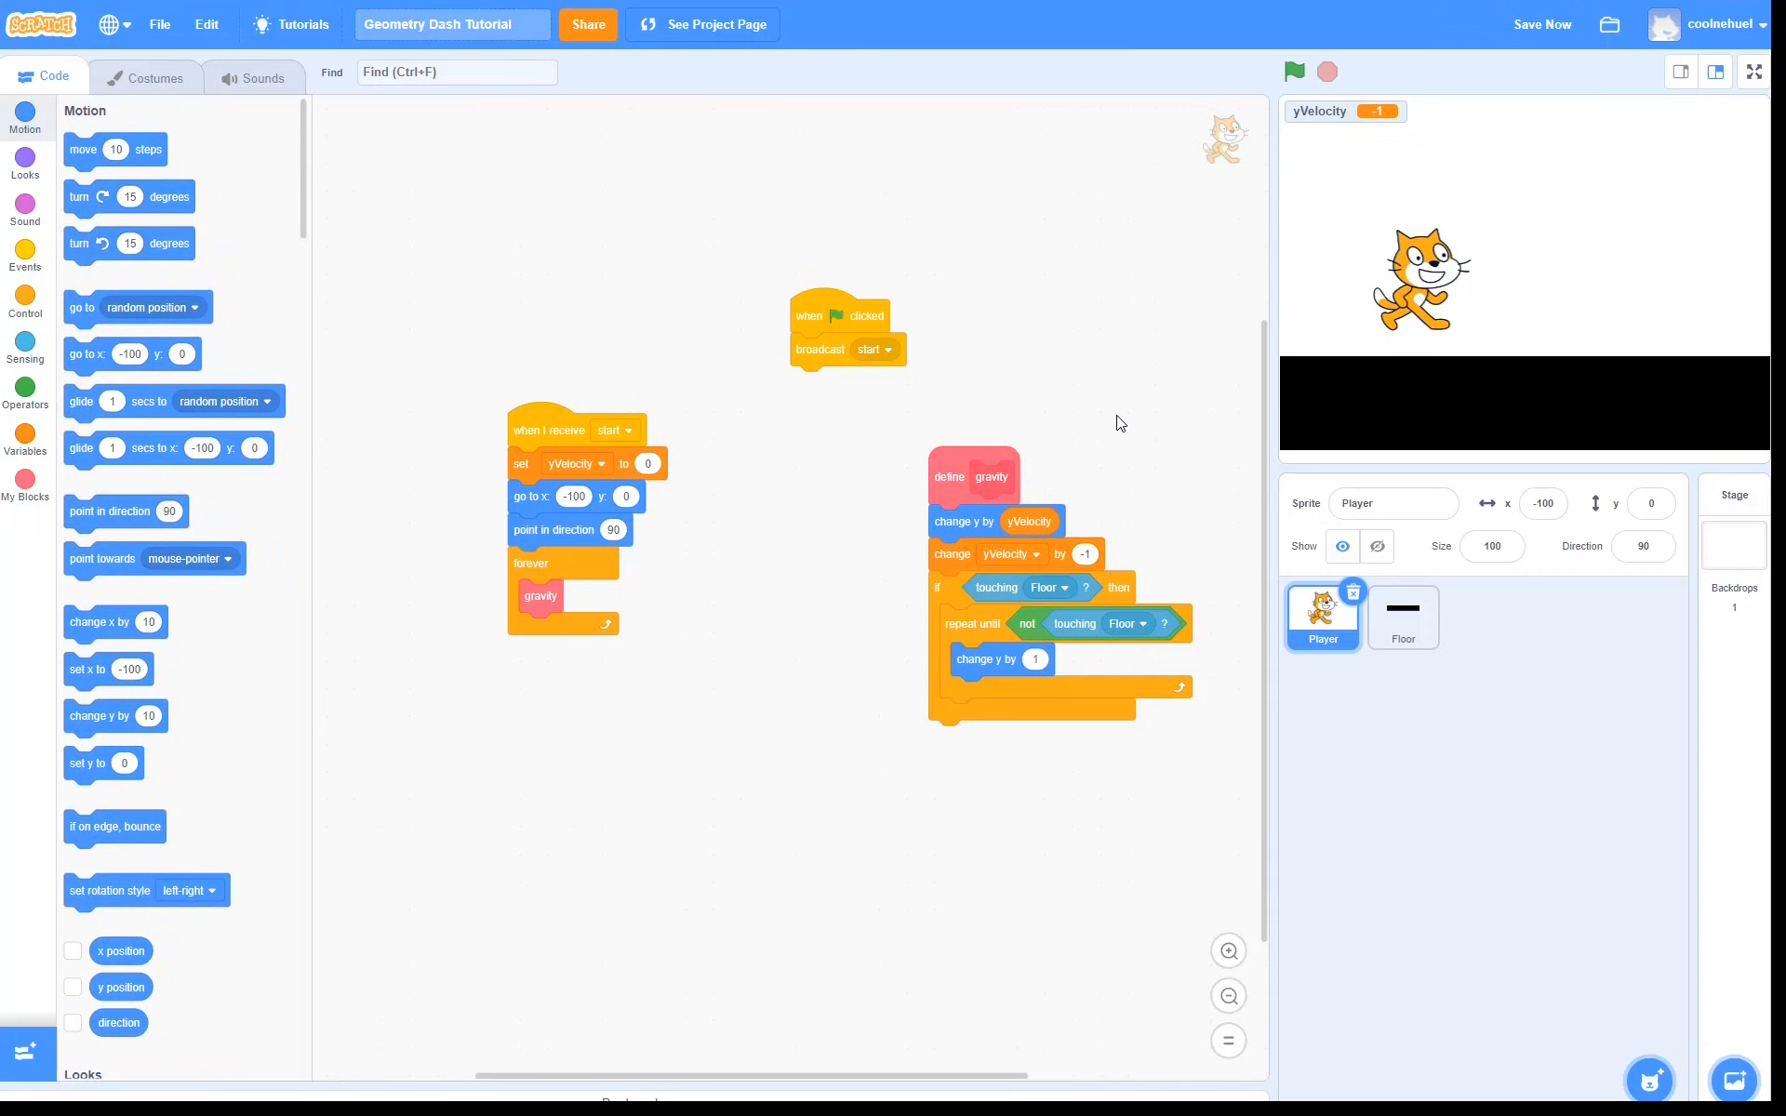
{"action": "mouse_move", "coordinate": [971, 704]}
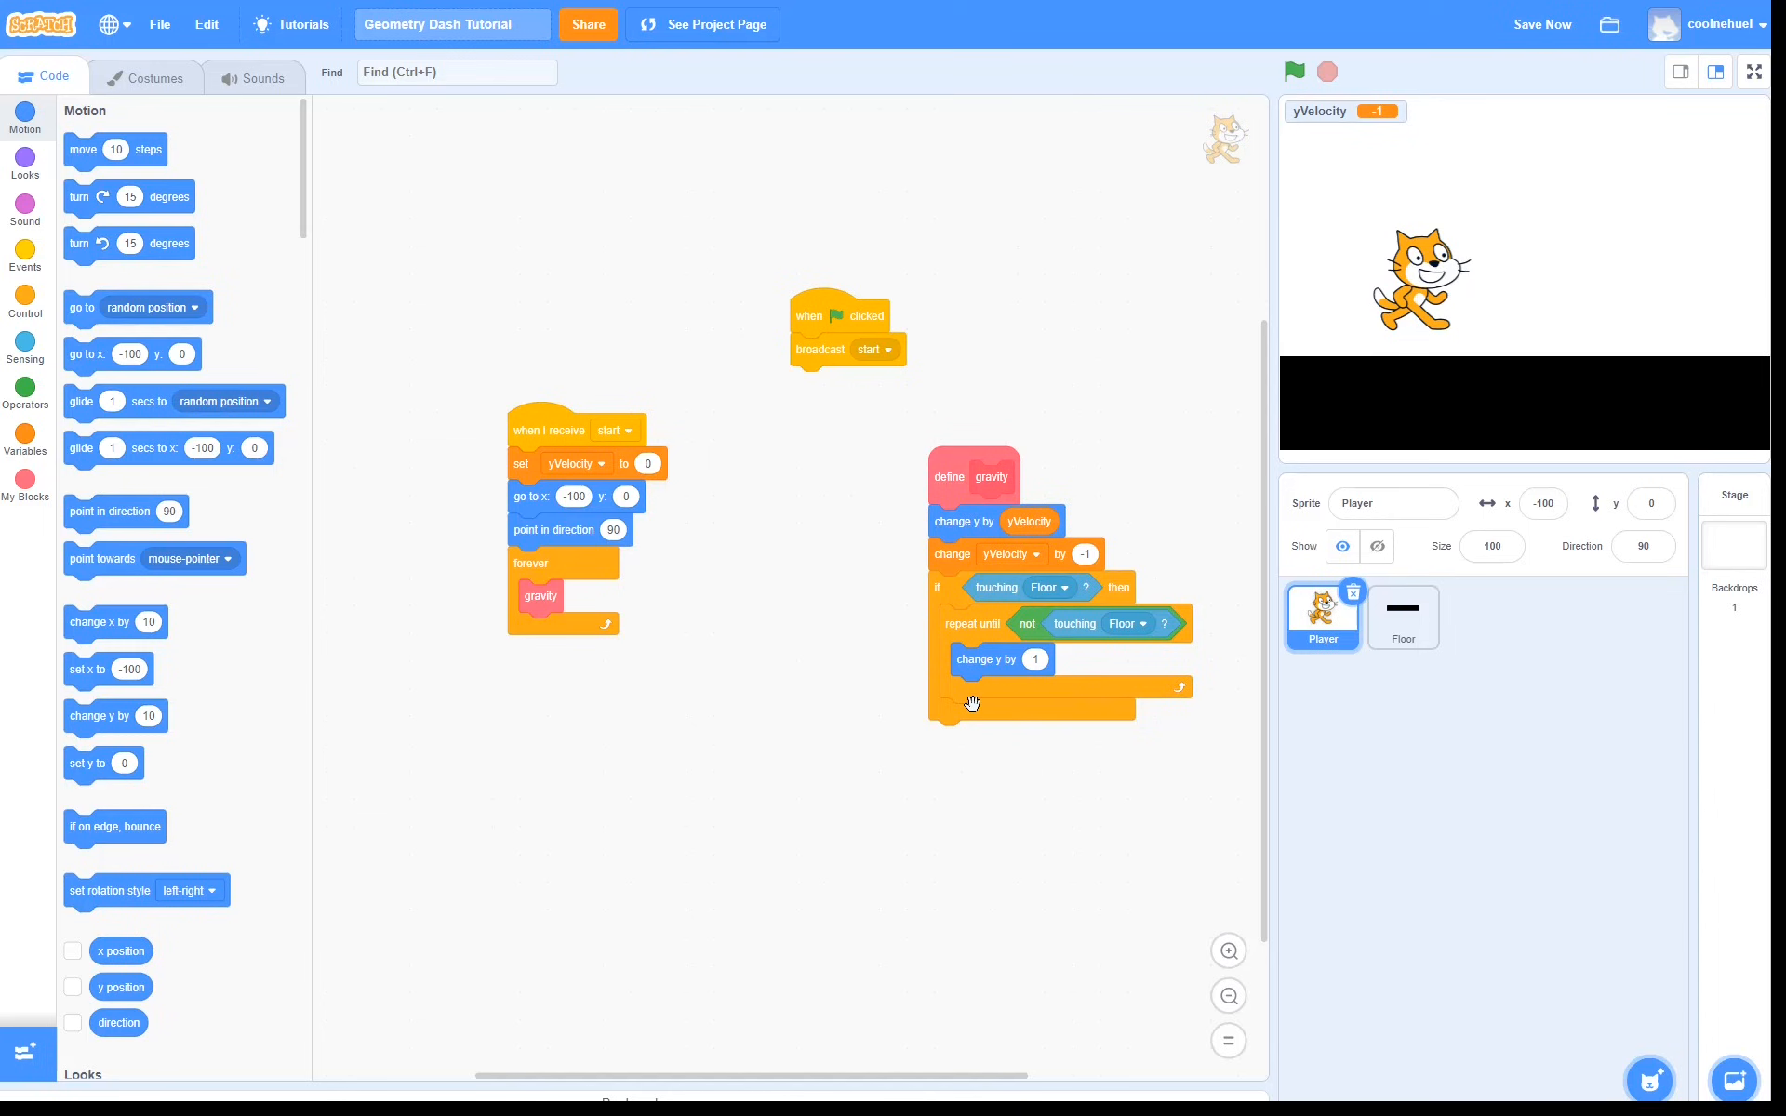
After clearing the Floor set yVelocity to 0, then run the project to test gravity
{"action": "left_click", "coordinate": [24, 439]}
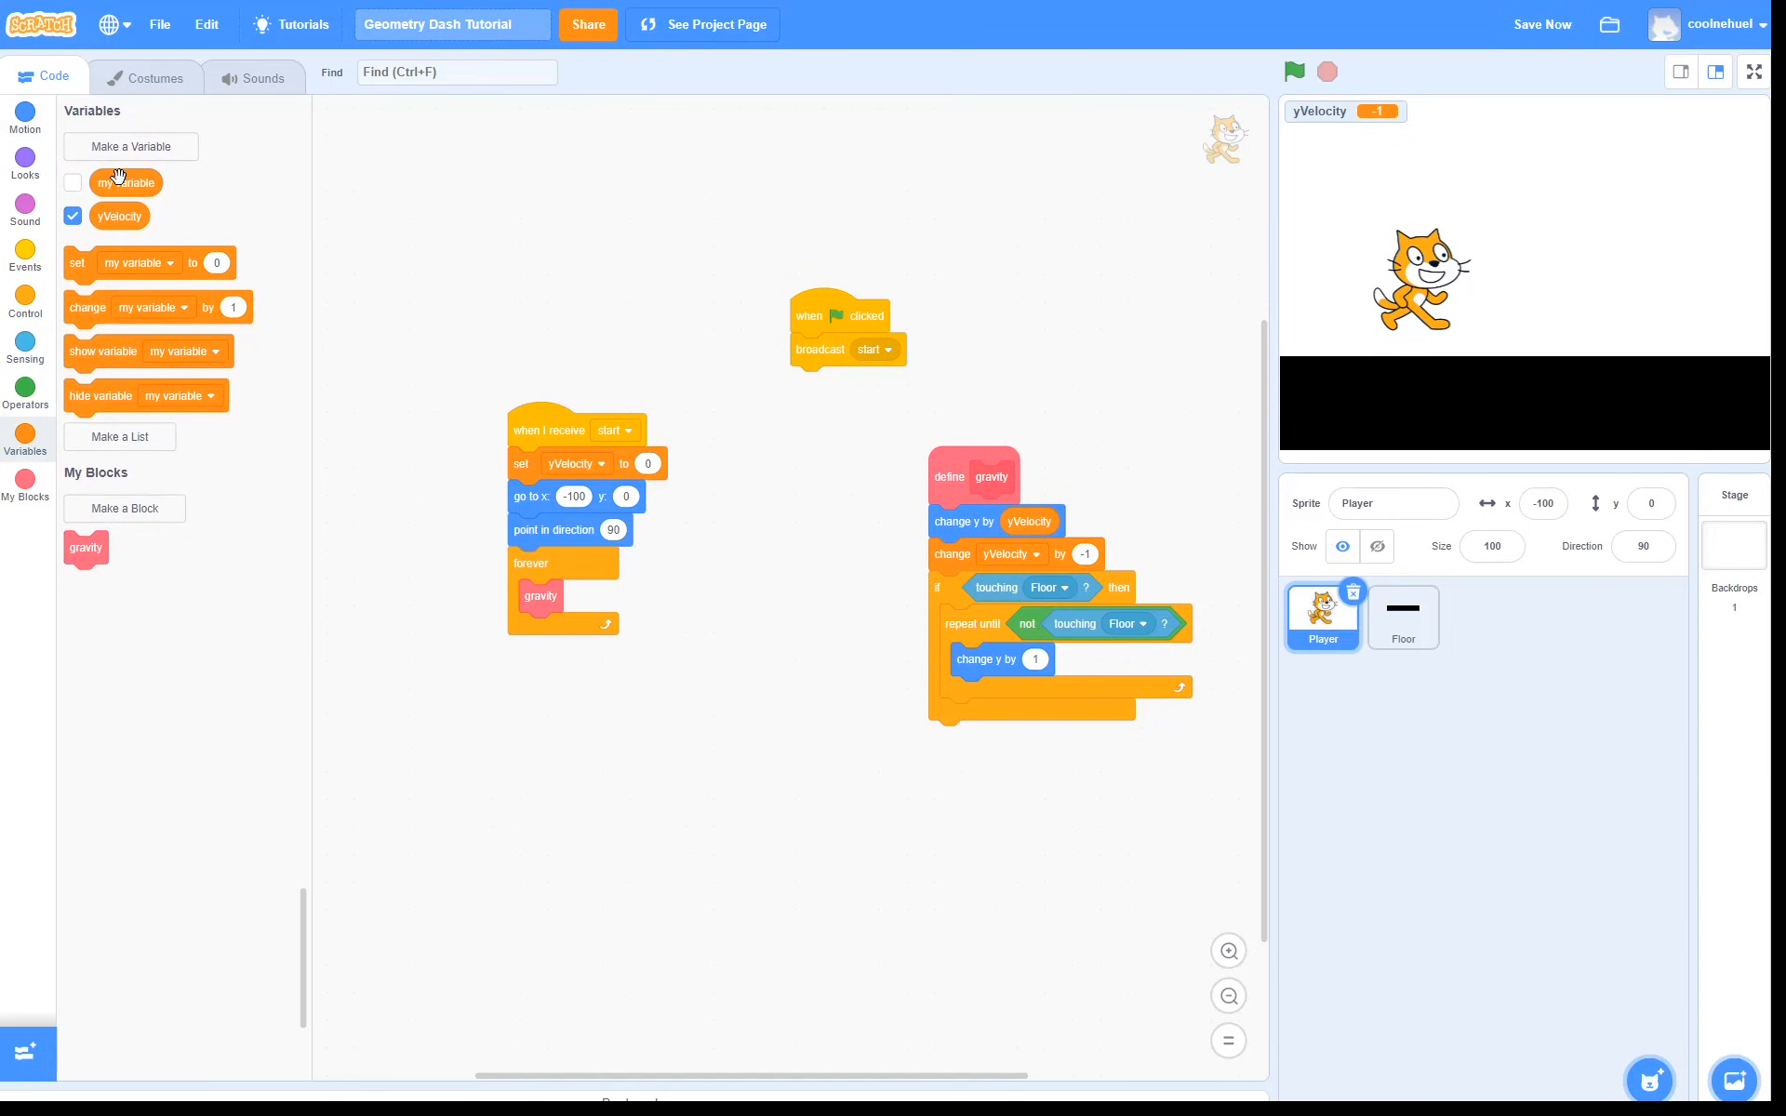
{"action": "left_click", "coordinate": [1012, 714]}
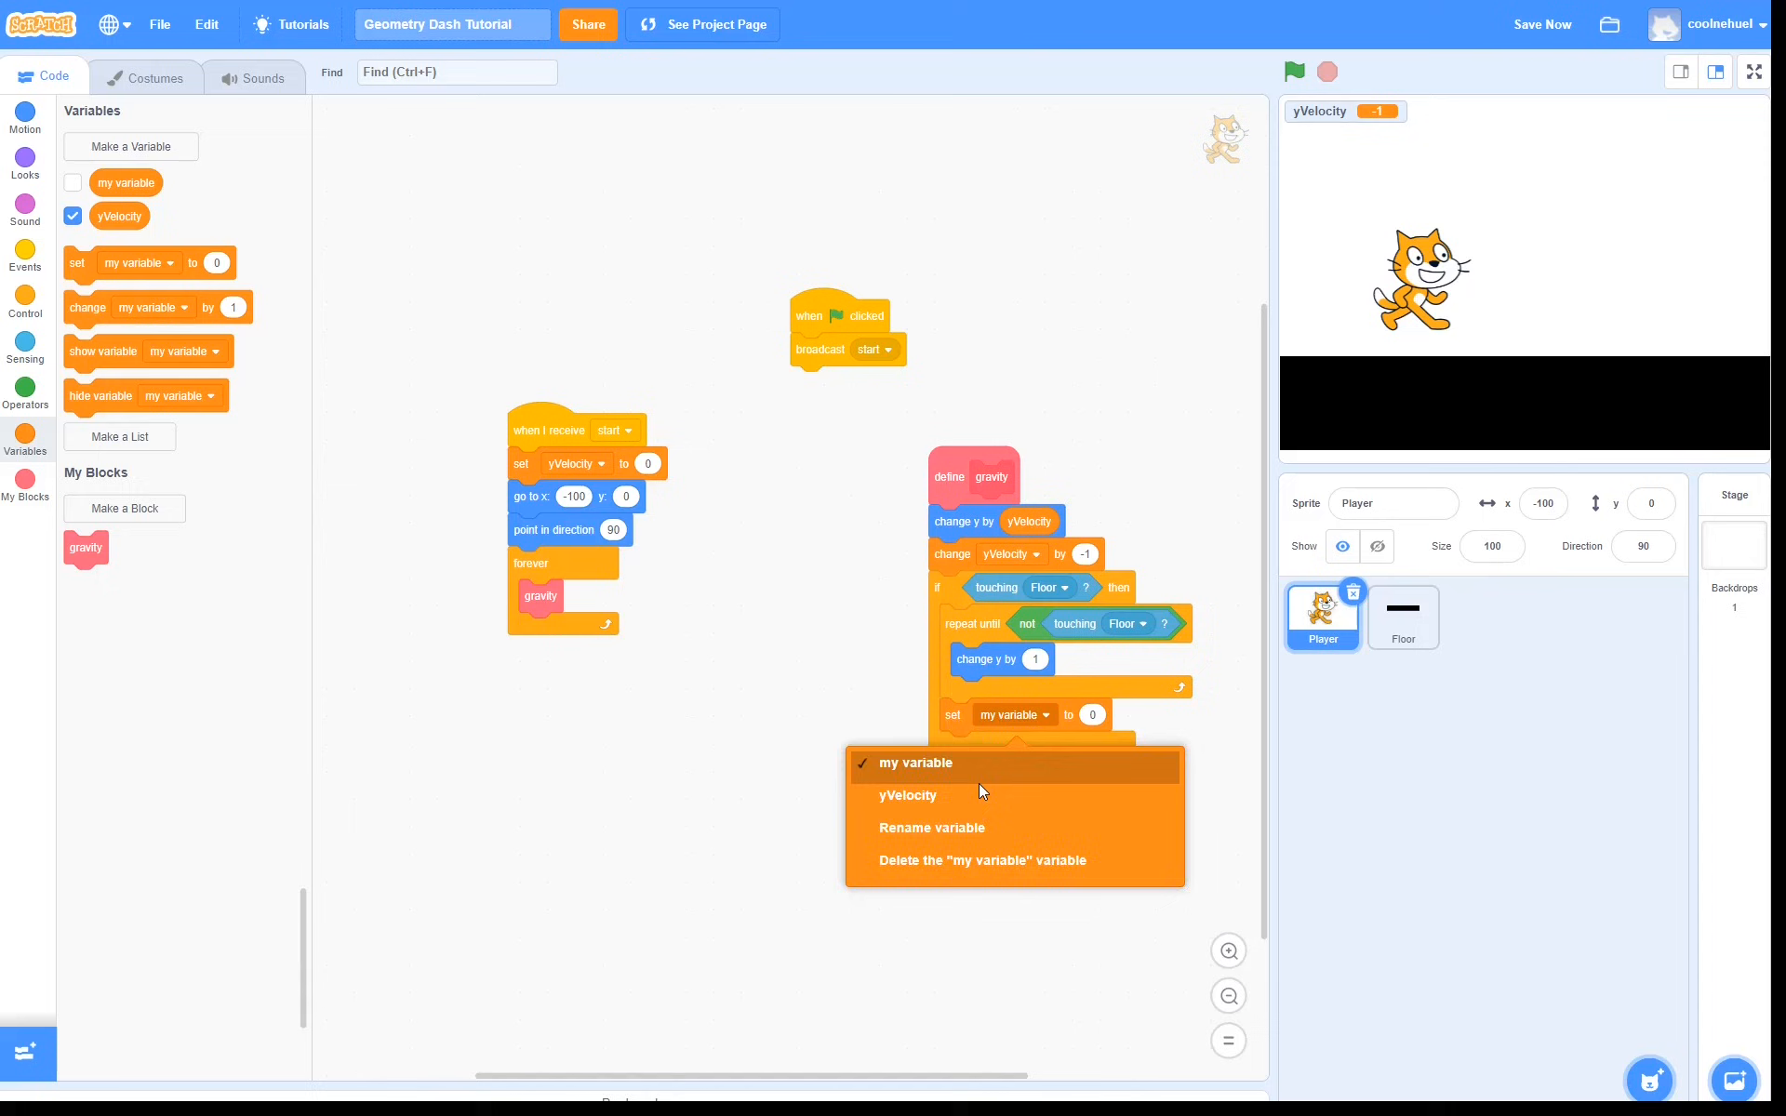
{"action": "left_click", "coordinate": [907, 795]}
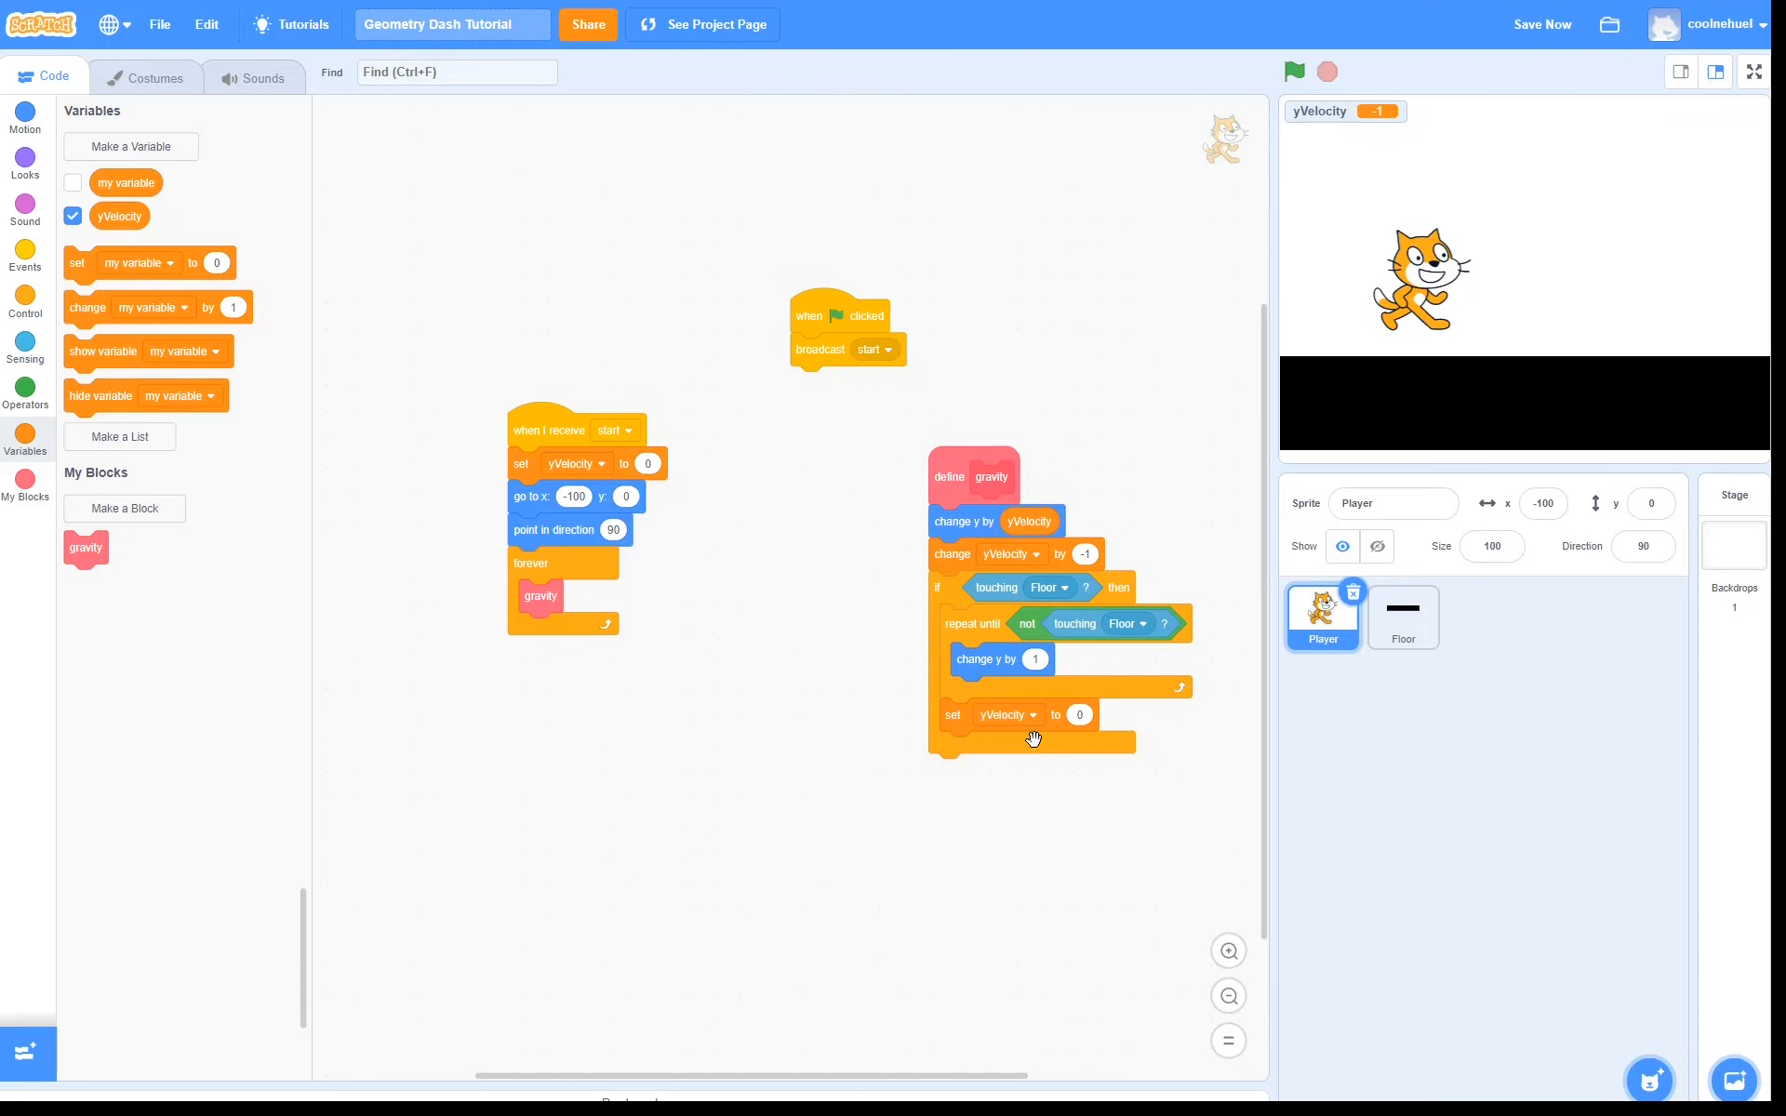
{"action": "left_click", "coordinate": [1295, 71]}
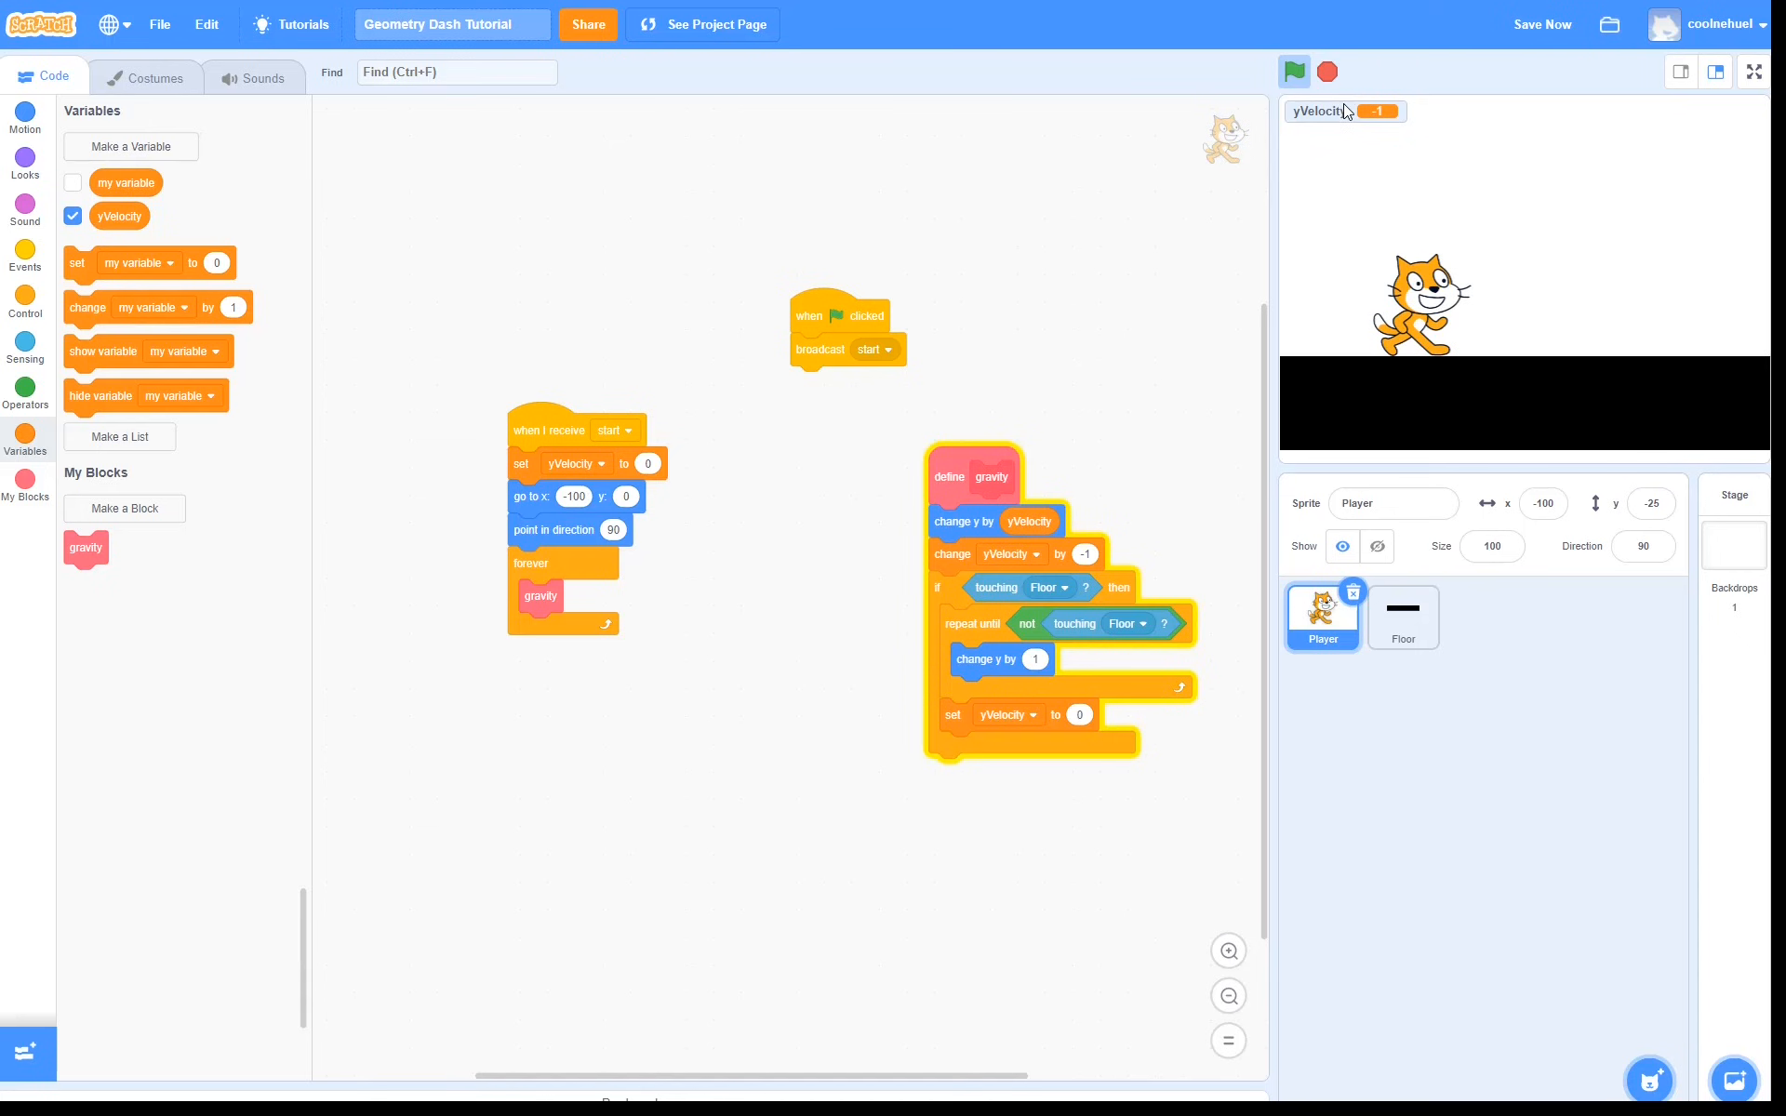
Stop the test run, leaving Player resting above the black floor
{"action": "left_click", "coordinate": [1293, 71]}
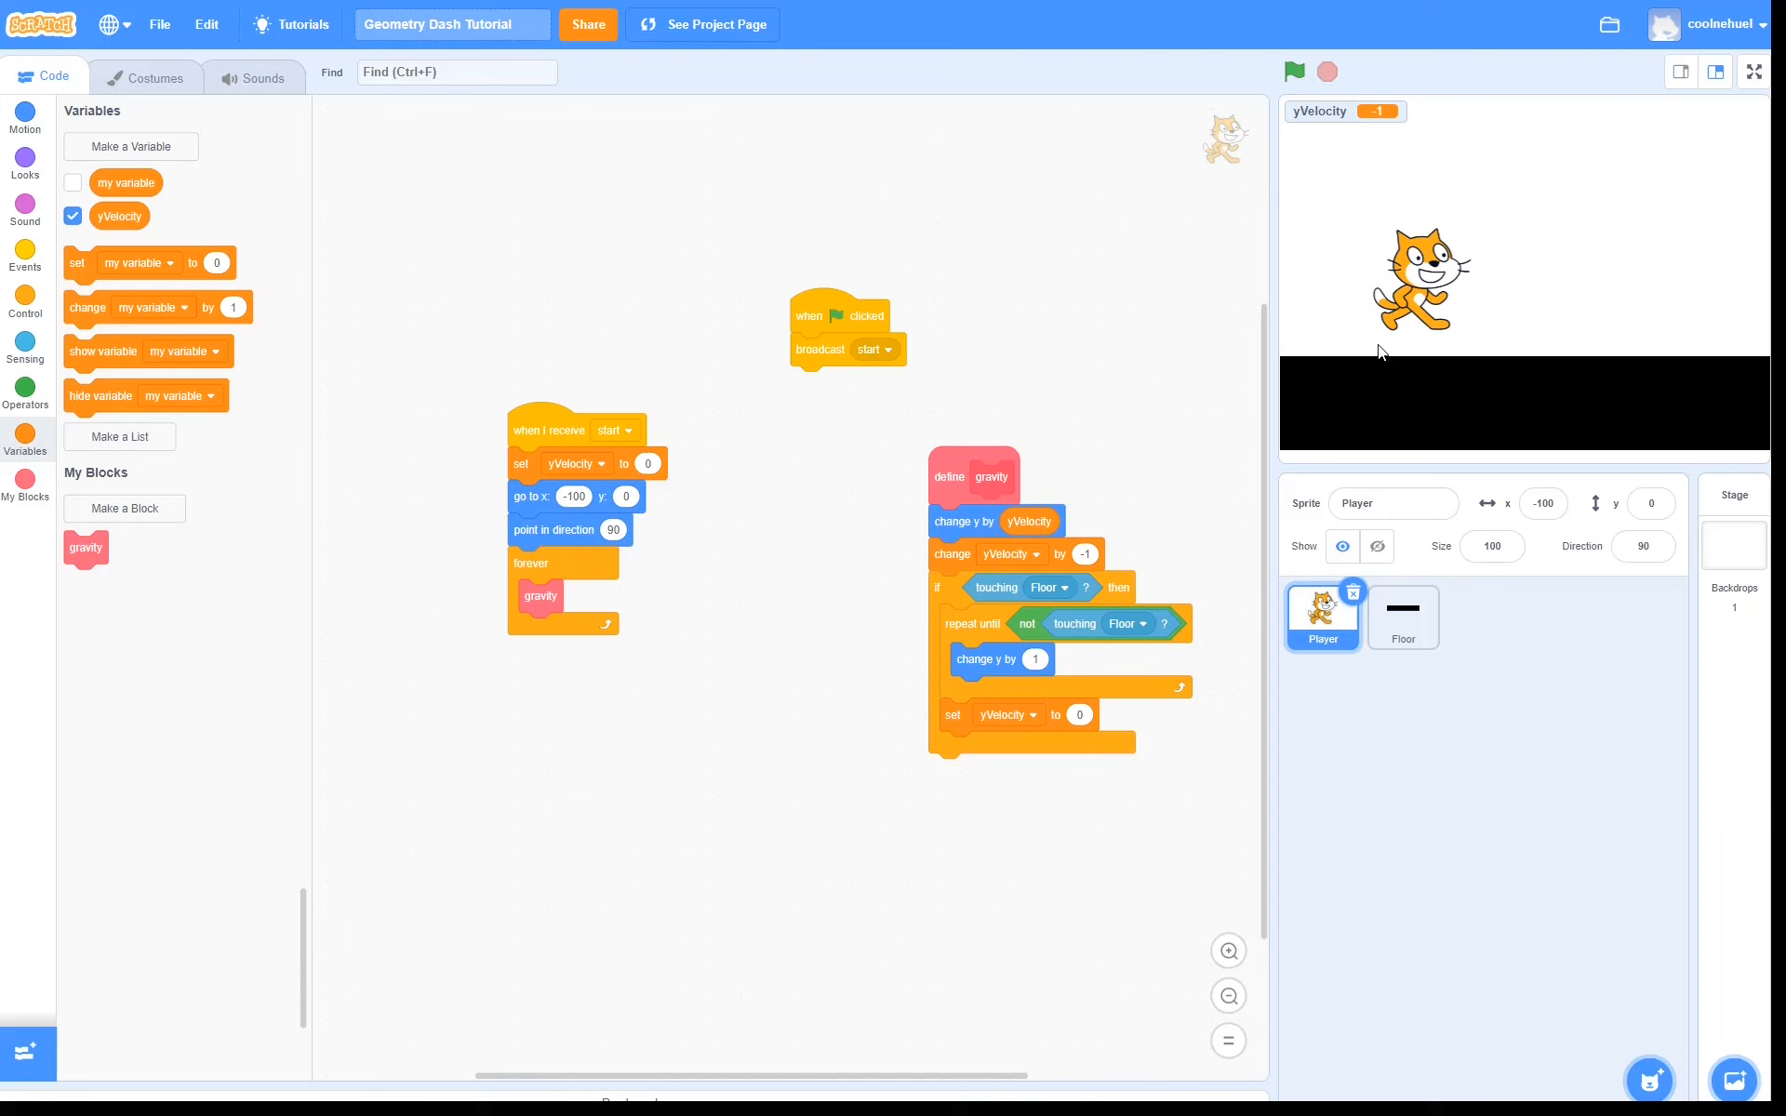
{"action": "mouse_move", "coordinate": [1111, 456]}
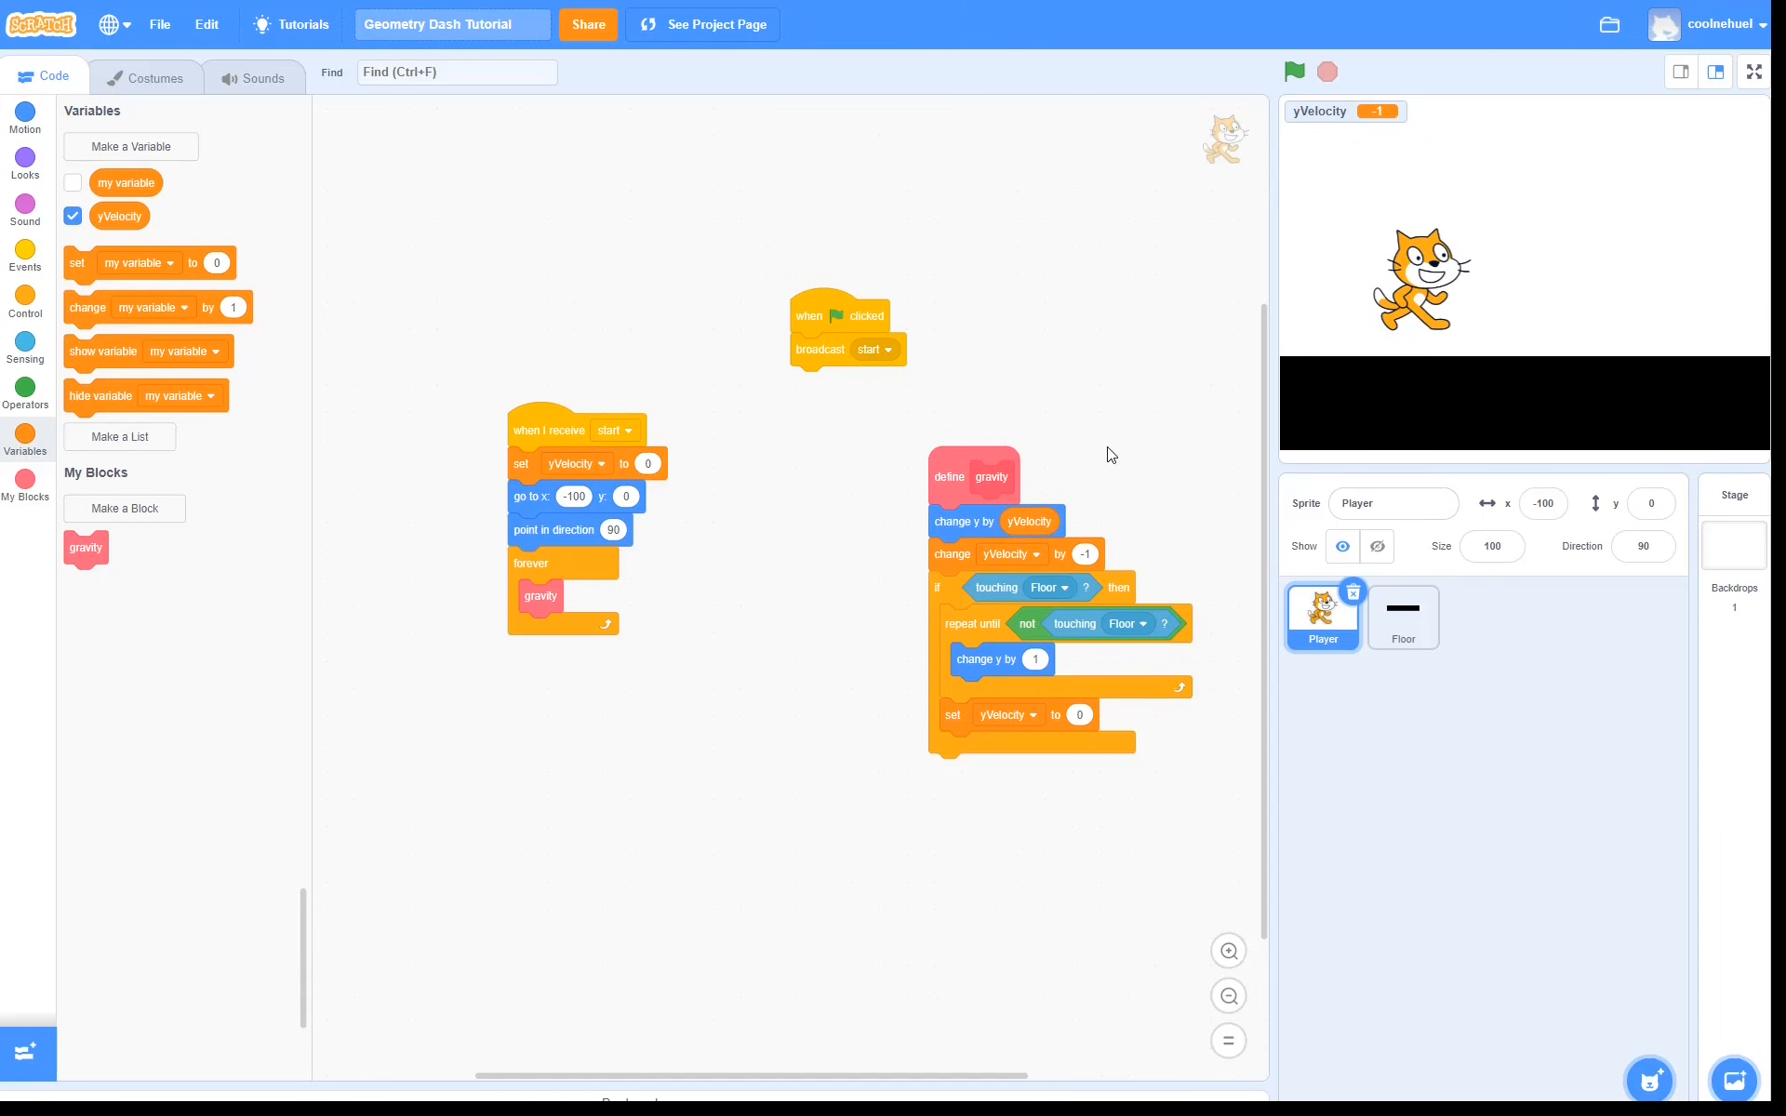
In the forever loop, set yVelocity to 10 when space is pressed, test the jump, and hide the yVelocity readout
{"action": "left_click", "coordinate": [24, 306]}
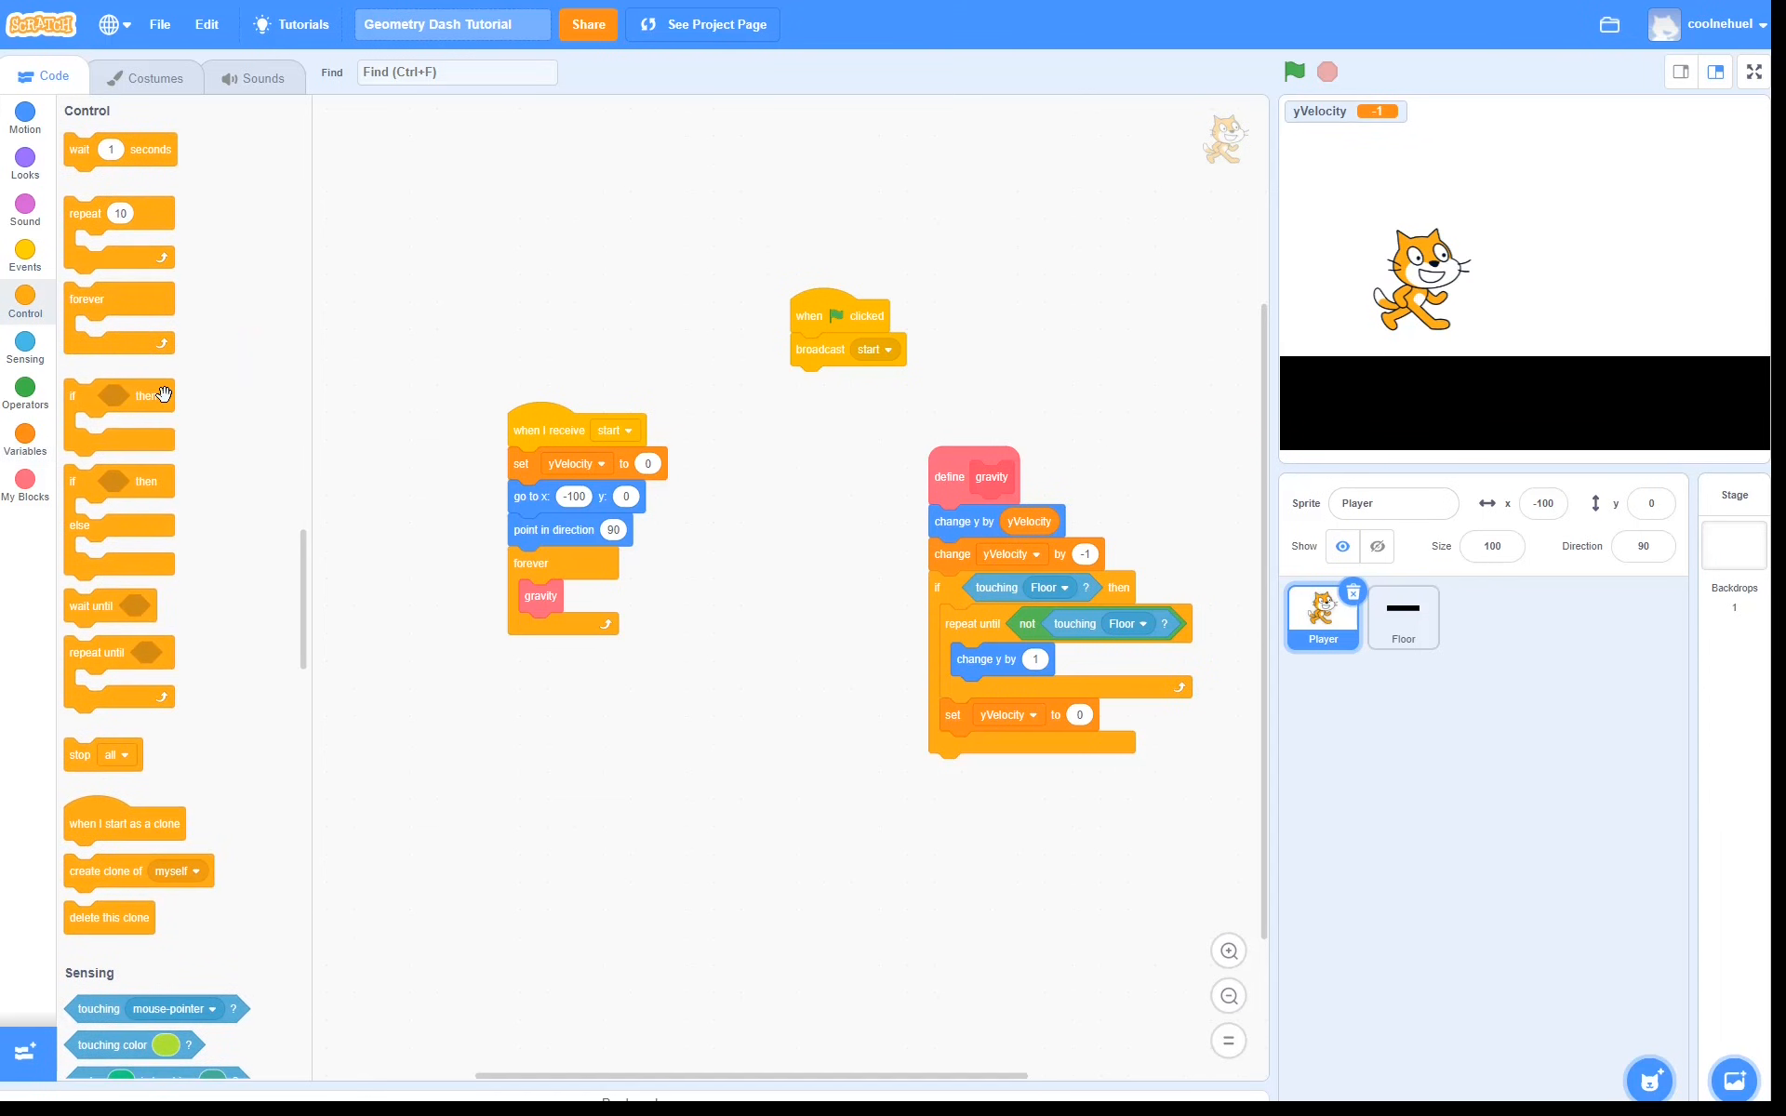
{"action": "left_click", "coordinate": [24, 344]}
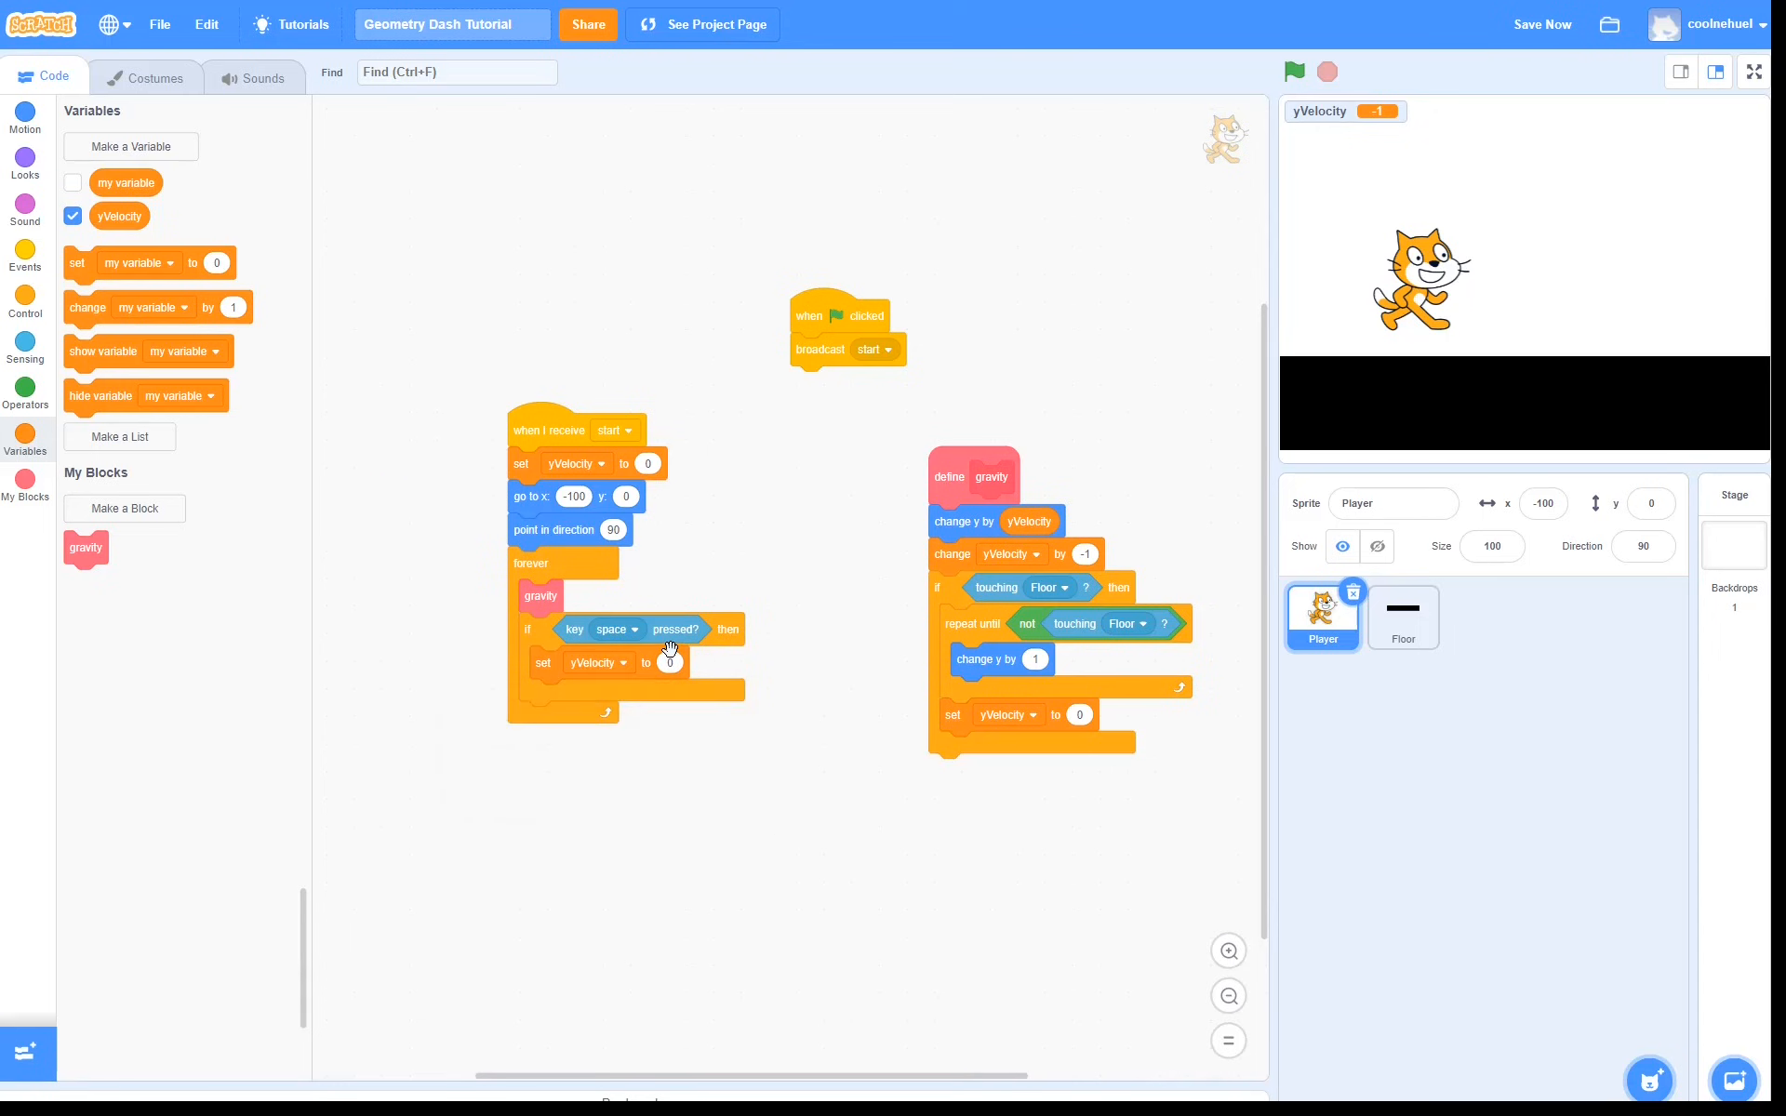
{"action": "type", "text": "10"}
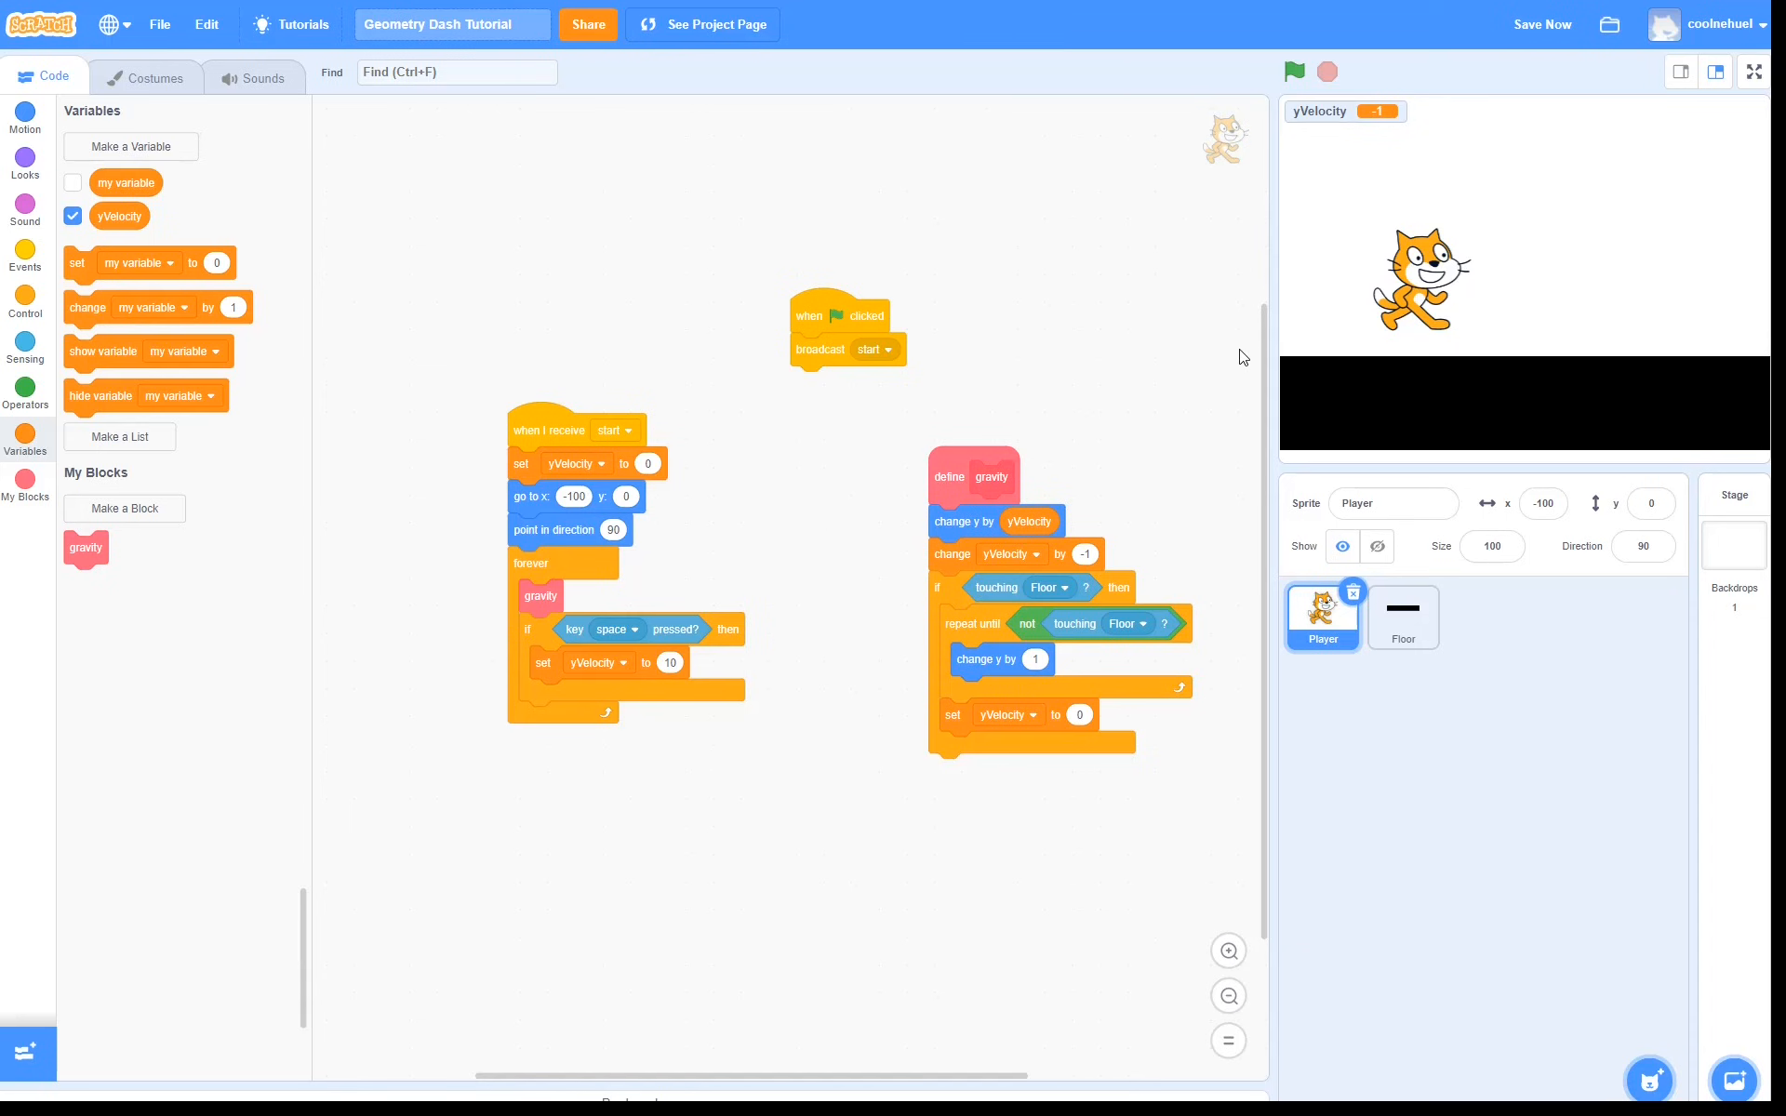
{"action": "left_click", "coordinate": [1293, 71]}
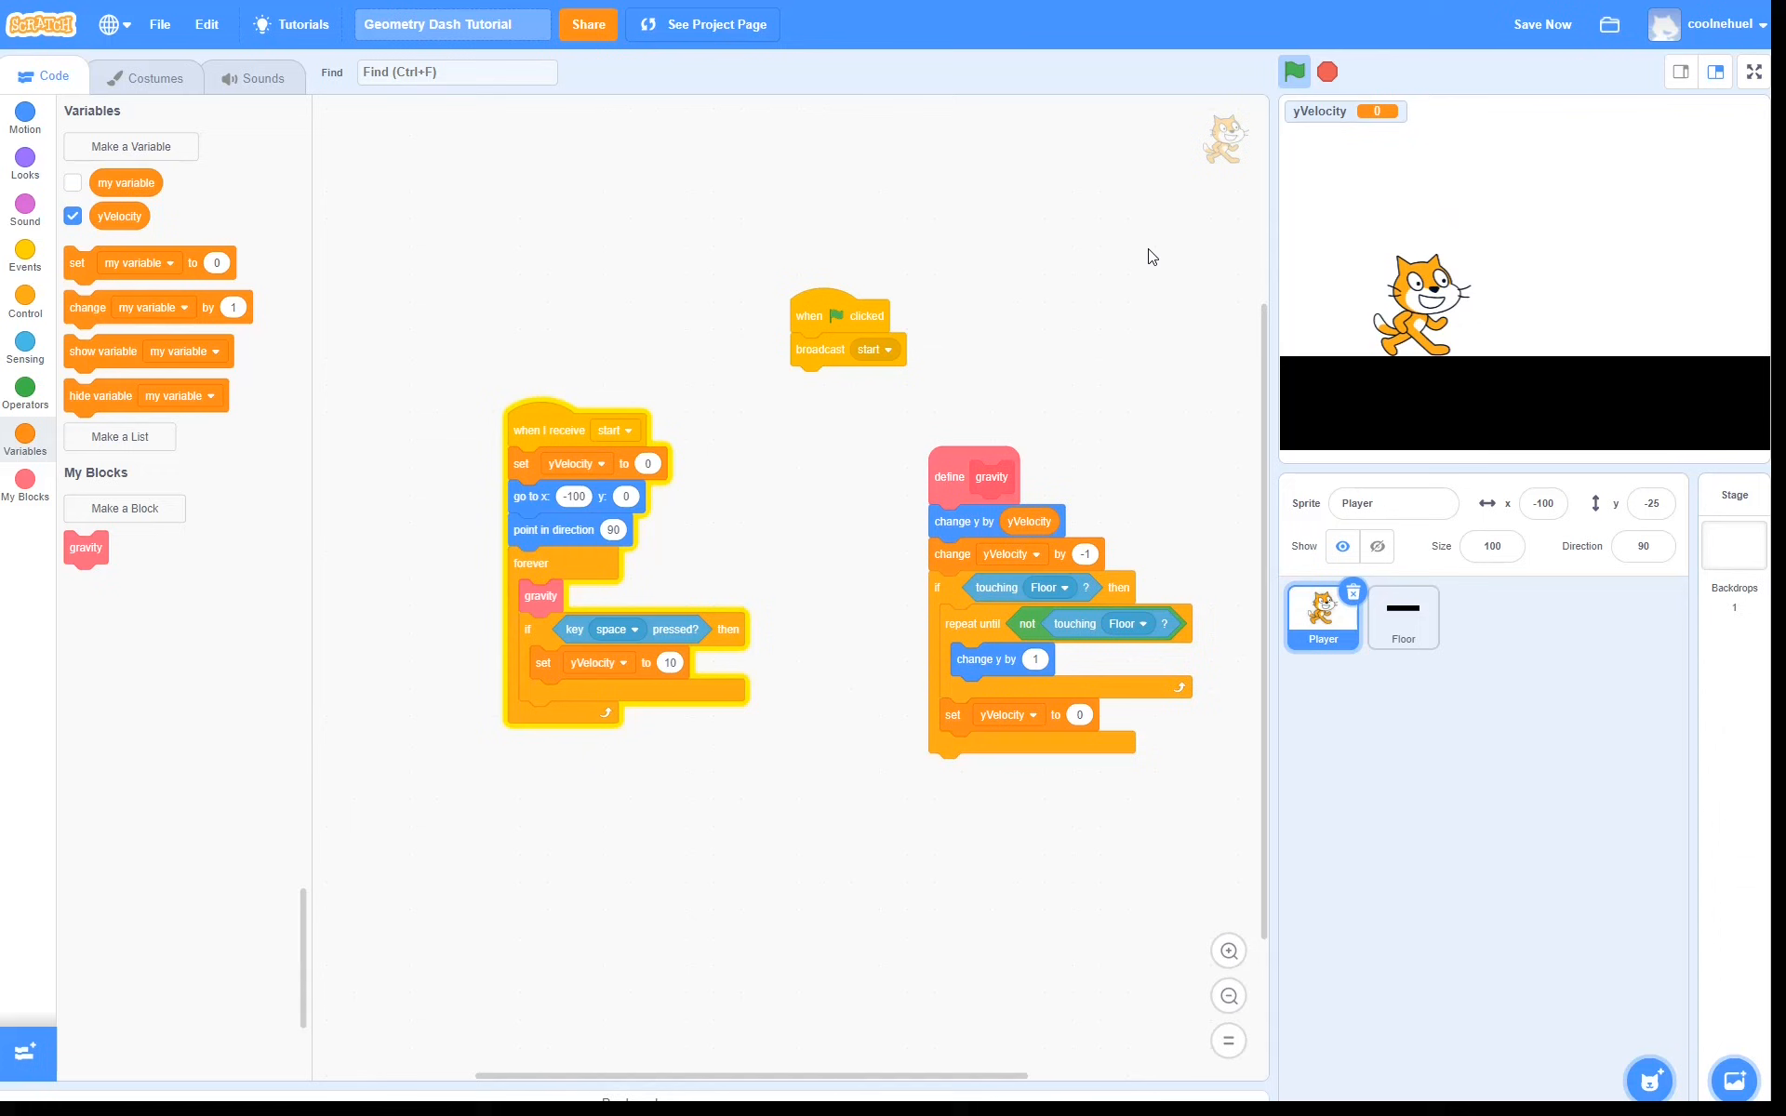
{"action": "left_click", "coordinate": [73, 216]}
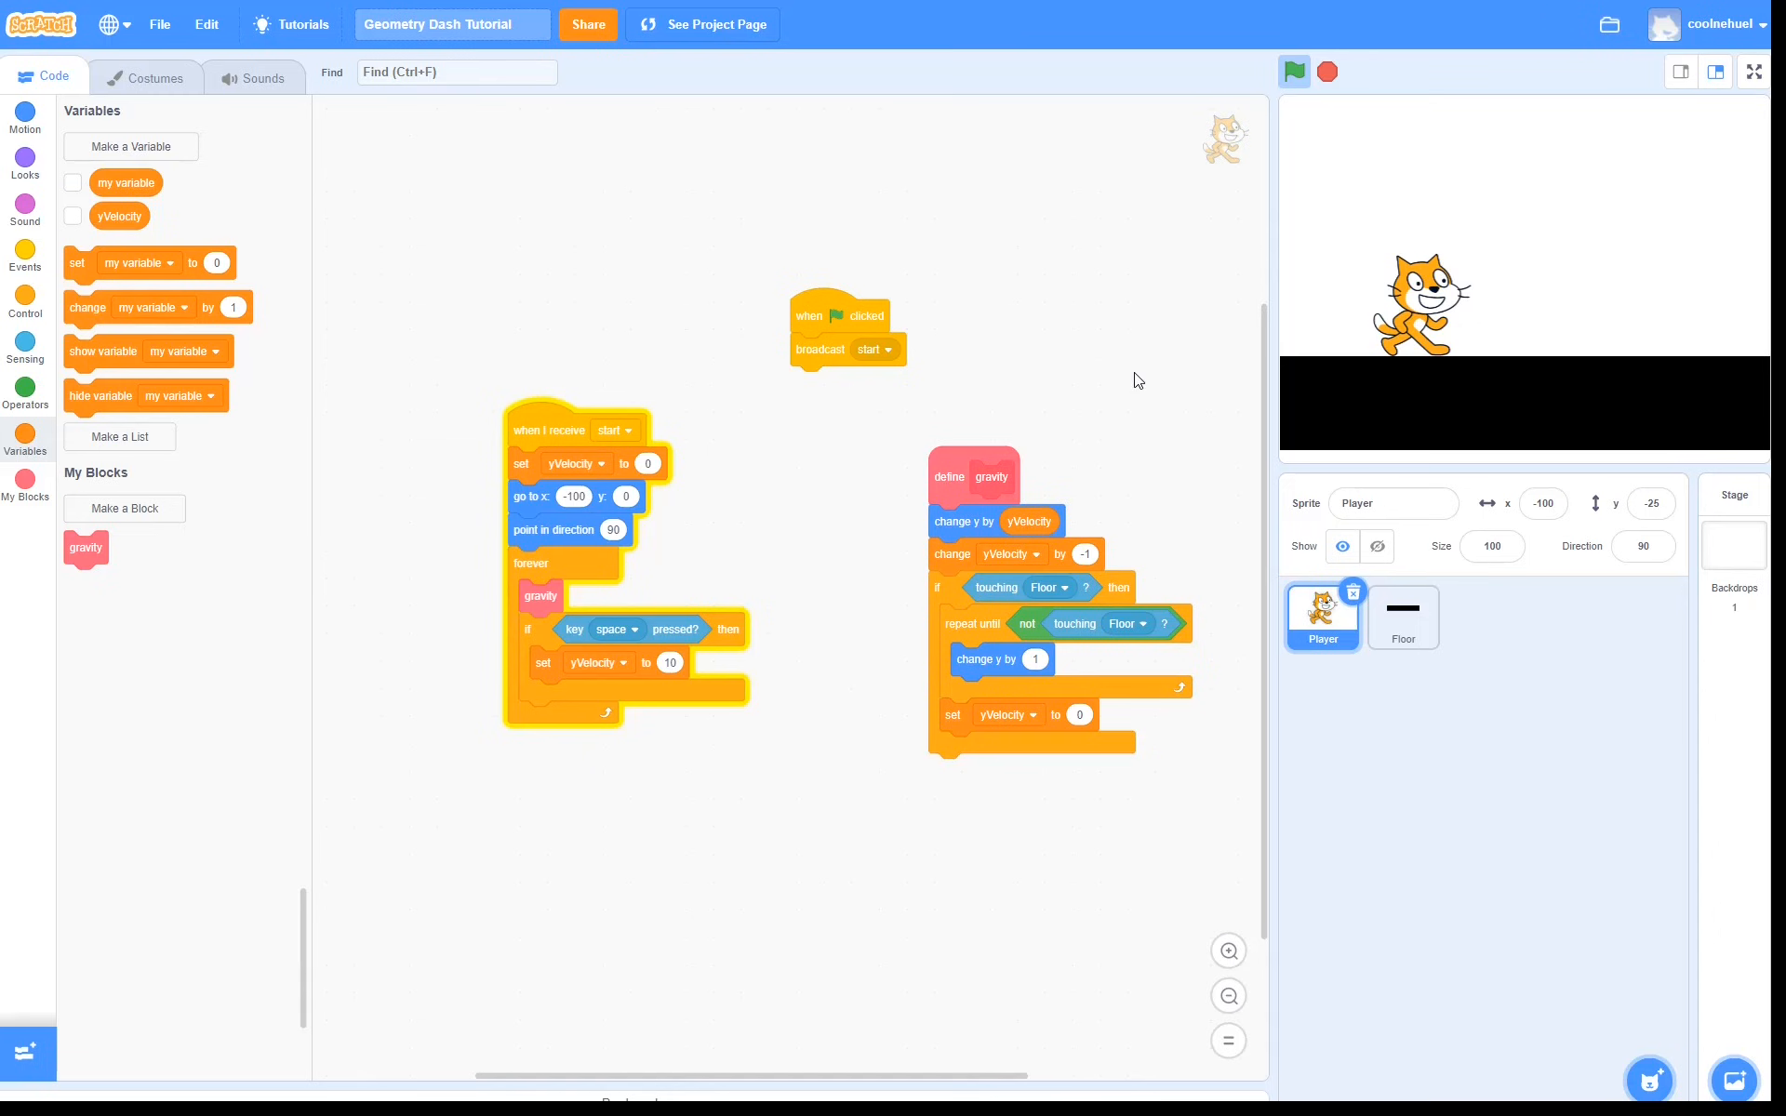
{"action": "mouse_move", "coordinate": [1531, 428]}
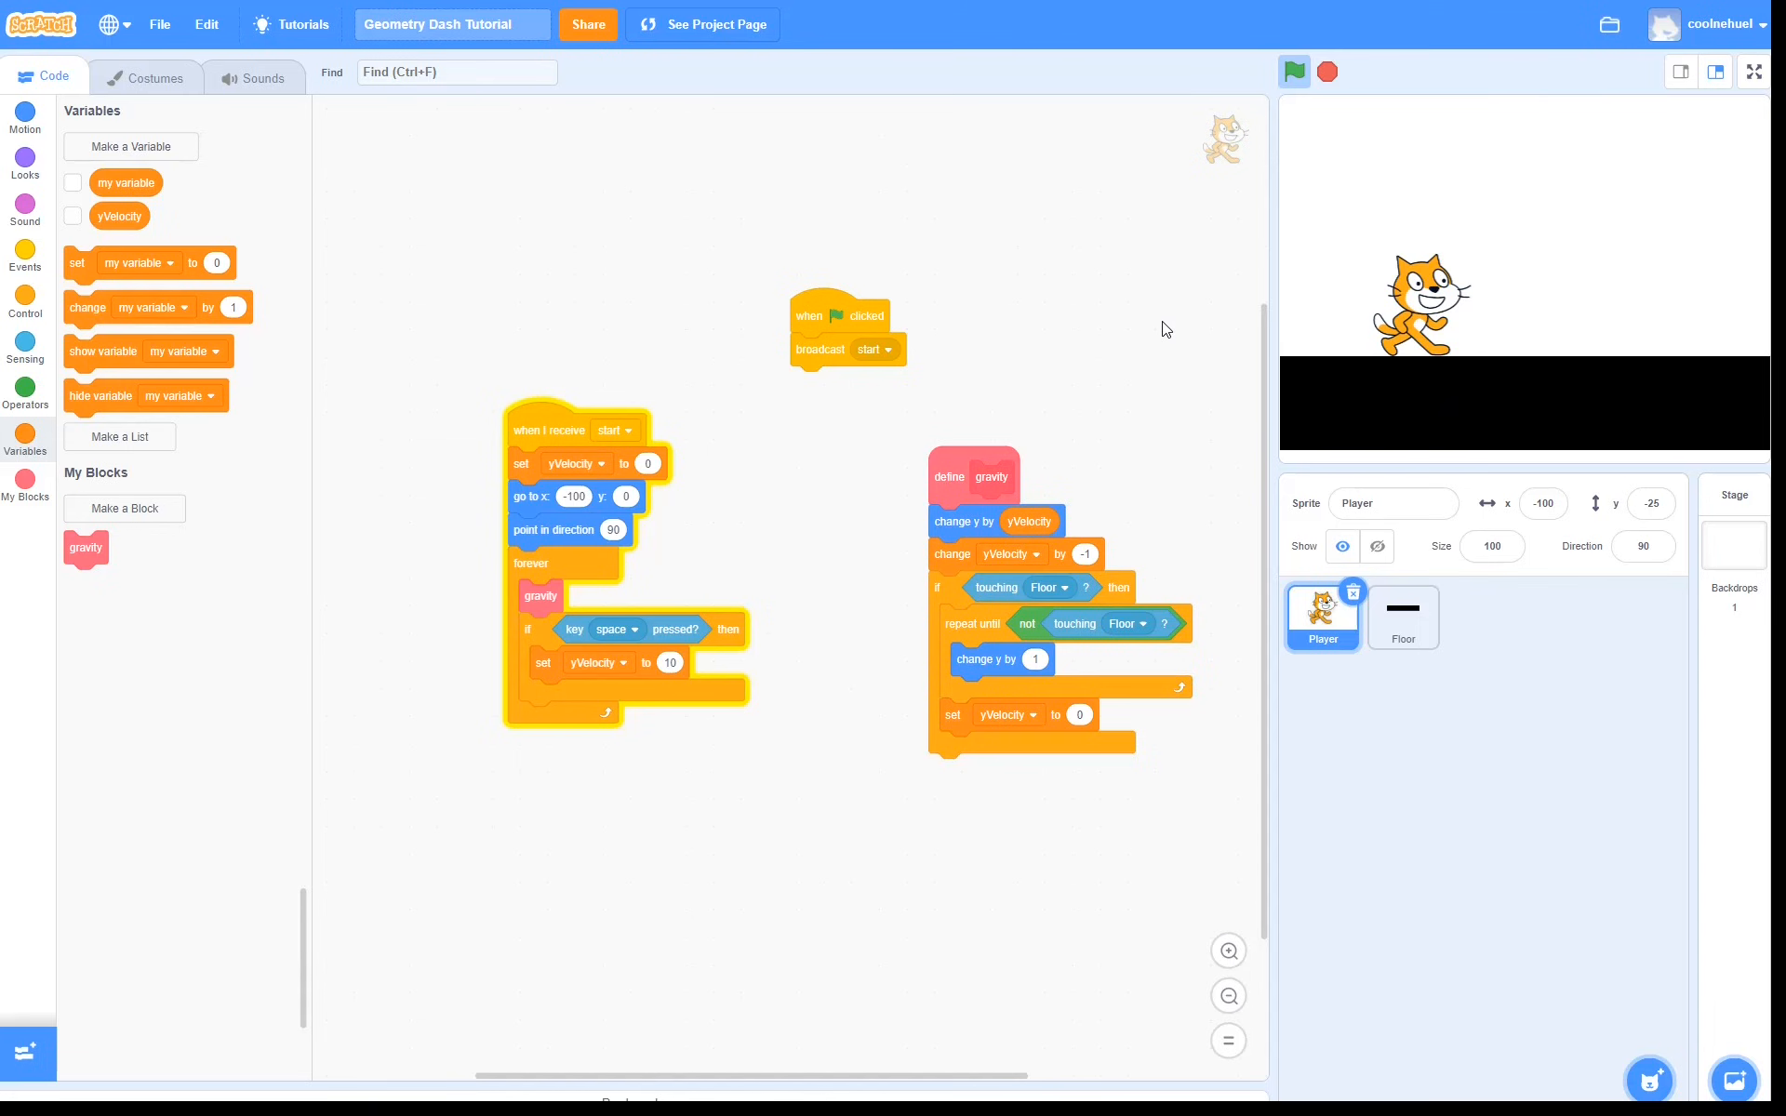
{"action": "mouse_move", "coordinate": [1189, 474]}
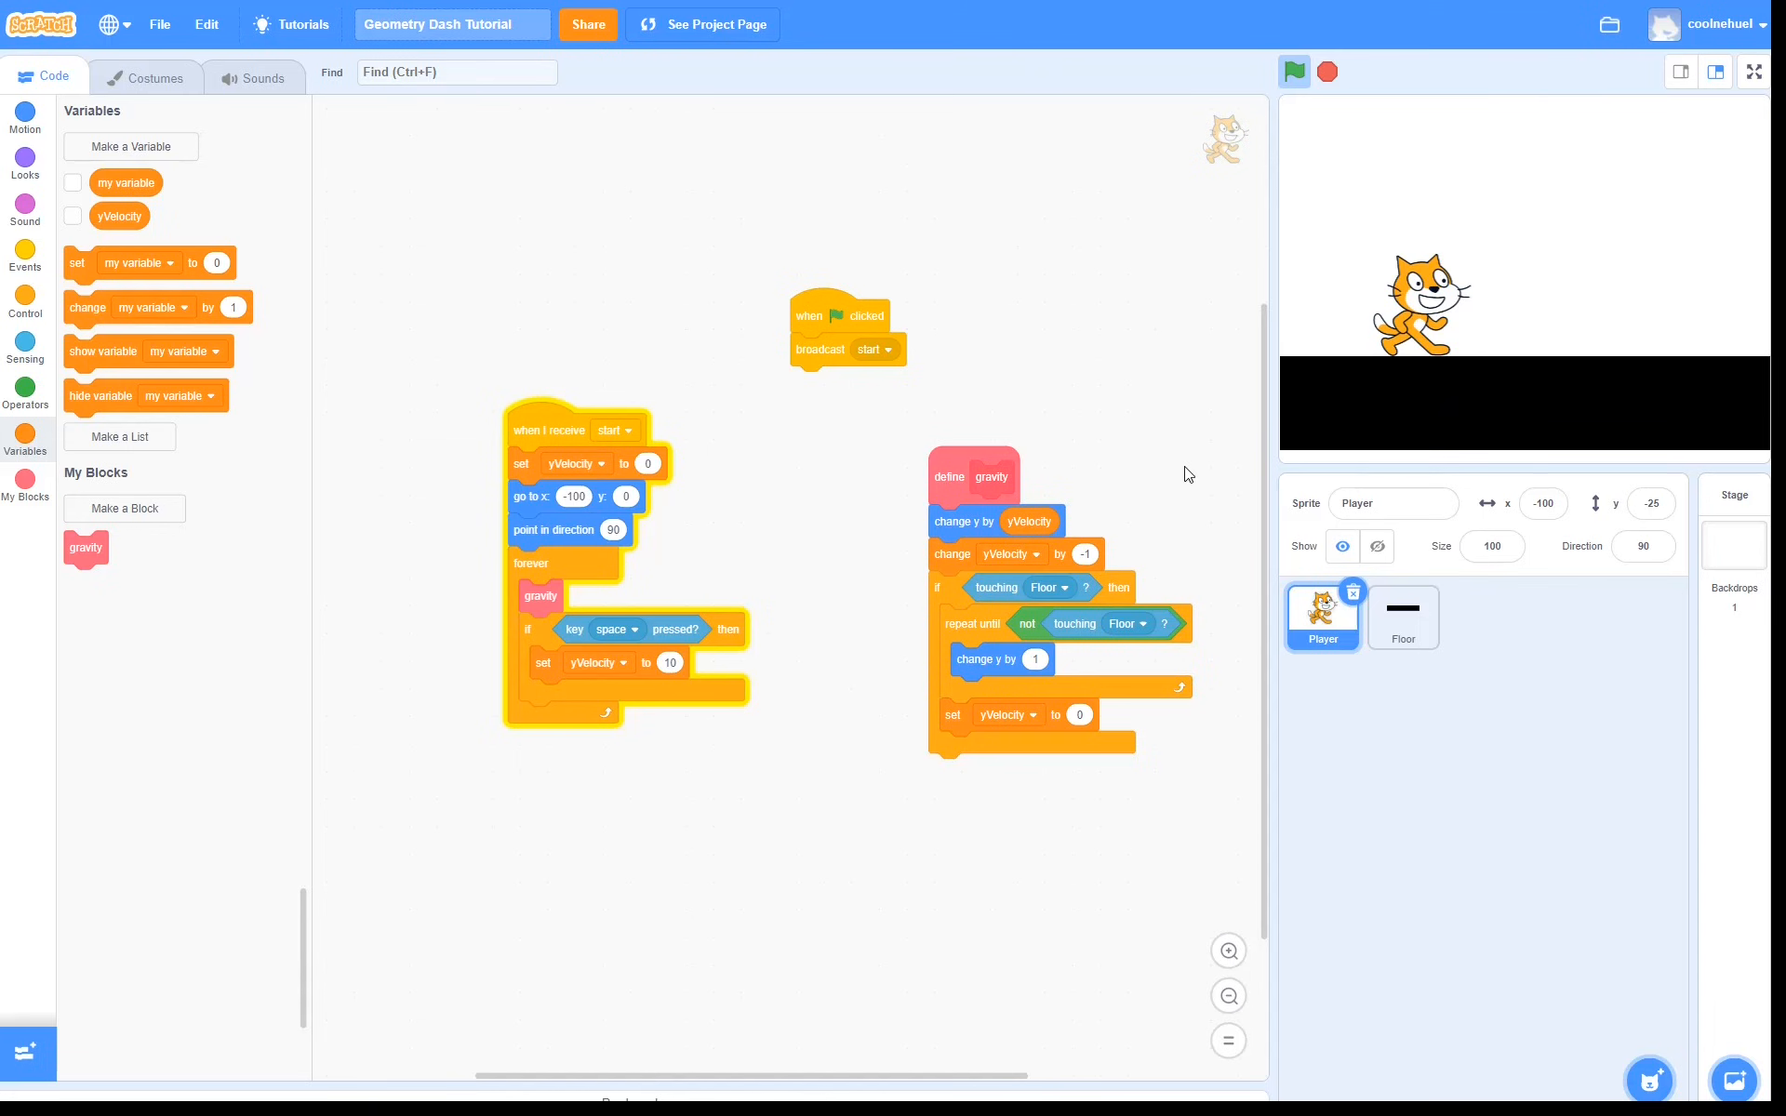
Browse the Geometry Dash Tutorial Art project's cube, tiled blue Backround, block and spike costumes
{"action": "left_click", "coordinate": [154, 76]}
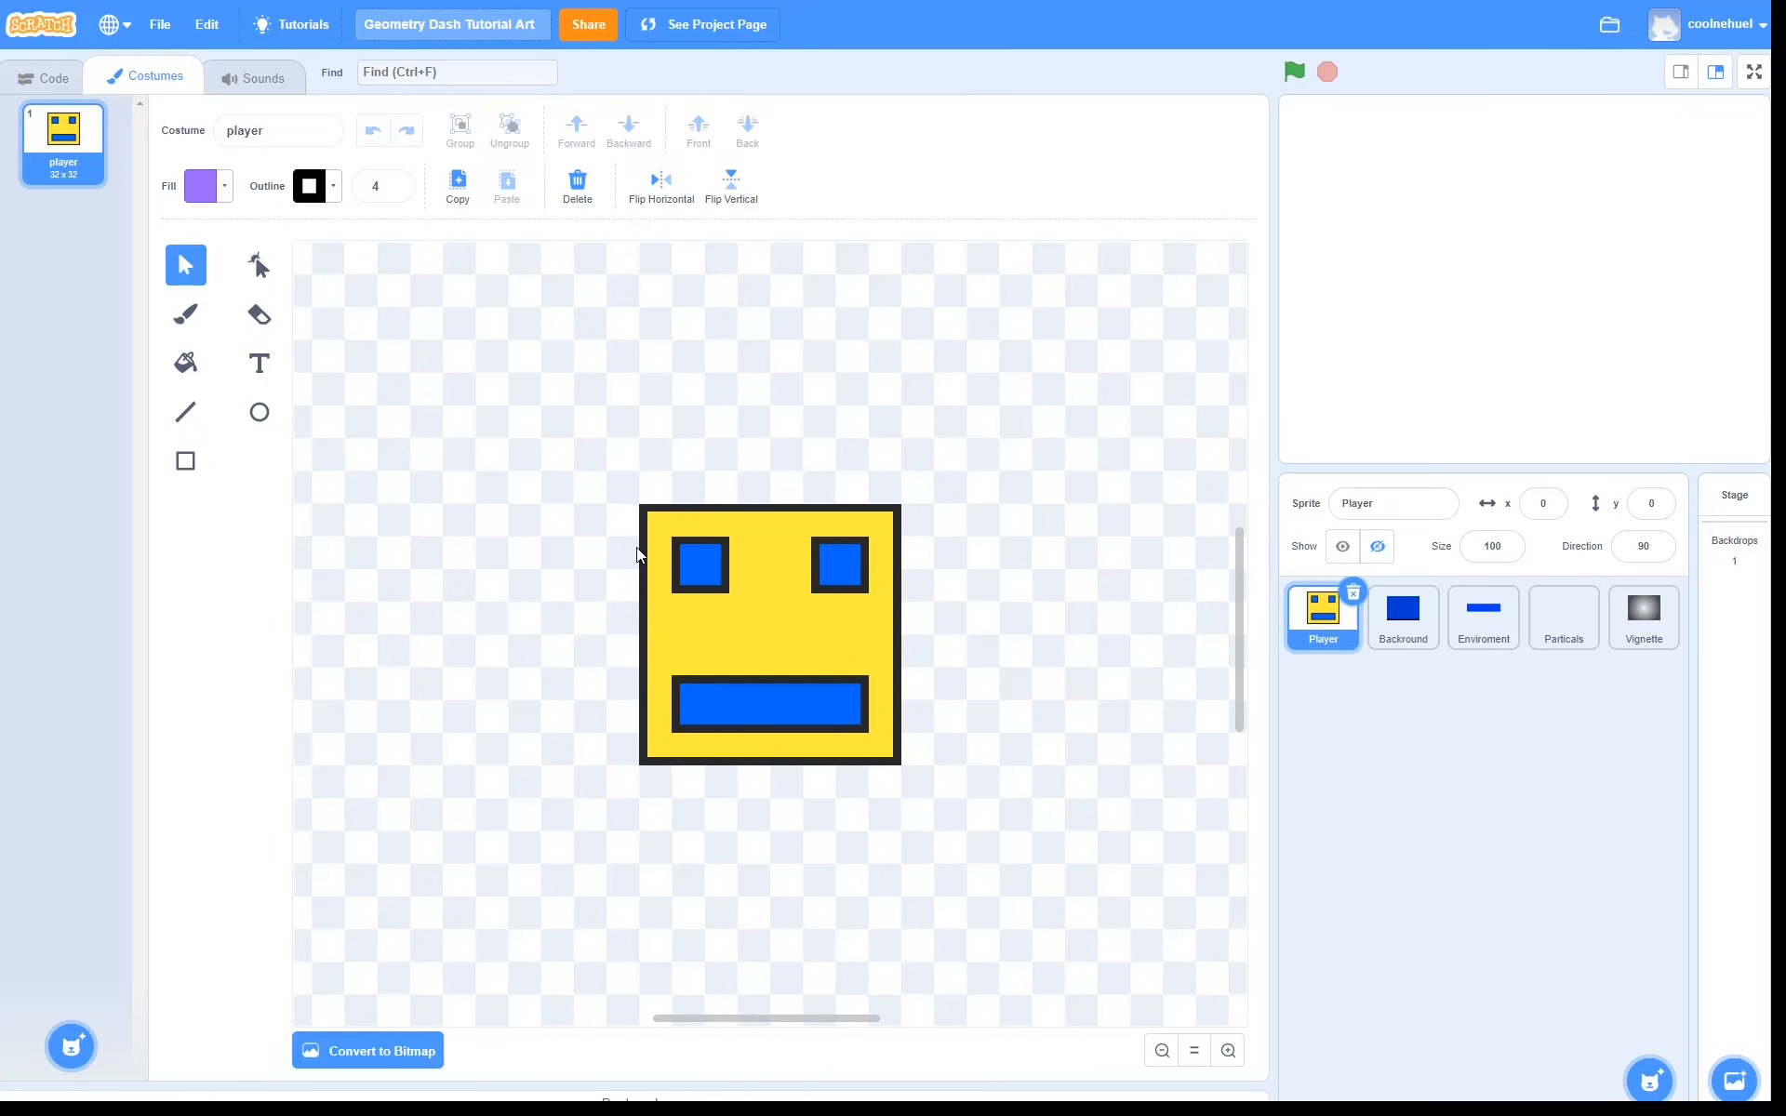
{"action": "left_click", "coordinate": [1403, 618]}
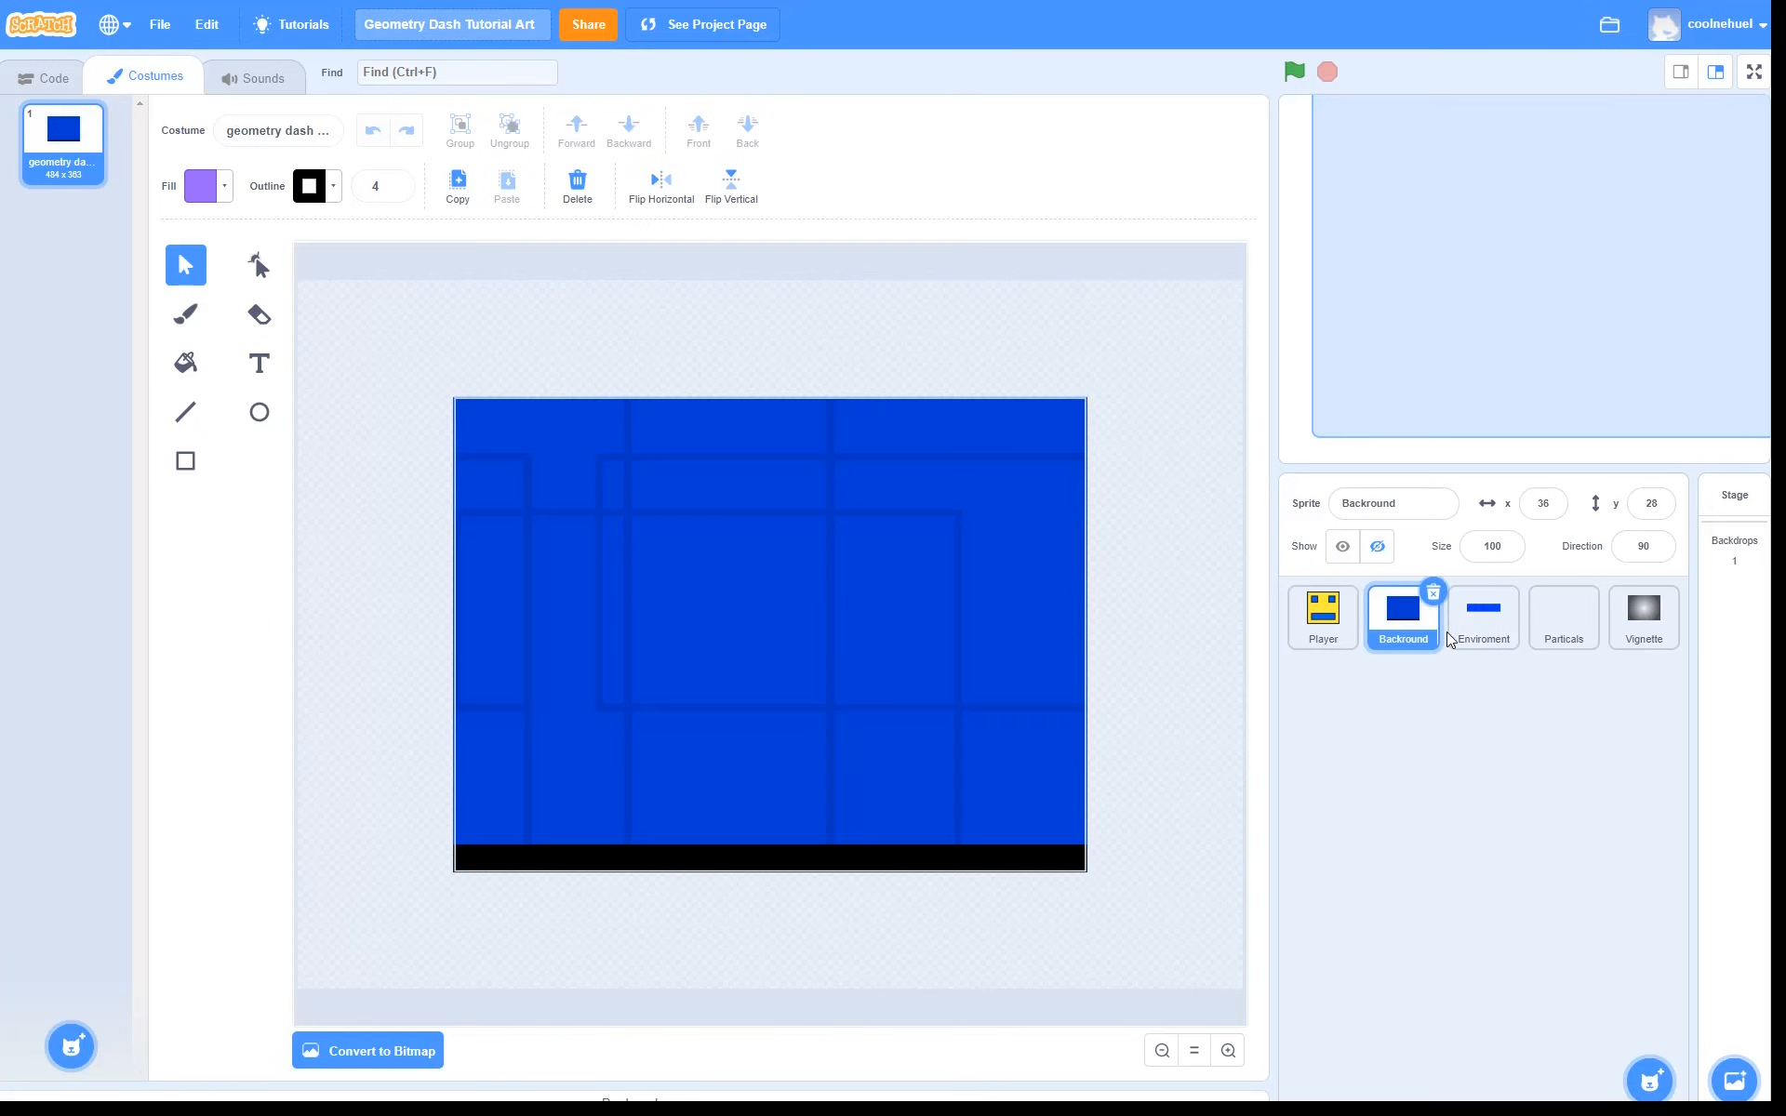
{"action": "left_click", "coordinate": [1483, 616]}
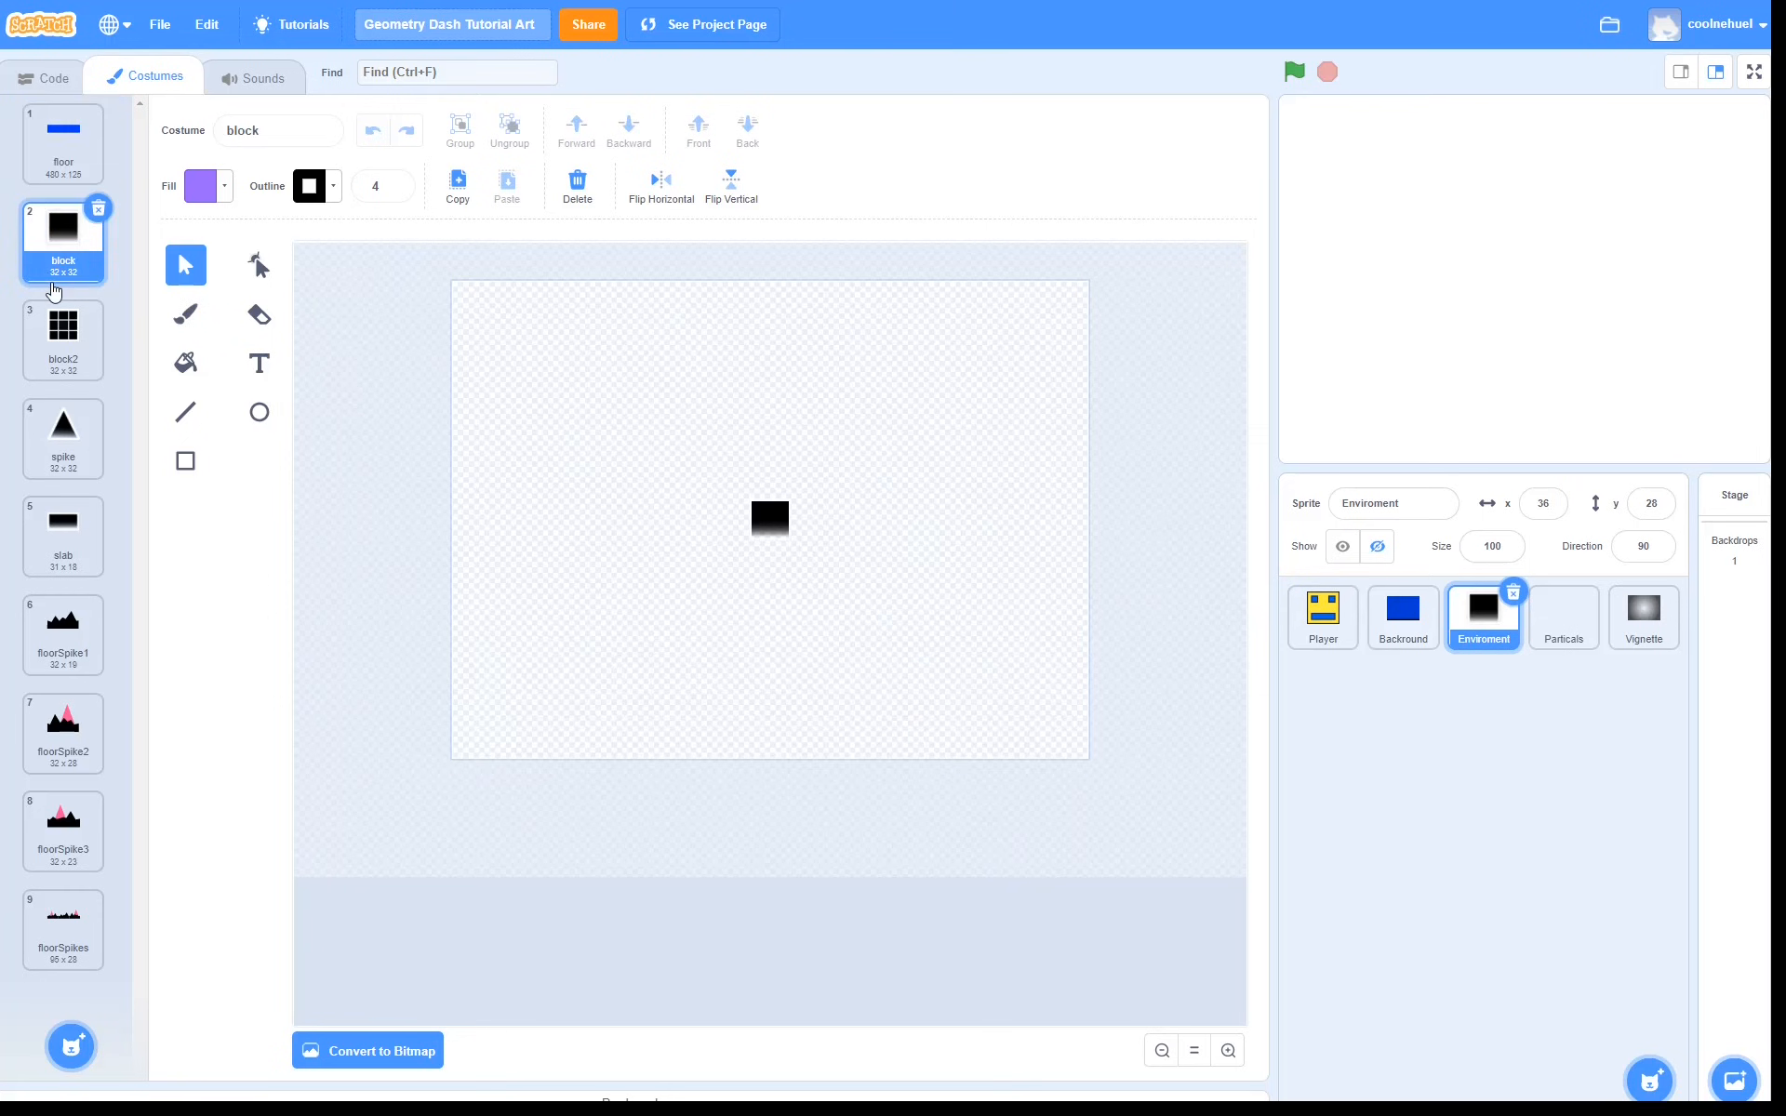
{"action": "left_click", "coordinate": [63, 435]}
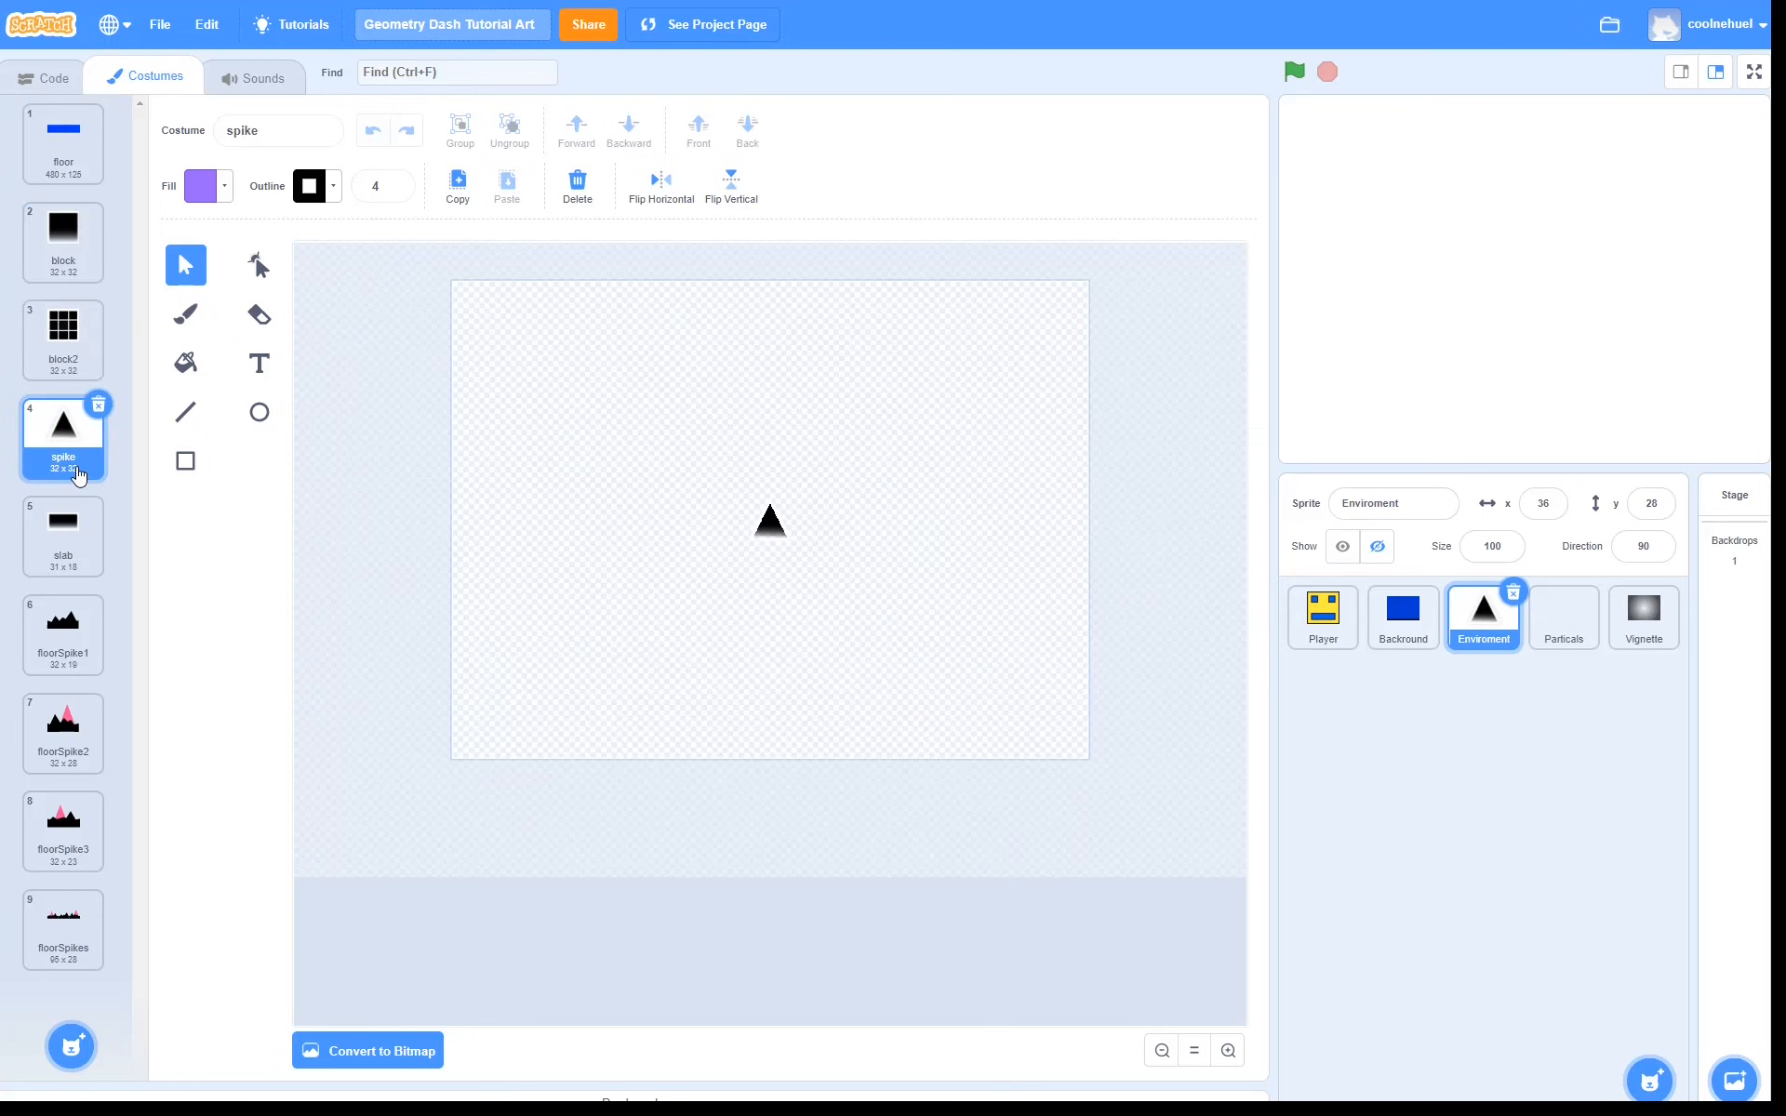
{"action": "left_click", "coordinate": [52, 76]}
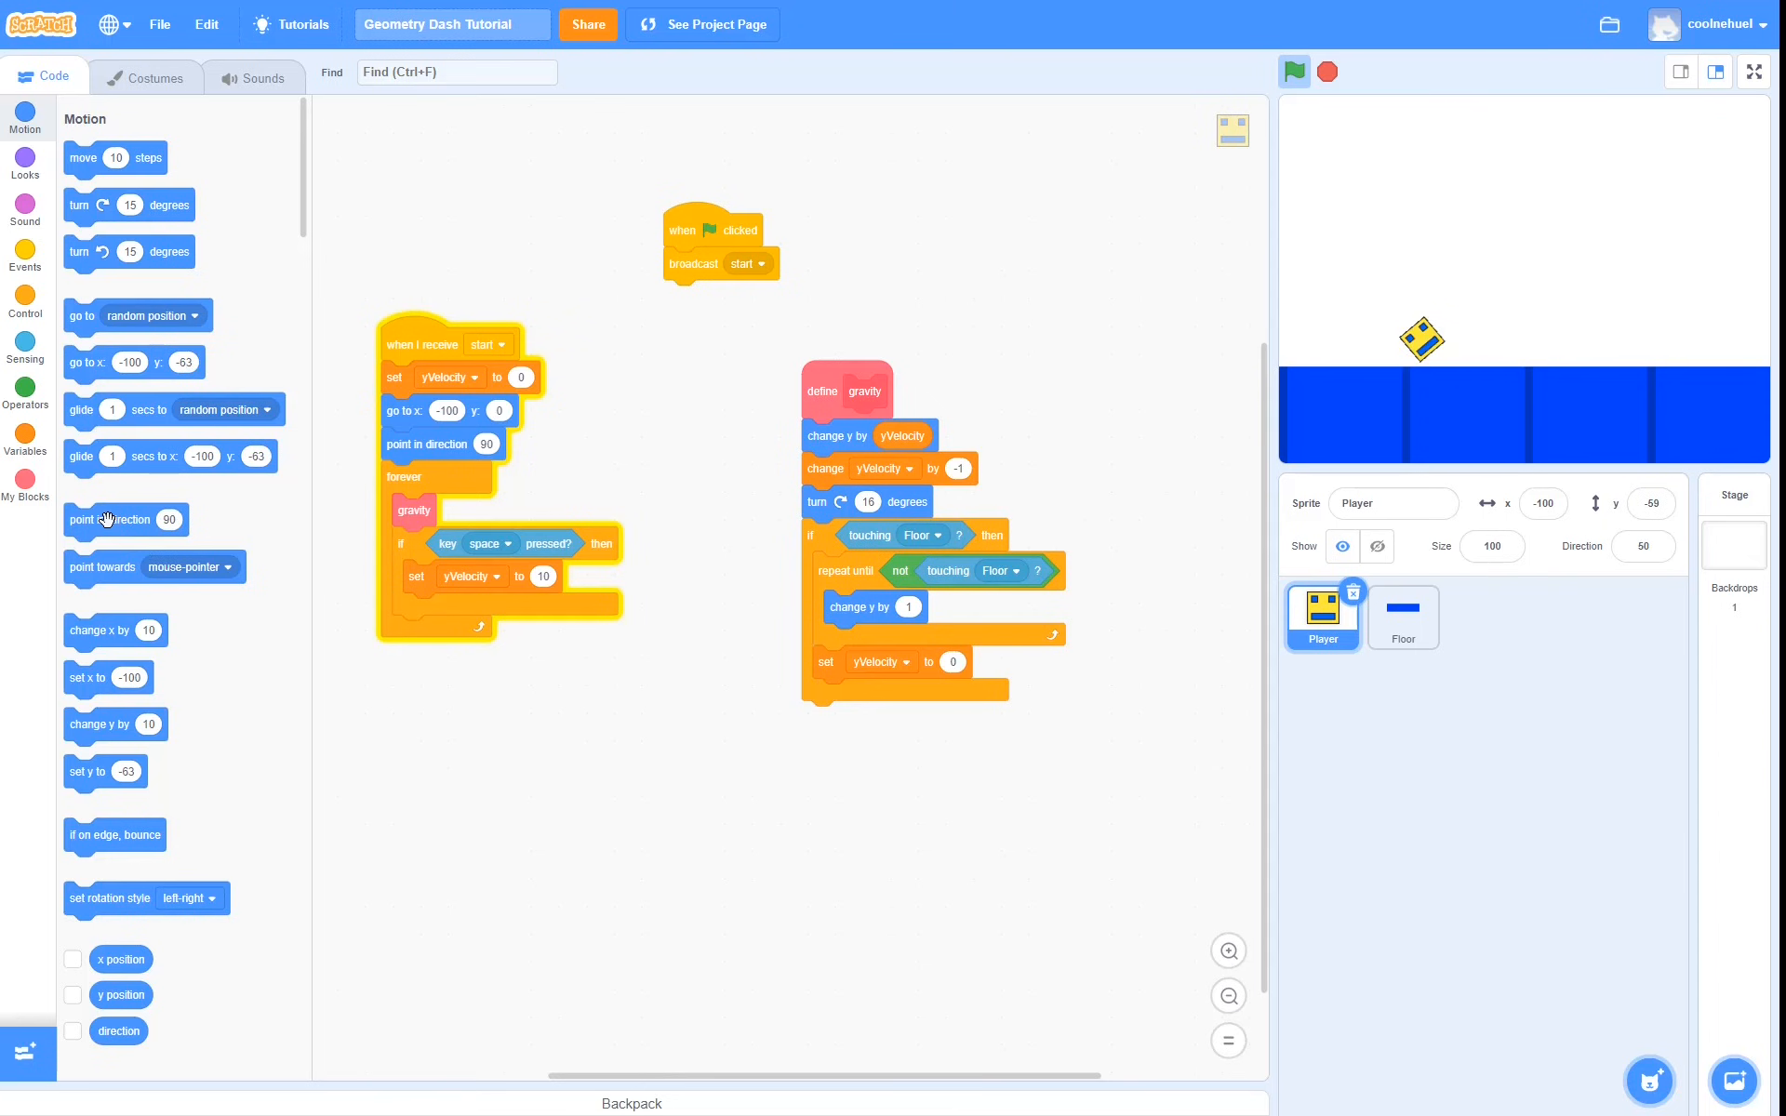
Inside the touching-Floor check, point Player in direction round(direction / 90) * 90
{"action": "left_click_drag", "start_coordinate": [110, 519], "coordinate": [631, 737]}
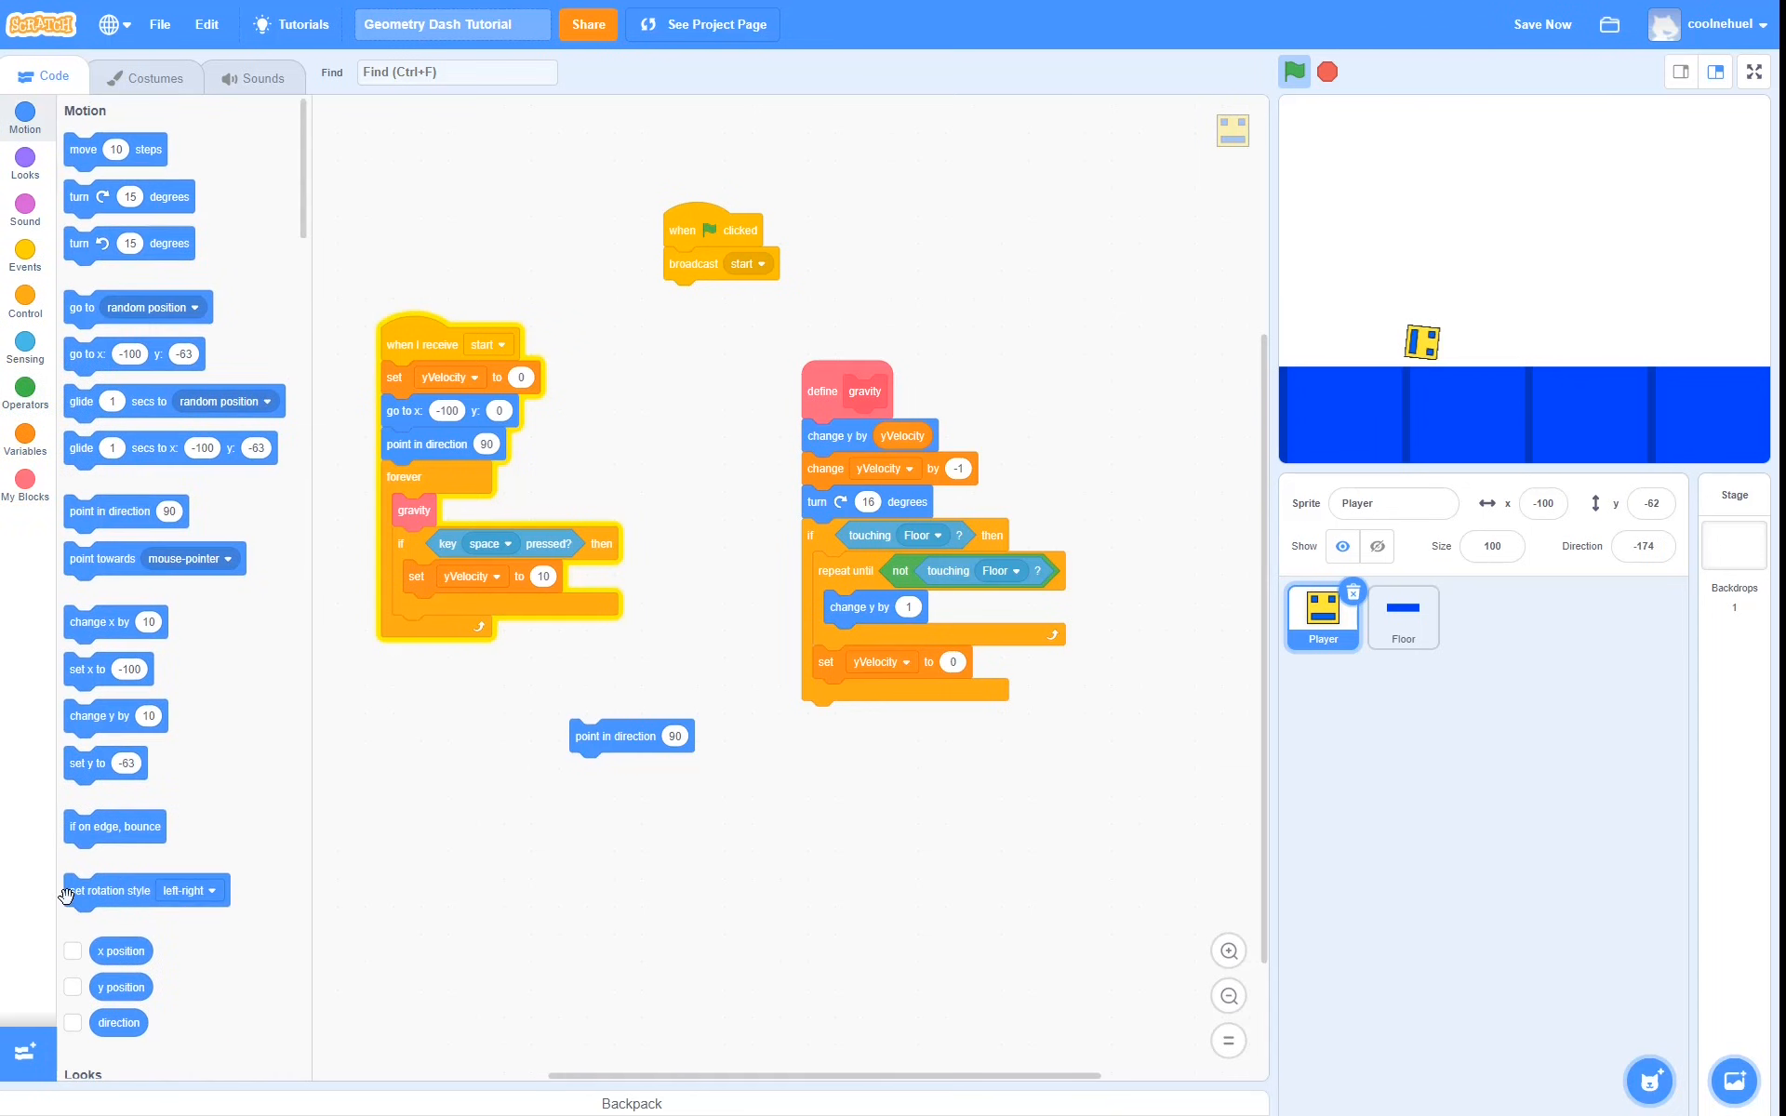
{"action": "left_click", "coordinate": [24, 394]}
{"action": "type", "text": "90"}
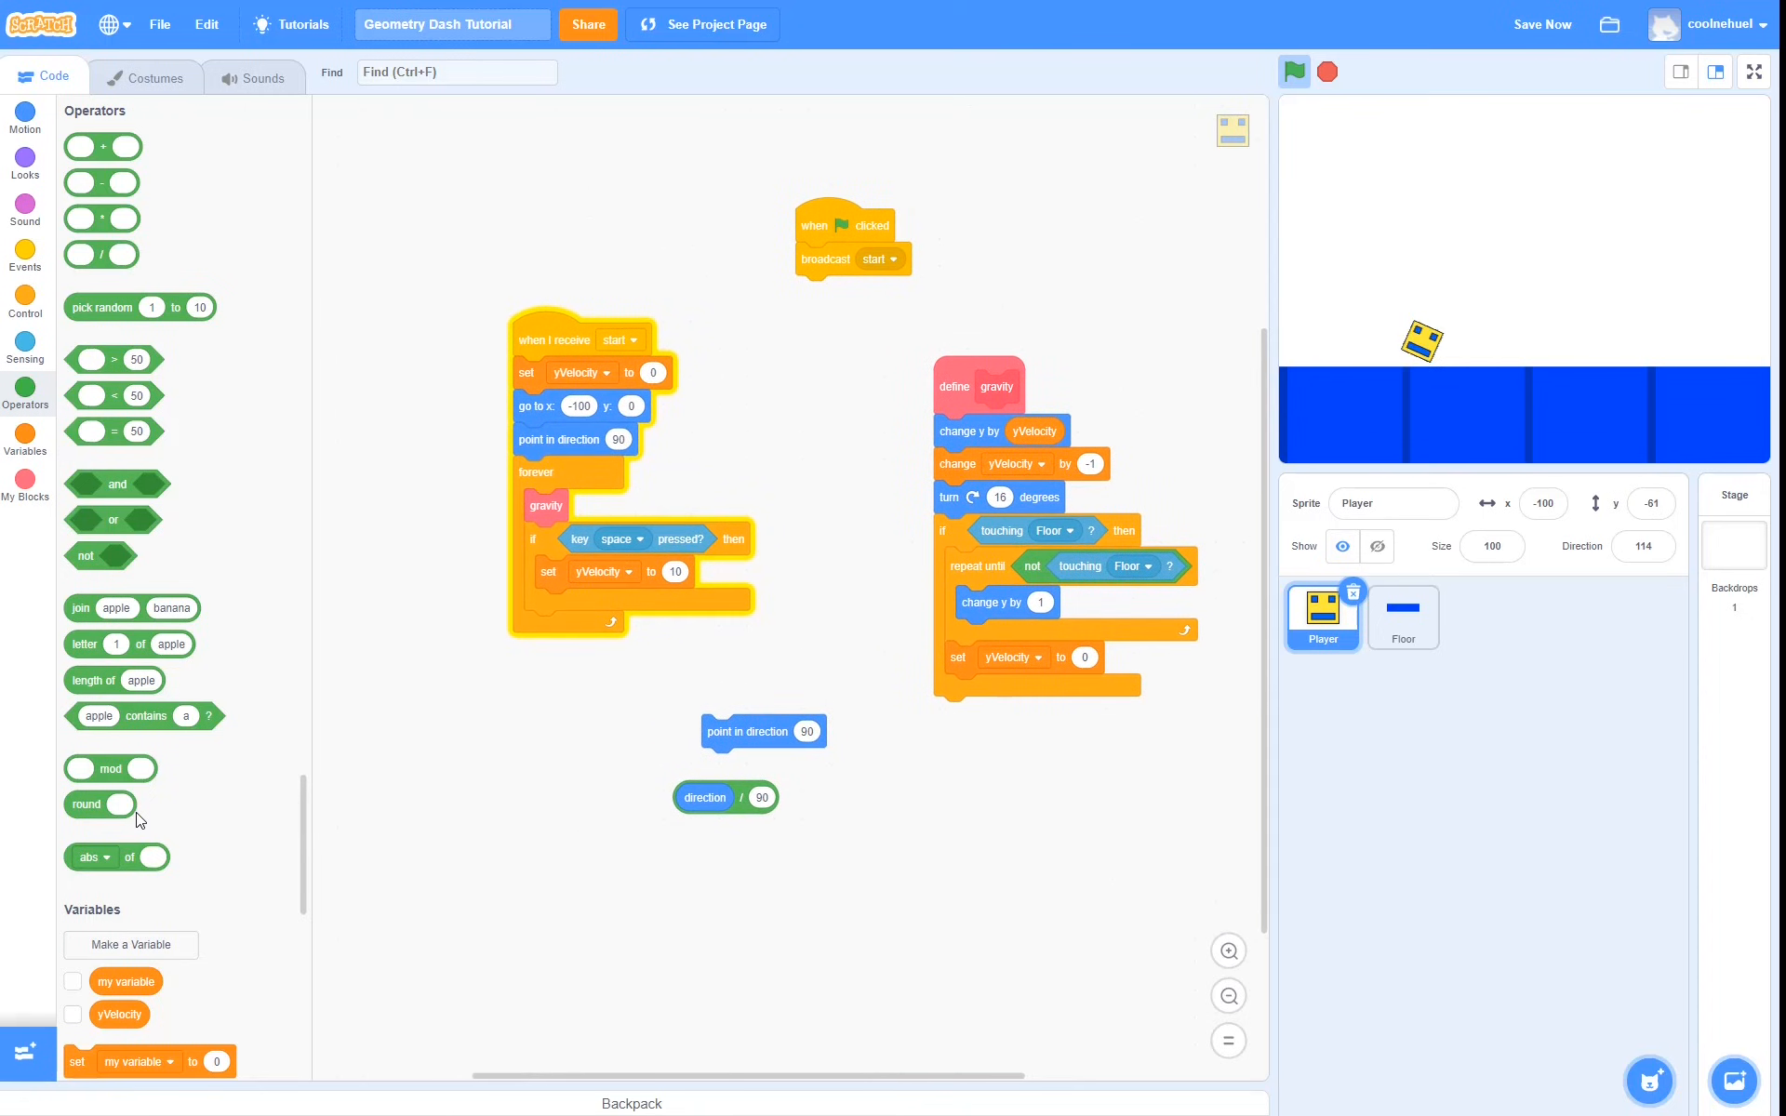
{"action": "left_click_drag", "start_coordinate": [87, 804], "coordinate": [610, 825]}
{"action": "type", "text": "90"}
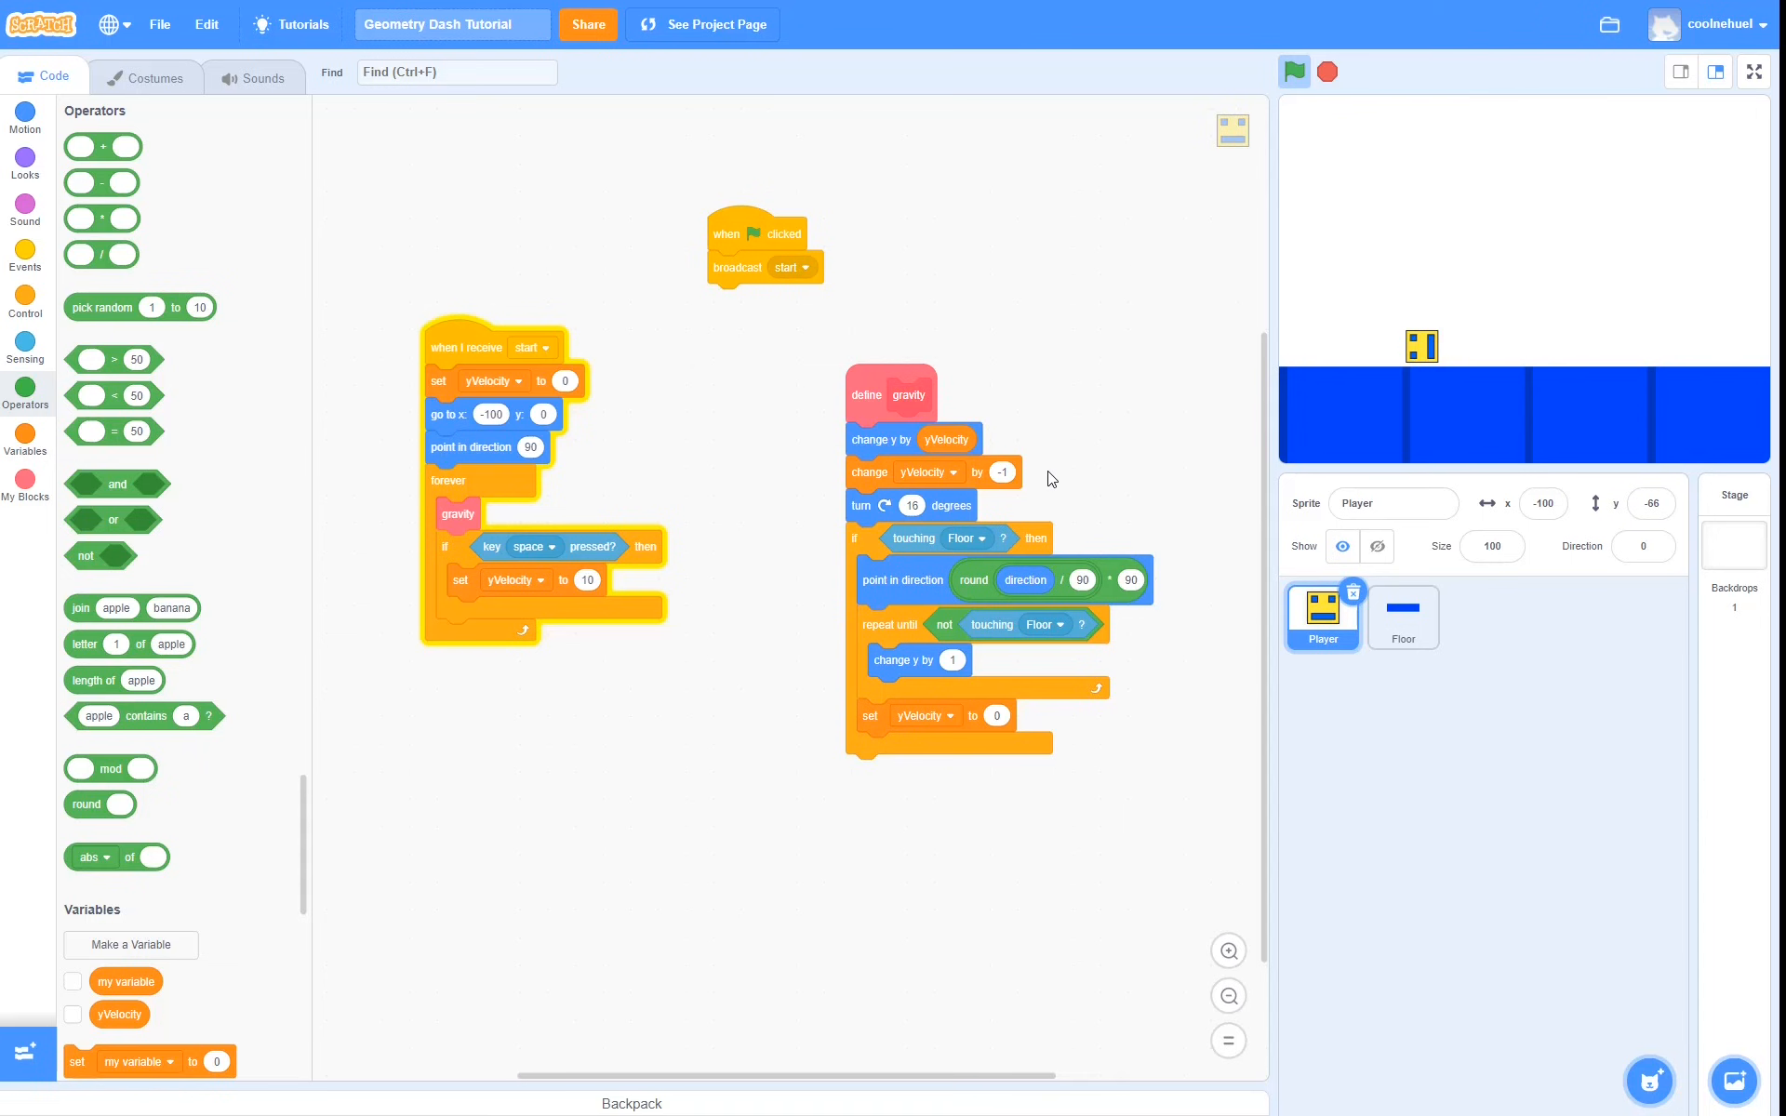
Change yVelocity by -2.81 per step, set jump velocity 20, and run the game
{"action": "left_click", "coordinate": [999, 471]}
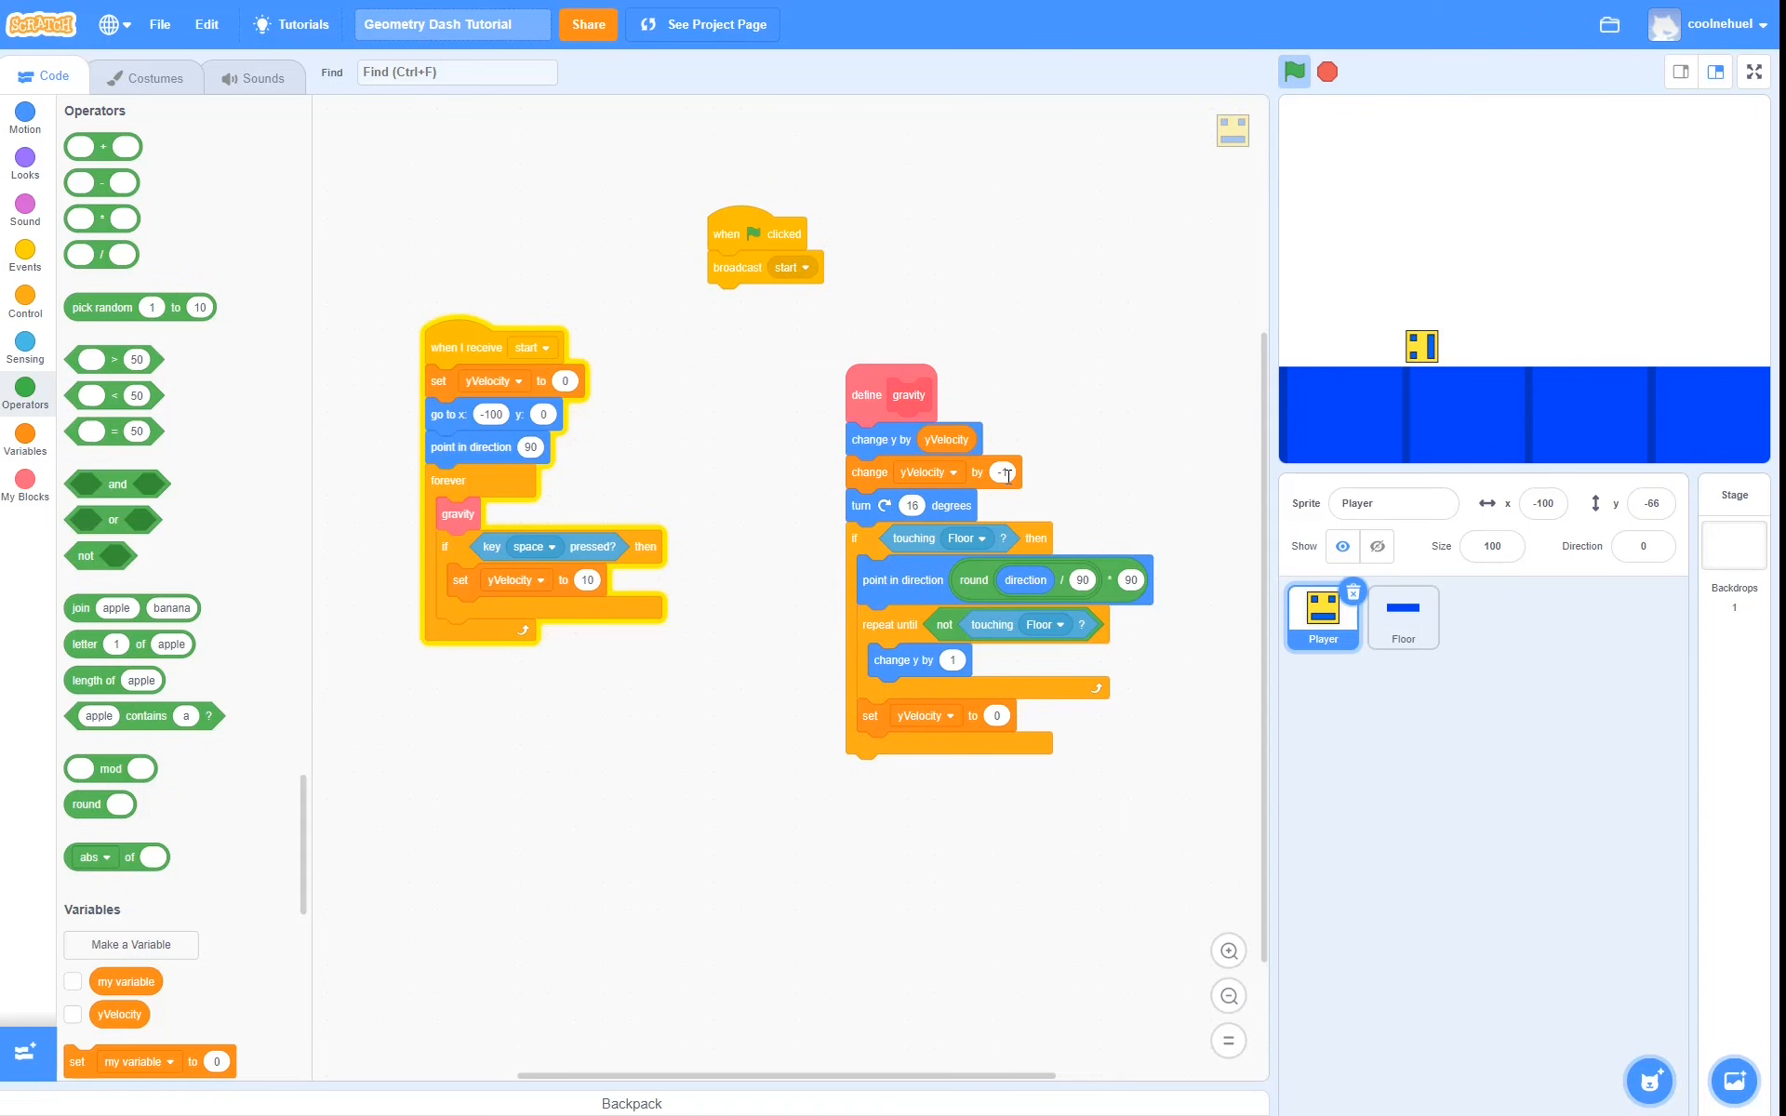
{"action": "mouse_move", "coordinate": [707, 573]}
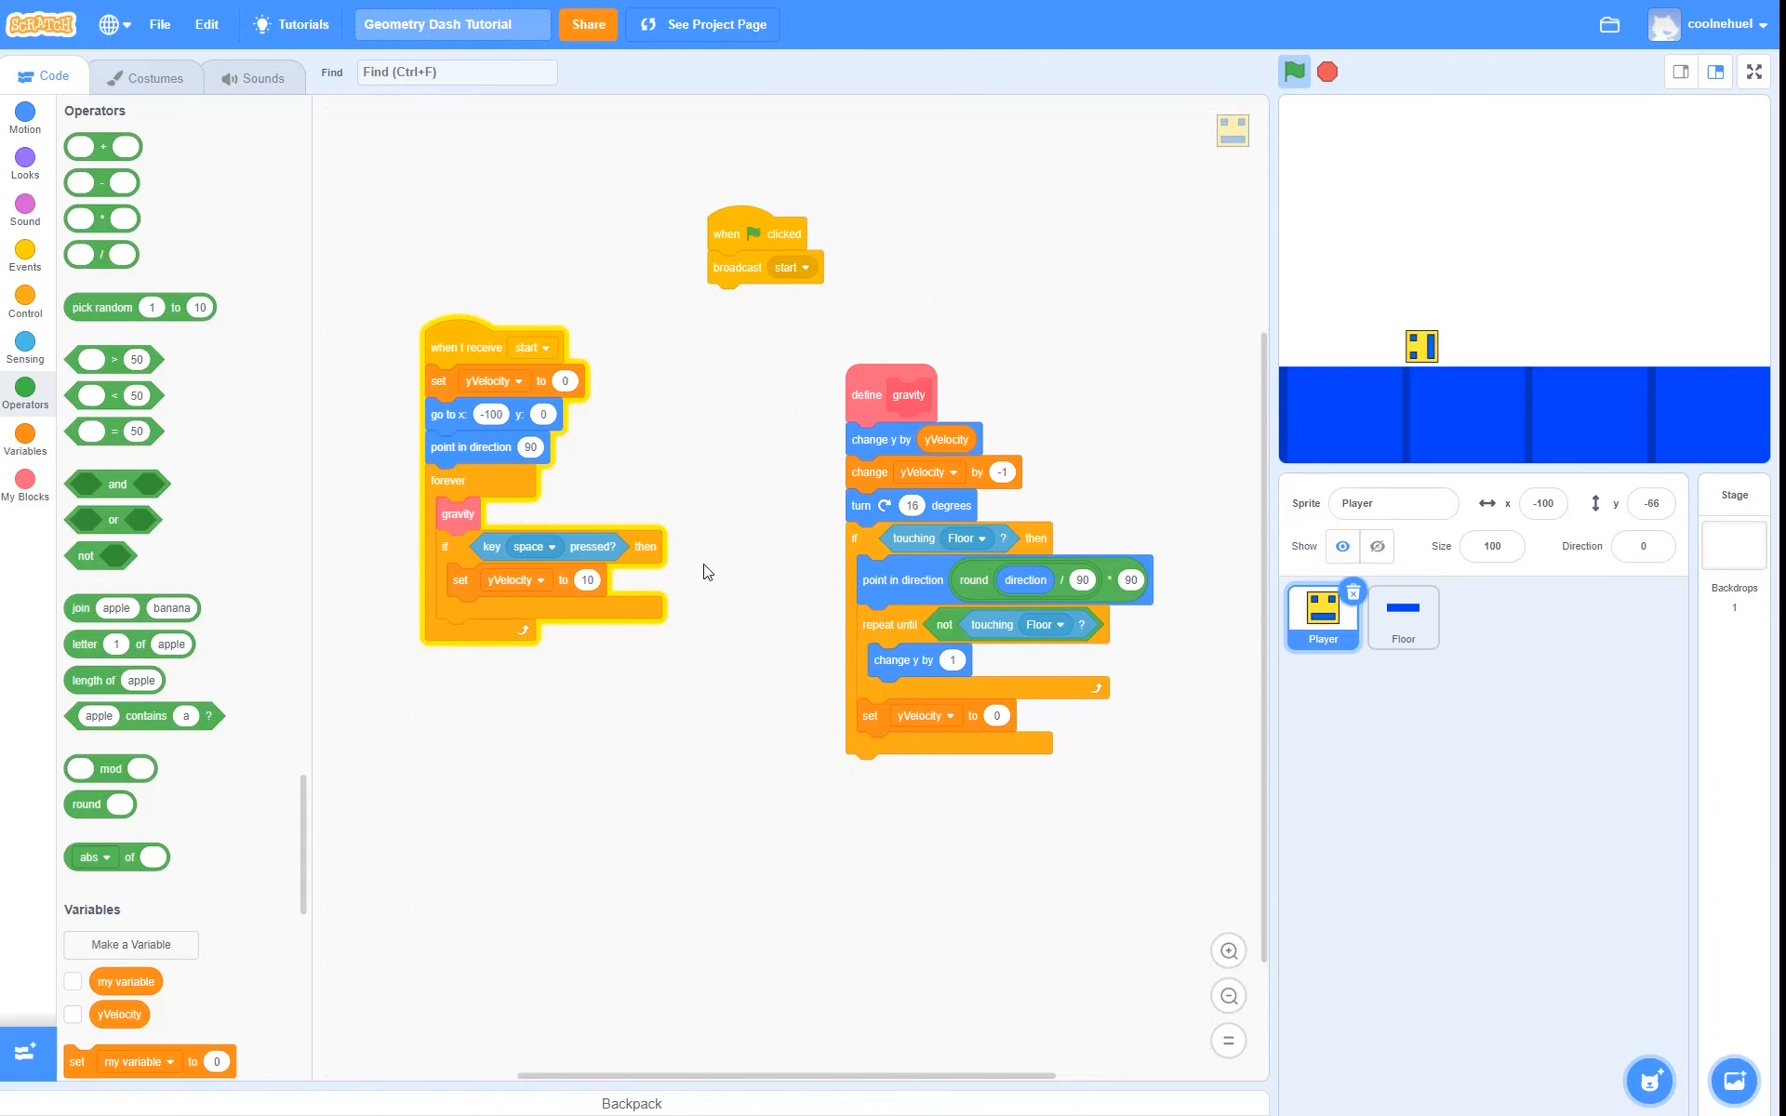
{"action": "mouse_move", "coordinate": [786, 569]}
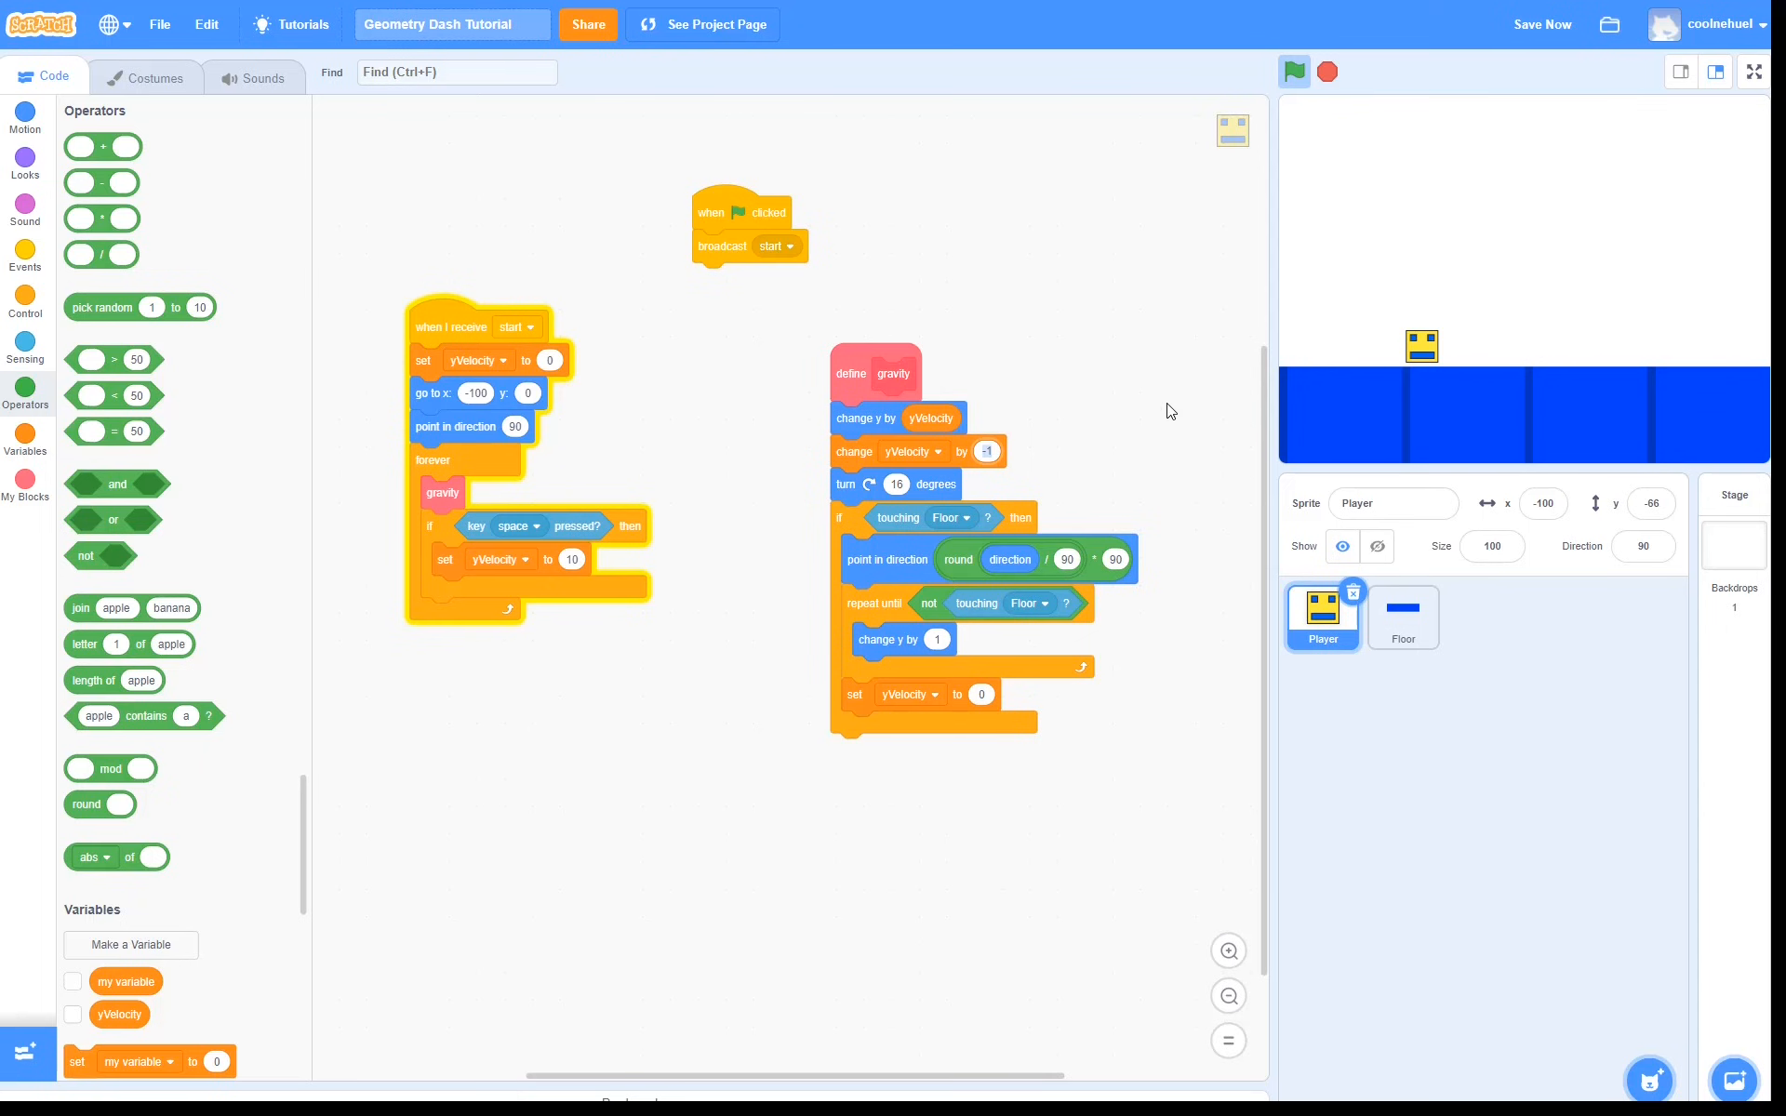
{"action": "type", "text": "-2.81"}
{"action": "left_click", "coordinate": [571, 560]}
{"action": "type", "text": "20"}
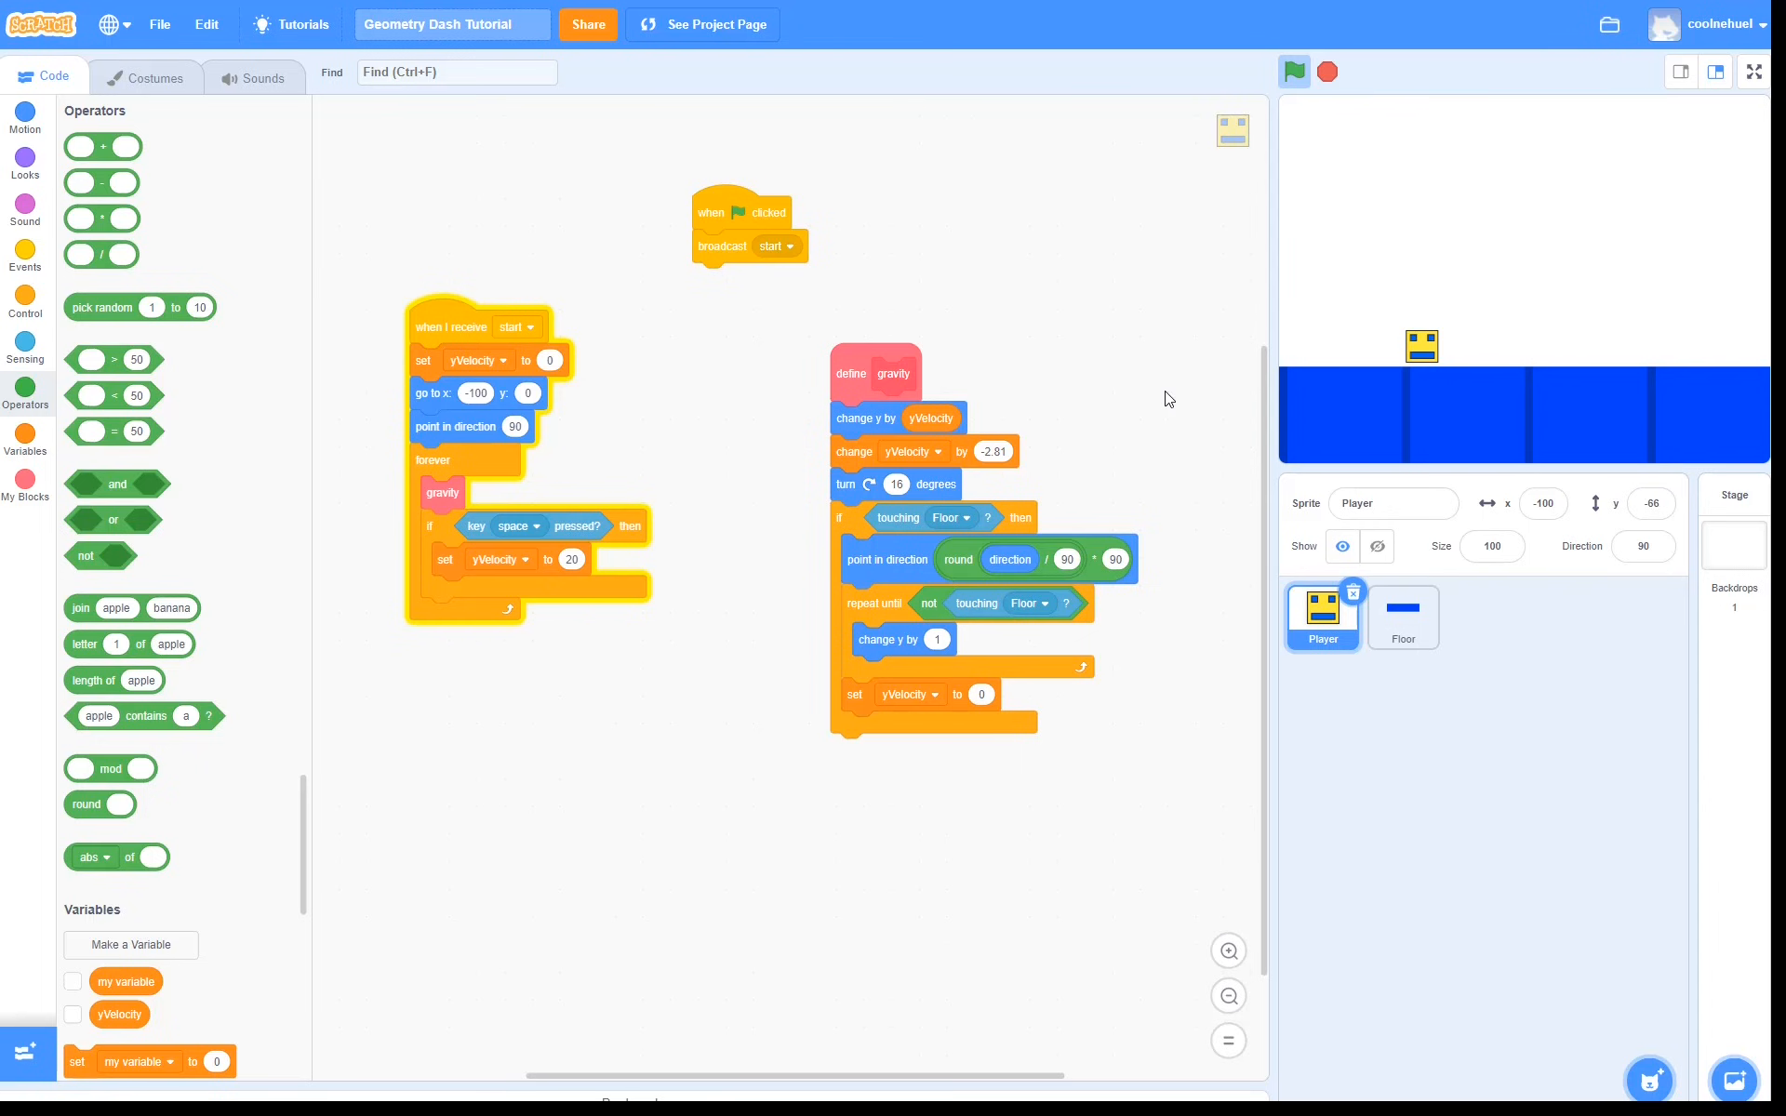
{"action": "left_click", "coordinate": [1294, 73]}
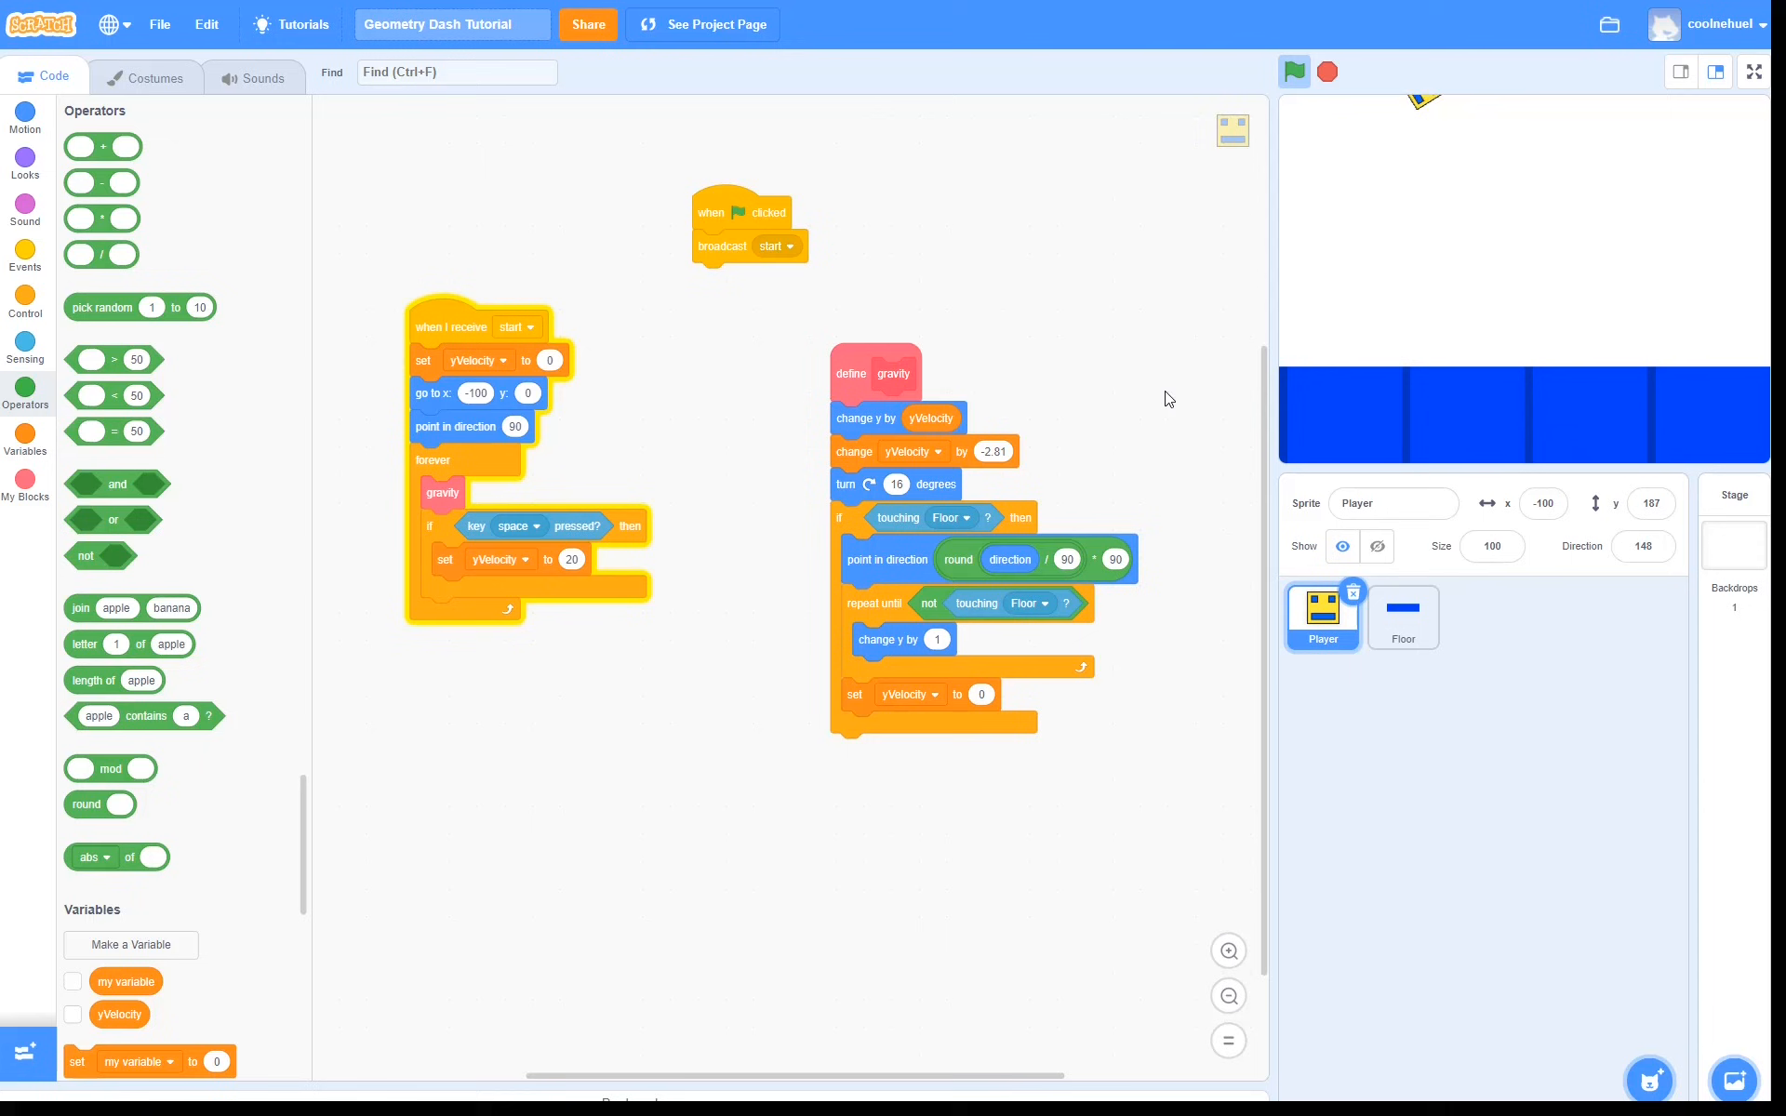
Require key space pressed and yVelocity = 0 in the jump condition
{"action": "left_click", "coordinate": [1293, 73]}
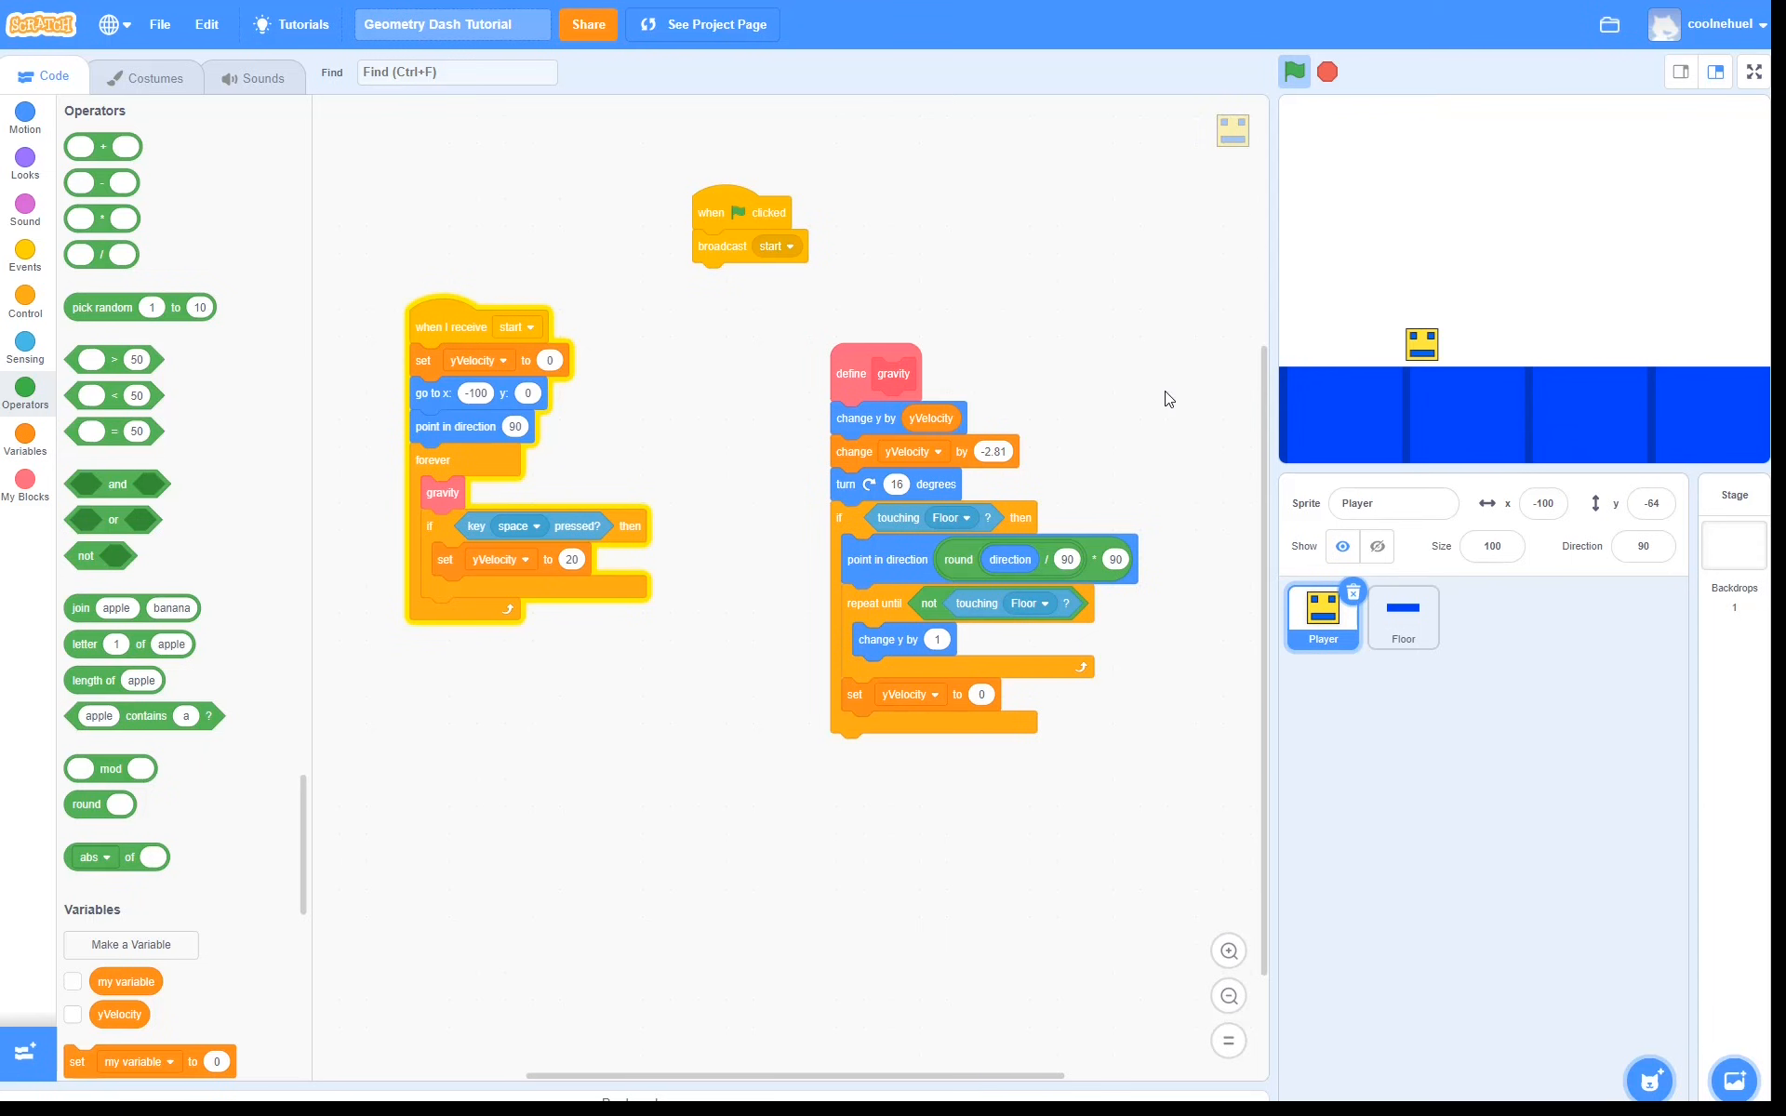
{"action": "mouse_move", "coordinate": [673, 491]}
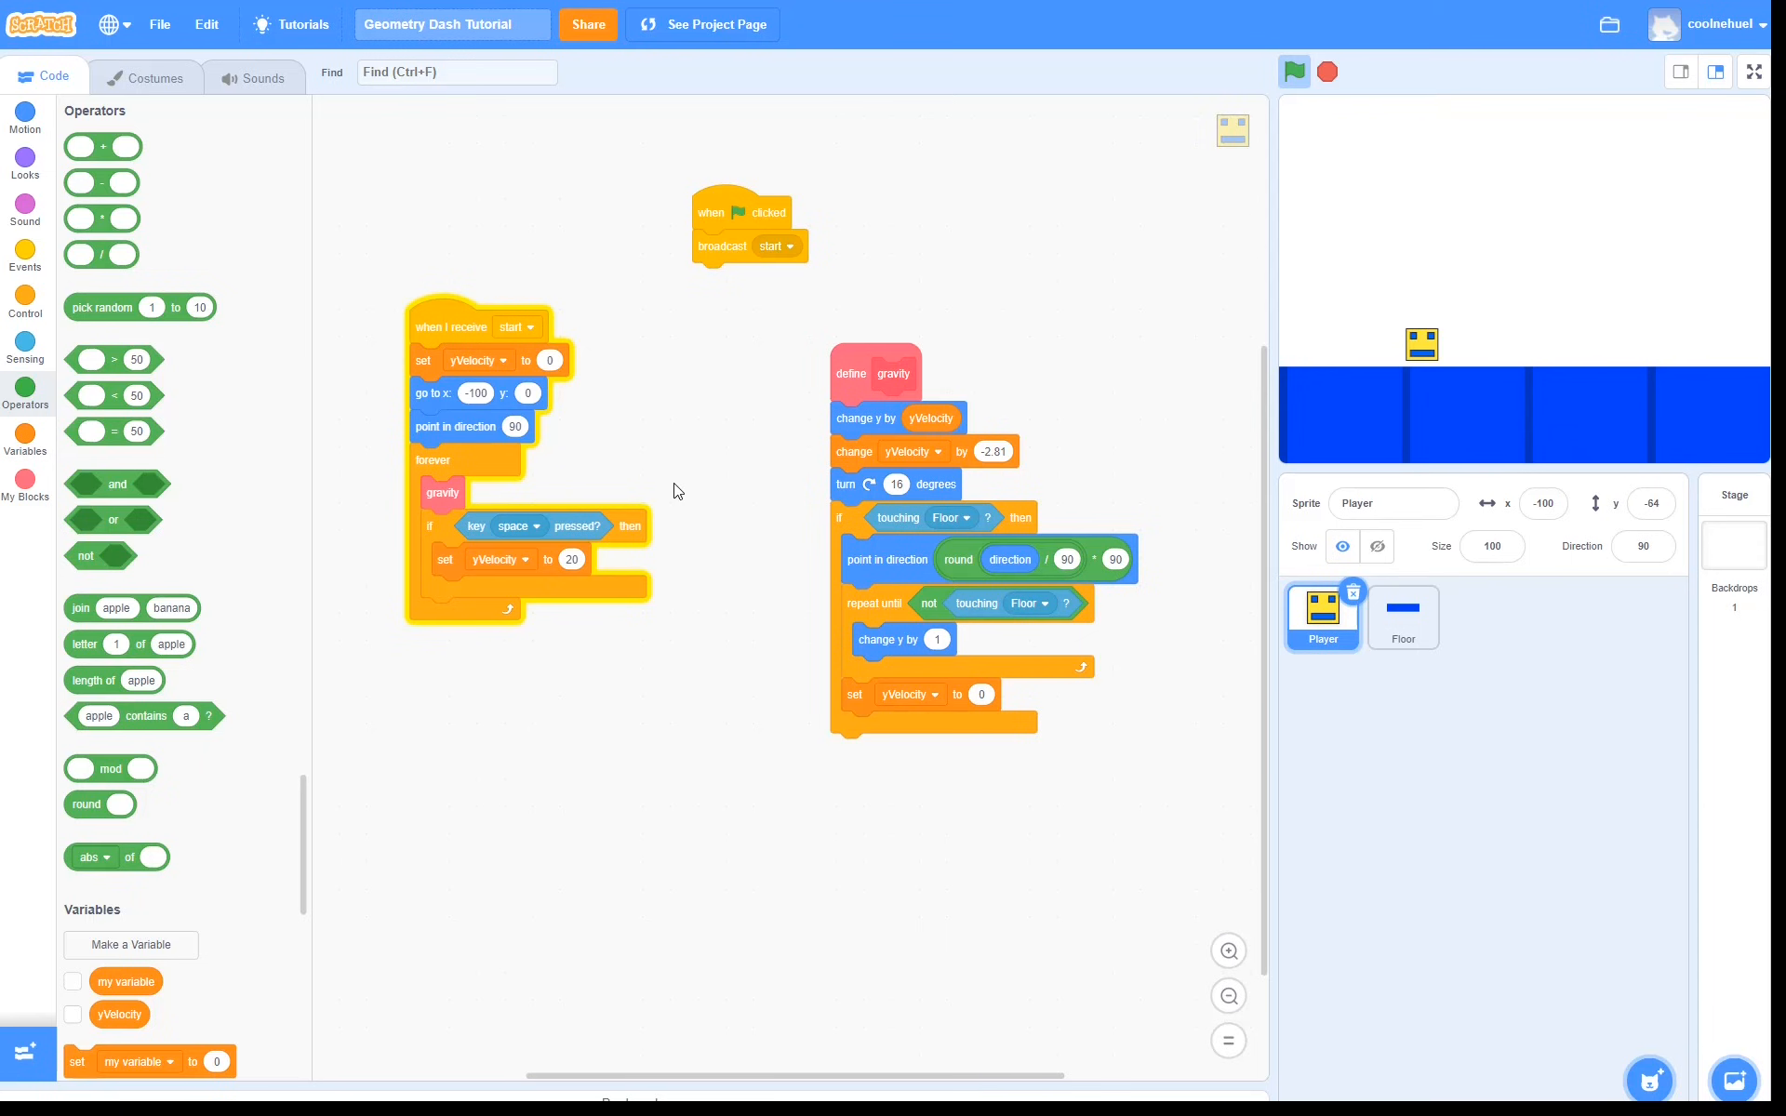
{"action": "mouse_move", "coordinate": [480, 510]}
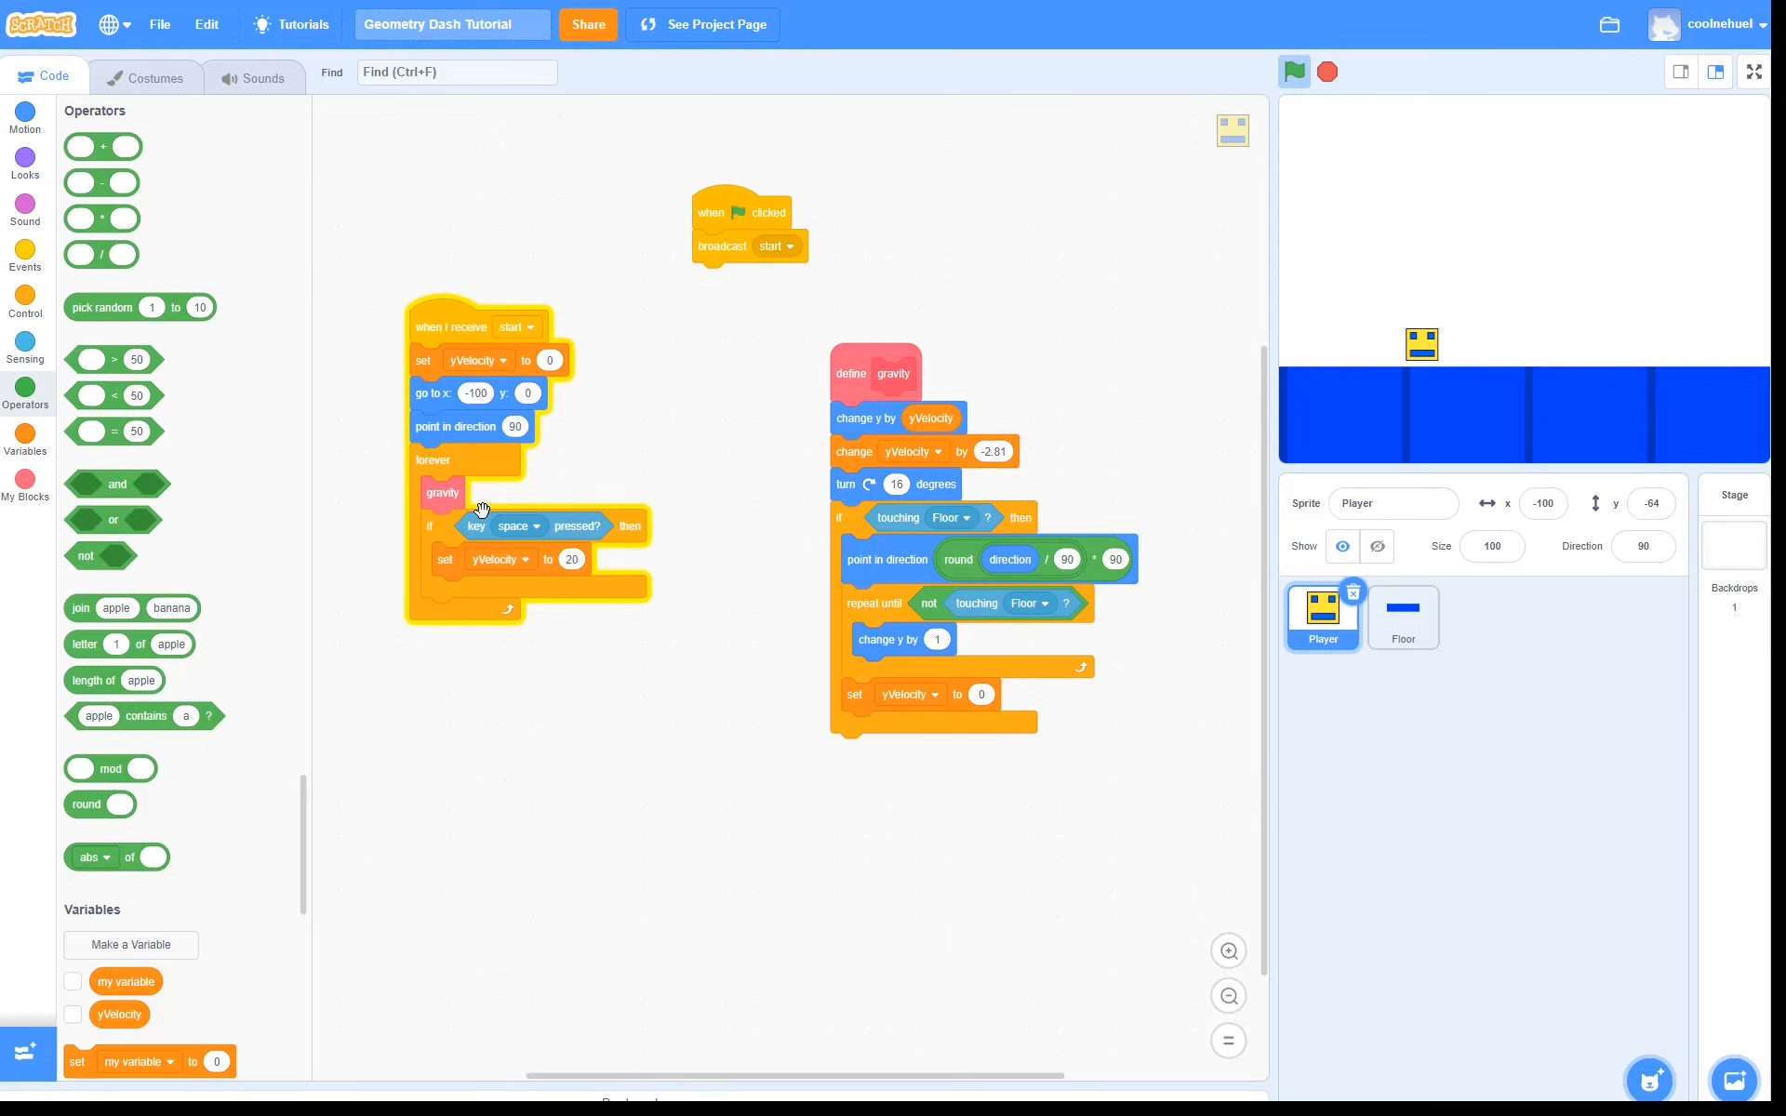
{"action": "left_click_drag", "start_coordinate": [513, 525], "coordinate": [498, 689]}
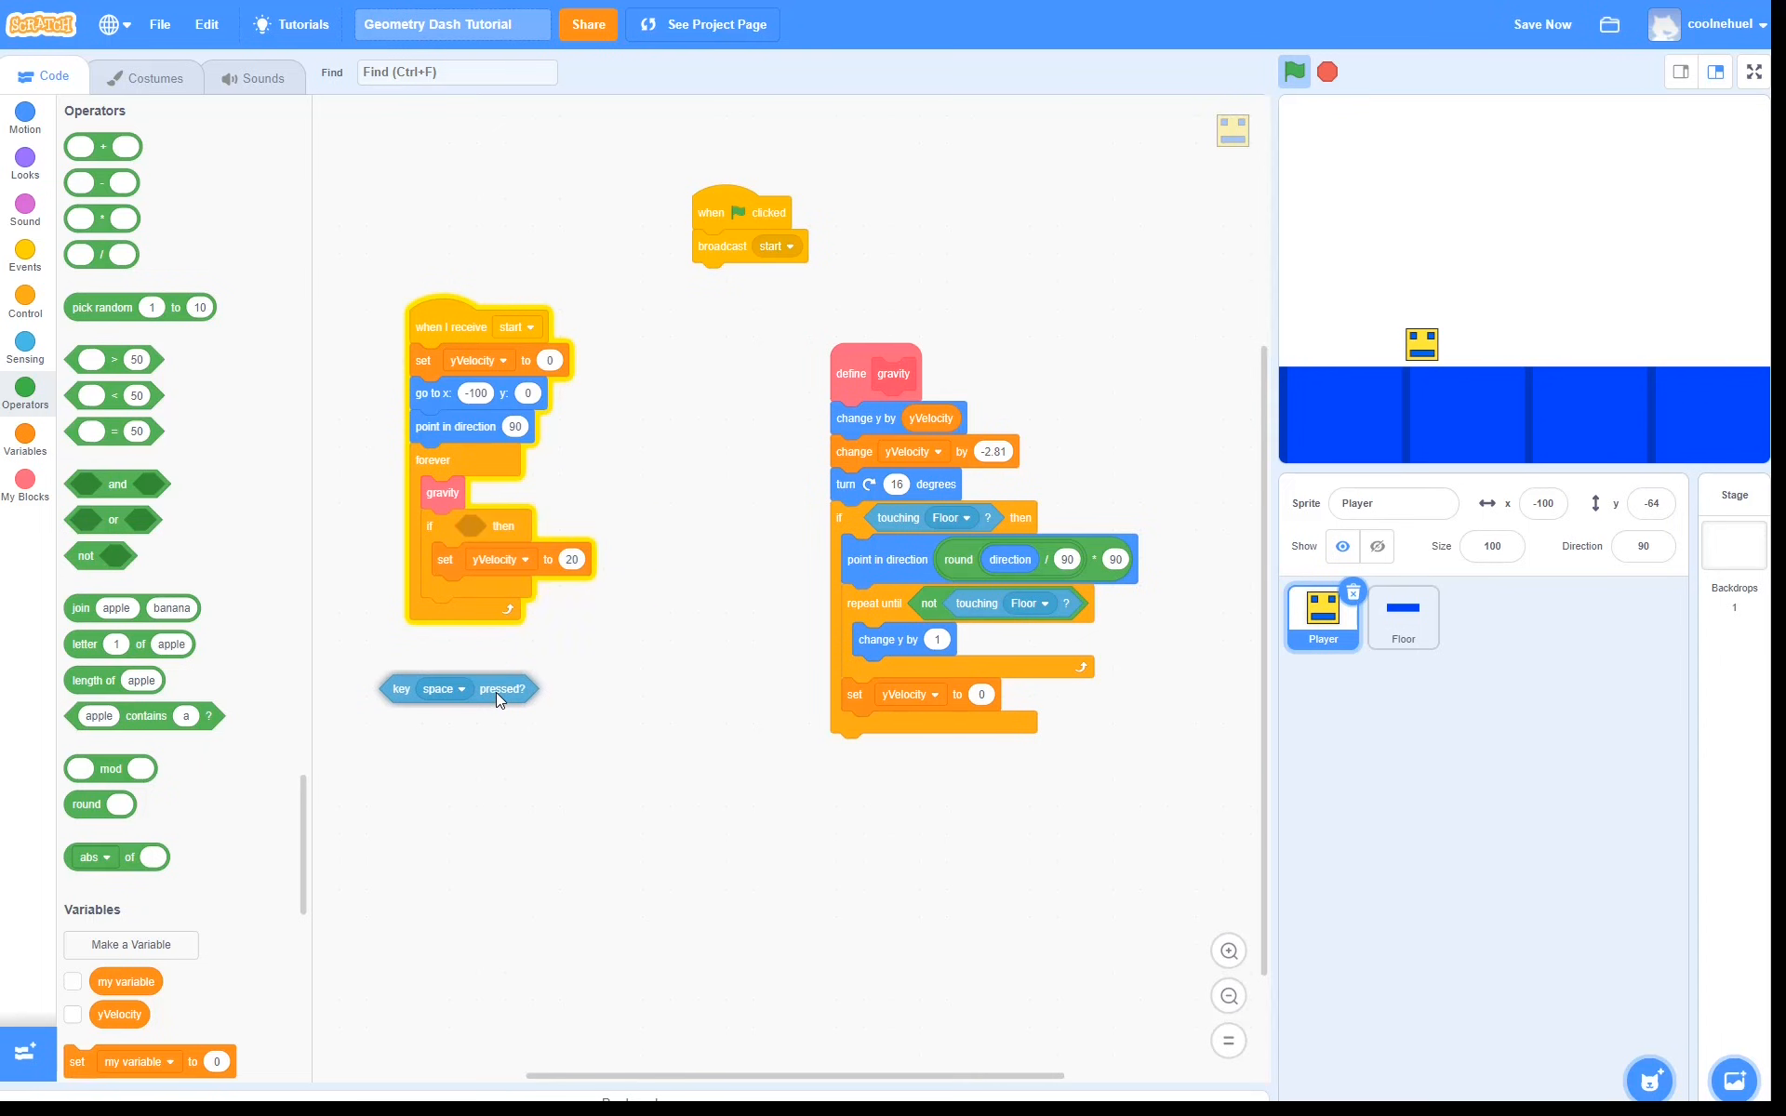
{"action": "left_click_drag", "start_coordinate": [457, 689], "coordinate": [577, 752]}
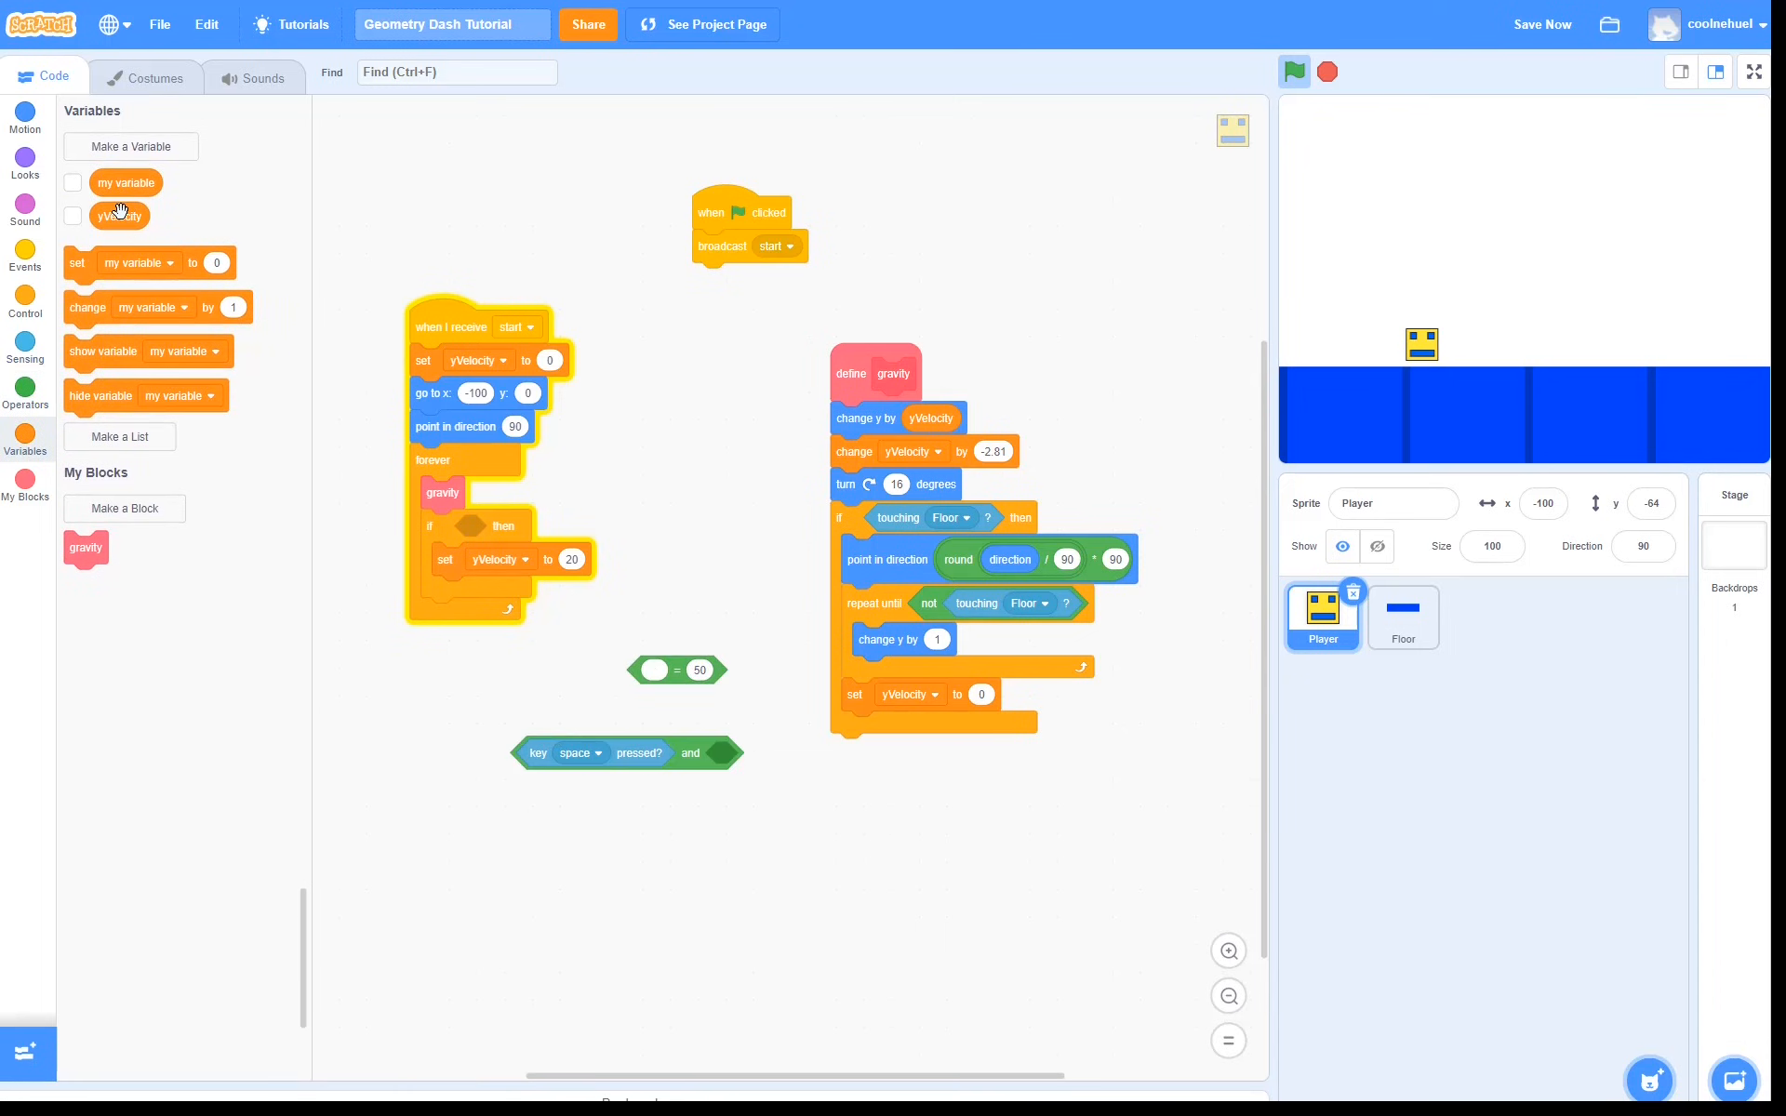
{"action": "left_click_drag", "start_coordinate": [119, 216], "coordinate": [655, 670]}
{"action": "type", "text": "0"}
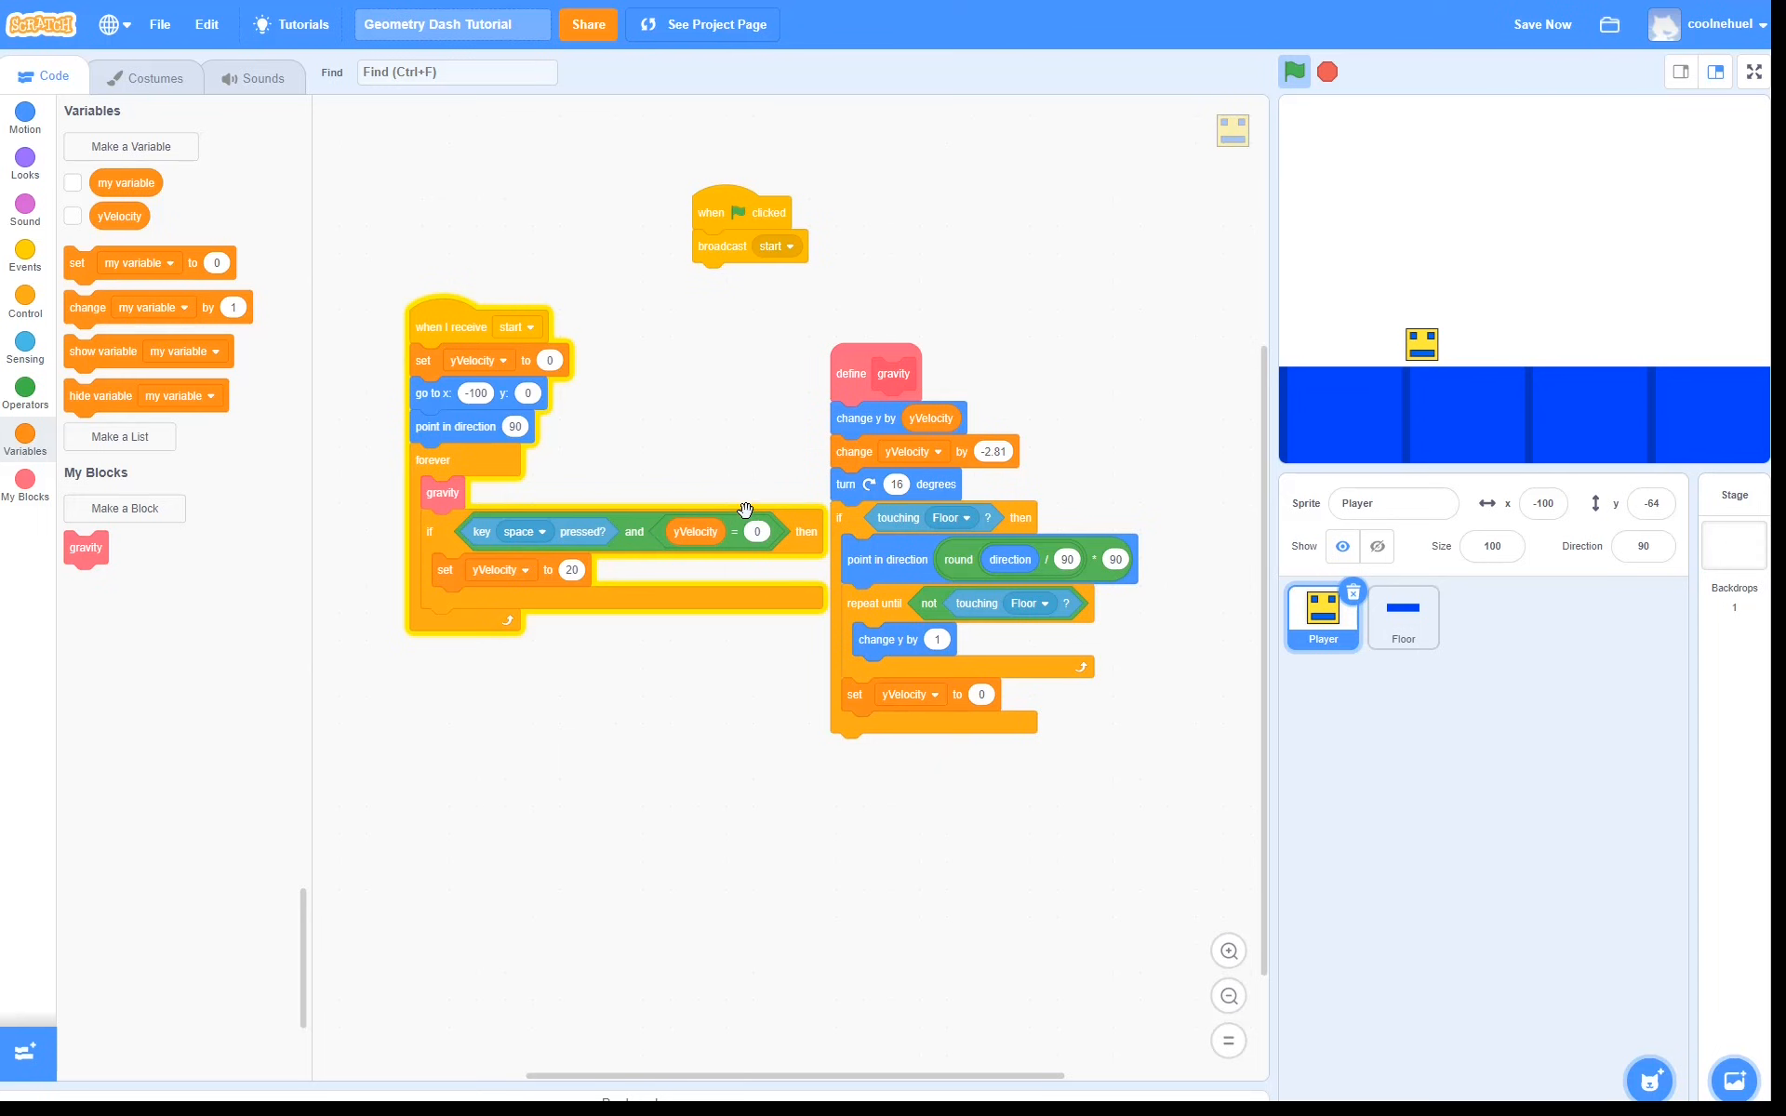
{"action": "mouse_move", "coordinate": [1368, 320]}
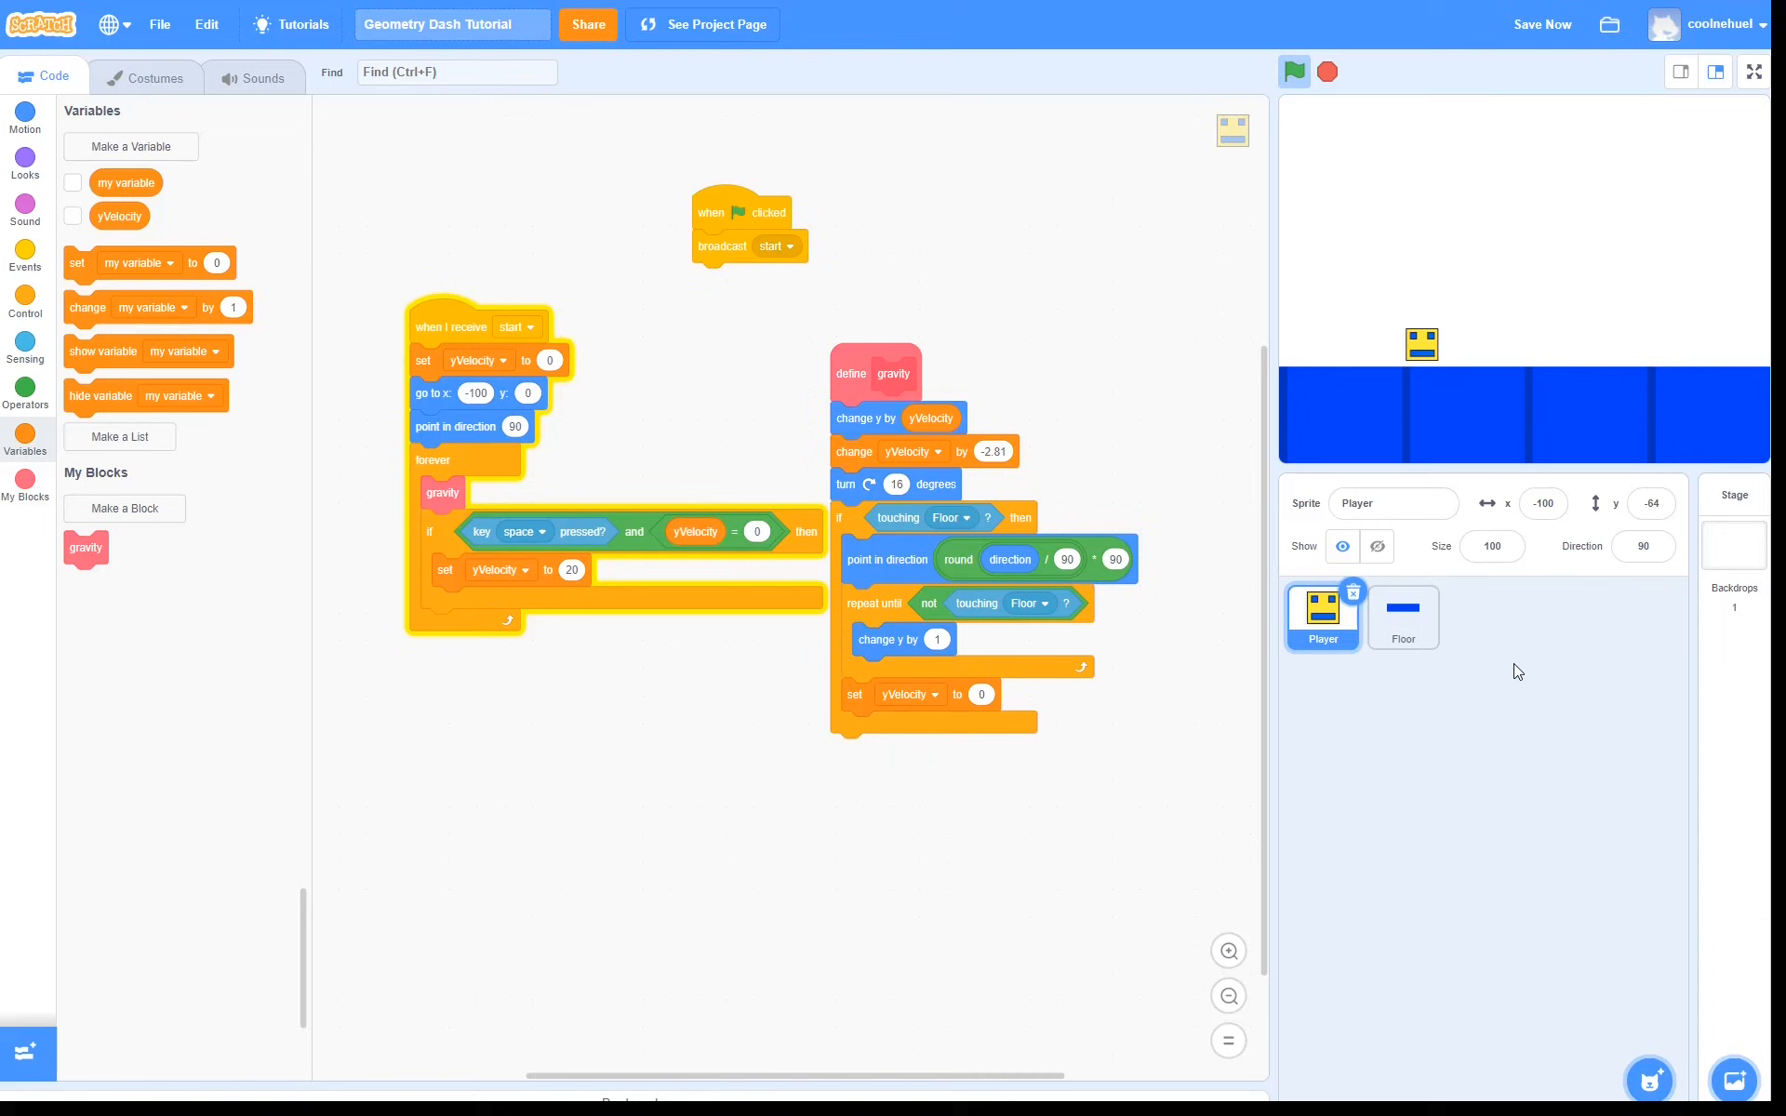
{"action": "mouse_move", "coordinate": [1115, 441]}
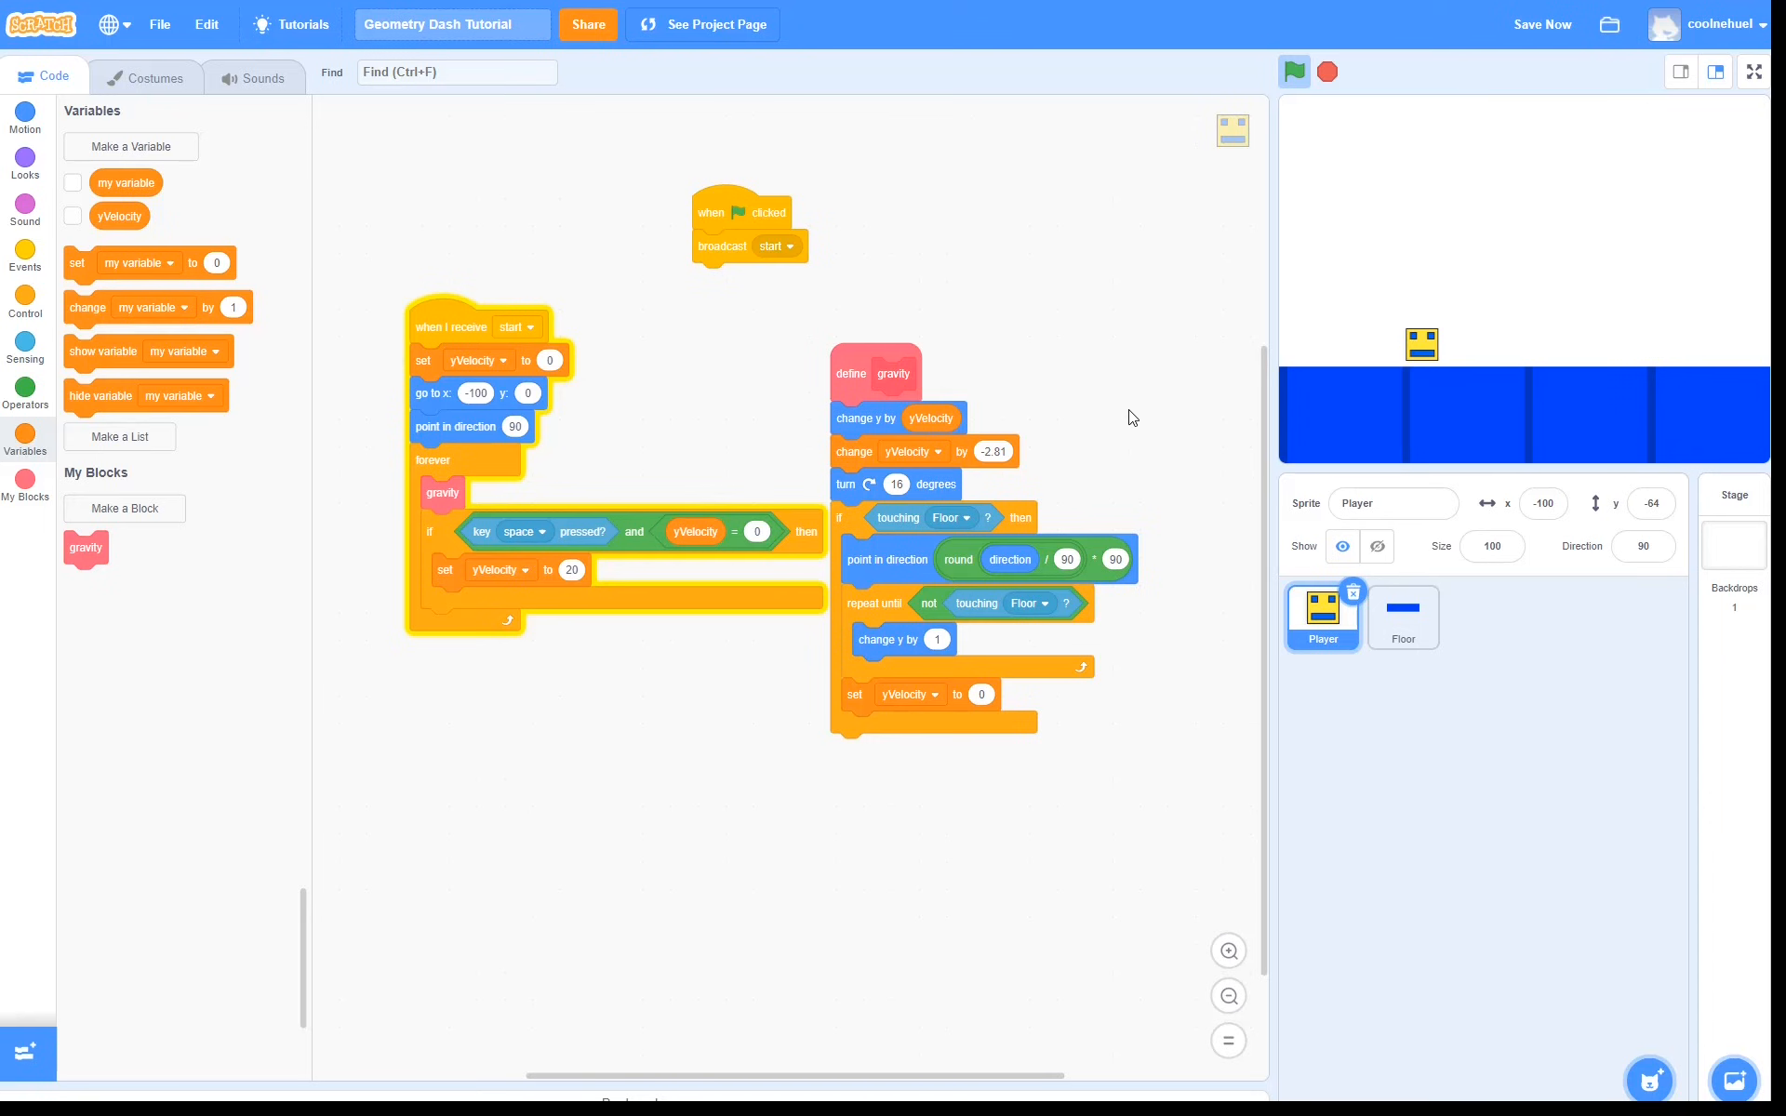
{"action": "mouse_move", "coordinate": [1574, 376]}
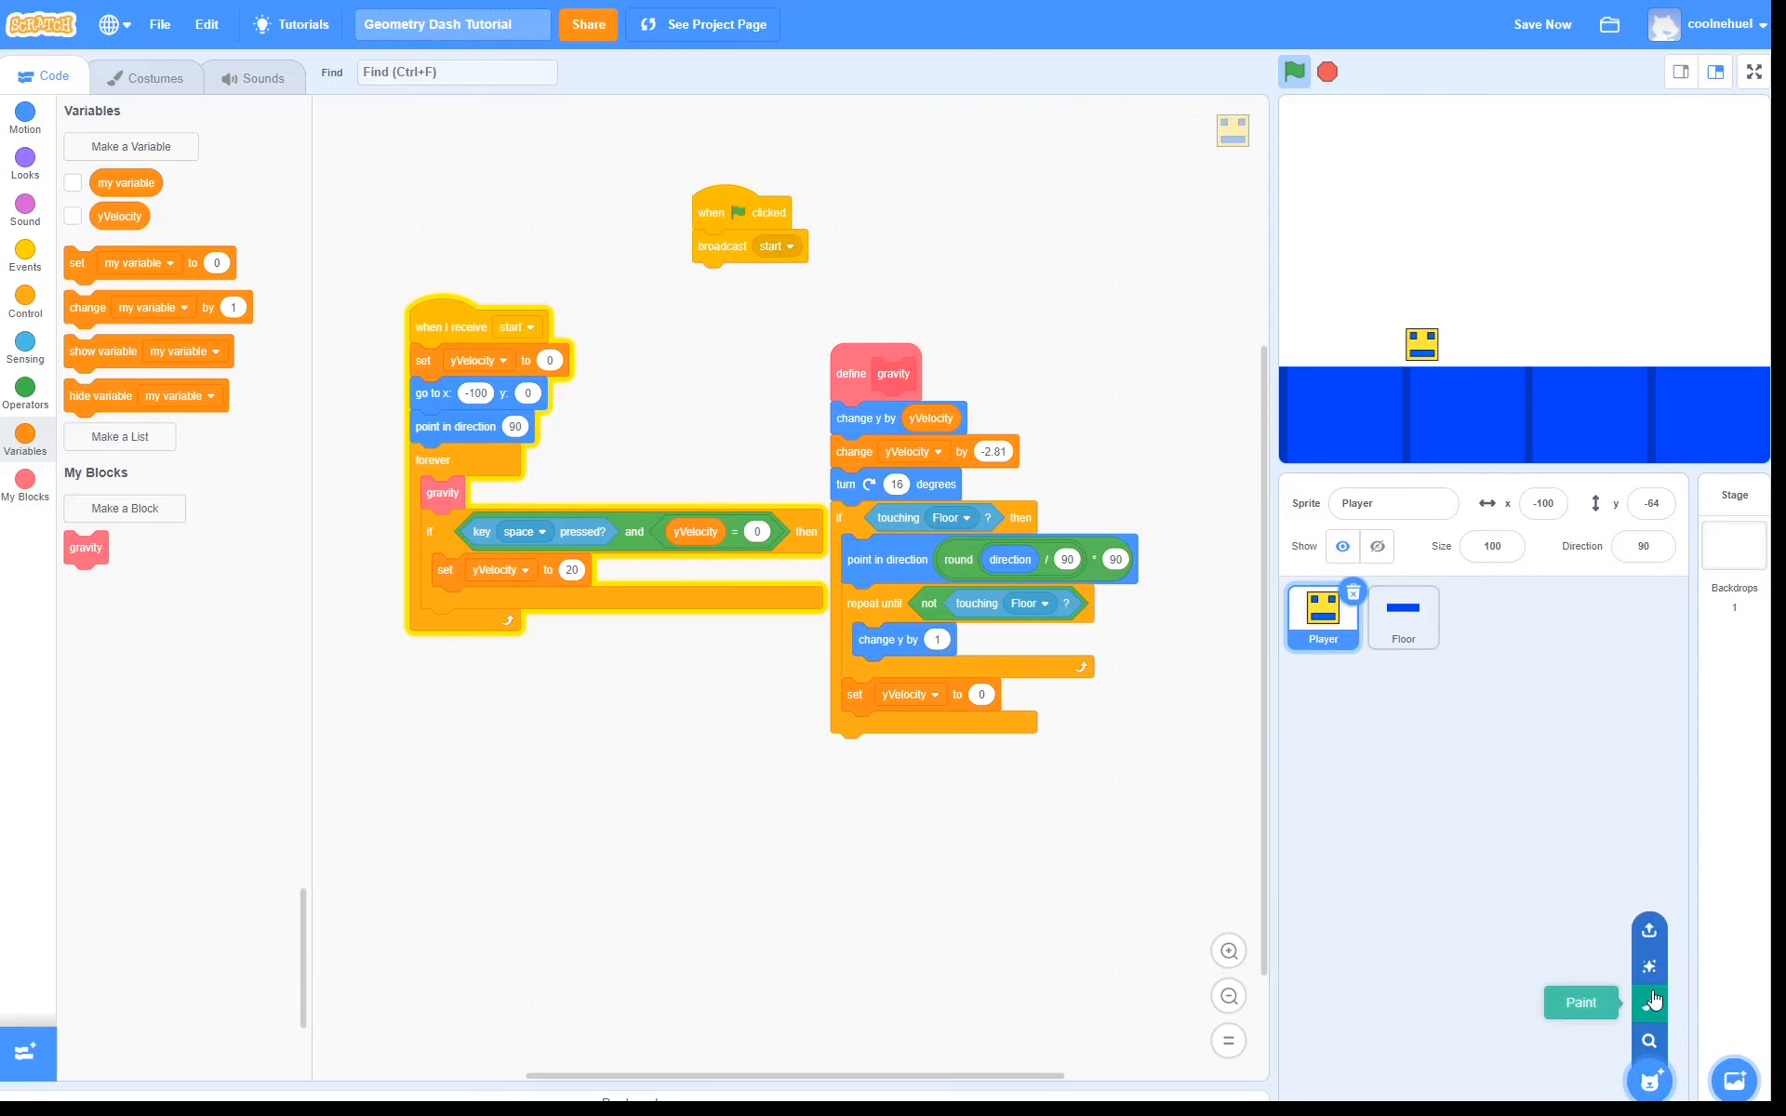
Name the new sprite Background and give it a wider repeating blue tiled costume
{"action": "left_click", "coordinate": [1647, 968]}
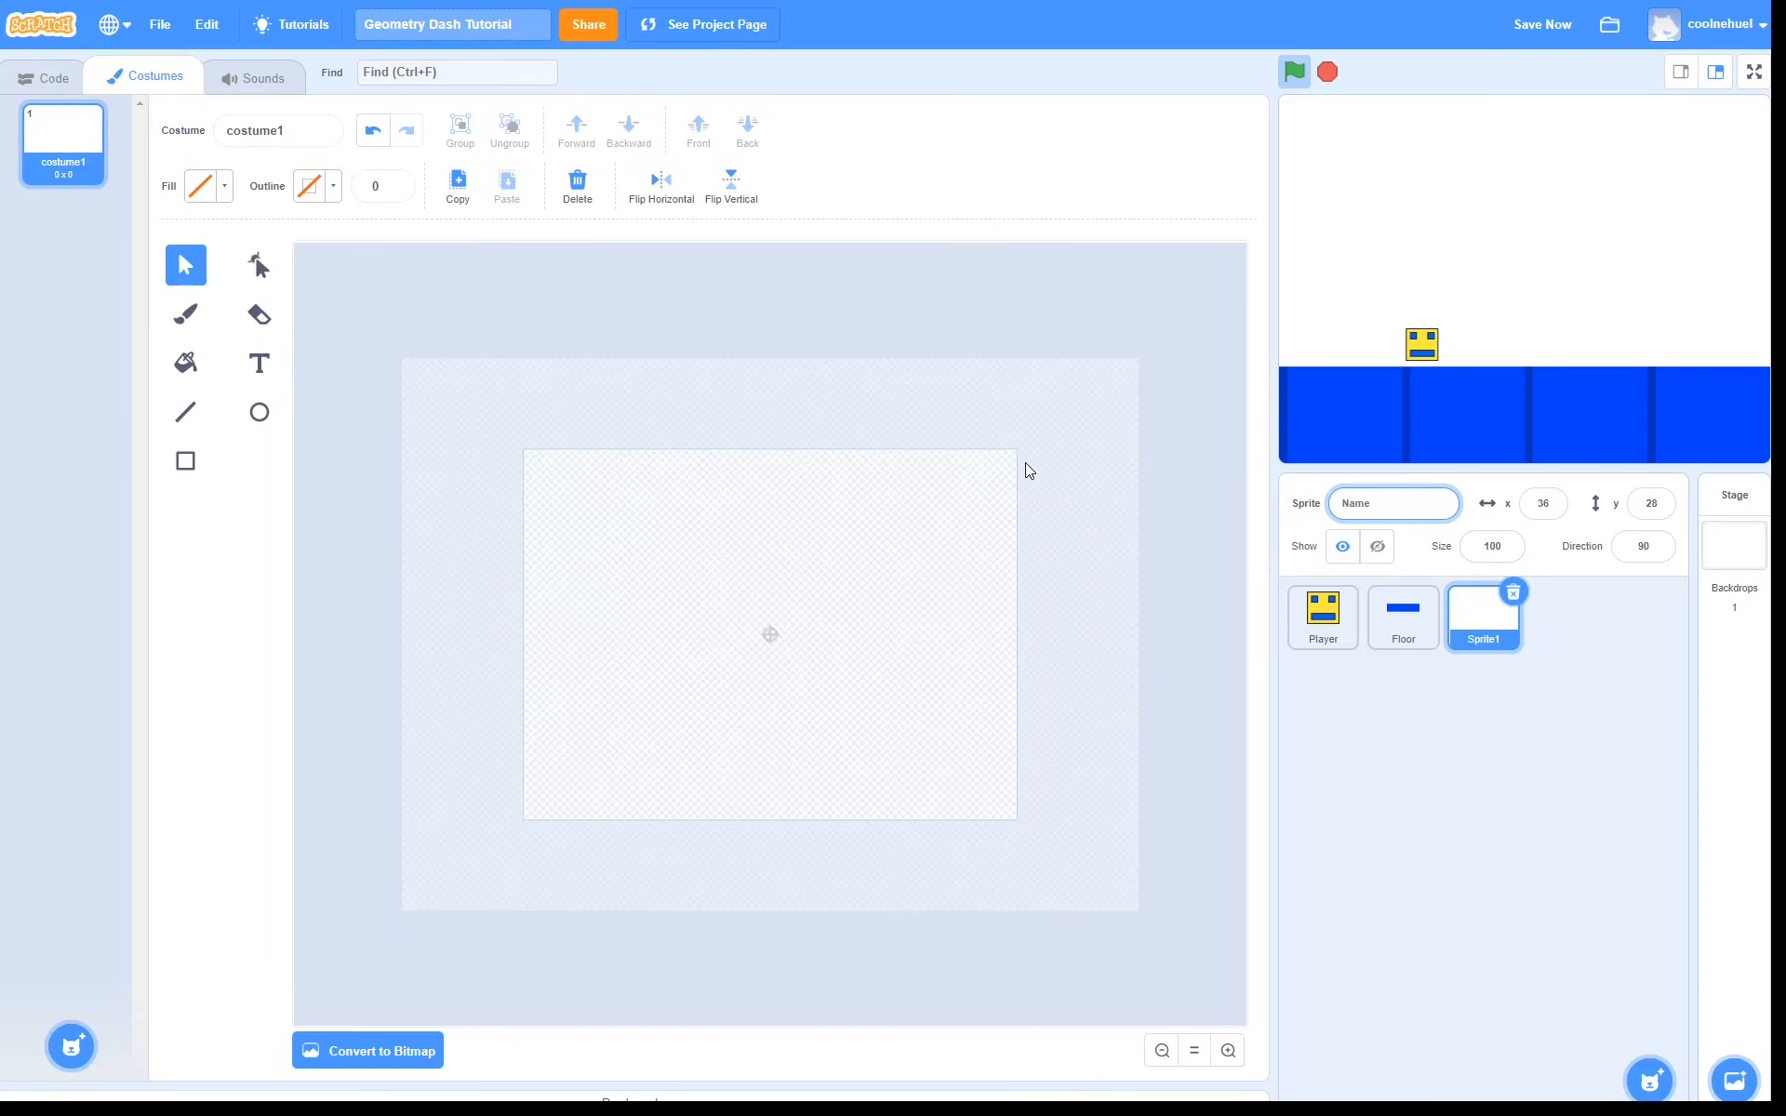
{"action": "type", "text": "Background"}
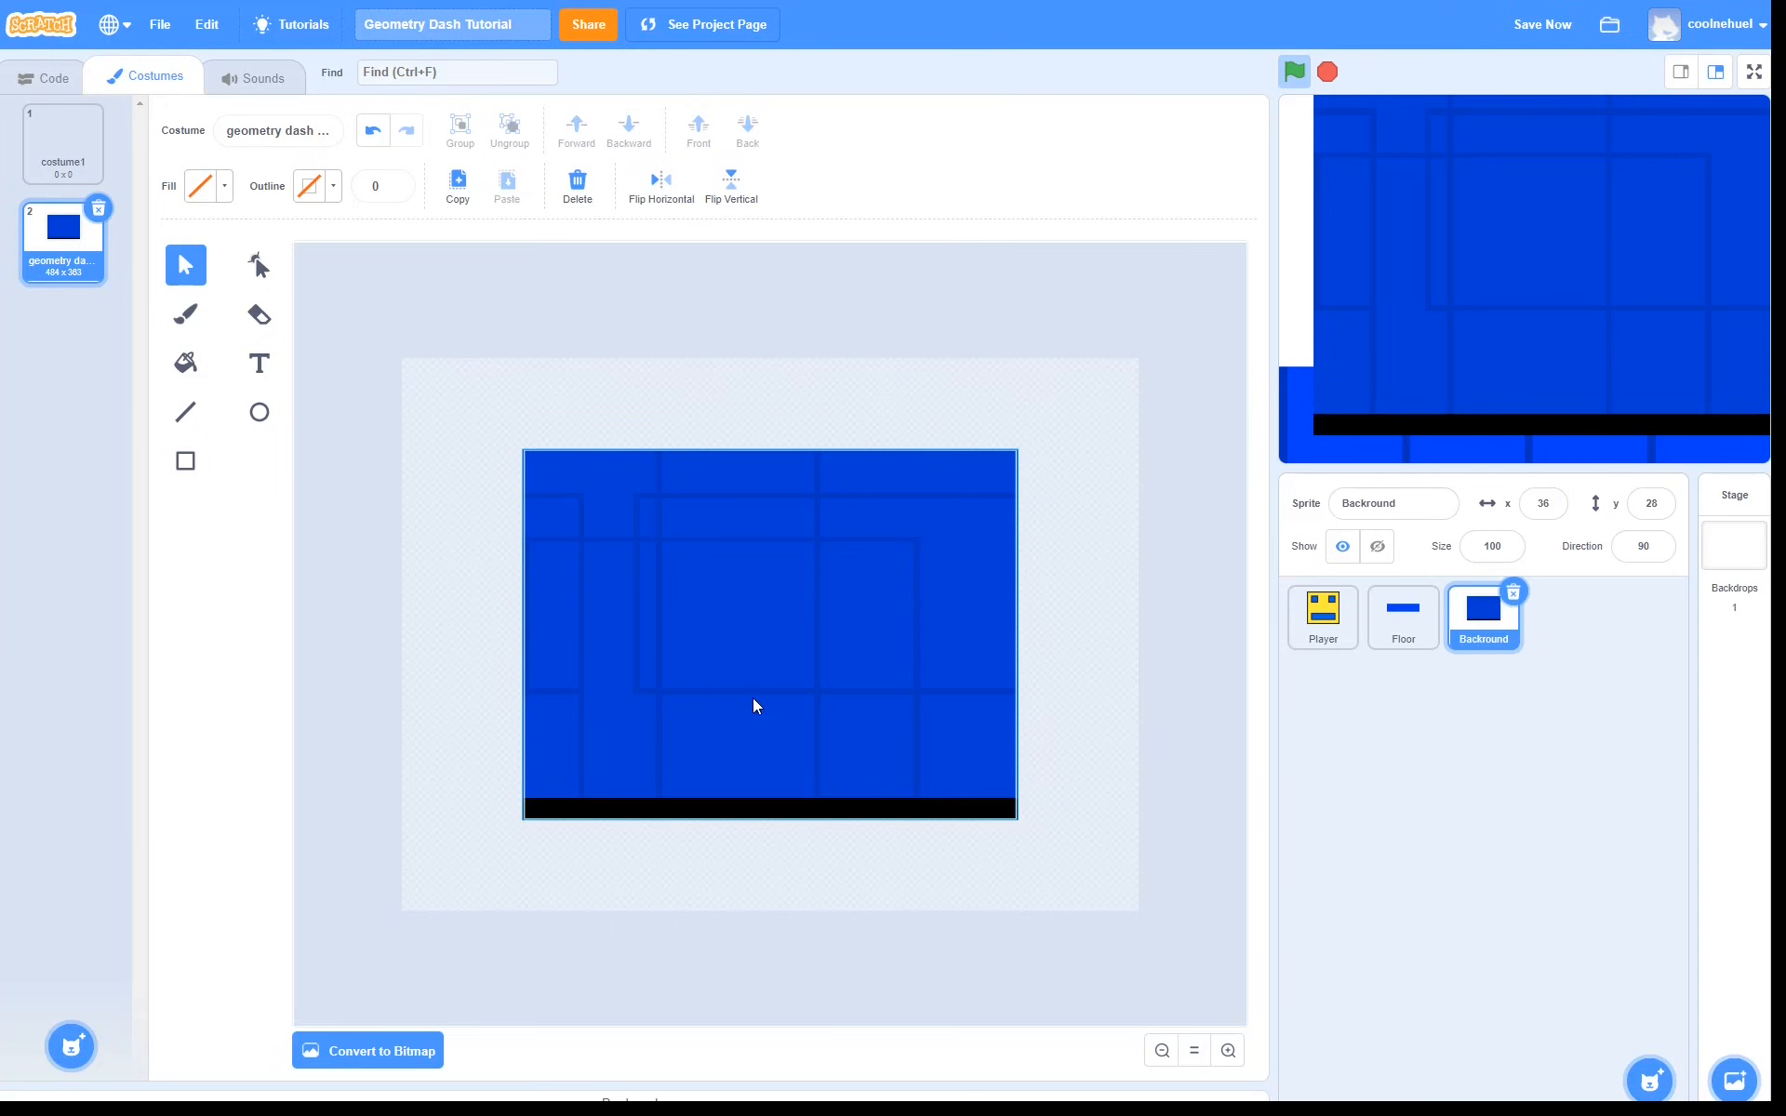
{"action": "mouse_move", "coordinate": [992, 627]}
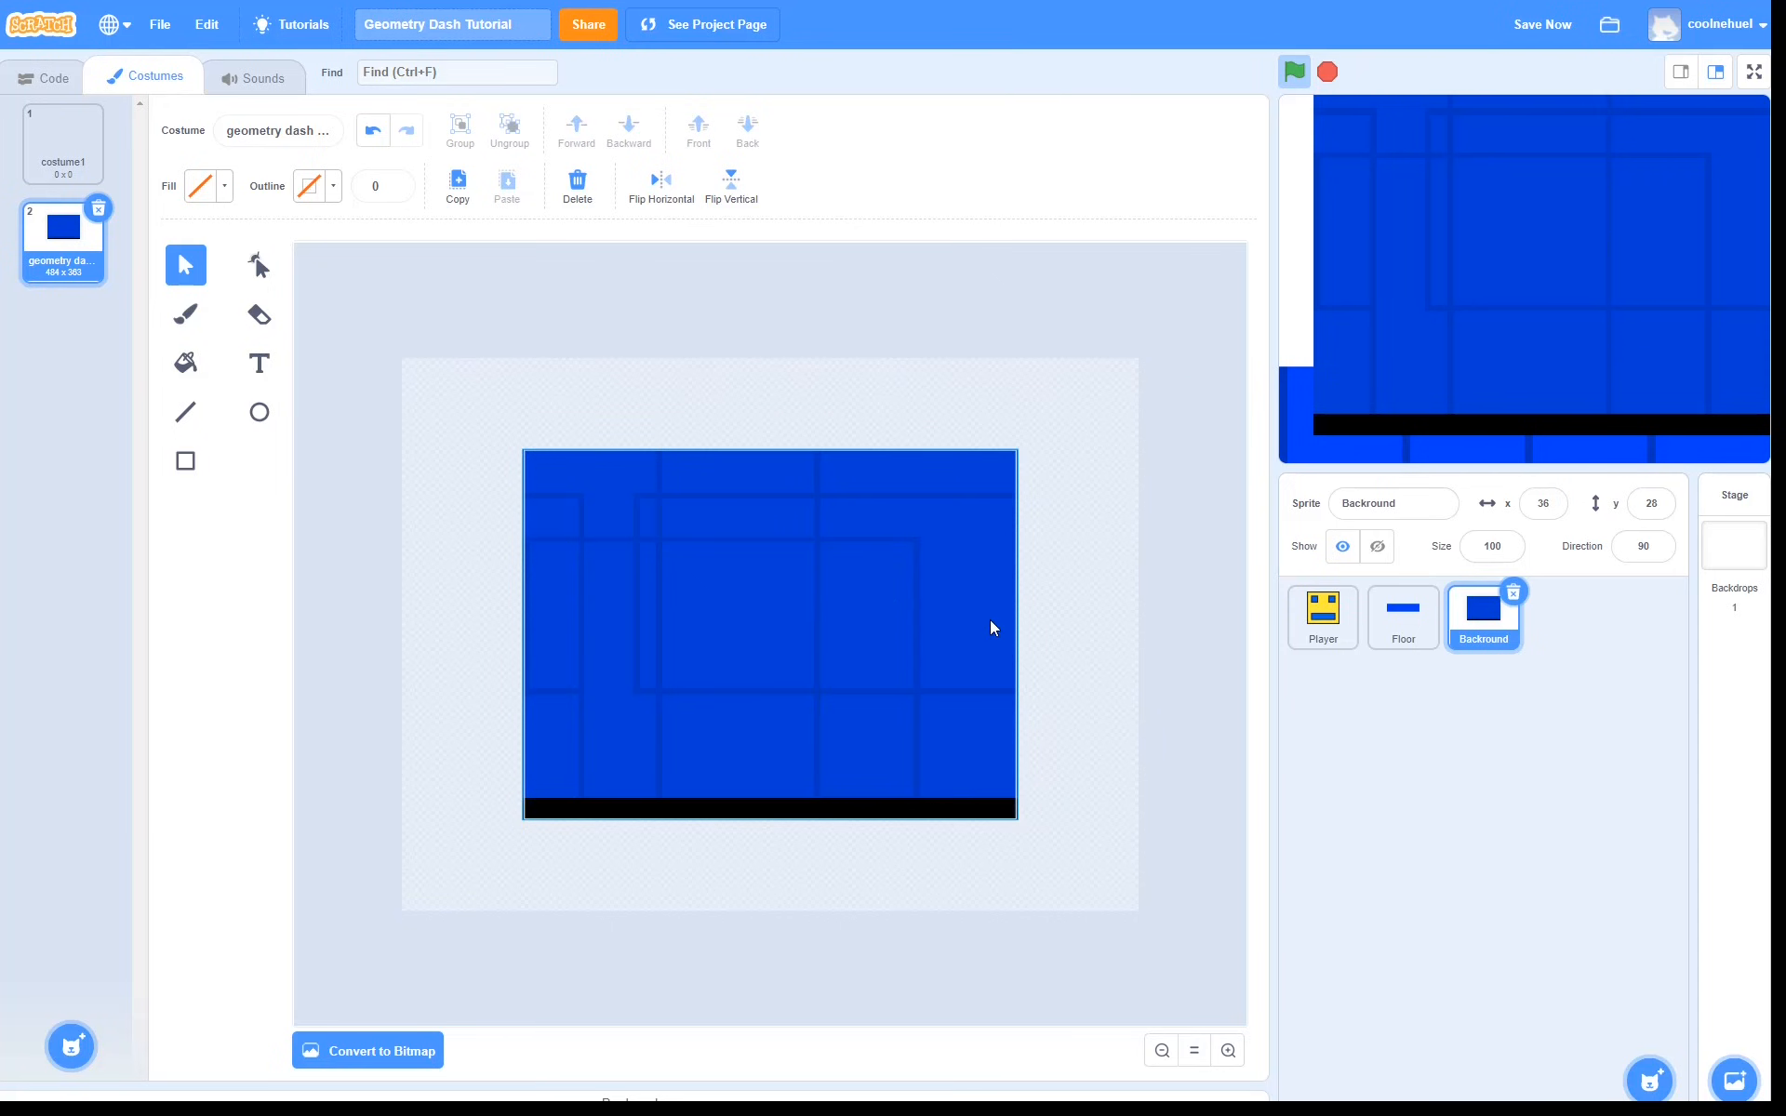
{"action": "mouse_move", "coordinate": [1003, 623]}
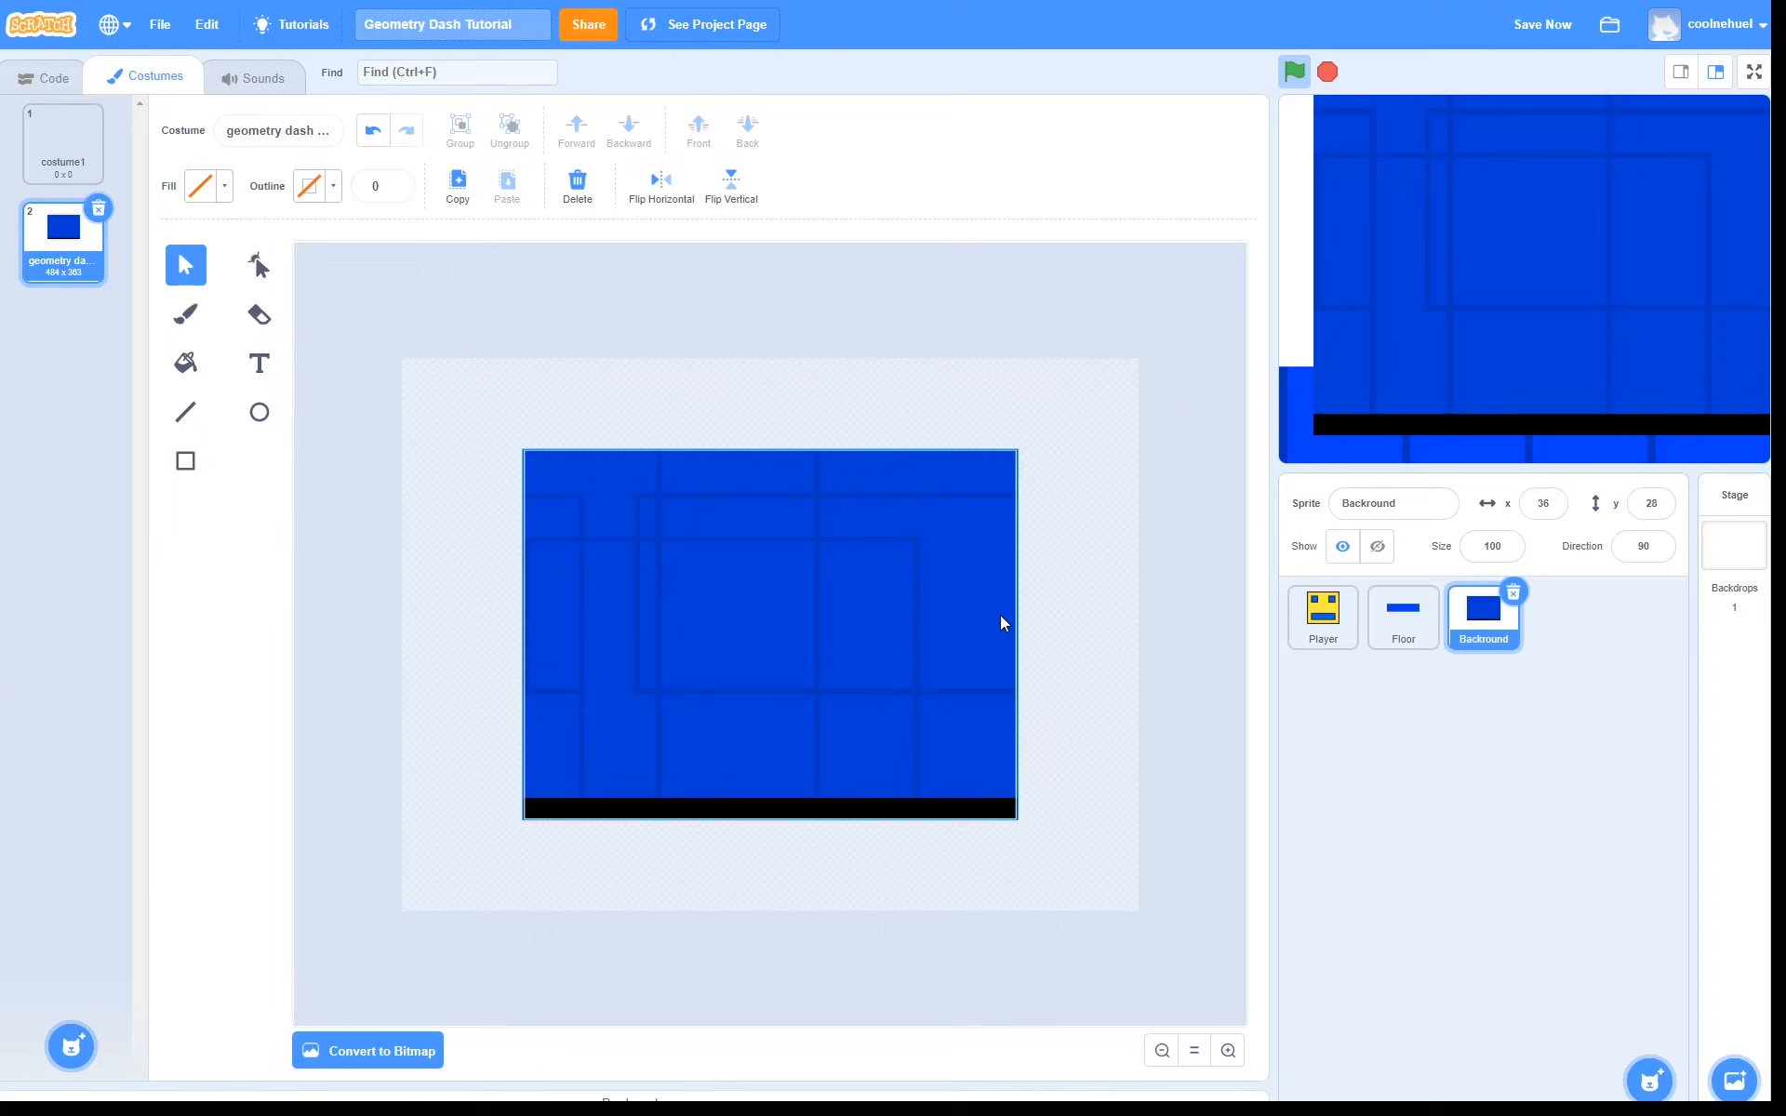
{"action": "mouse_move", "coordinate": [1009, 707]}
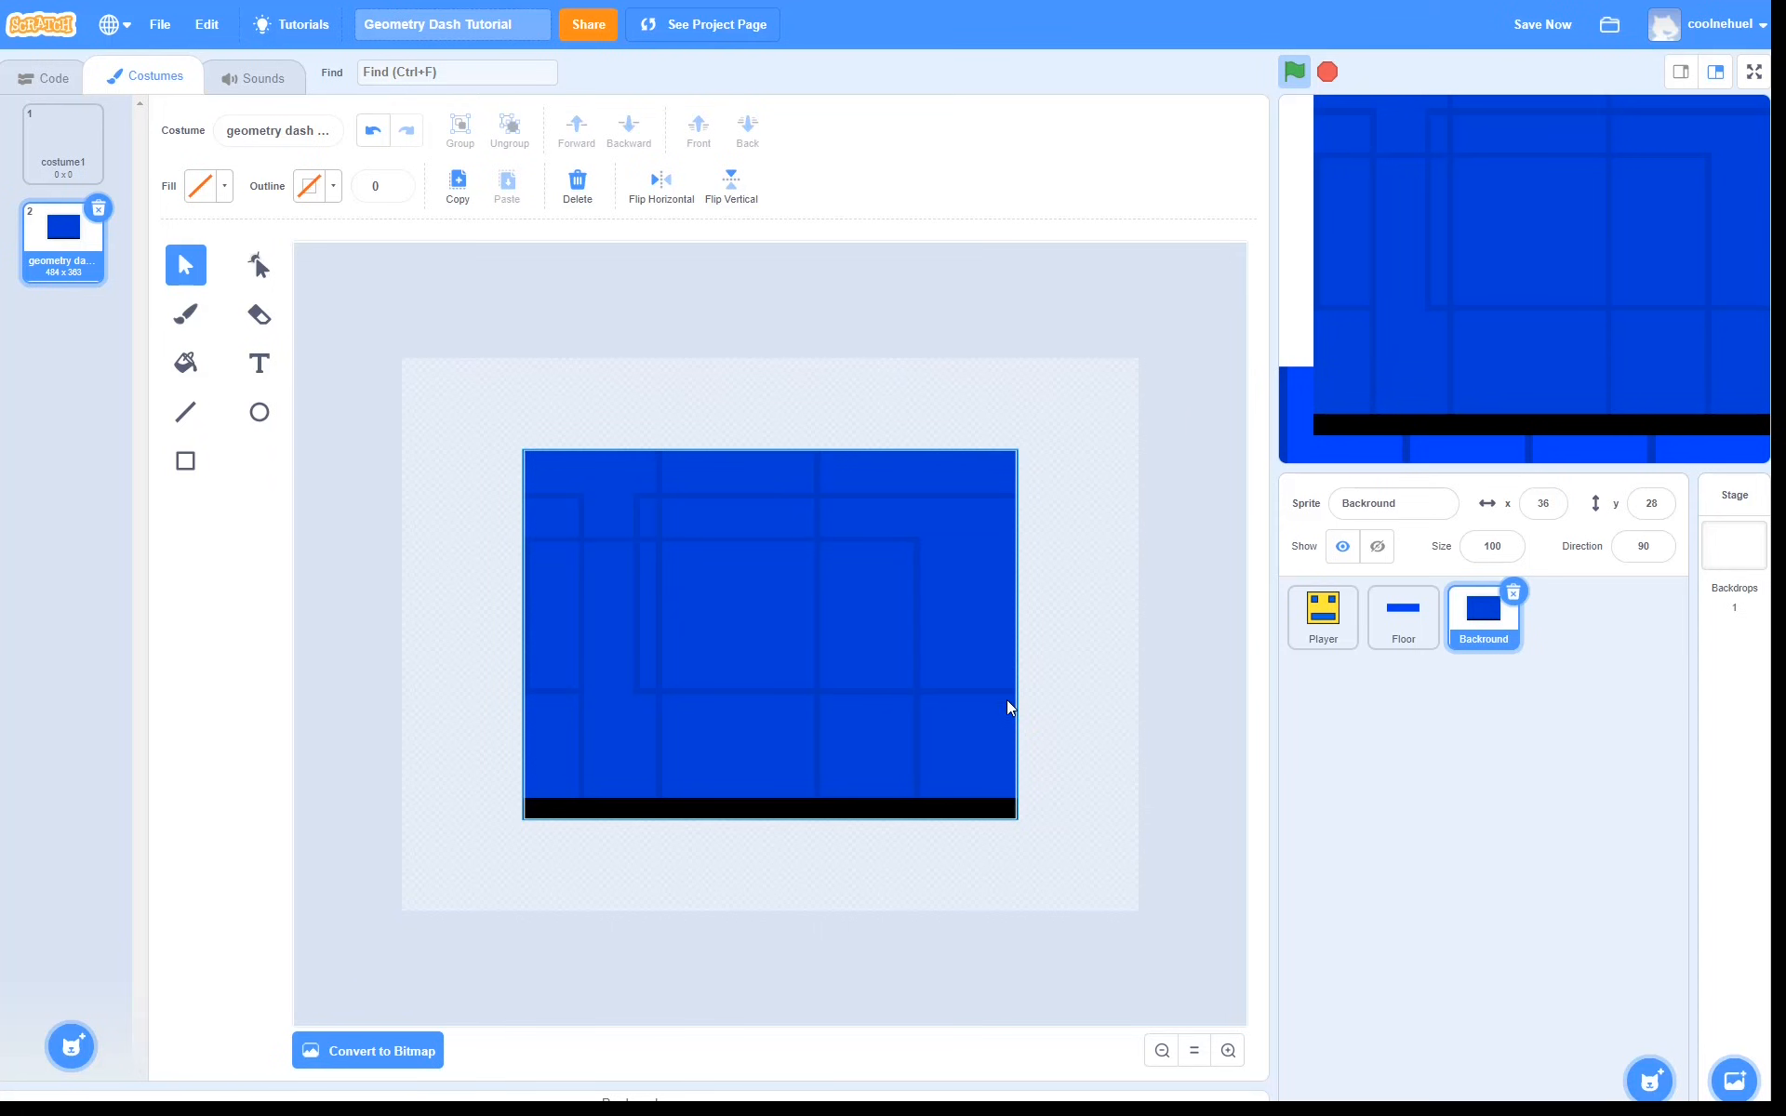
{"action": "mouse_move", "coordinate": [560, 536]}
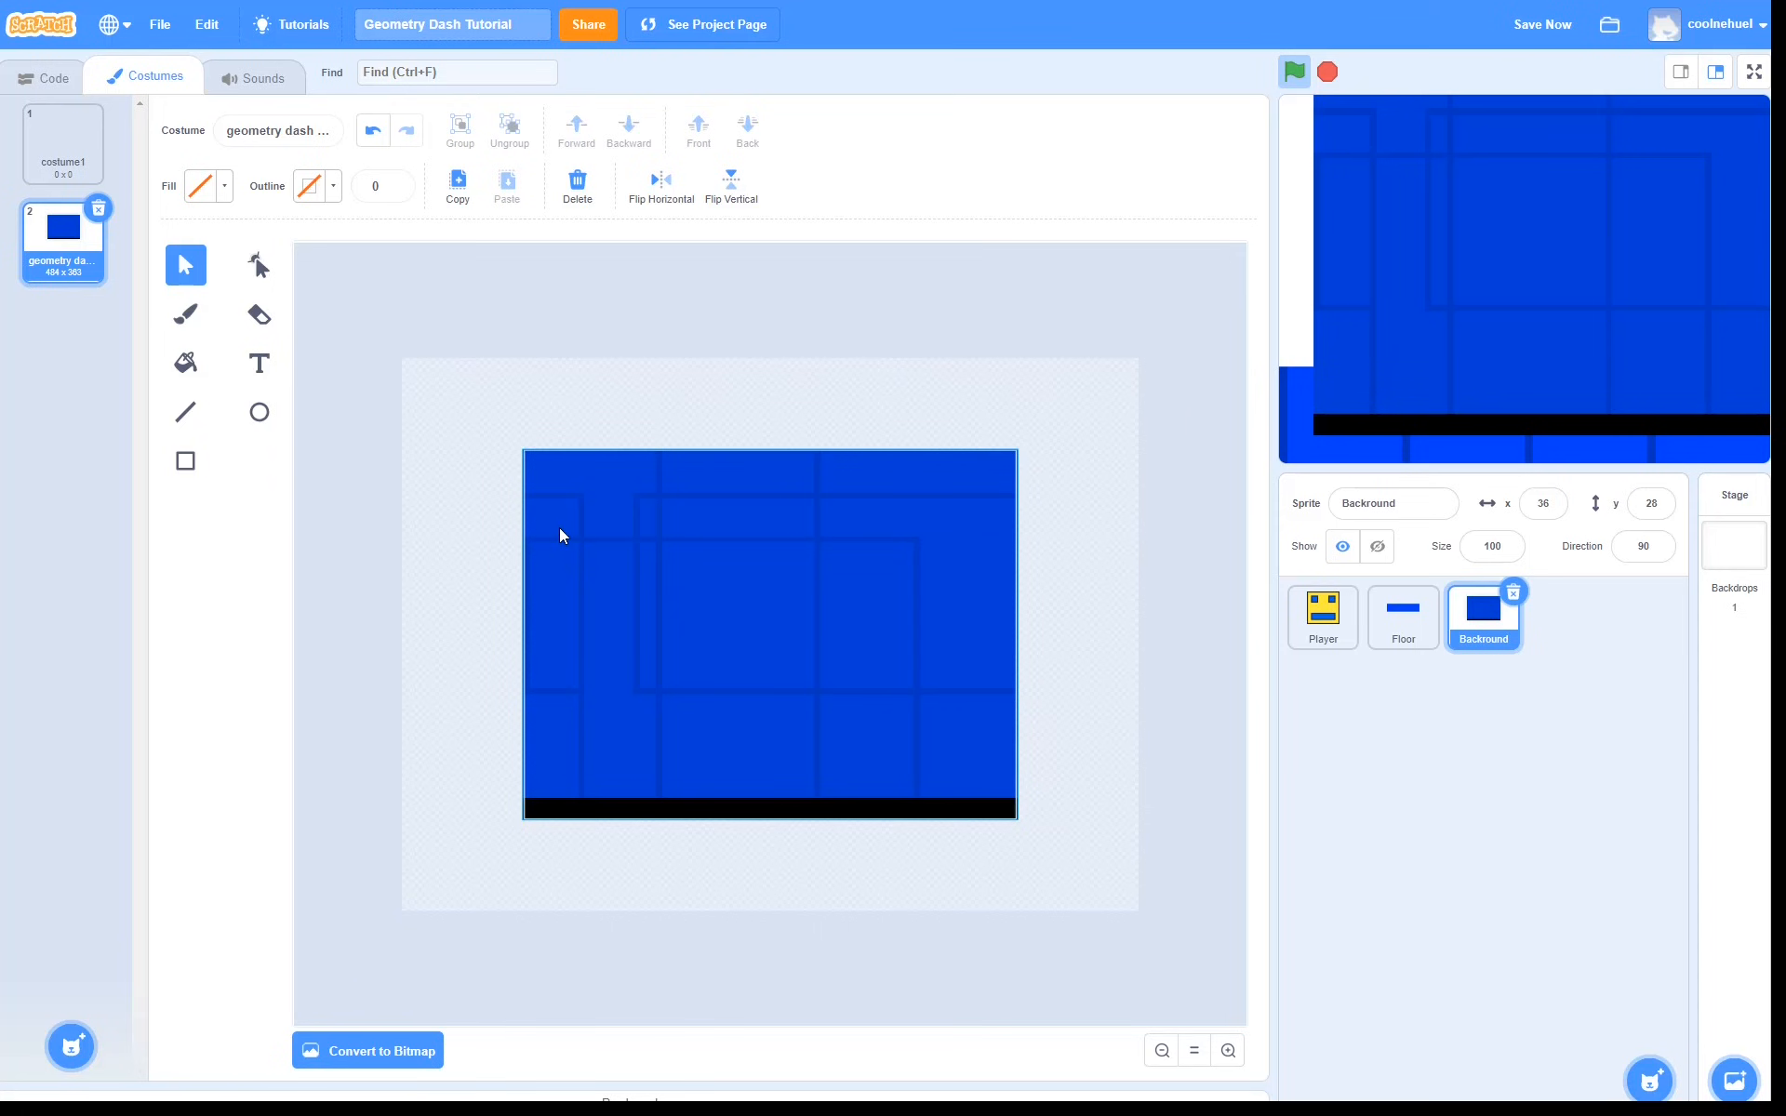
{"action": "left_click", "coordinate": [506, 184]}
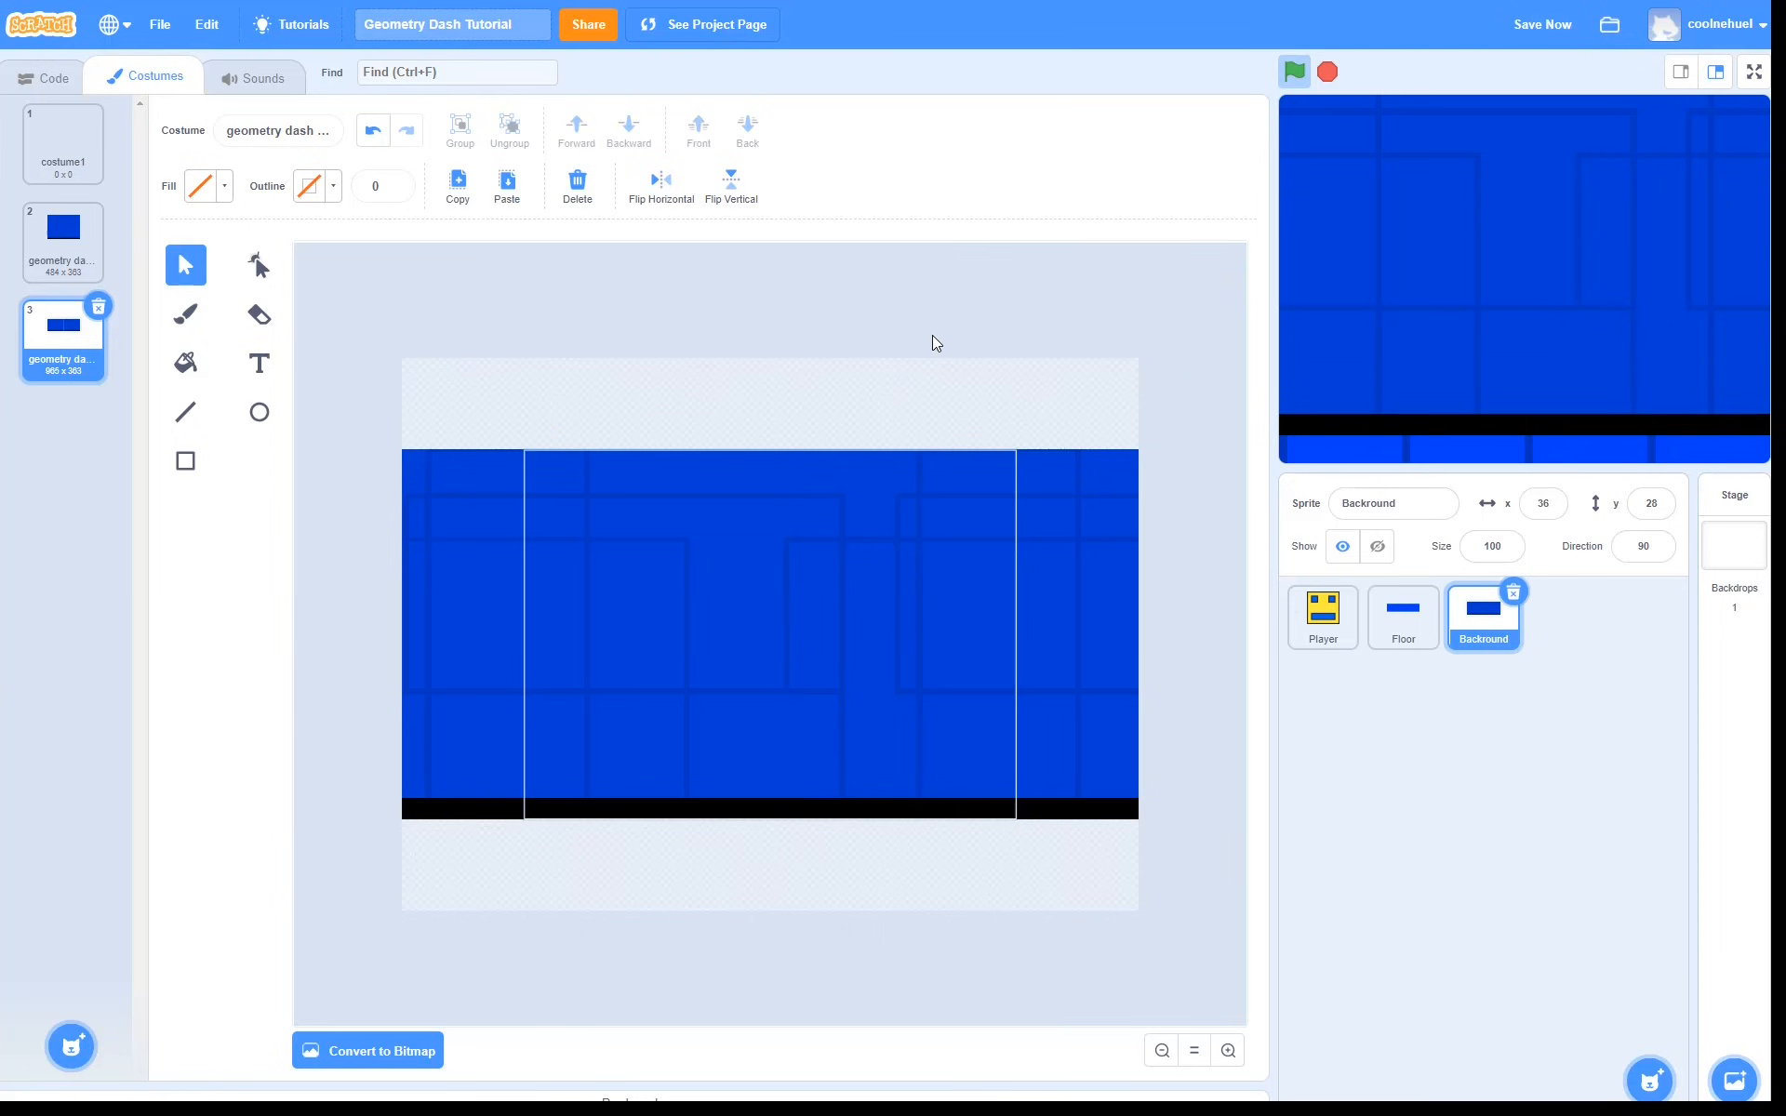
Make Background create a clone of itself on green flag and loop forever on start
{"action": "left_click", "coordinate": [50, 76]}
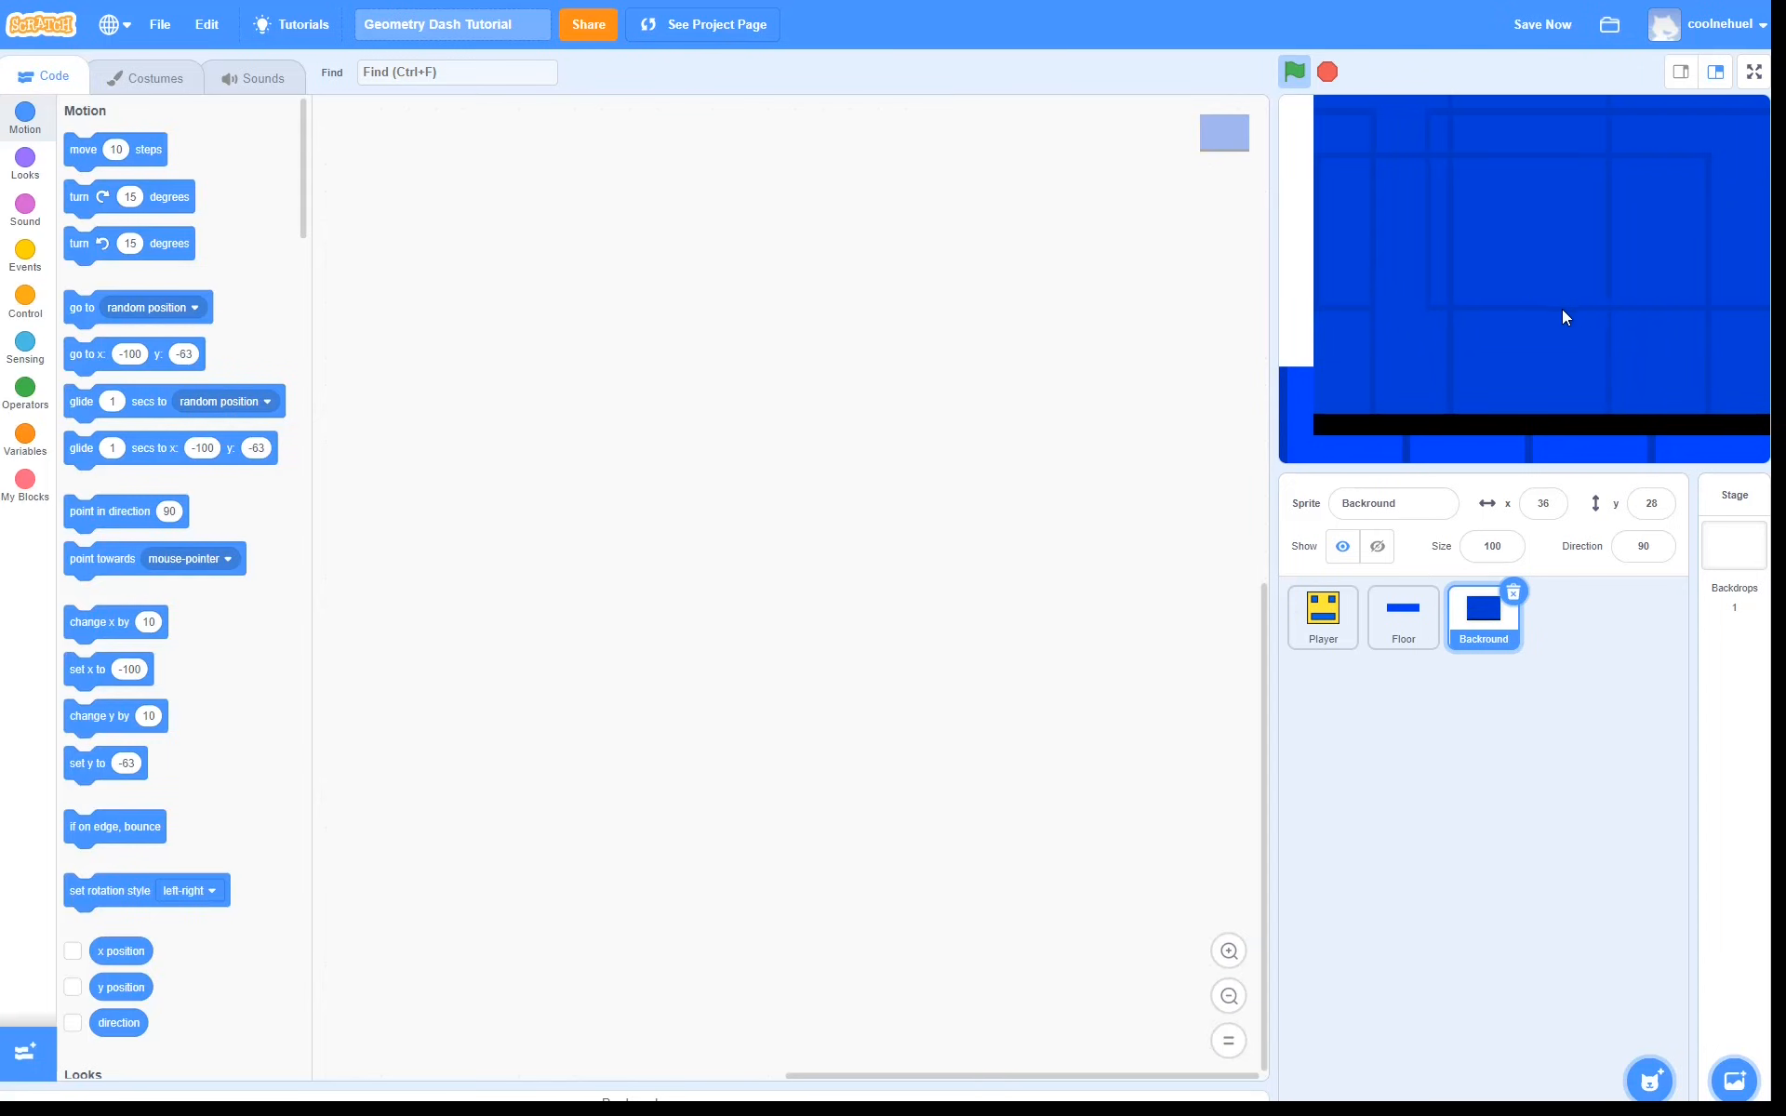
{"action": "left_click", "coordinate": [24, 255]}
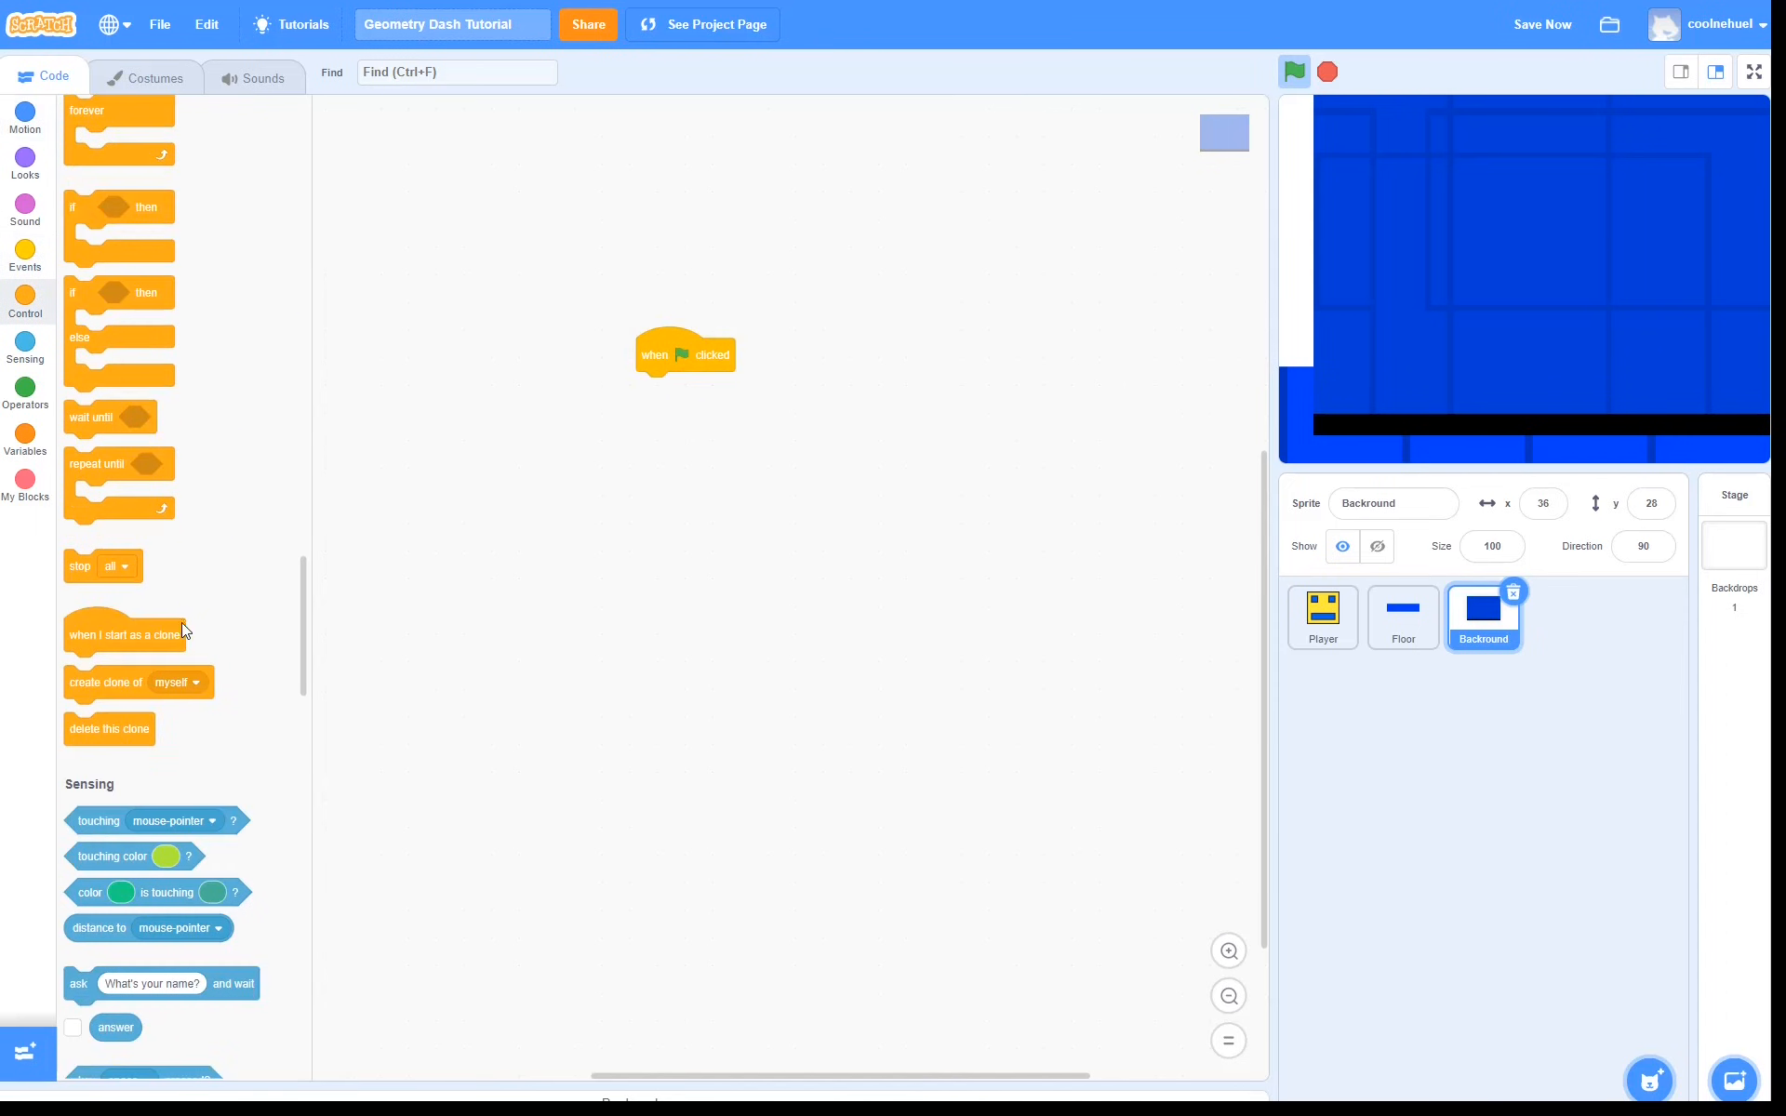
{"action": "left_click_drag", "start_coordinate": [104, 683], "coordinate": [677, 389]}
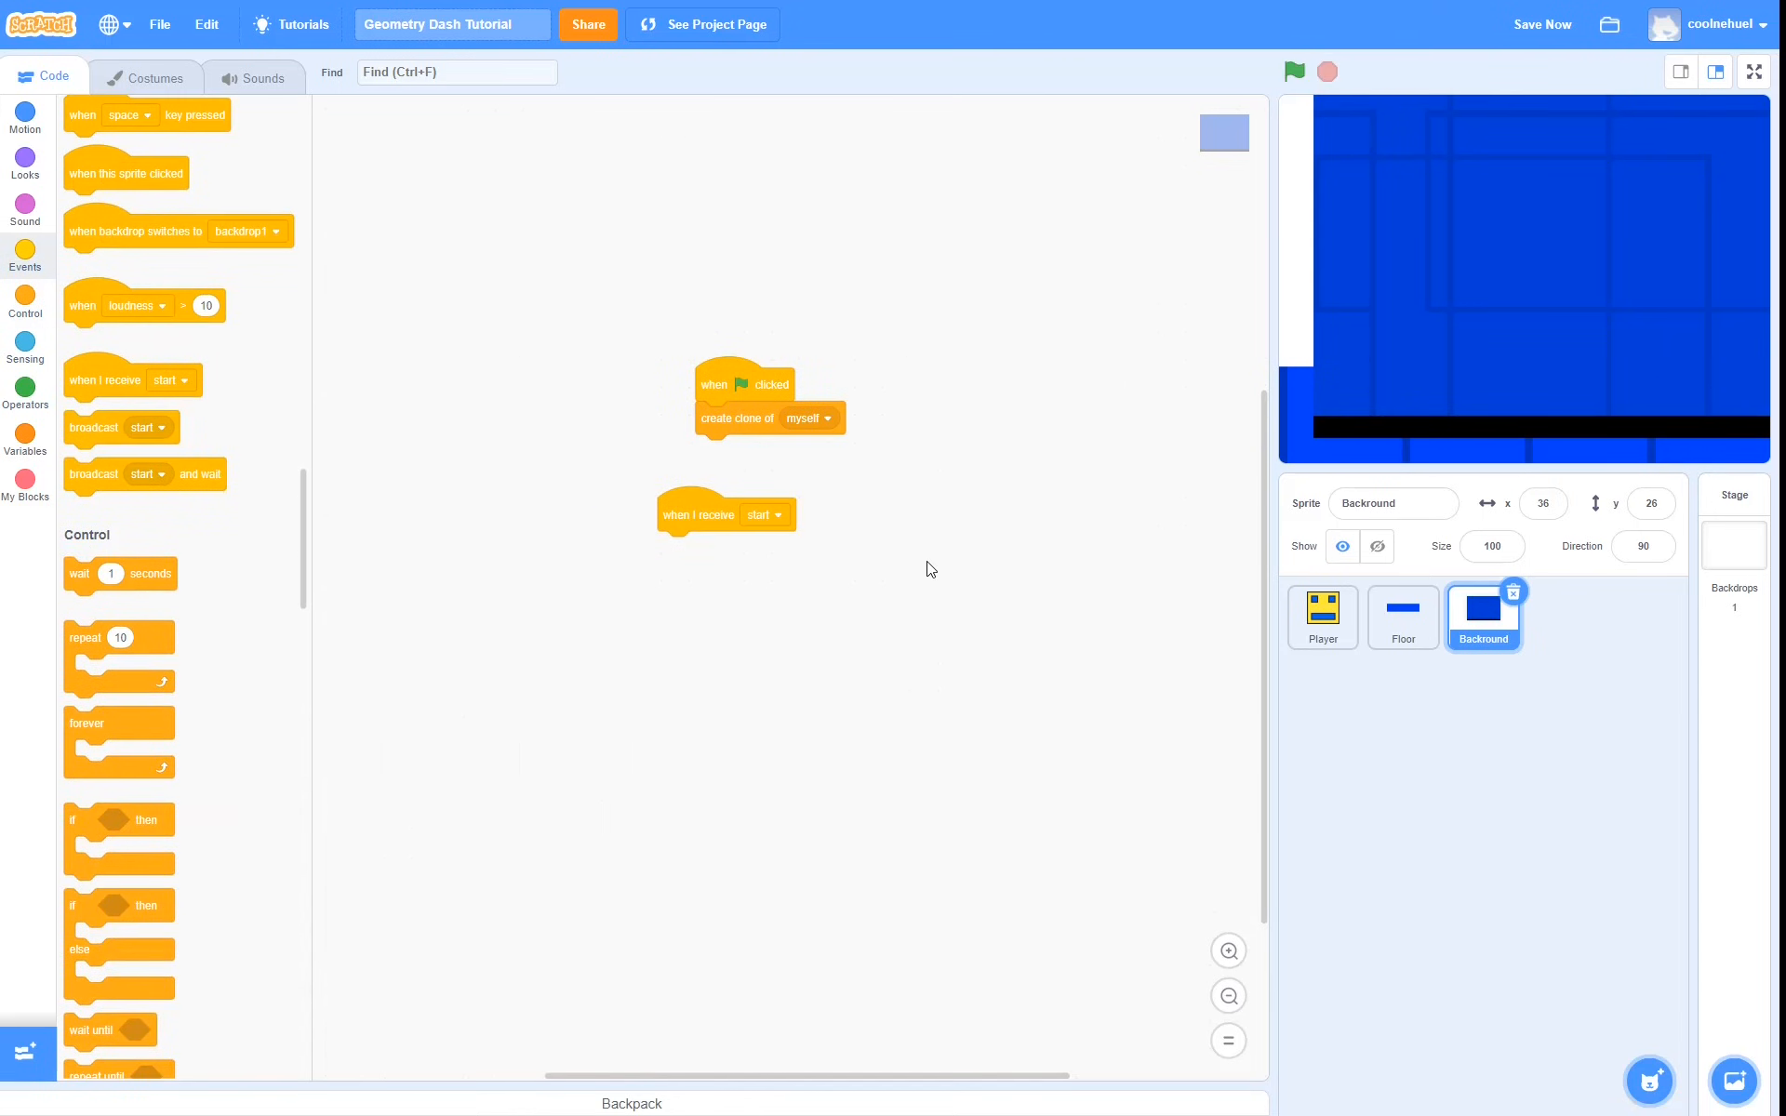
{"action": "left_click_drag", "start_coordinate": [120, 724], "coordinate": [681, 547]}
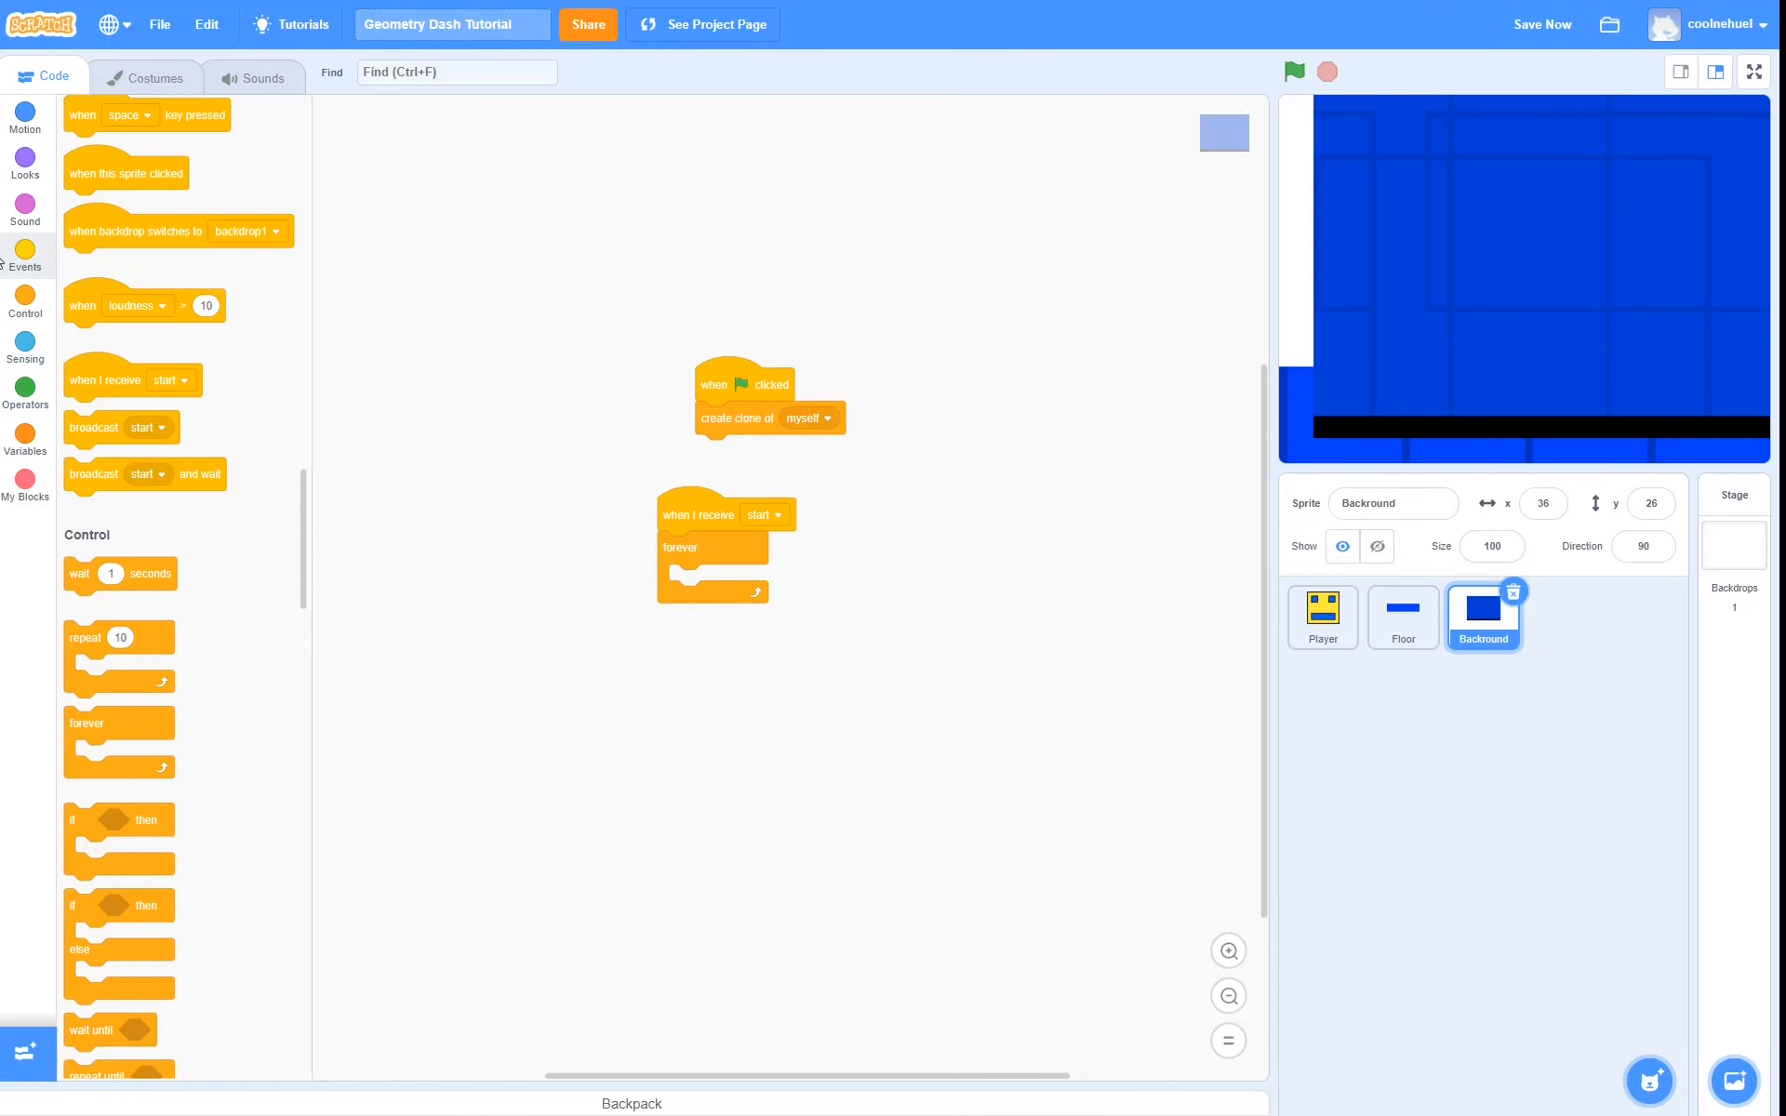
Inside the loop, go to x: (timer * 100) mod 480, y: 0
{"action": "left_click", "coordinate": [24, 116]}
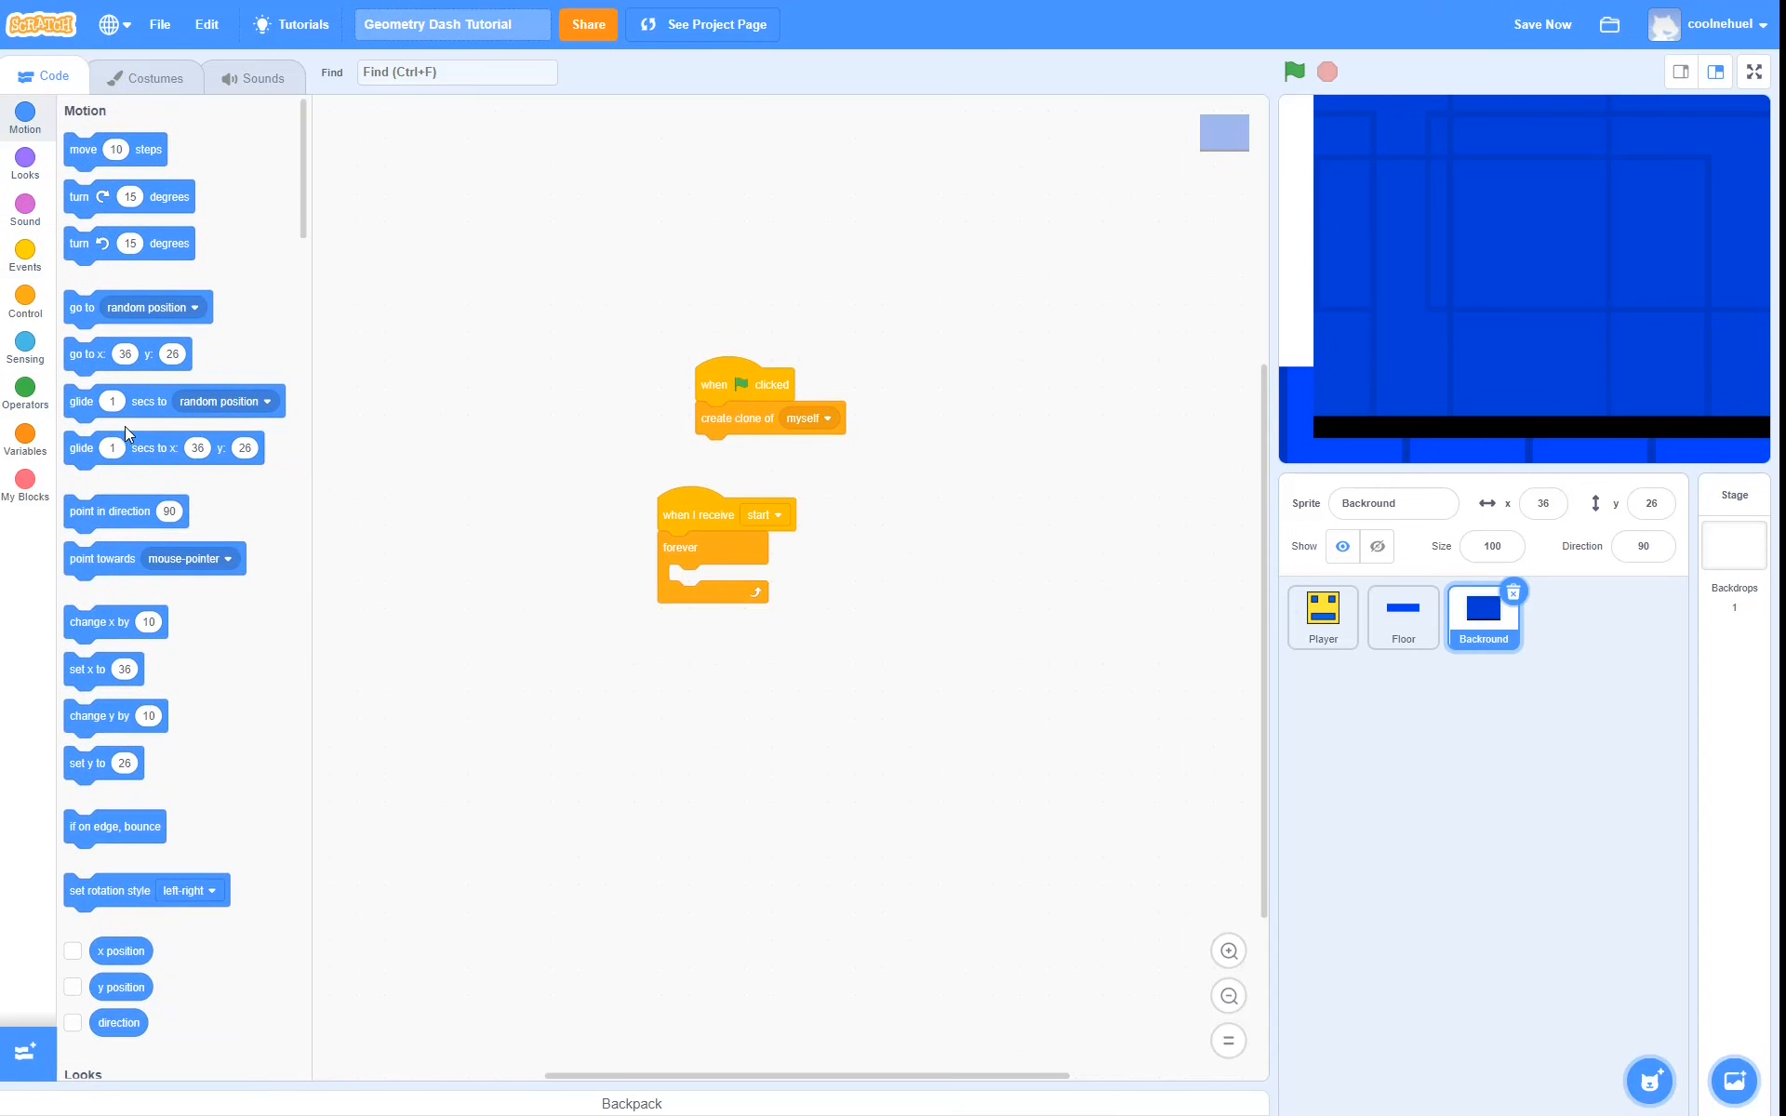
{"action": "left_click_drag", "start_coordinate": [129, 354], "coordinate": [729, 581]}
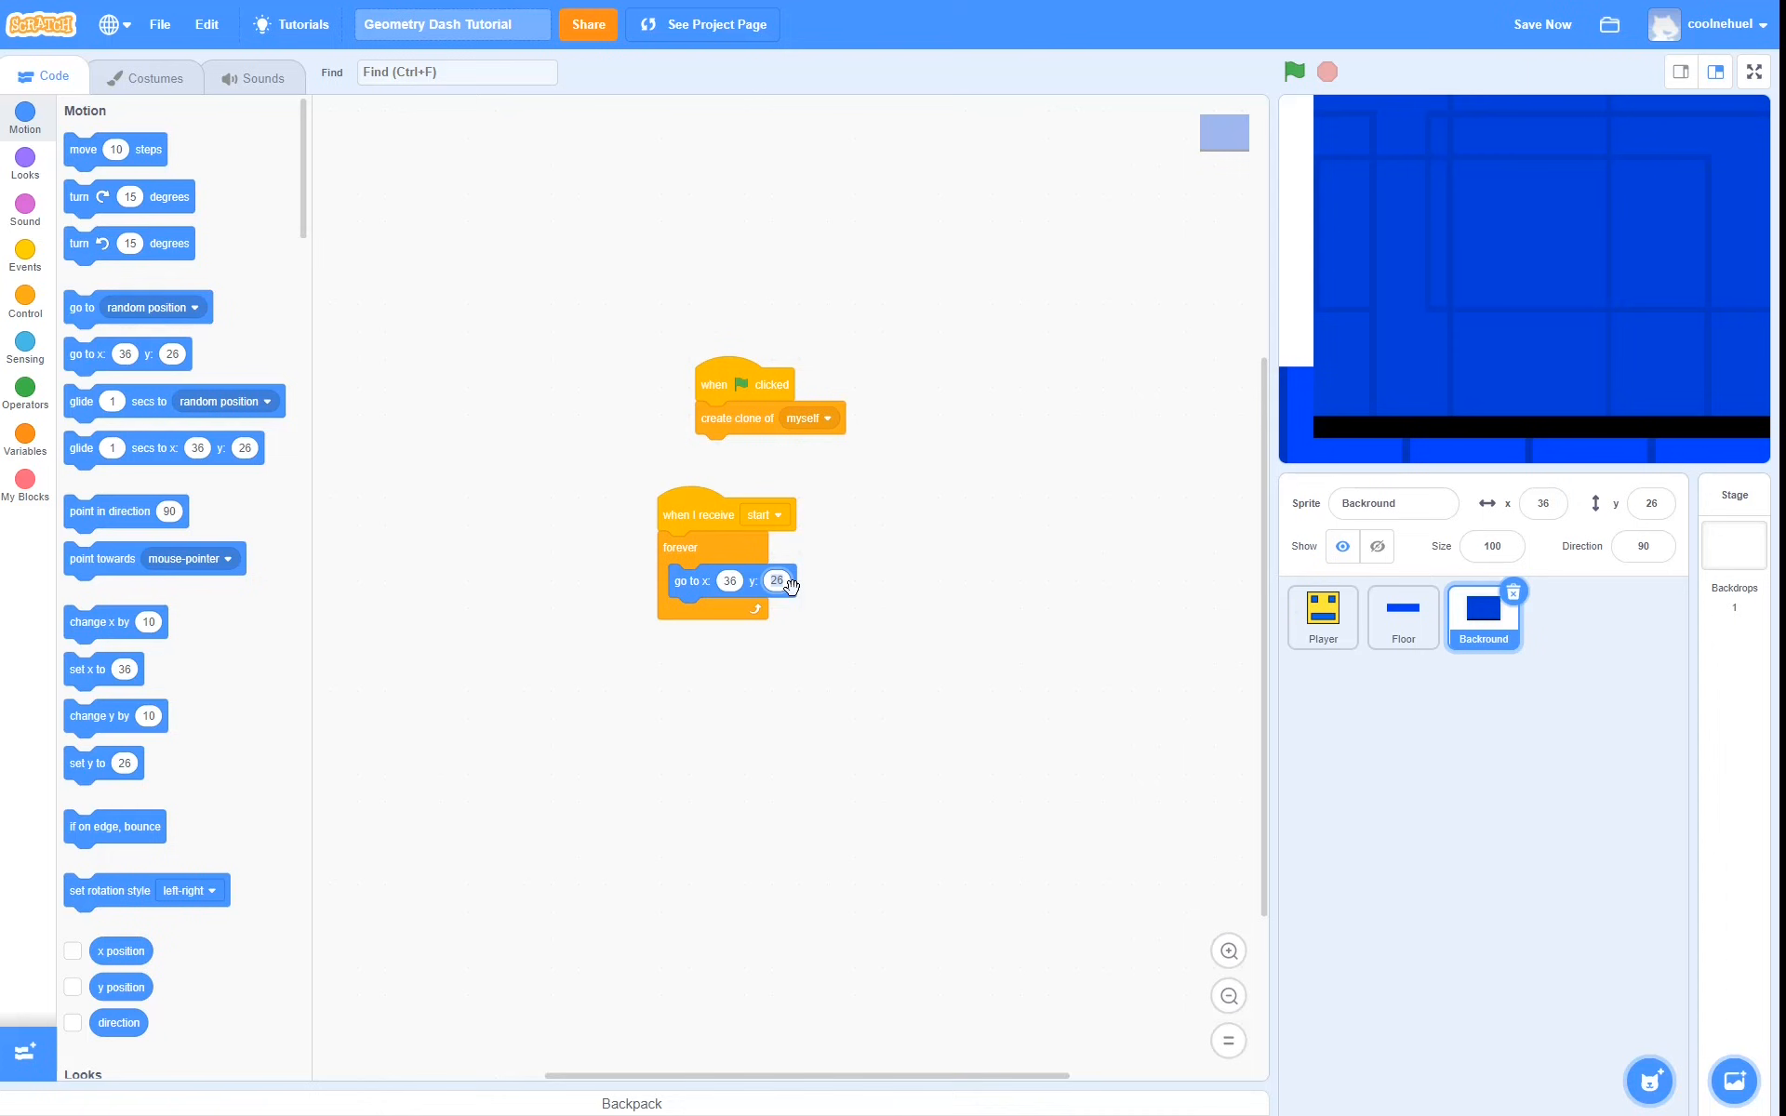
{"action": "type", "text": "0"}
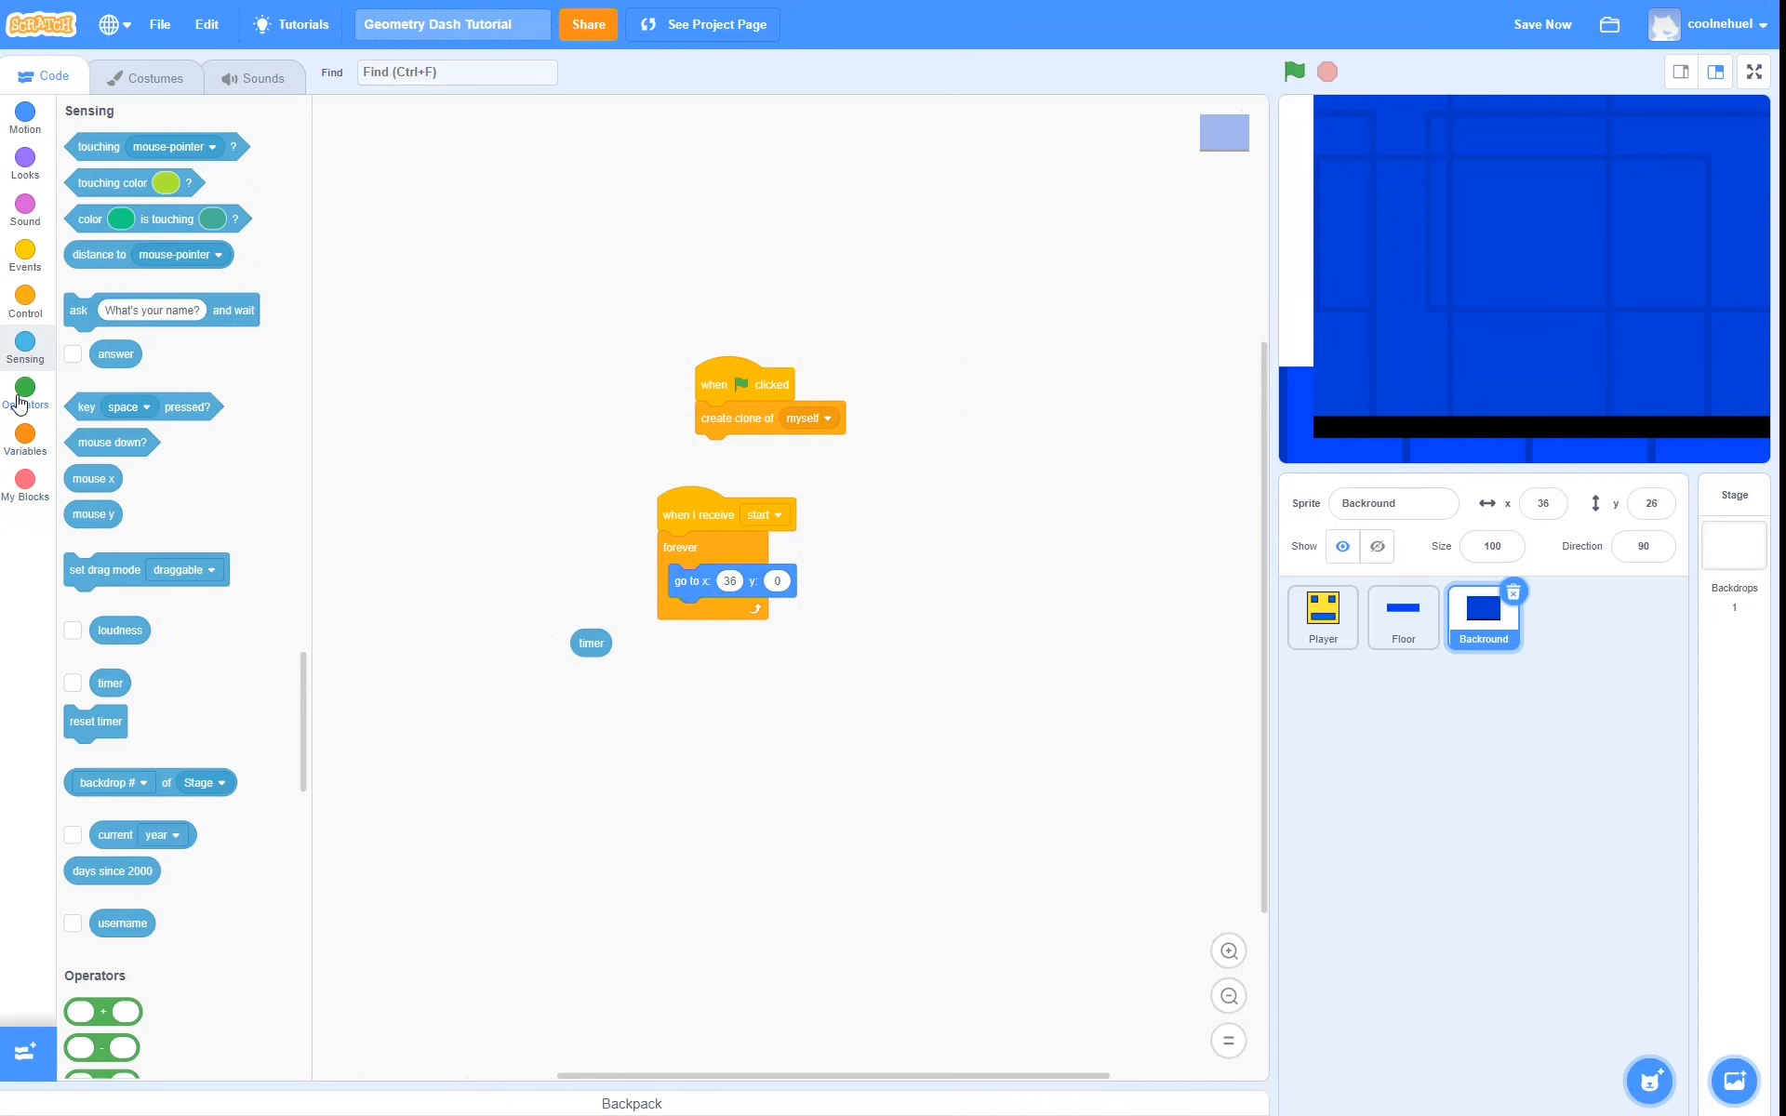
{"action": "left_click", "coordinate": [24, 393]}
{"action": "type", "text": "100"}
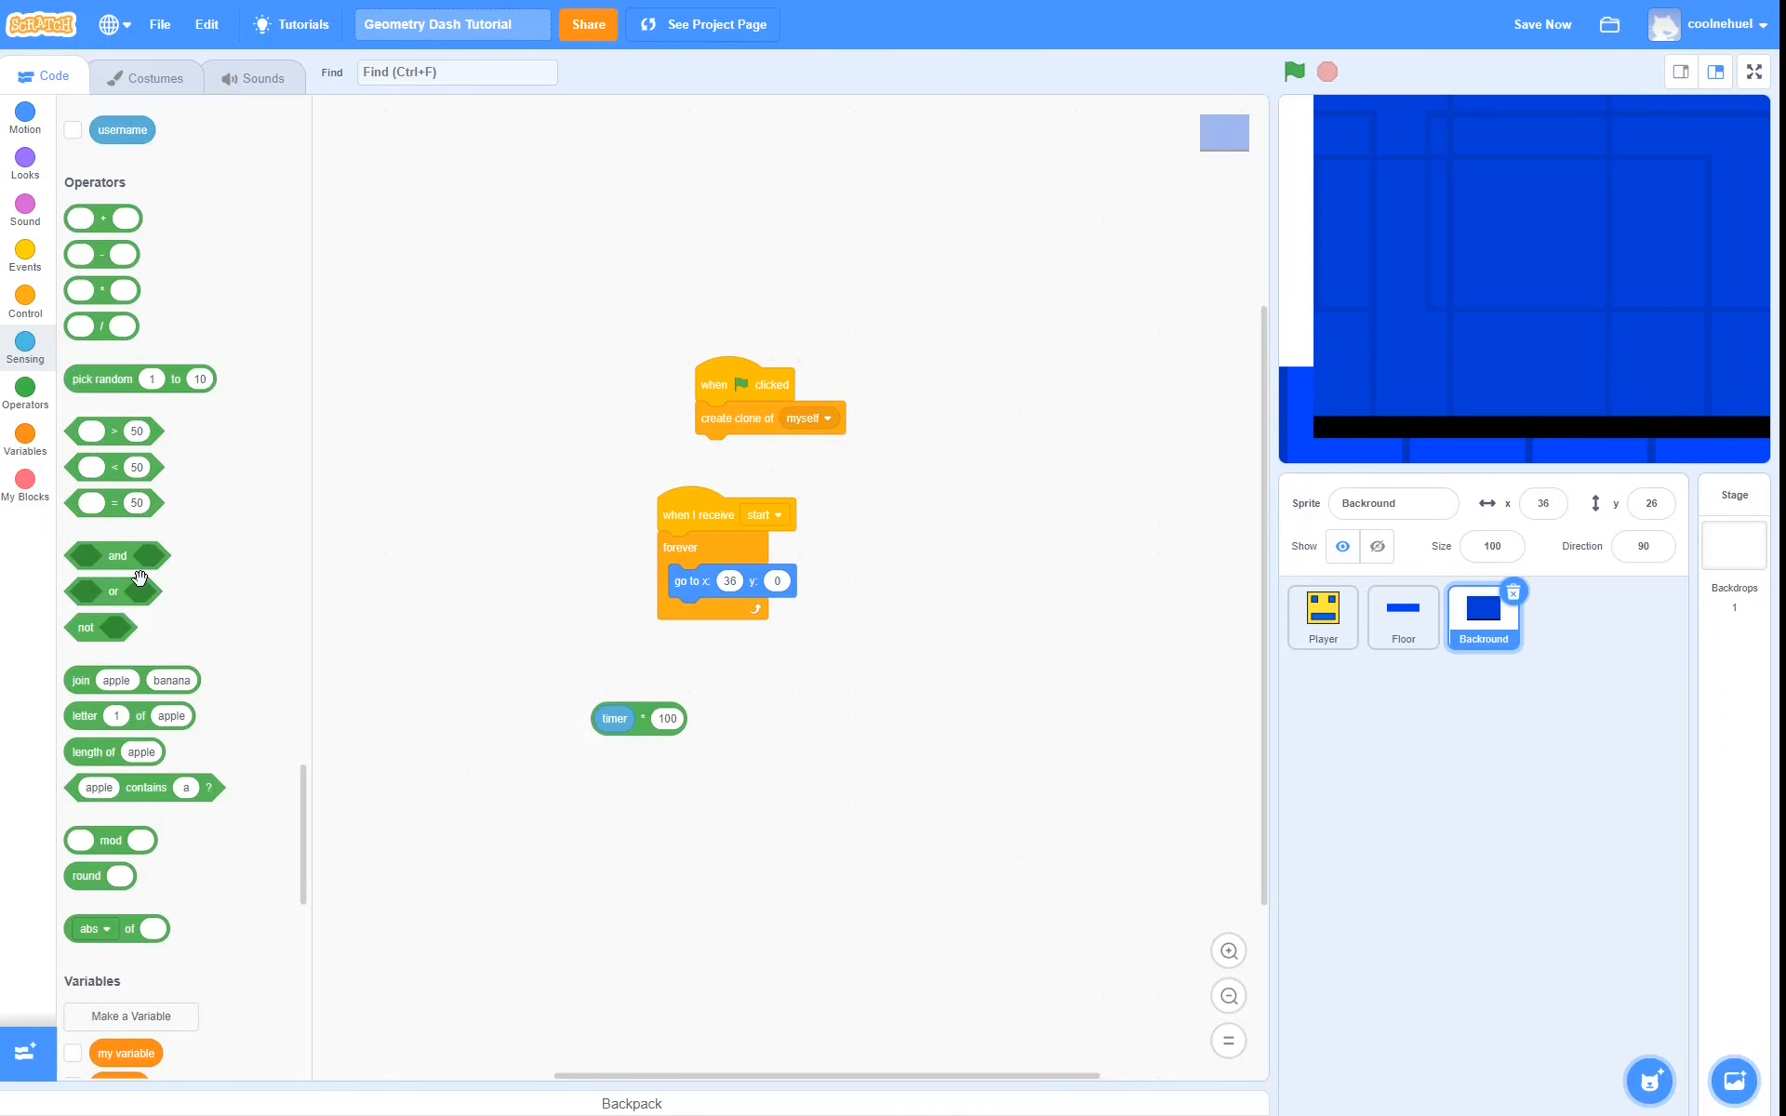
{"action": "mouse_move", "coordinate": [99, 830]}
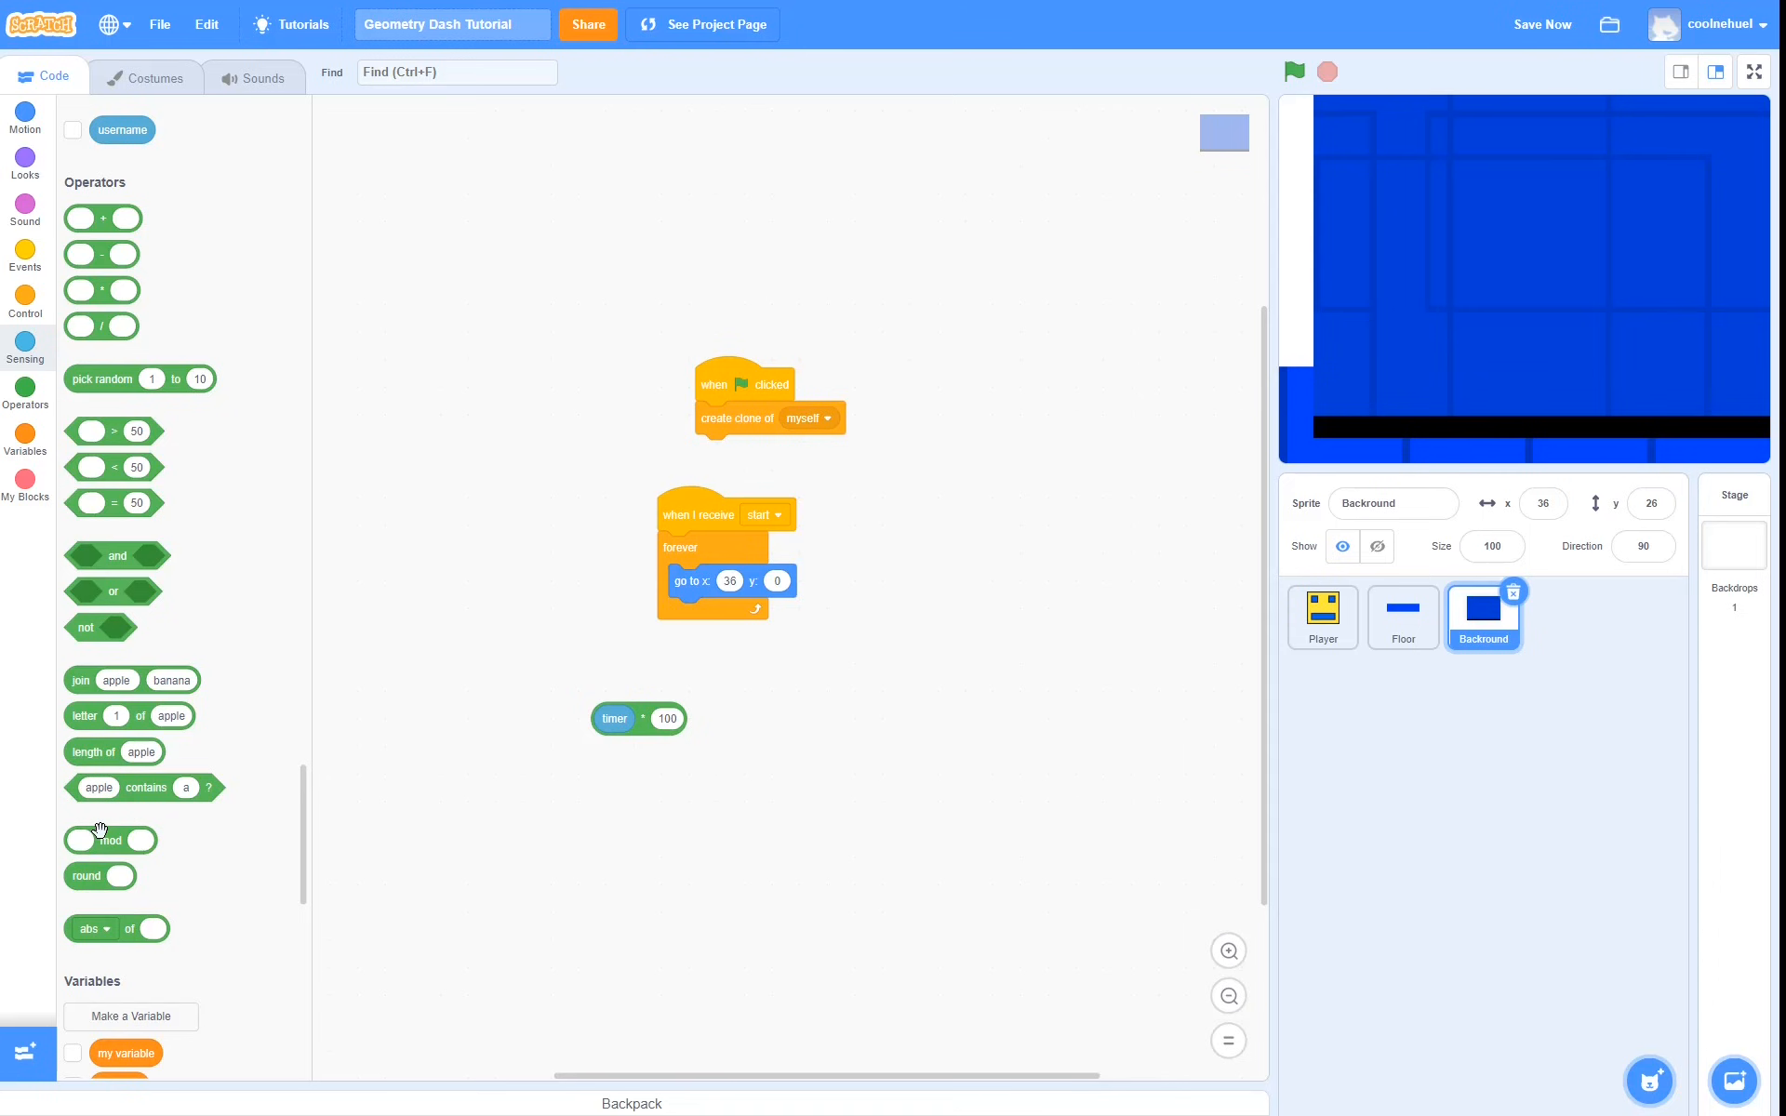
{"action": "left_click_drag", "start_coordinate": [638, 719], "coordinate": [774, 603]}
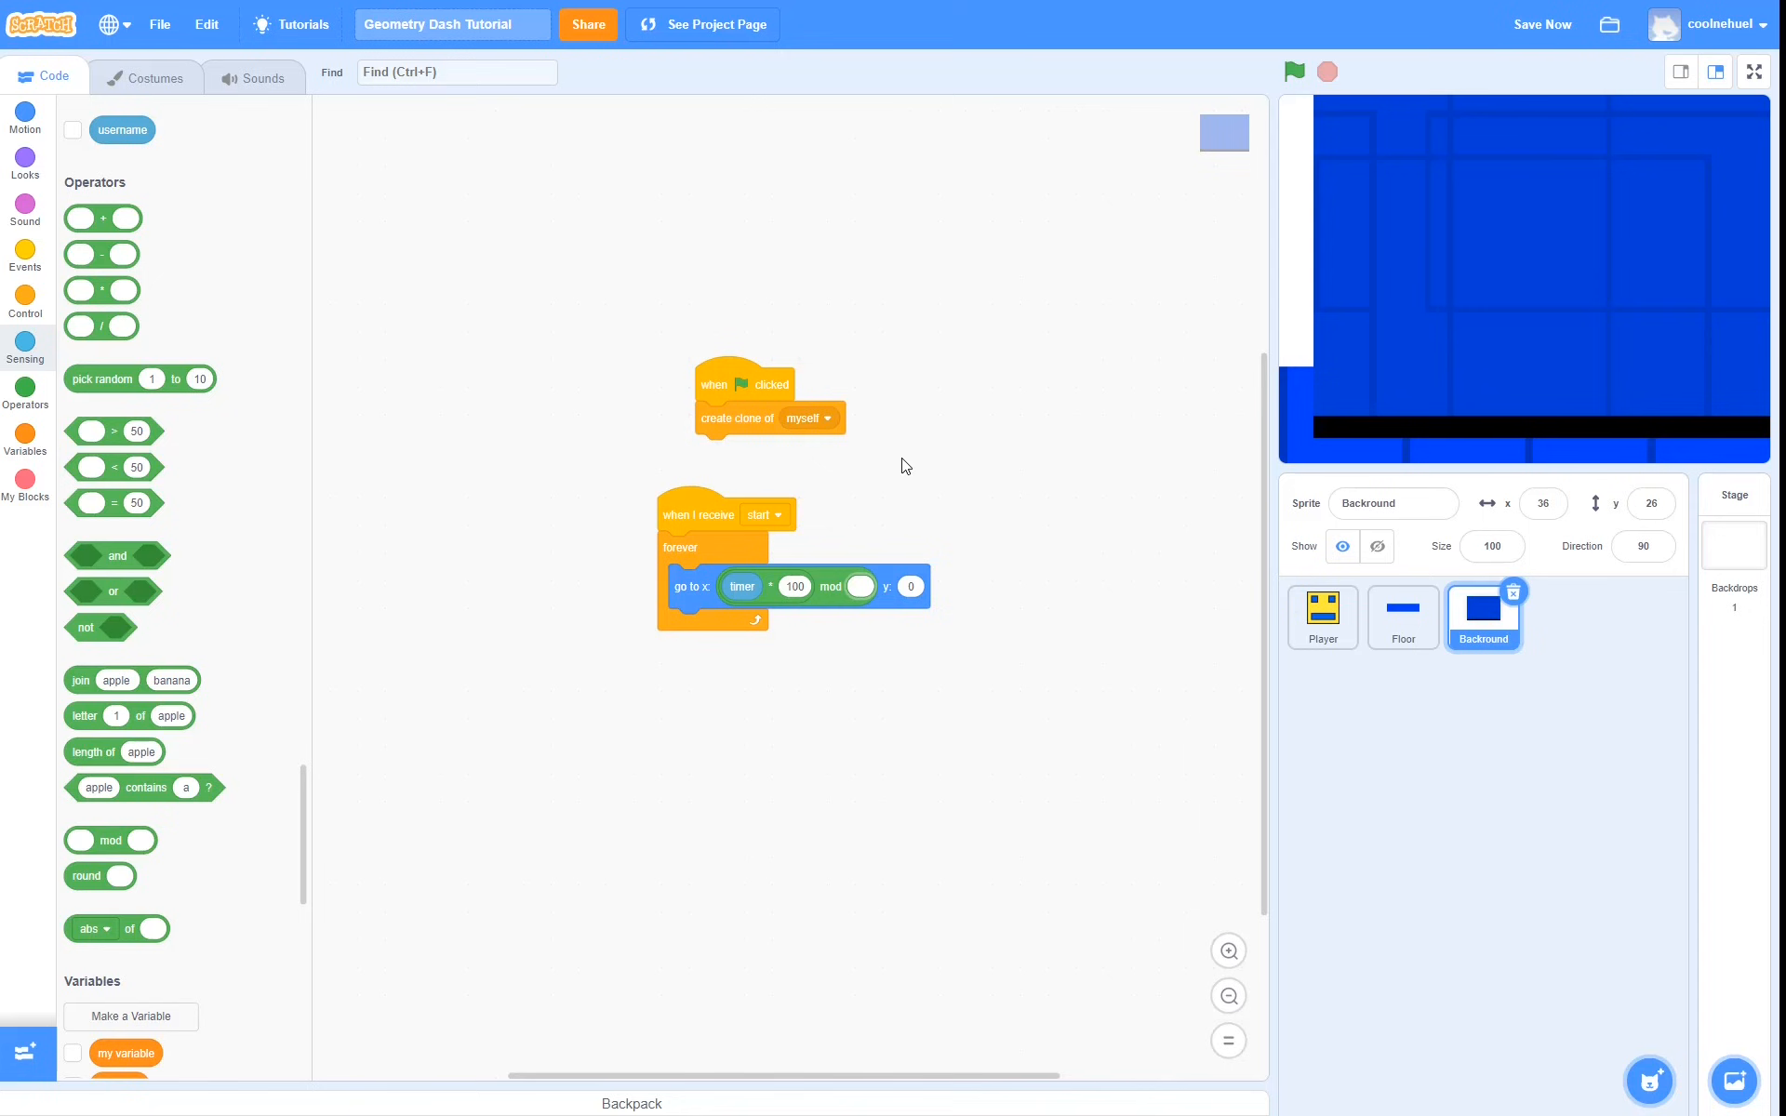
{"action": "type", "text": "480"}
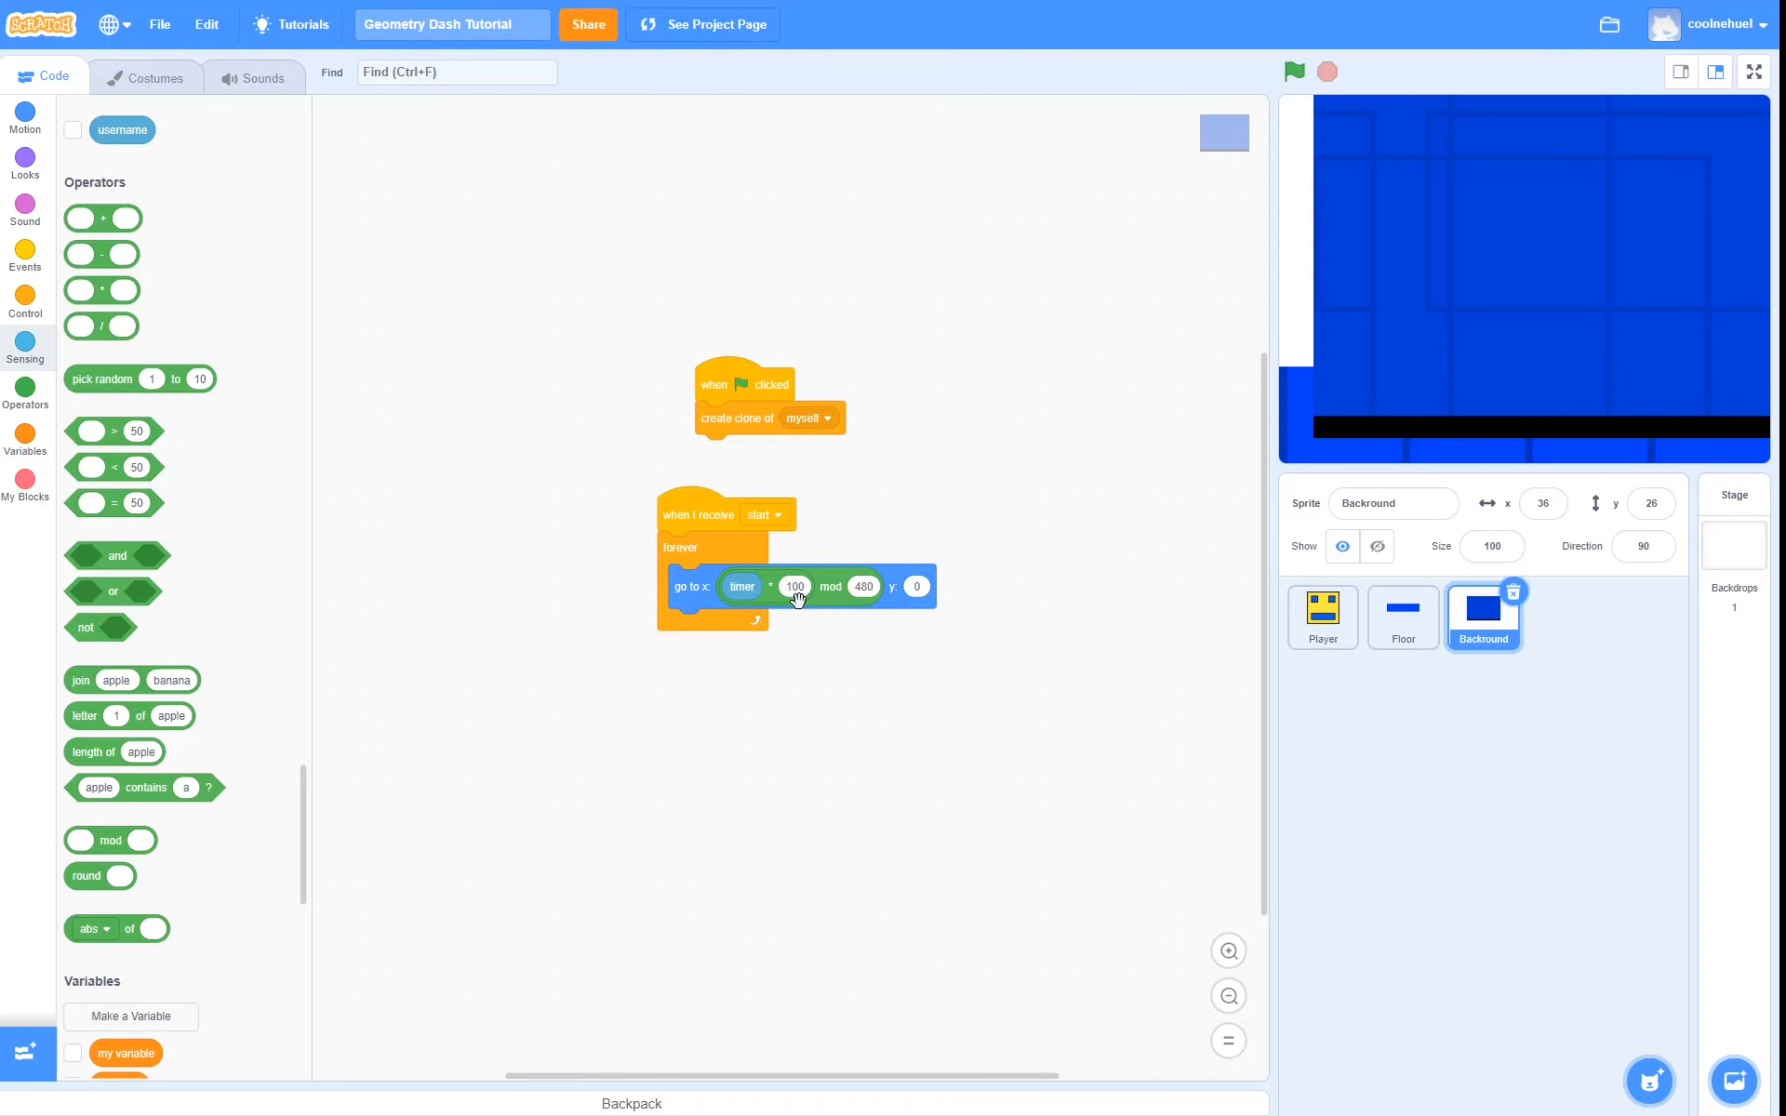
{"action": "mouse_move", "coordinate": [921, 659]}
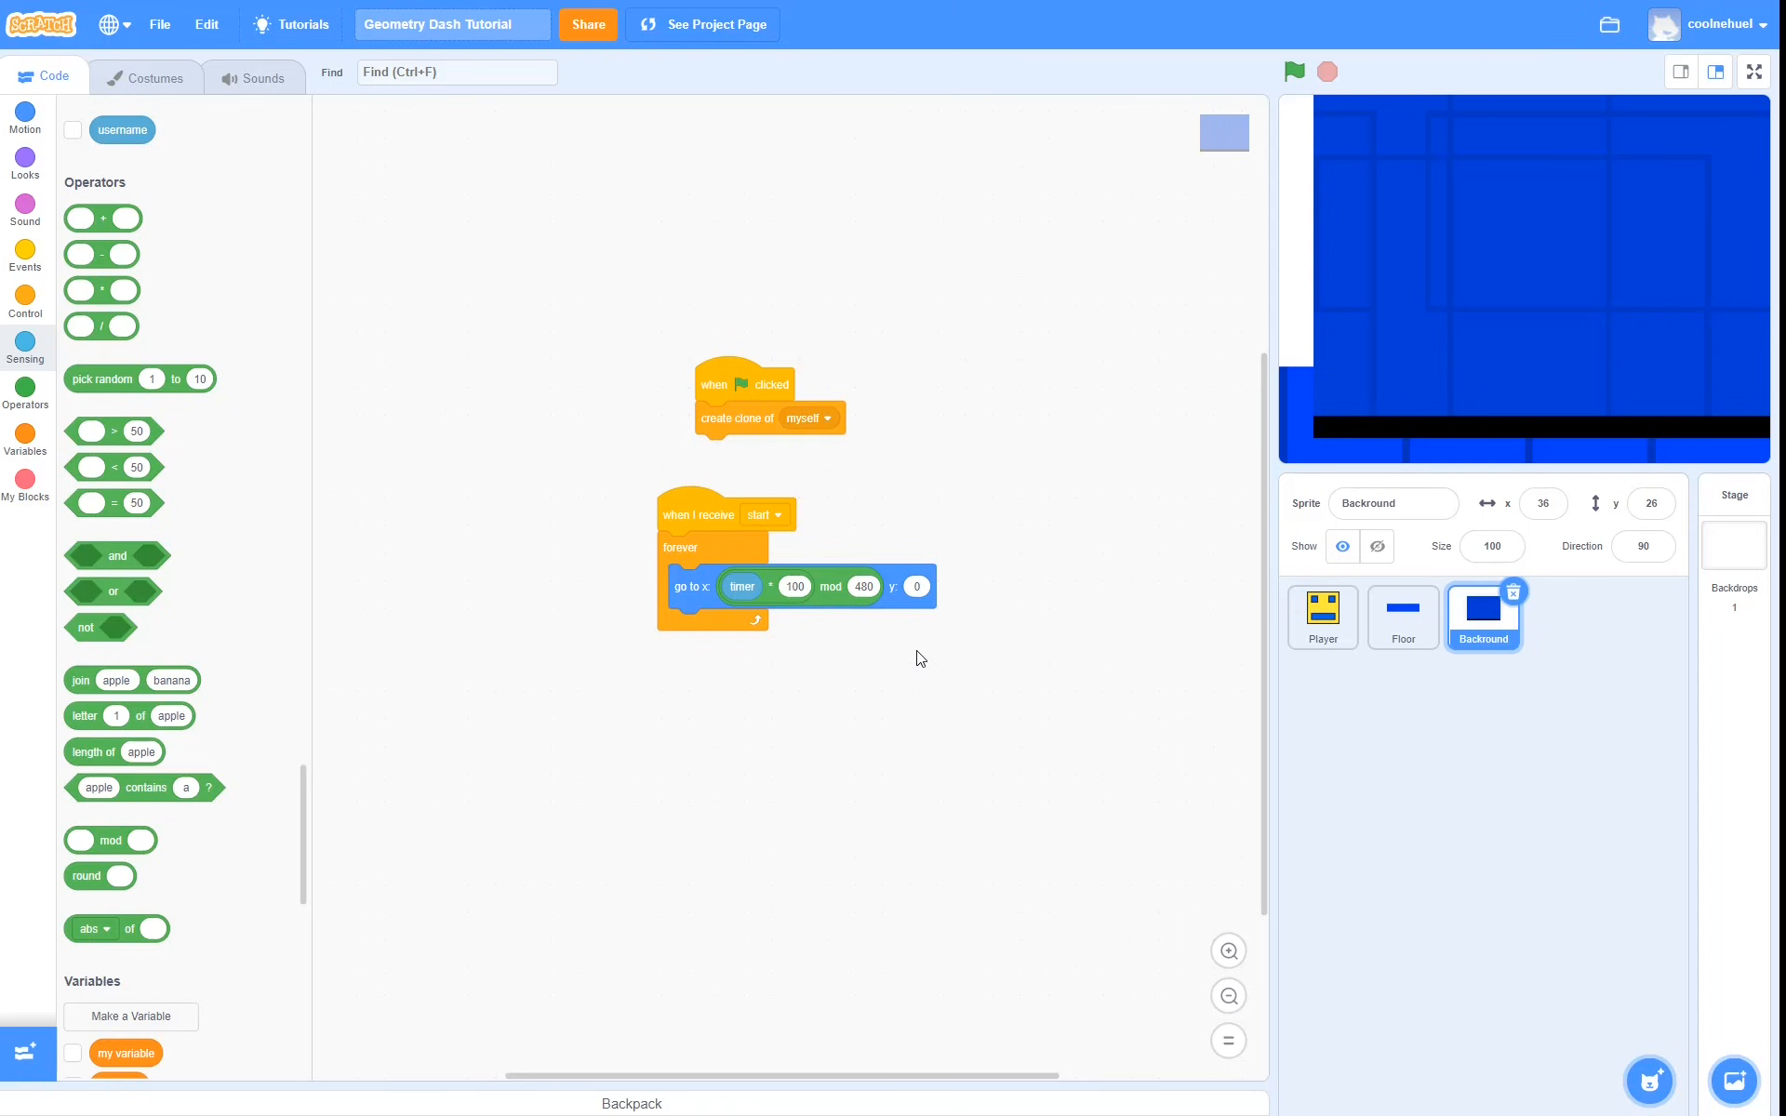
{"action": "mouse_move", "coordinate": [901, 570]}
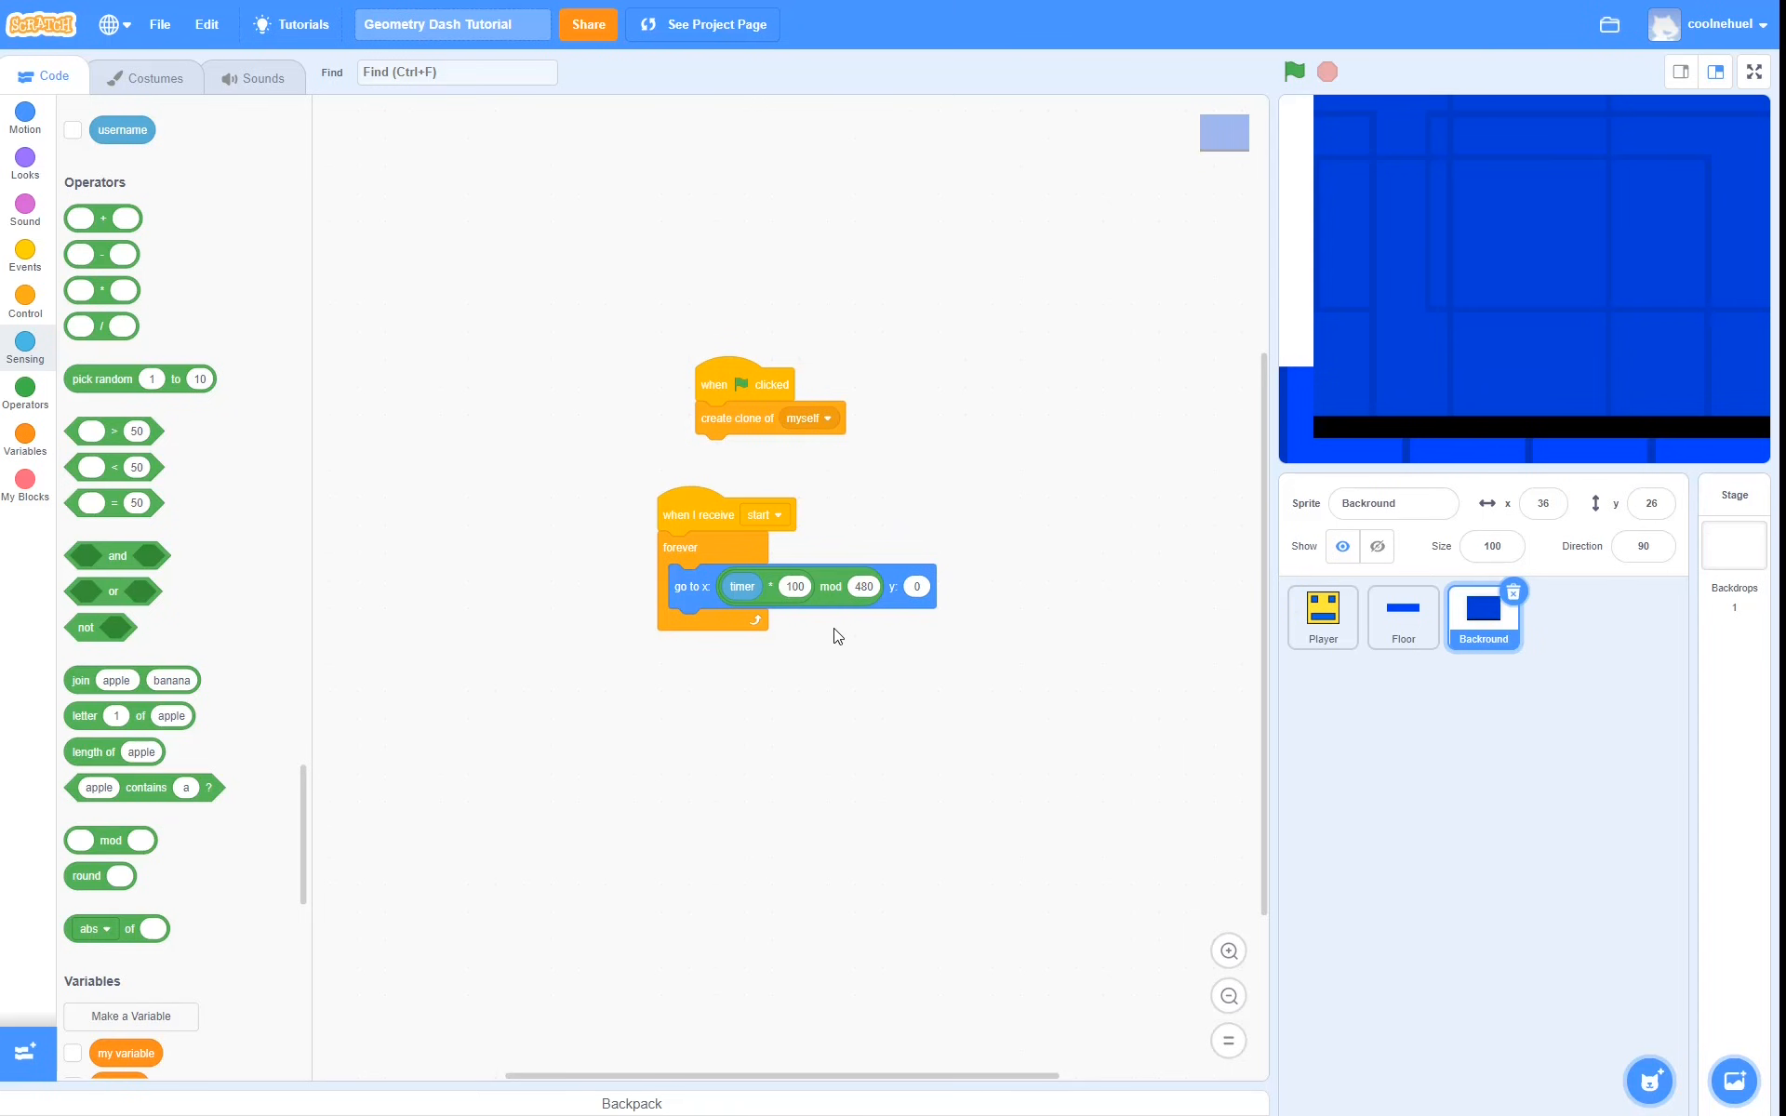
{"action": "mouse_move", "coordinate": [292, 521]}
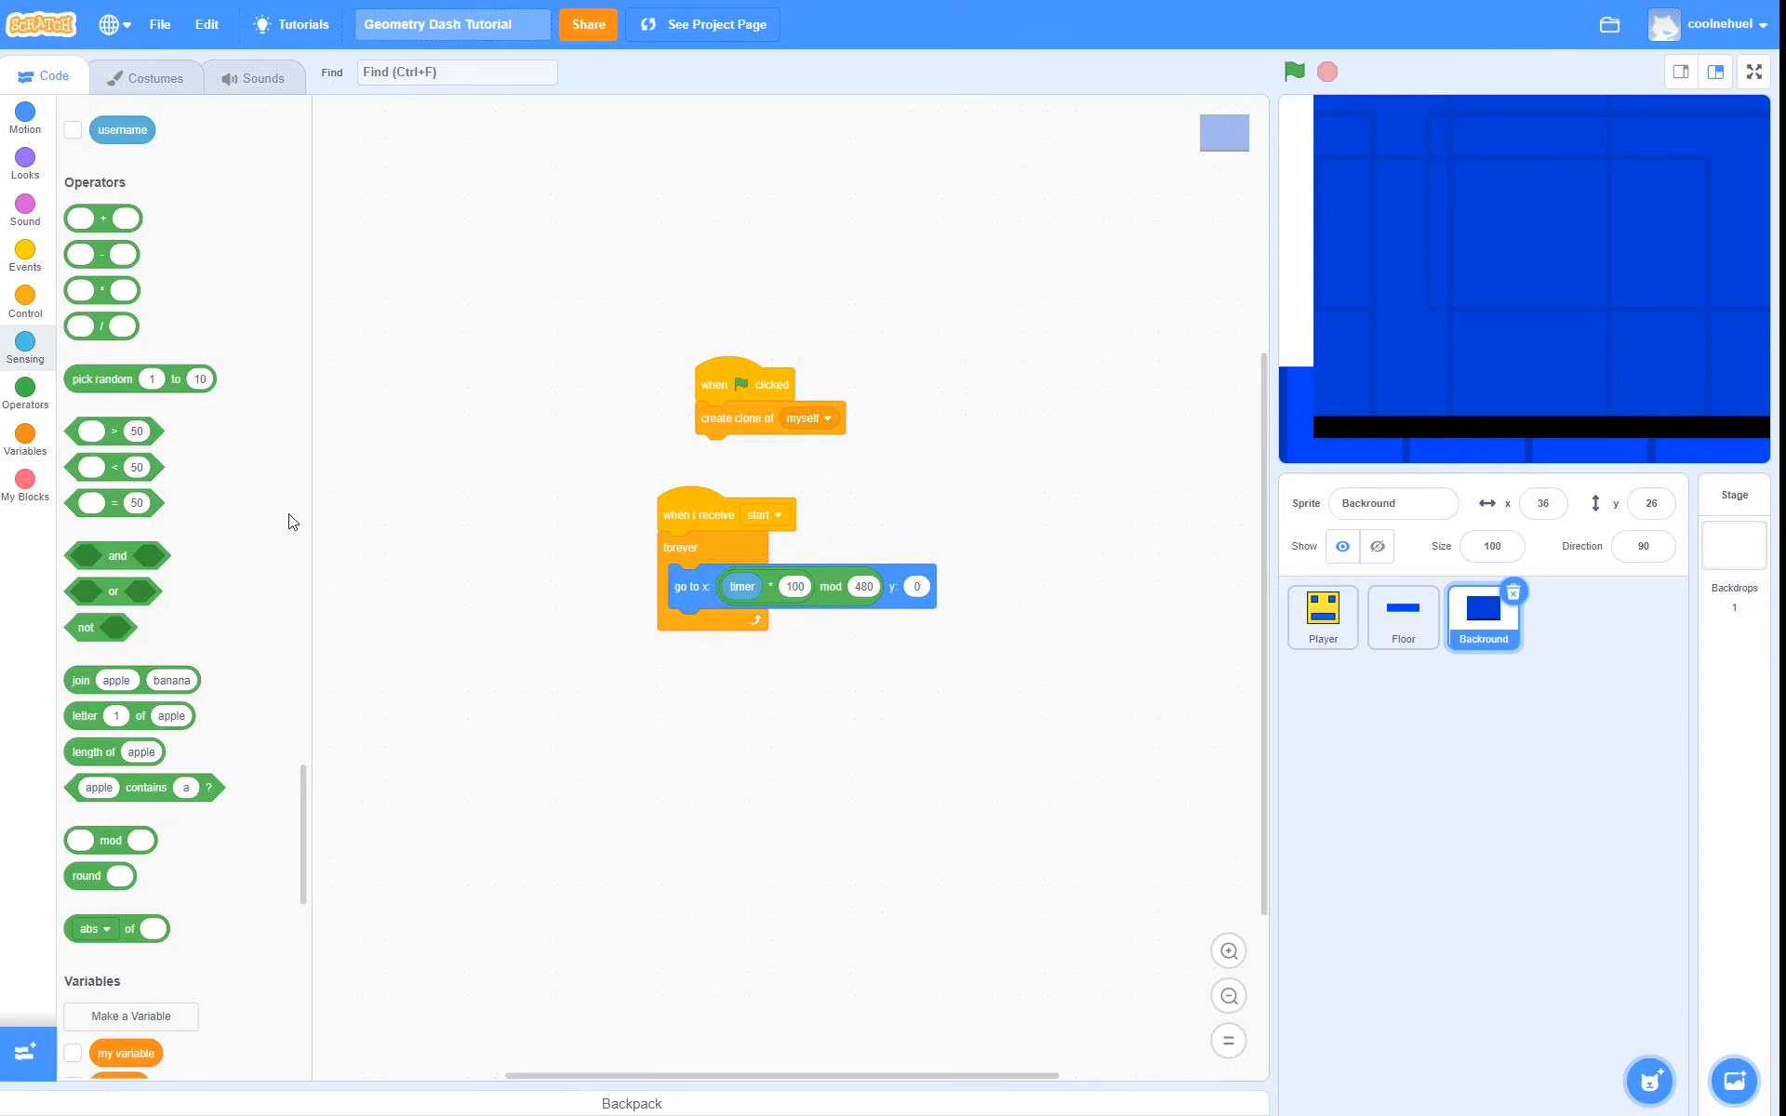
Give clones the scrolling loop with mod -480 and send Background to back layer at start
{"action": "left_click_drag", "start_coordinate": [679, 547], "coordinate": [621, 668]}
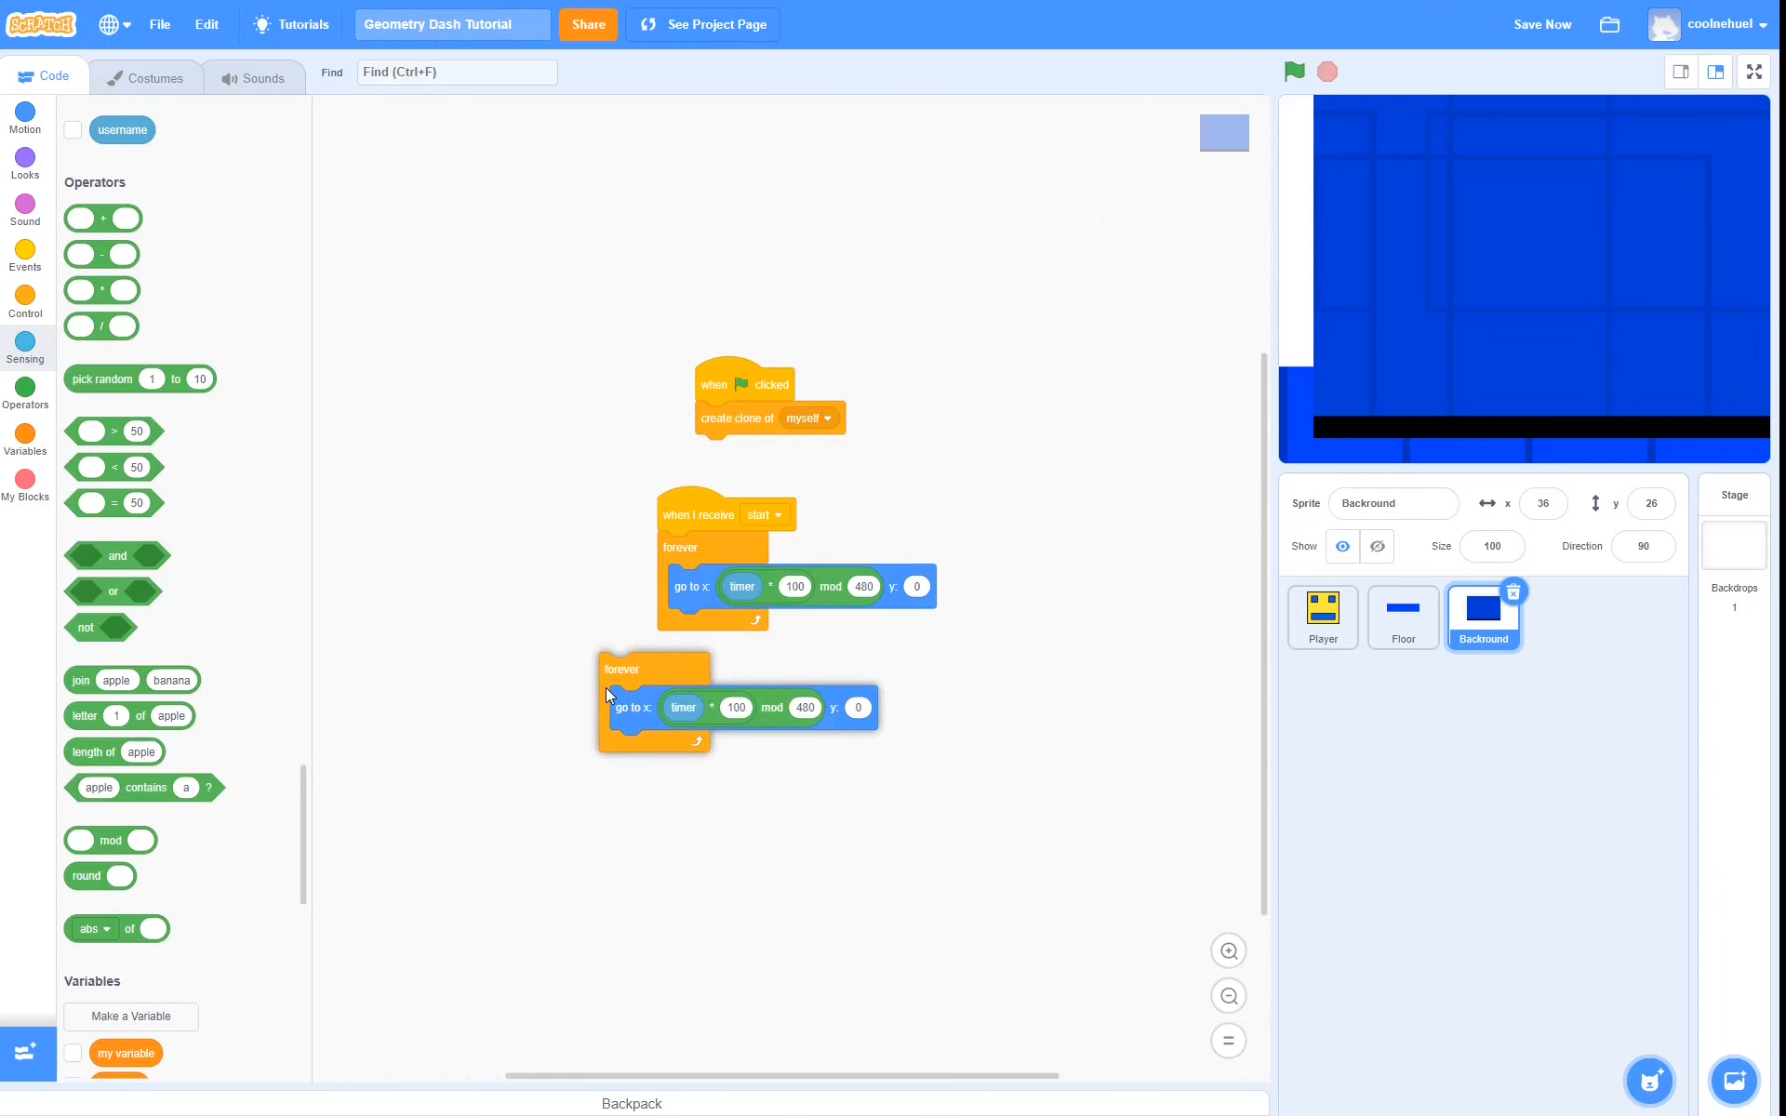
{"action": "left_click", "coordinate": [25, 305]}
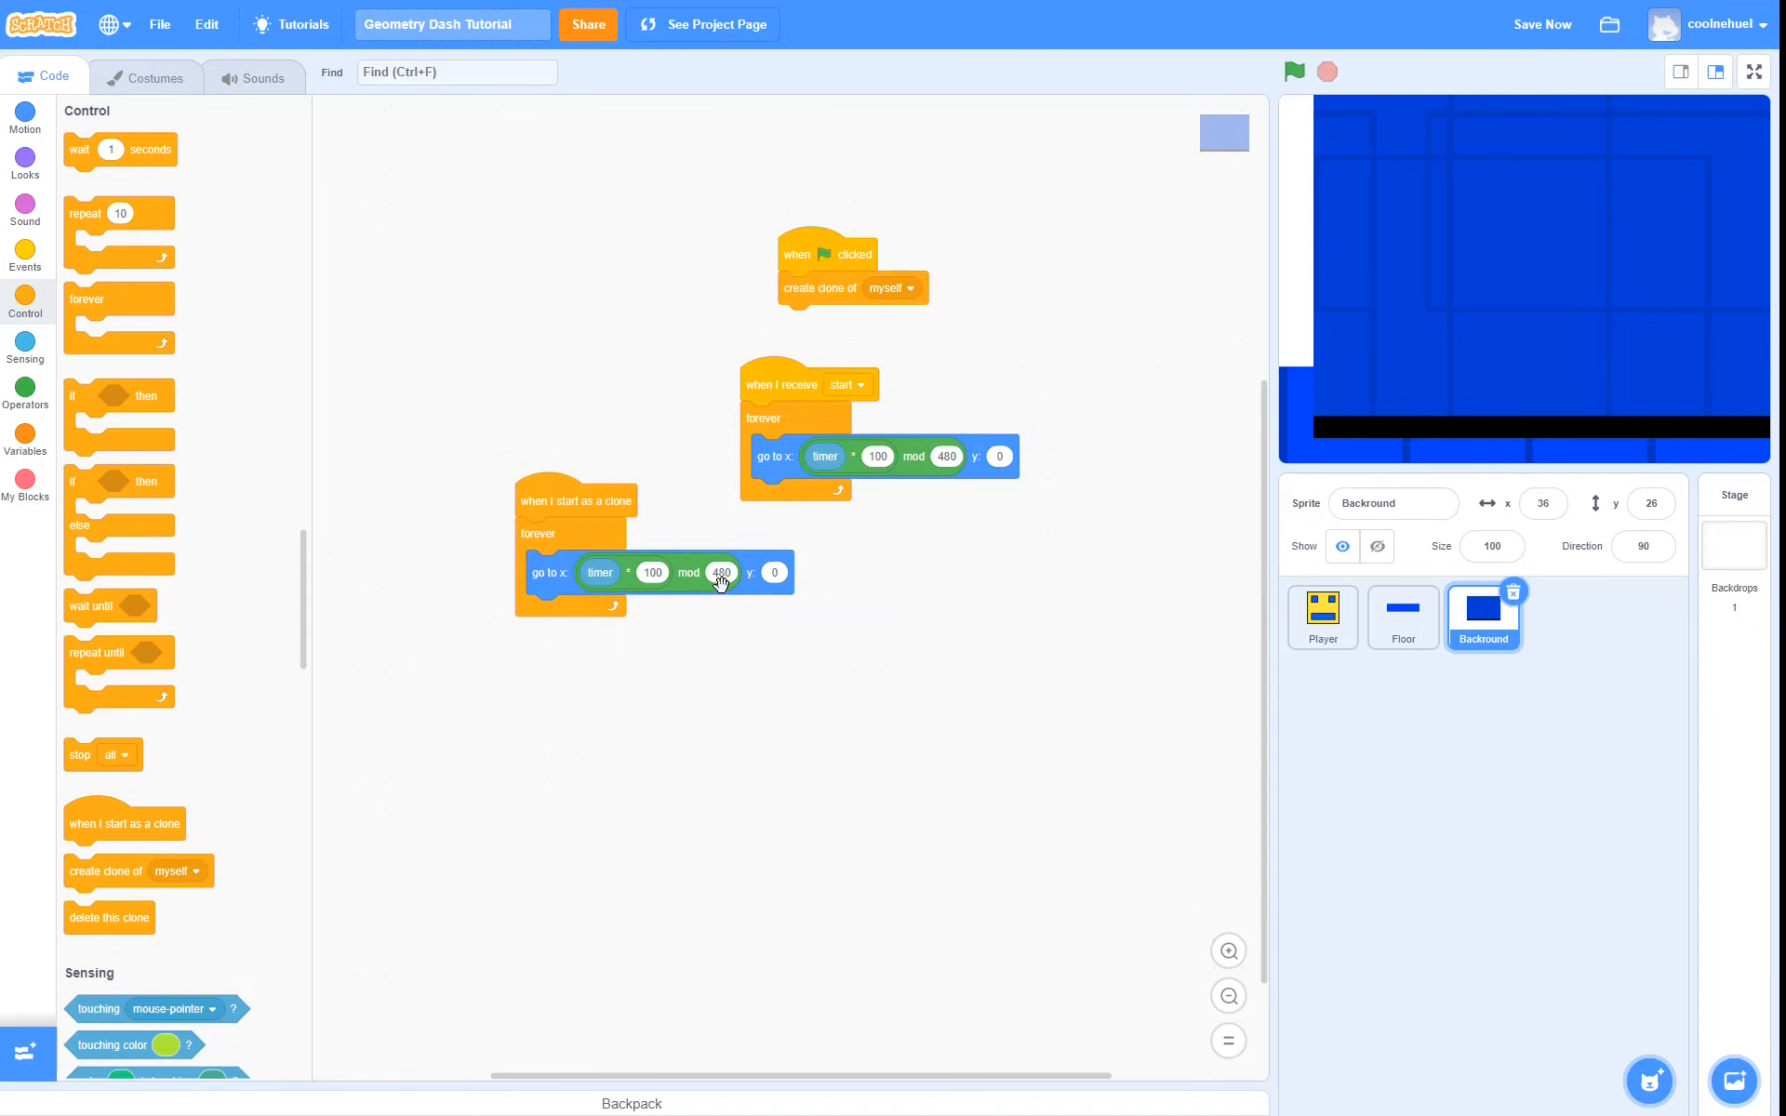
{"action": "mouse_move", "coordinate": [889, 590]}
{"action": "type", "text": "-480"}
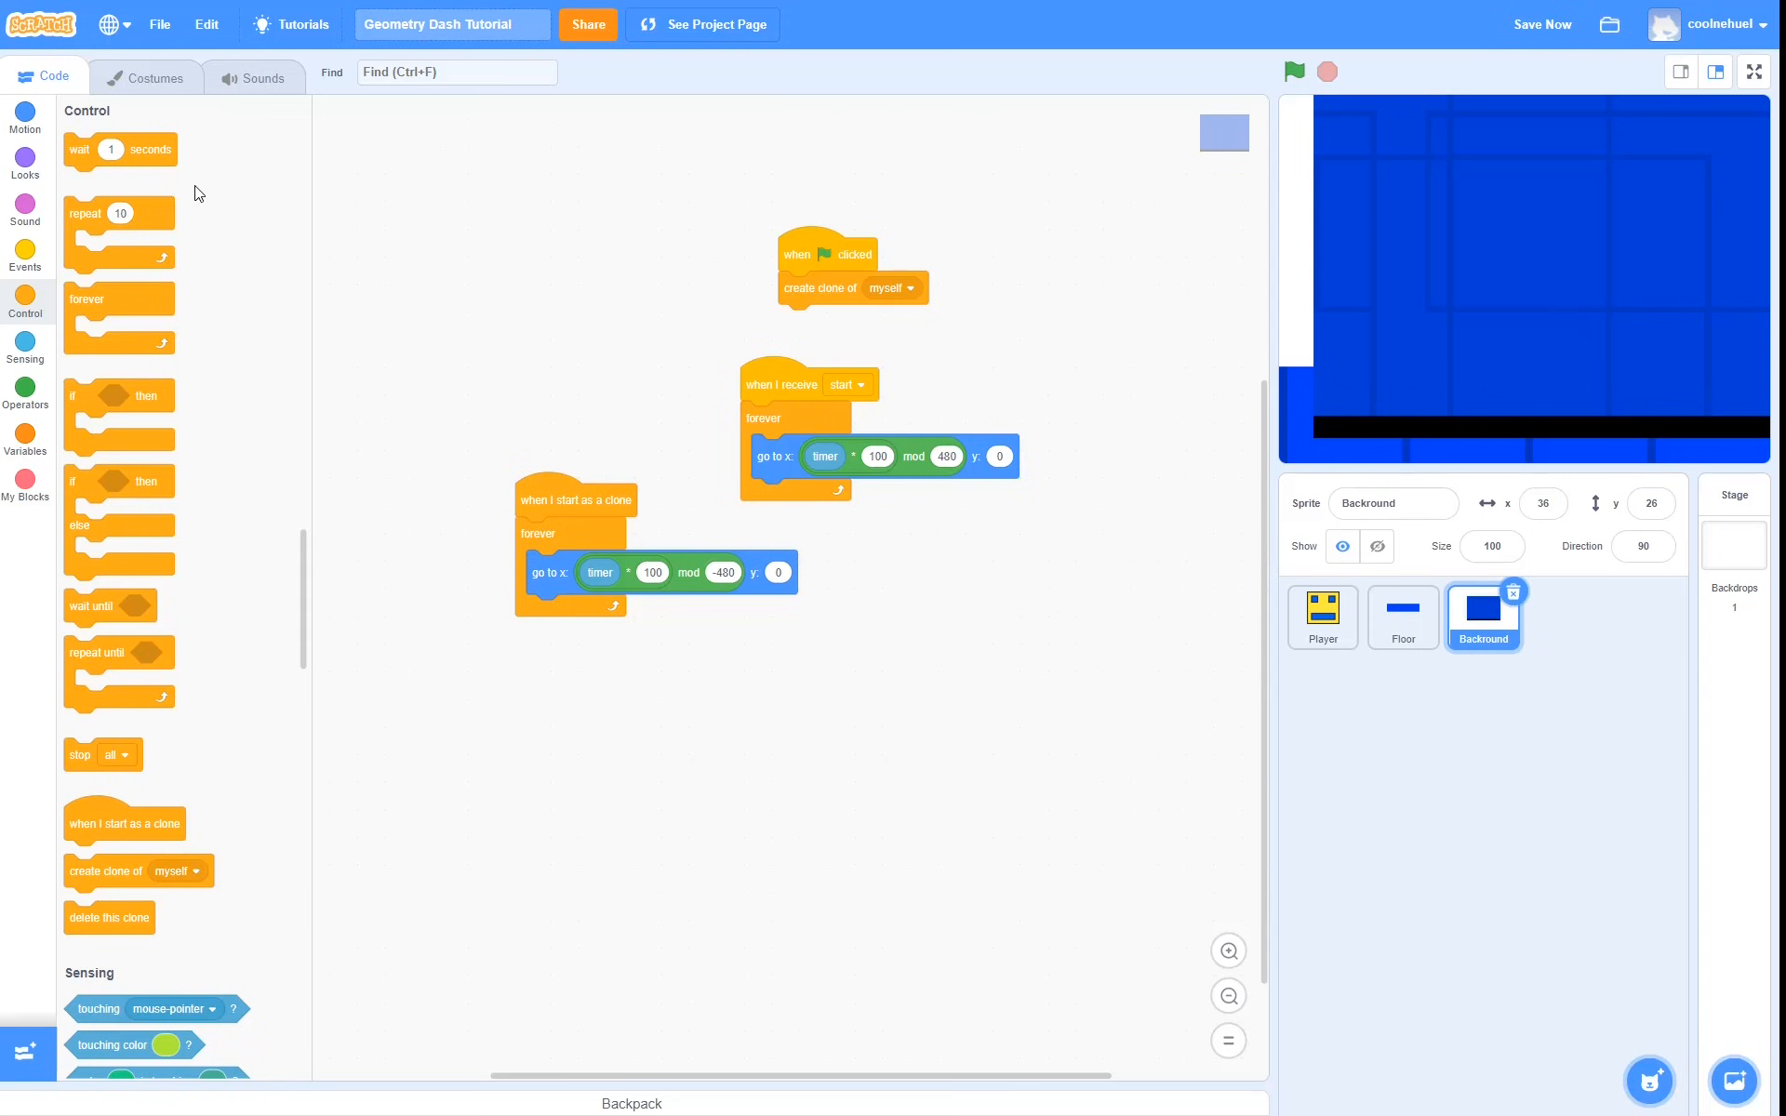
{"action": "left_click", "coordinate": [24, 160]}
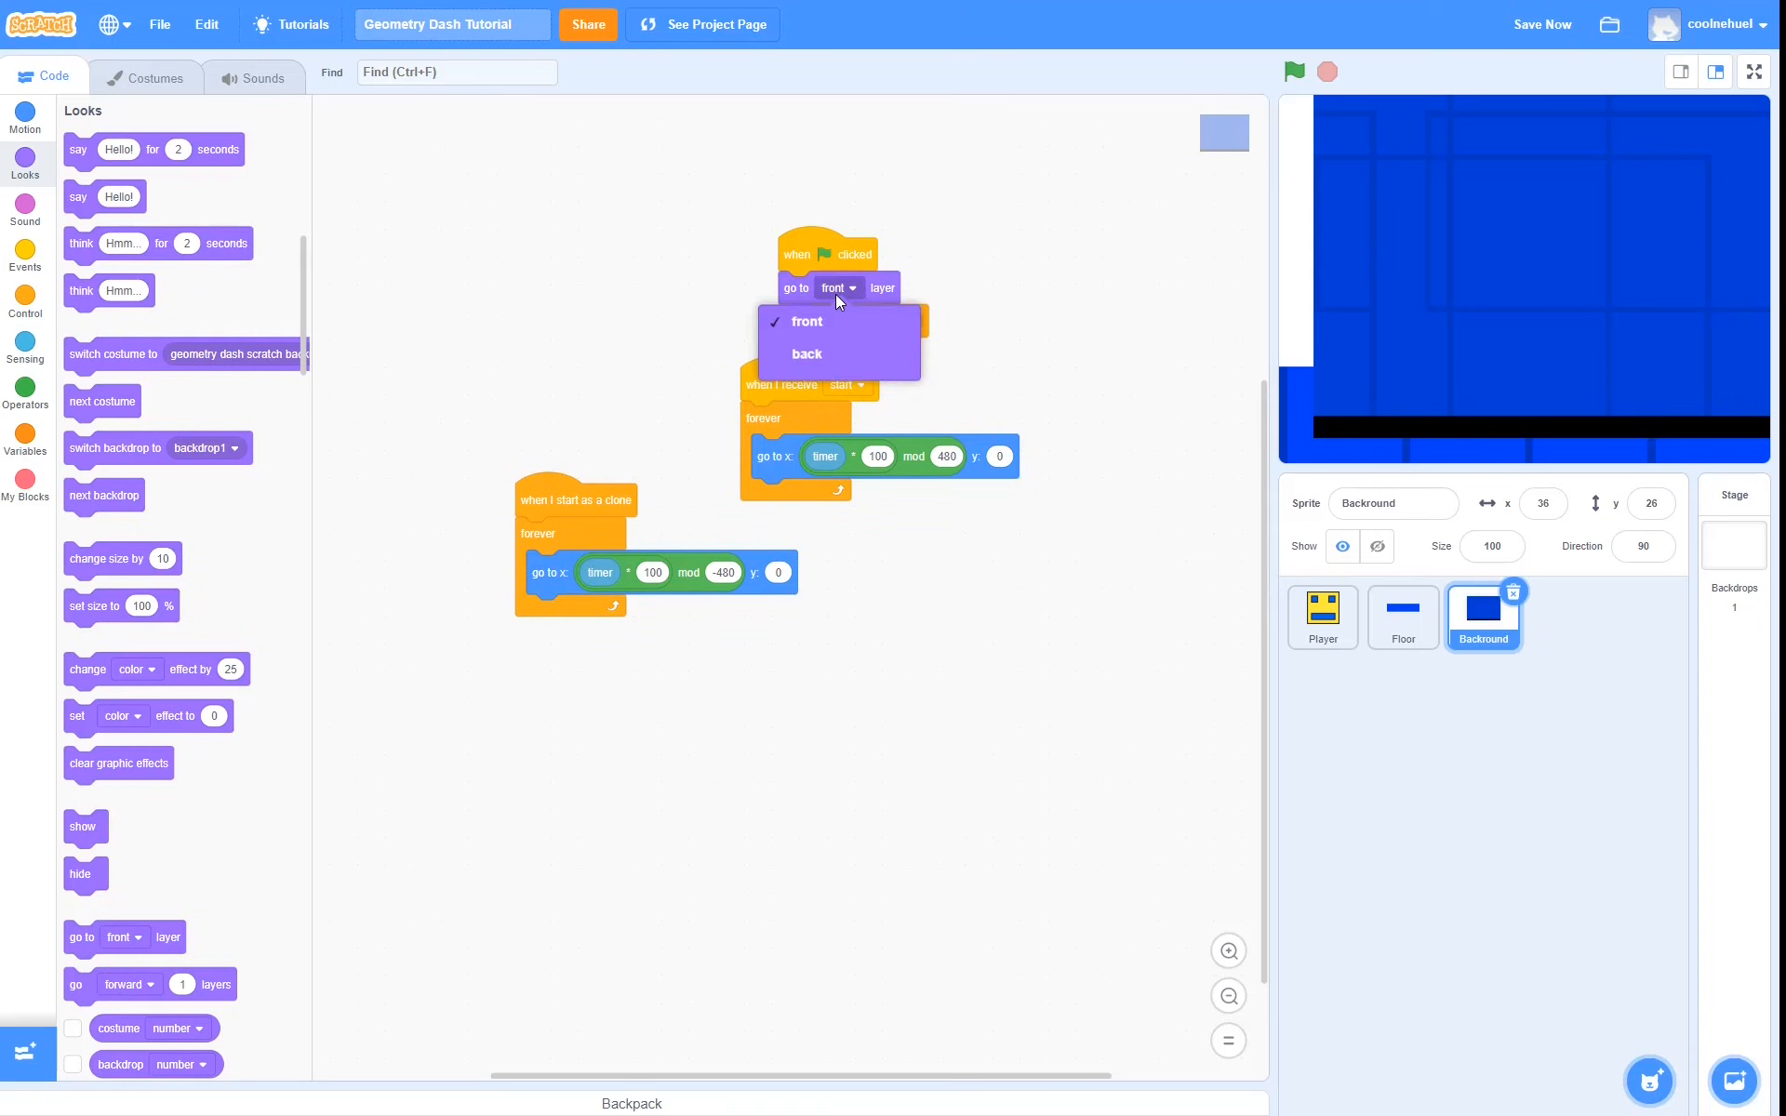
{"action": "left_click", "coordinate": [805, 354]}
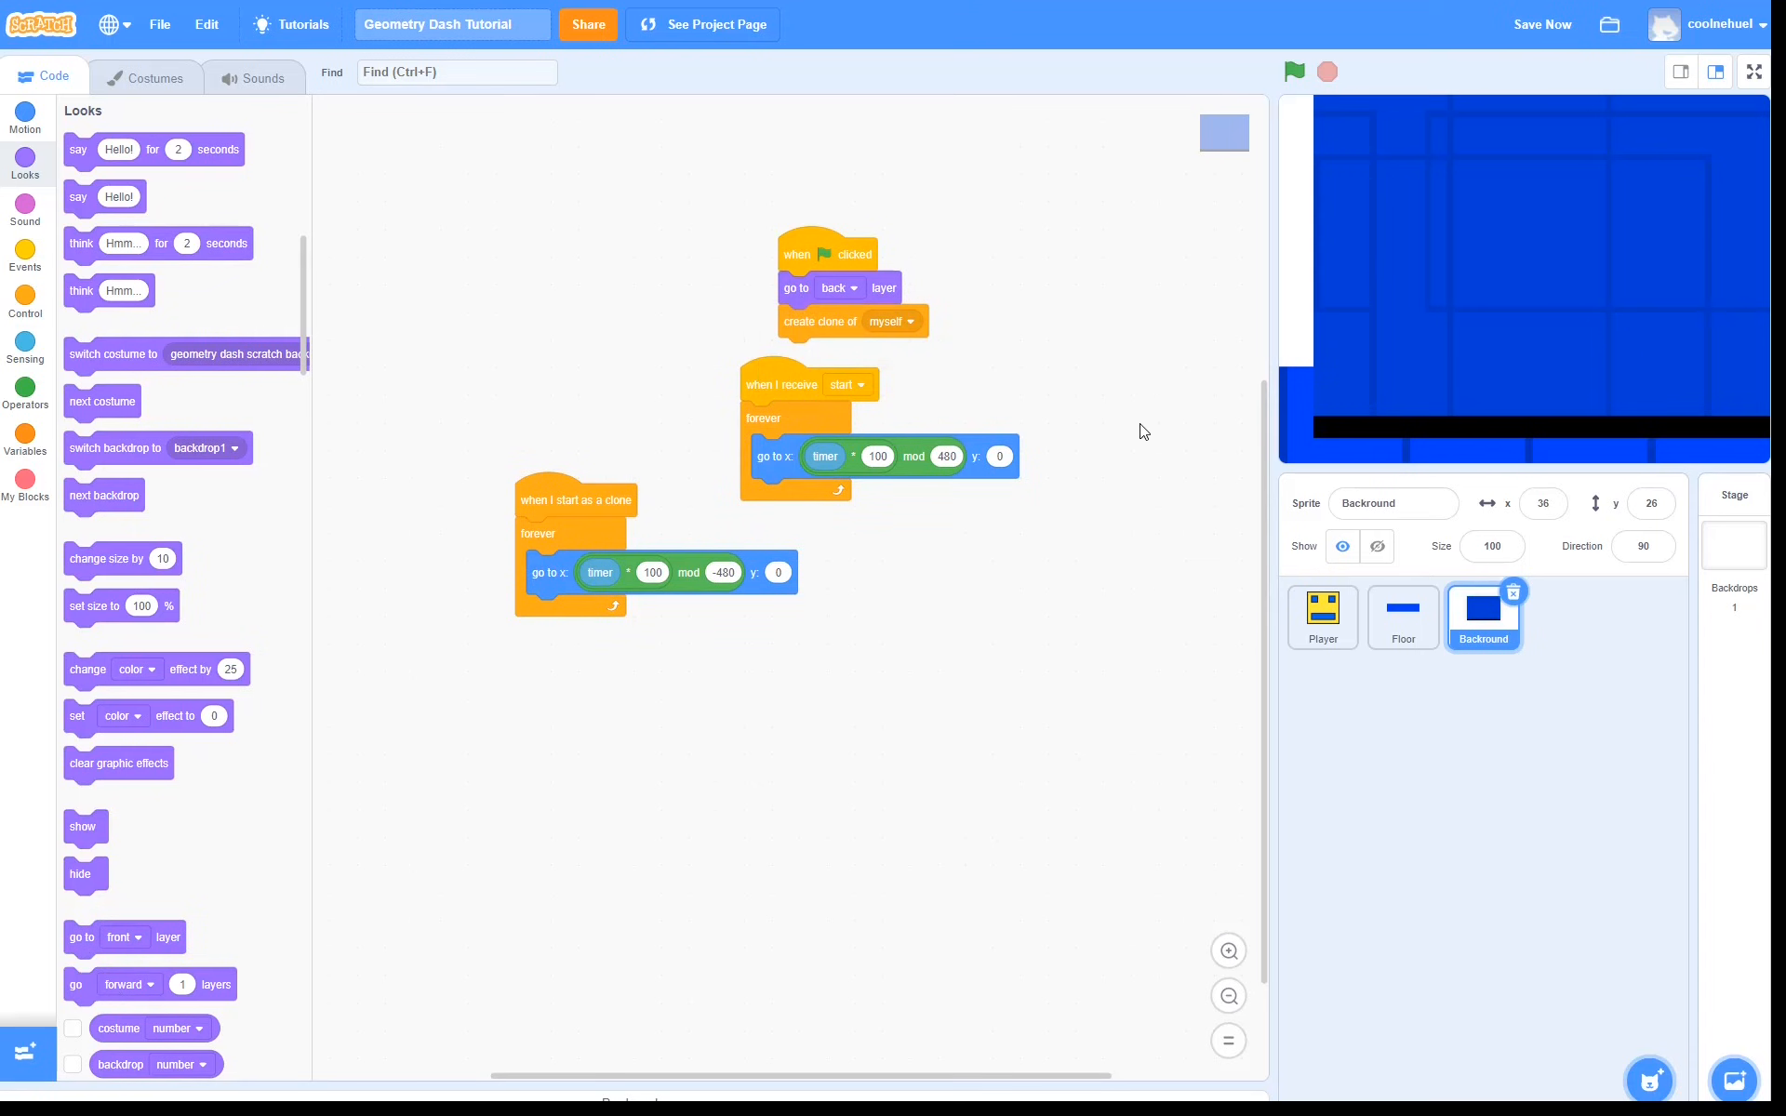
{"action": "left_click", "coordinate": [1295, 73]}
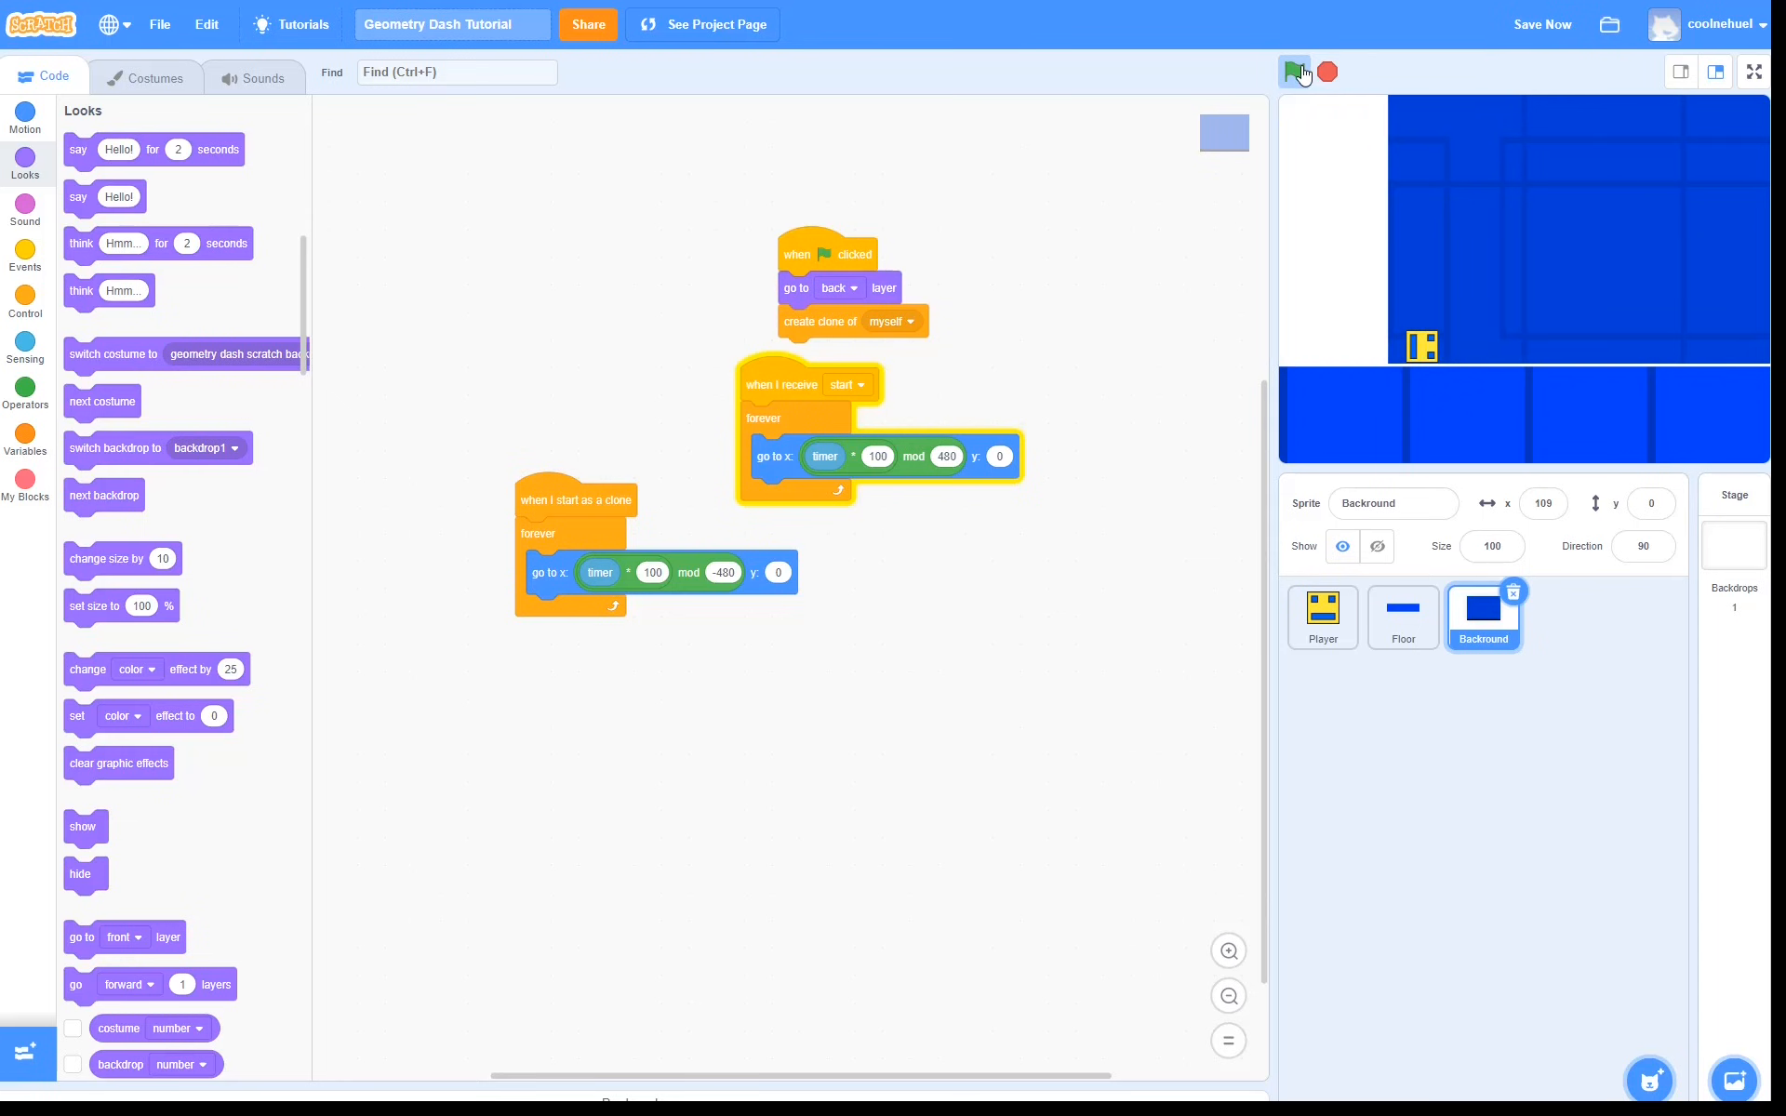
Run the game and enlarge the stage to full screen
{"action": "left_click", "coordinate": [1295, 73]}
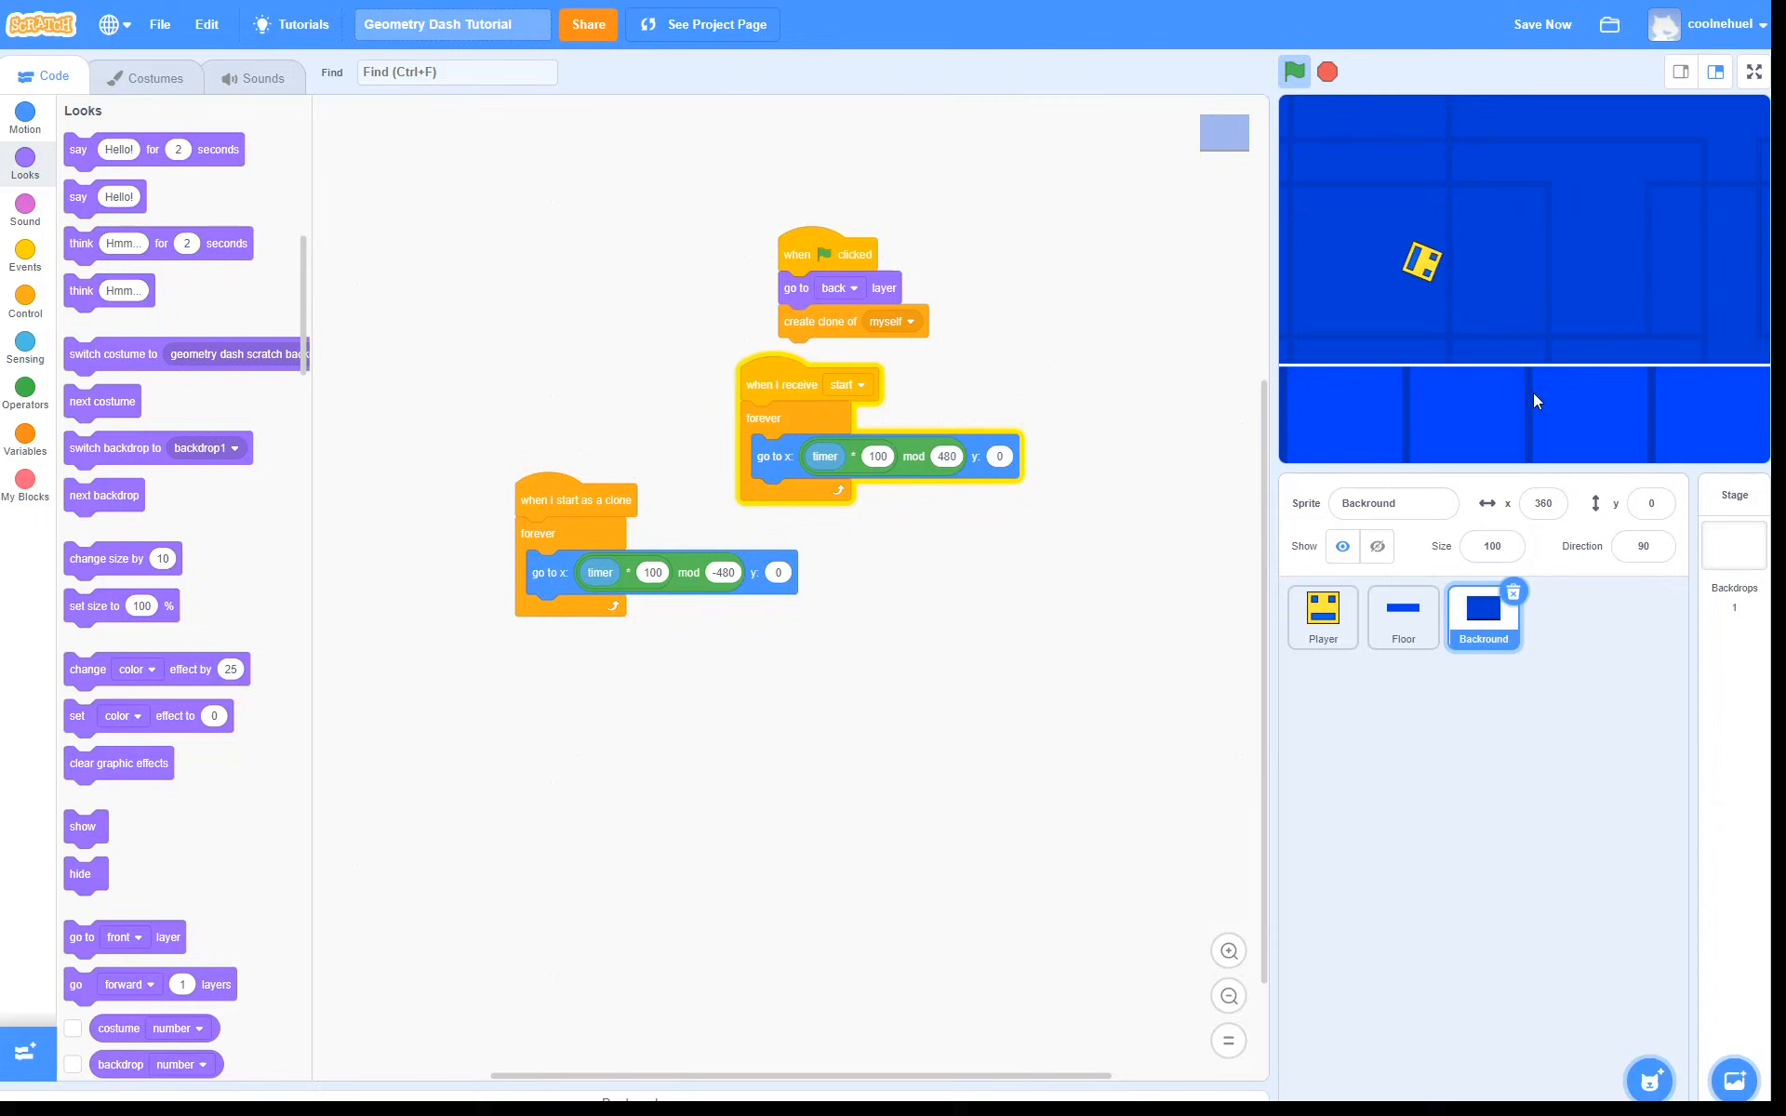
{"action": "left_click", "coordinate": [1753, 73]}
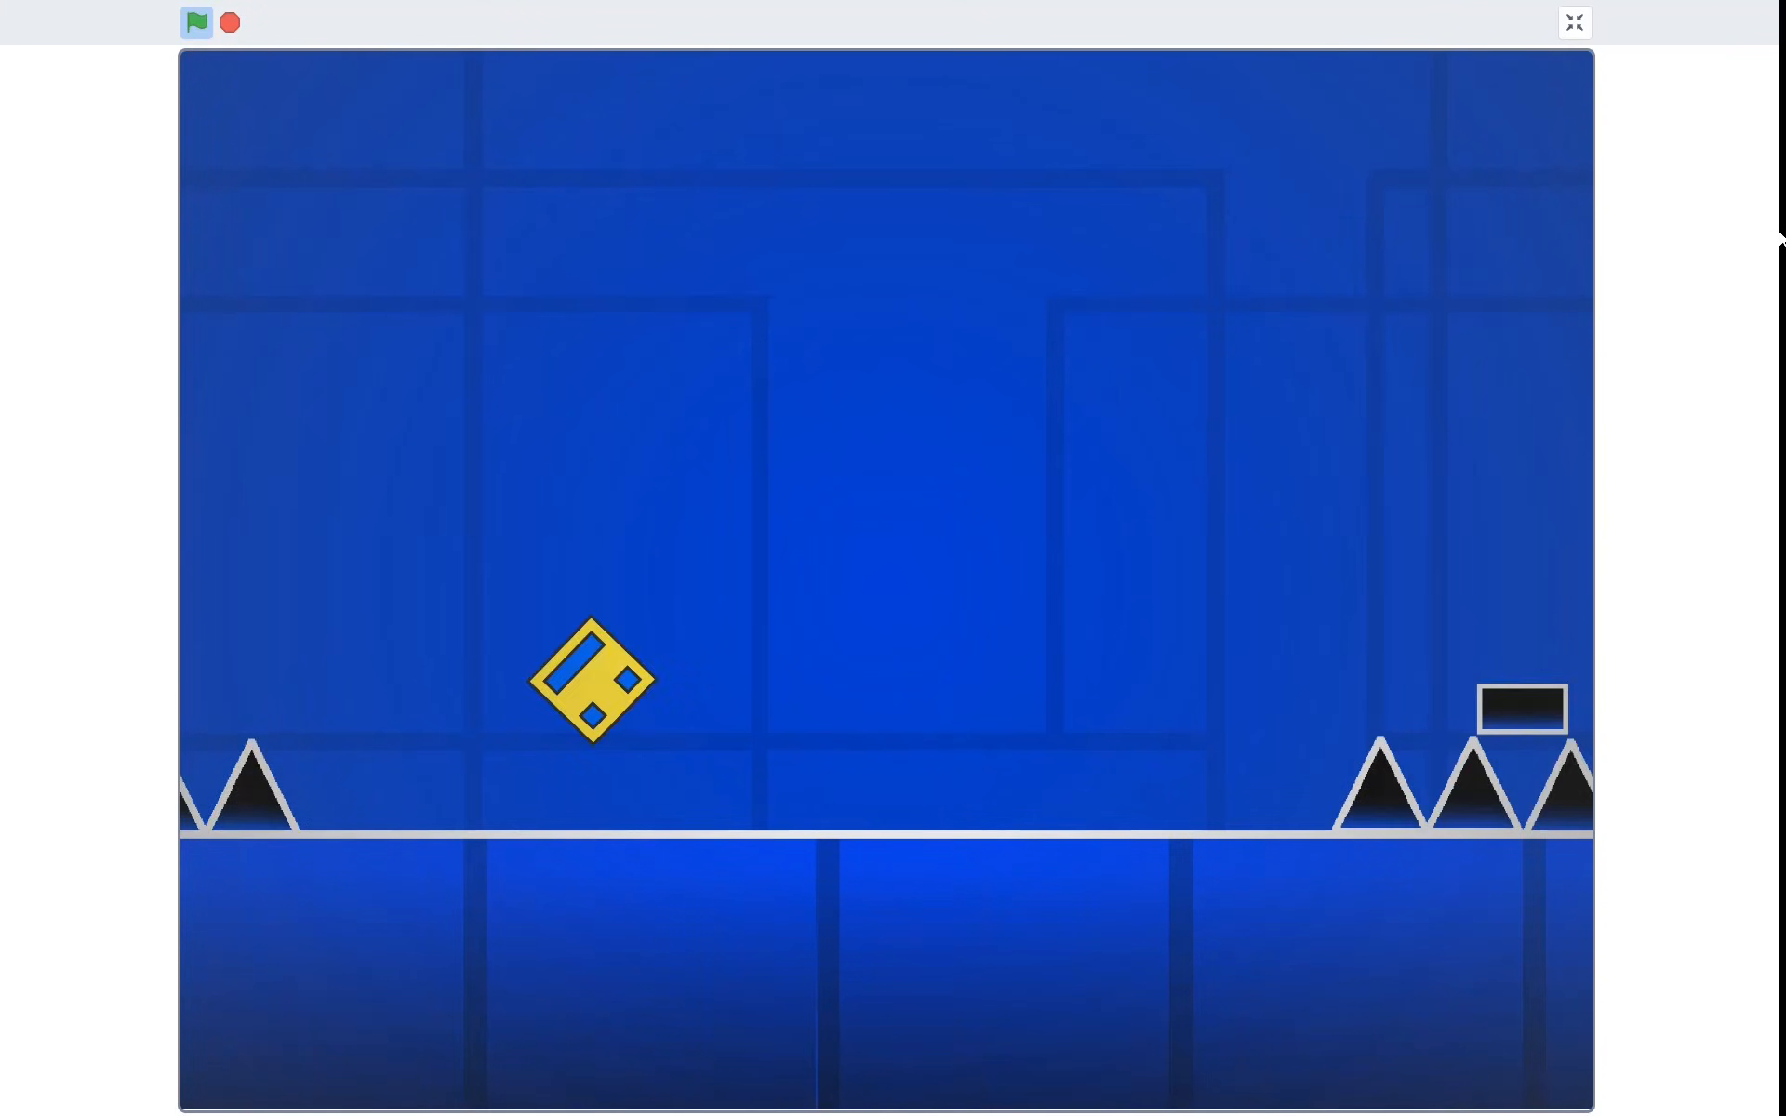